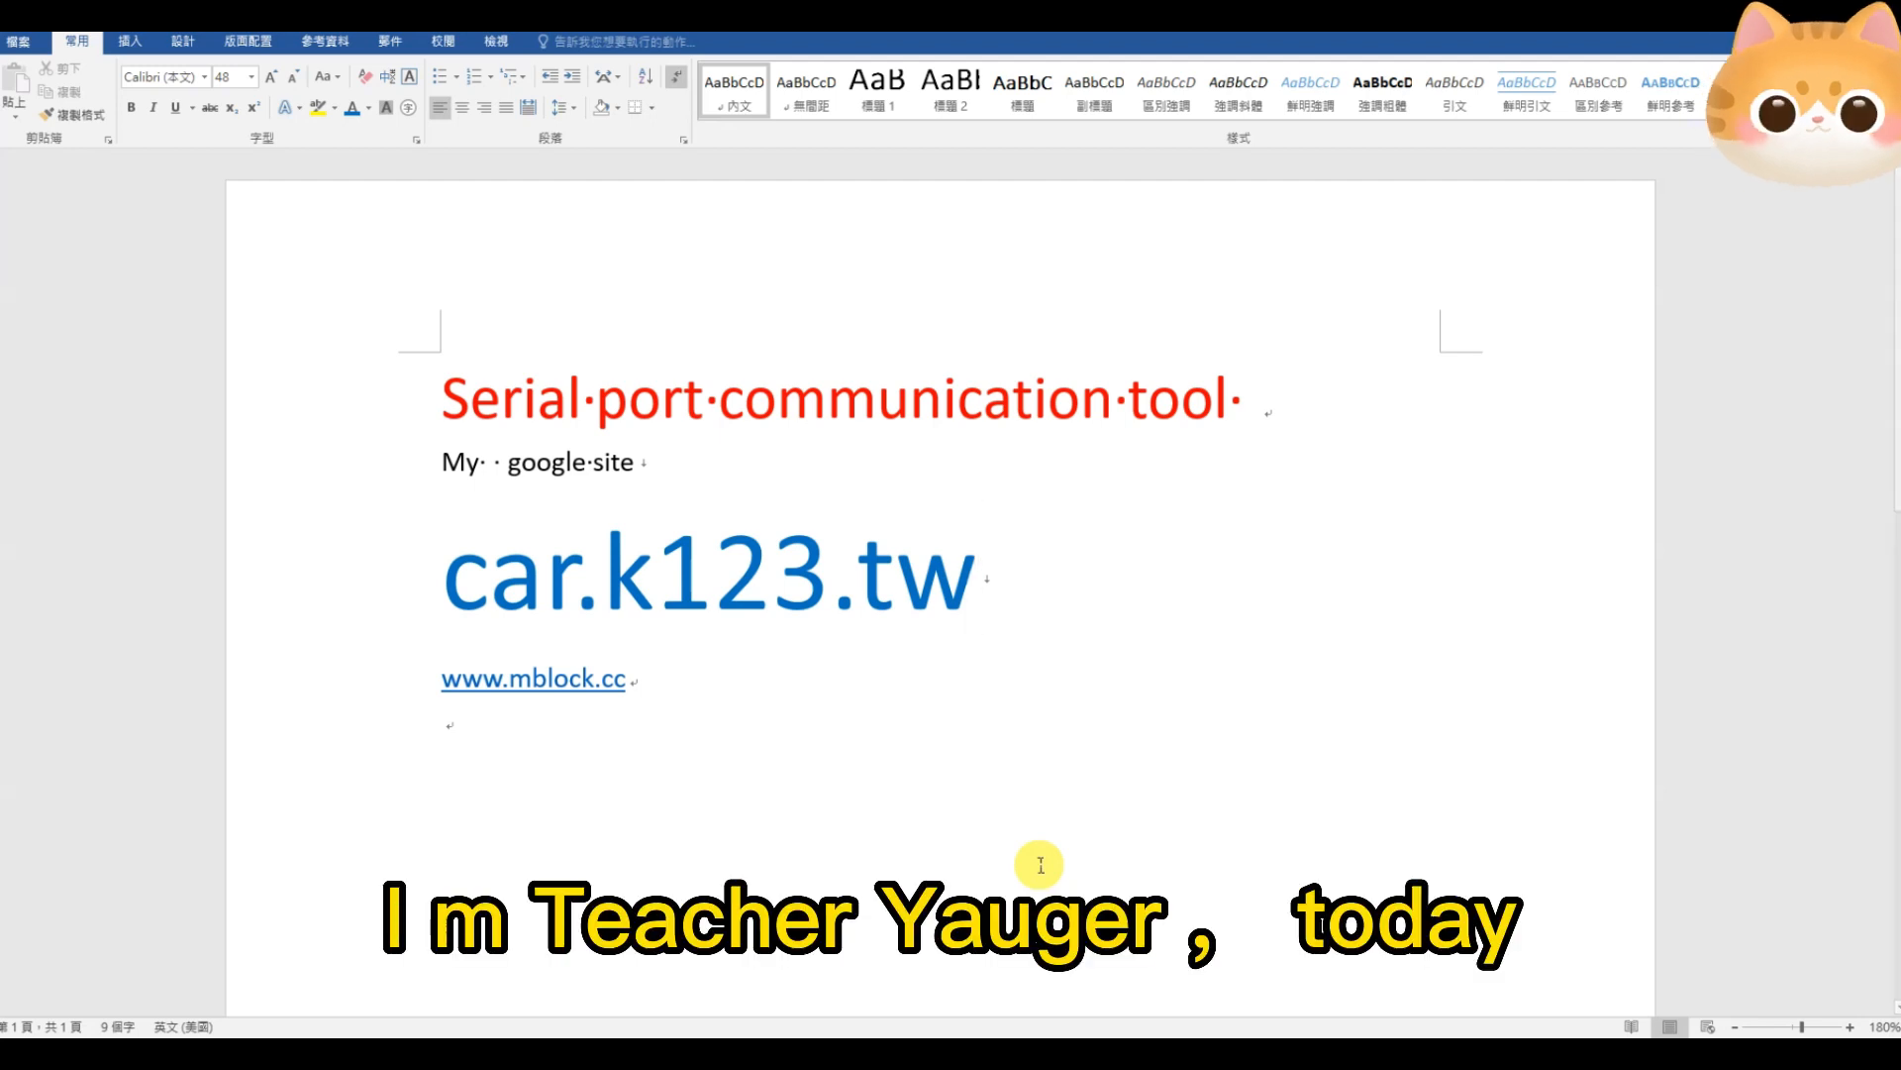
Bring up the car.k123.tw home page and browse down through its download links
click(980, 570)
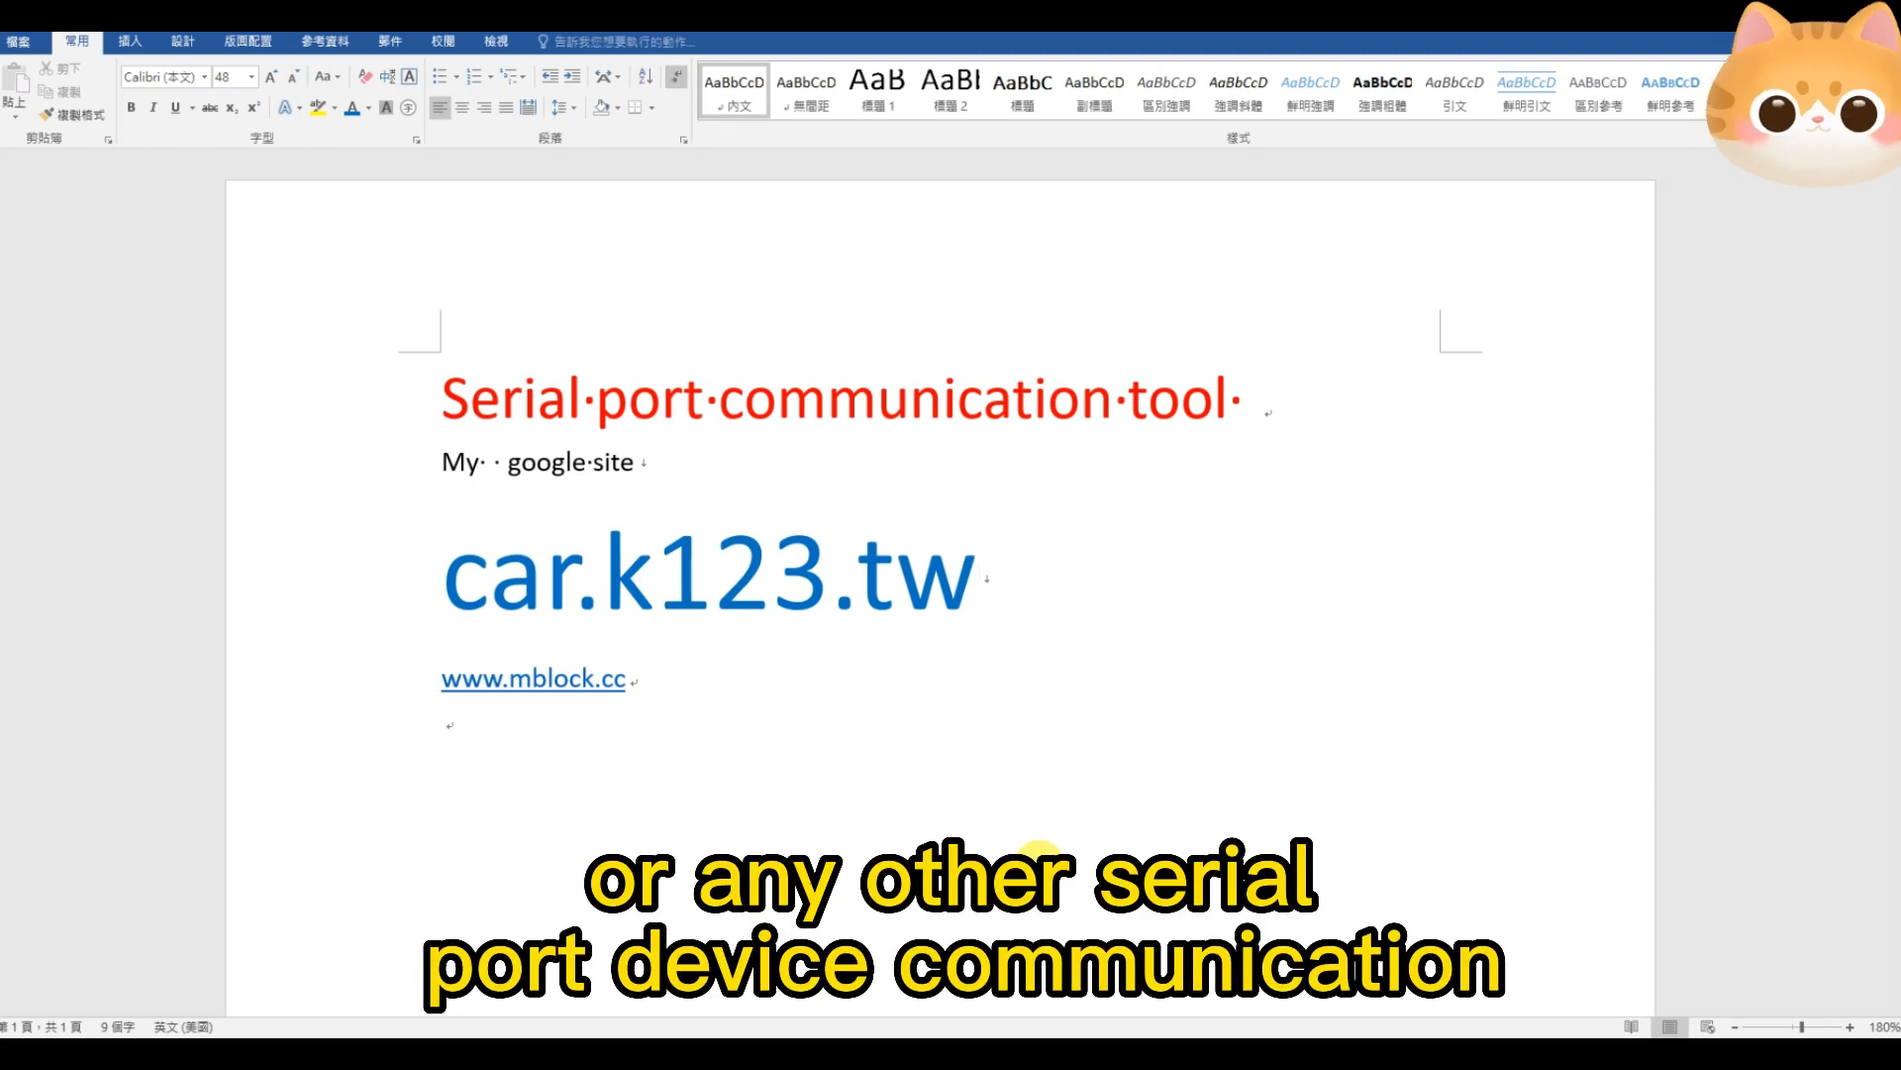
click(976, 571)
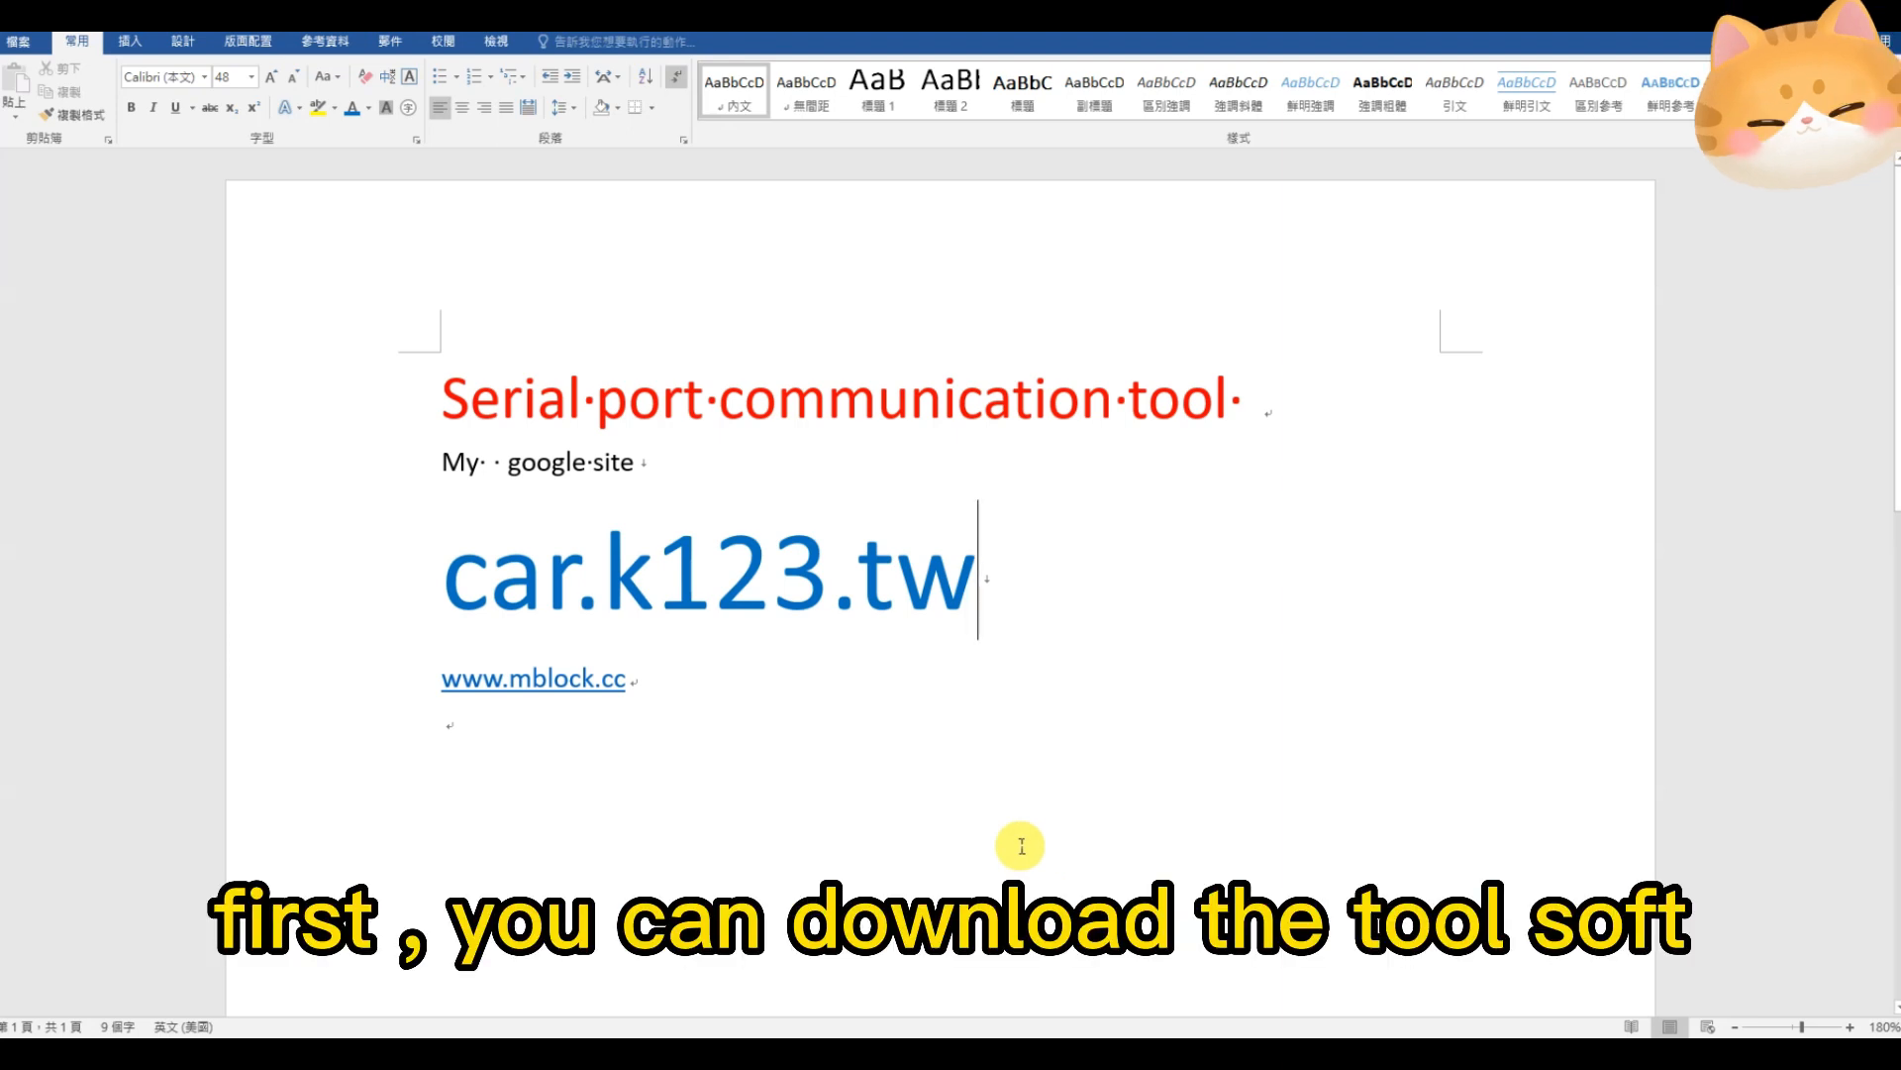
mouse_move(1105, 849)
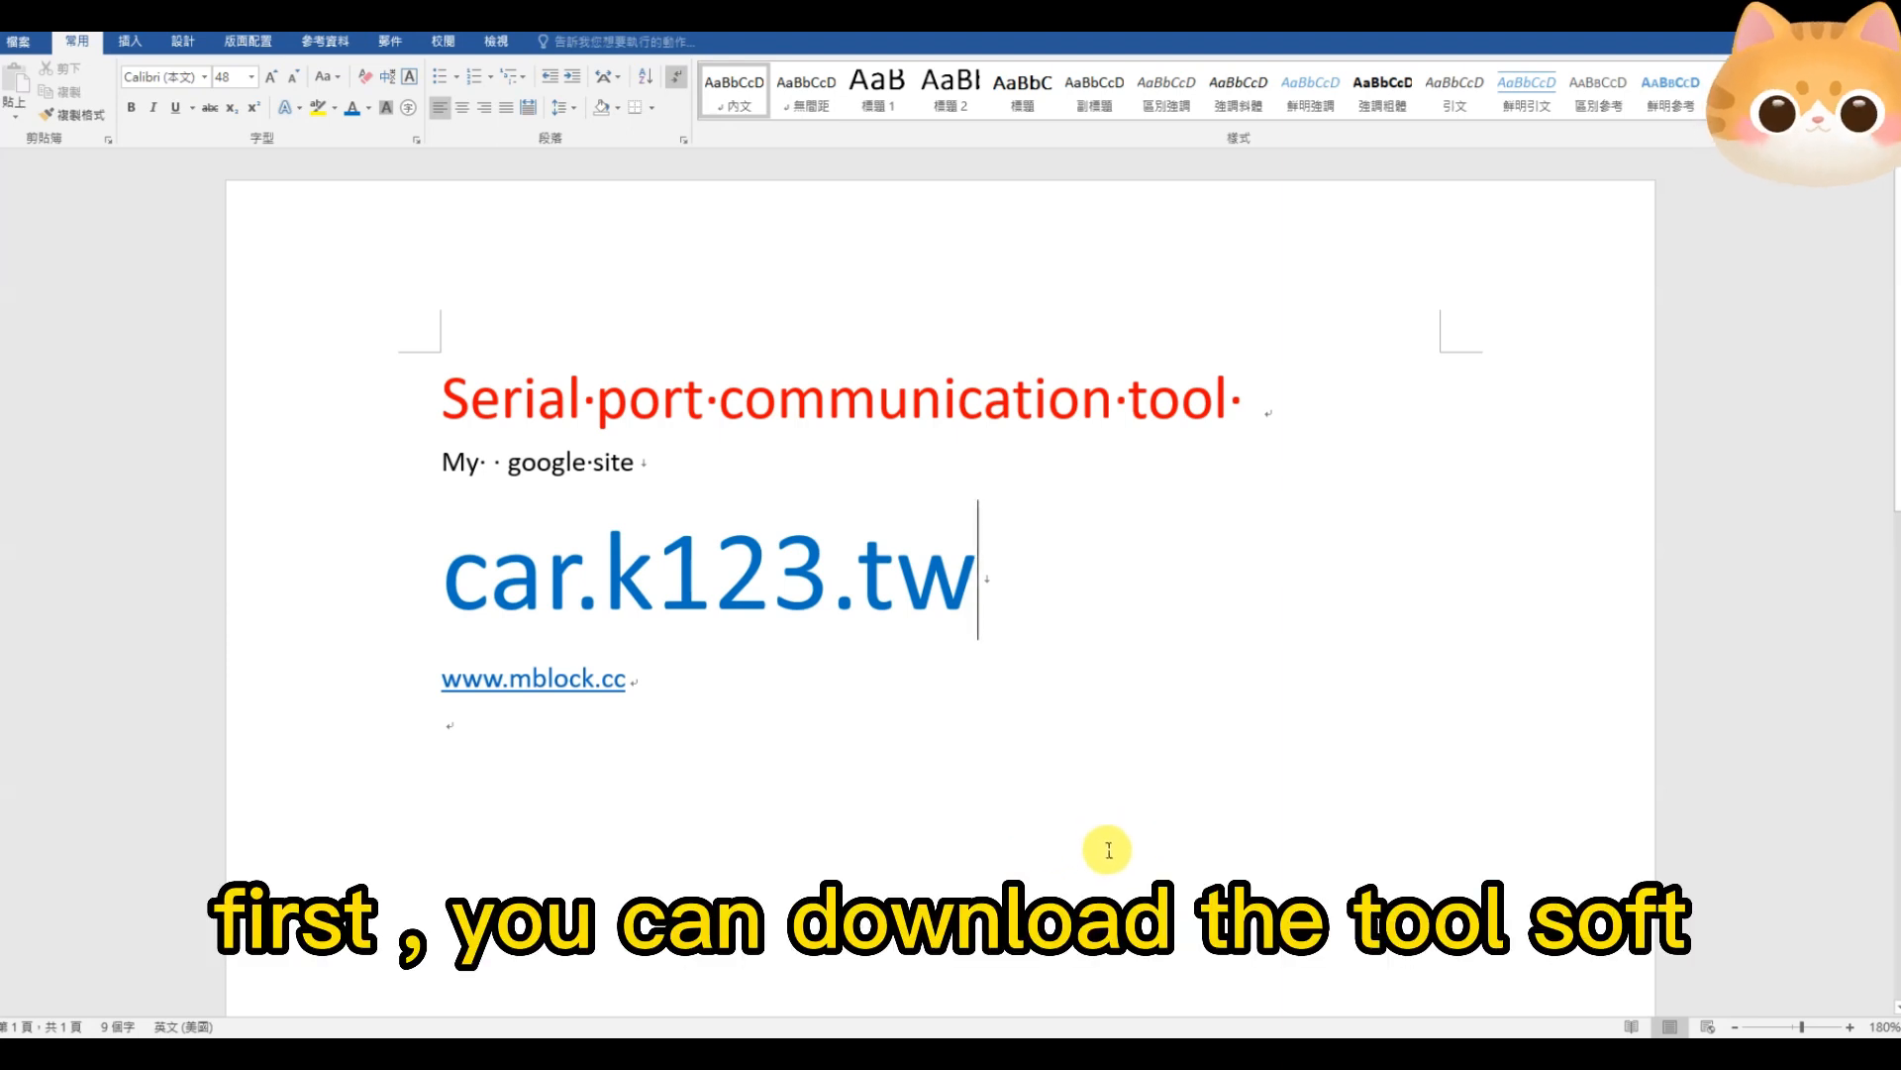
mouse_move(1036, 747)
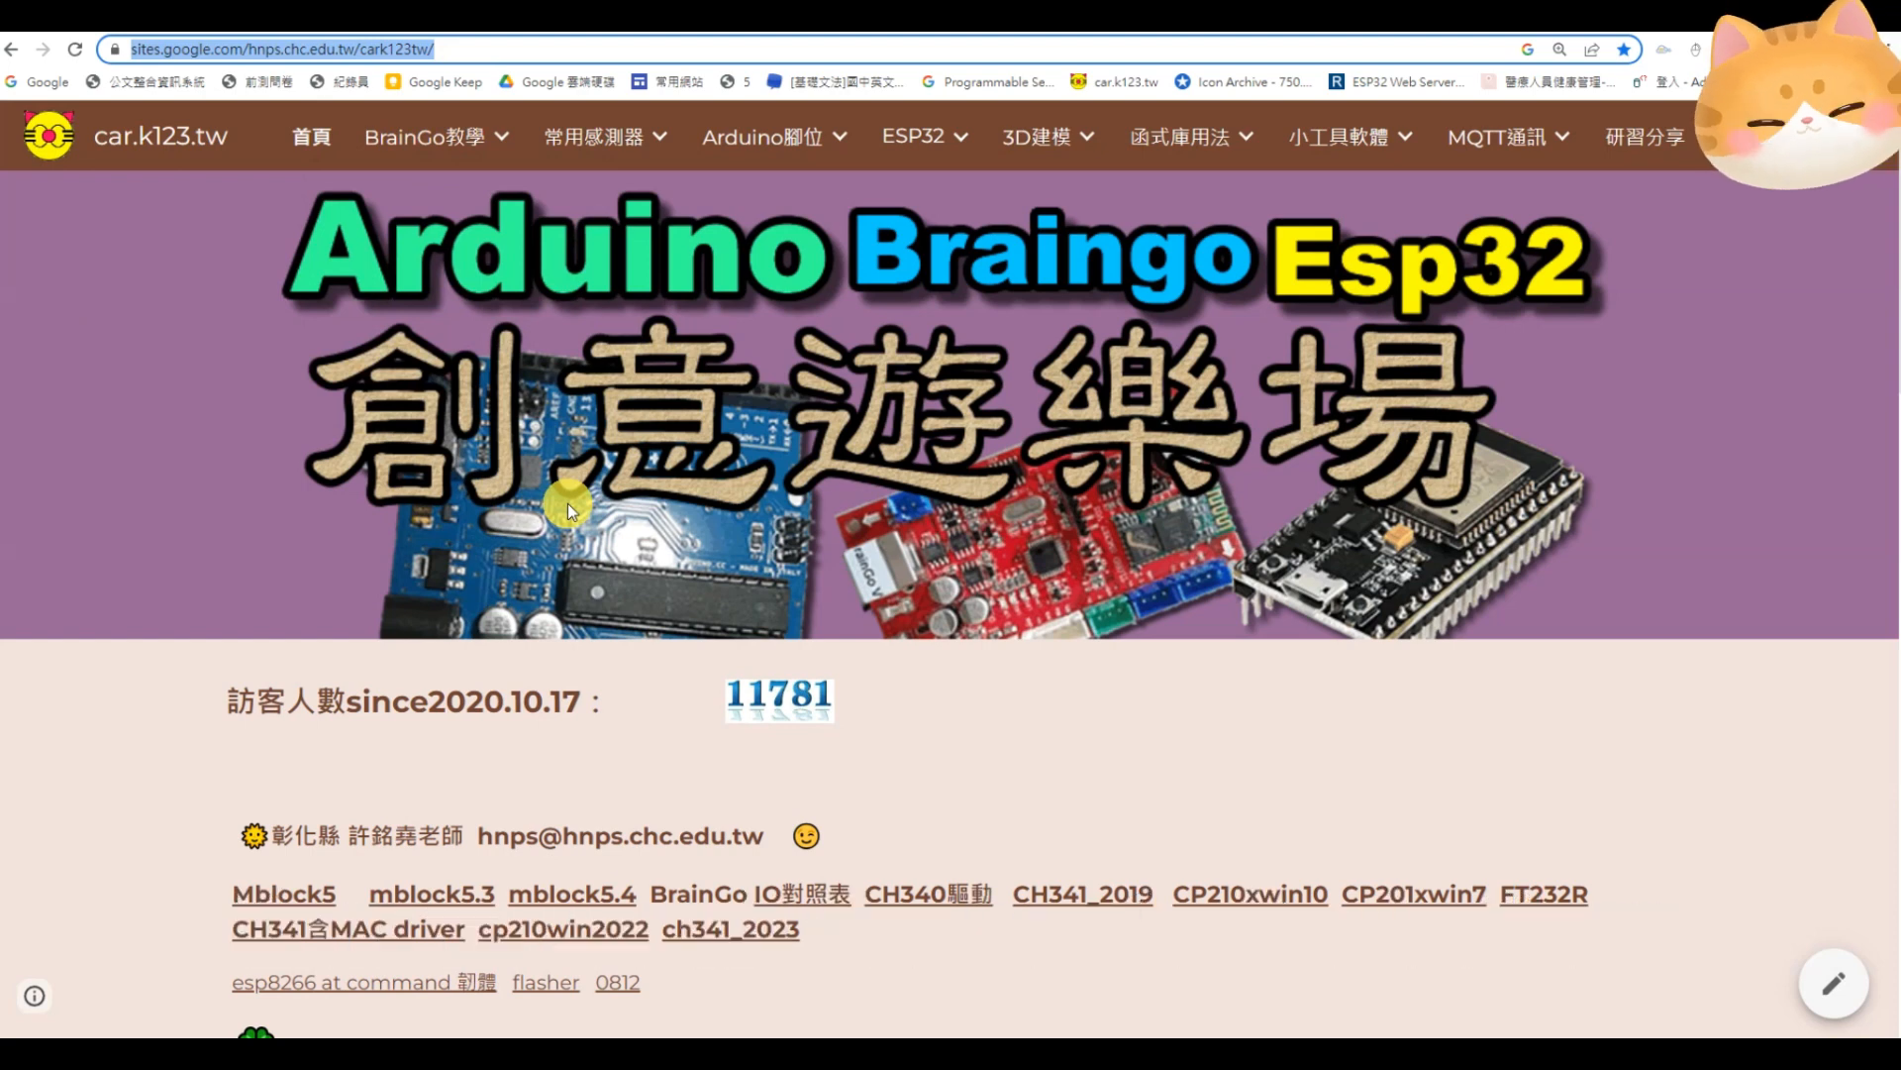
scroll(down, 3)
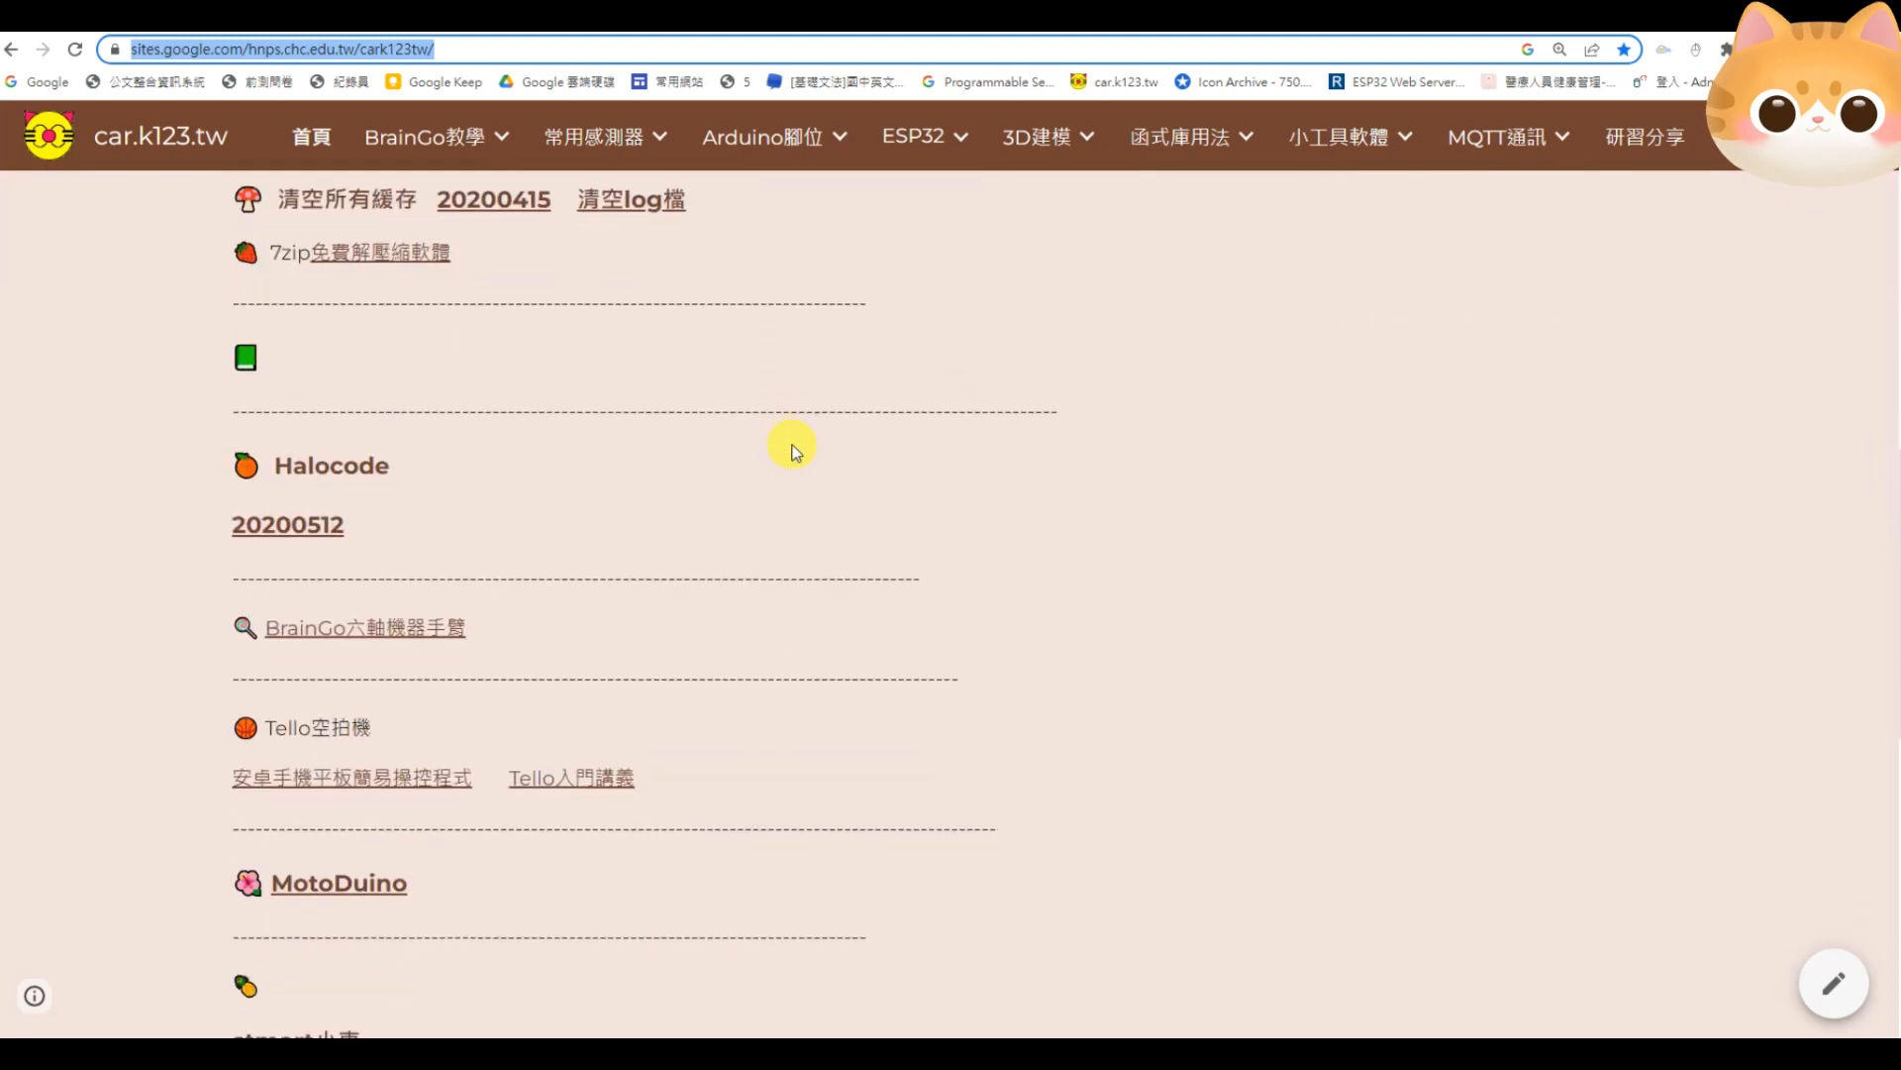
scroll(down, 3)
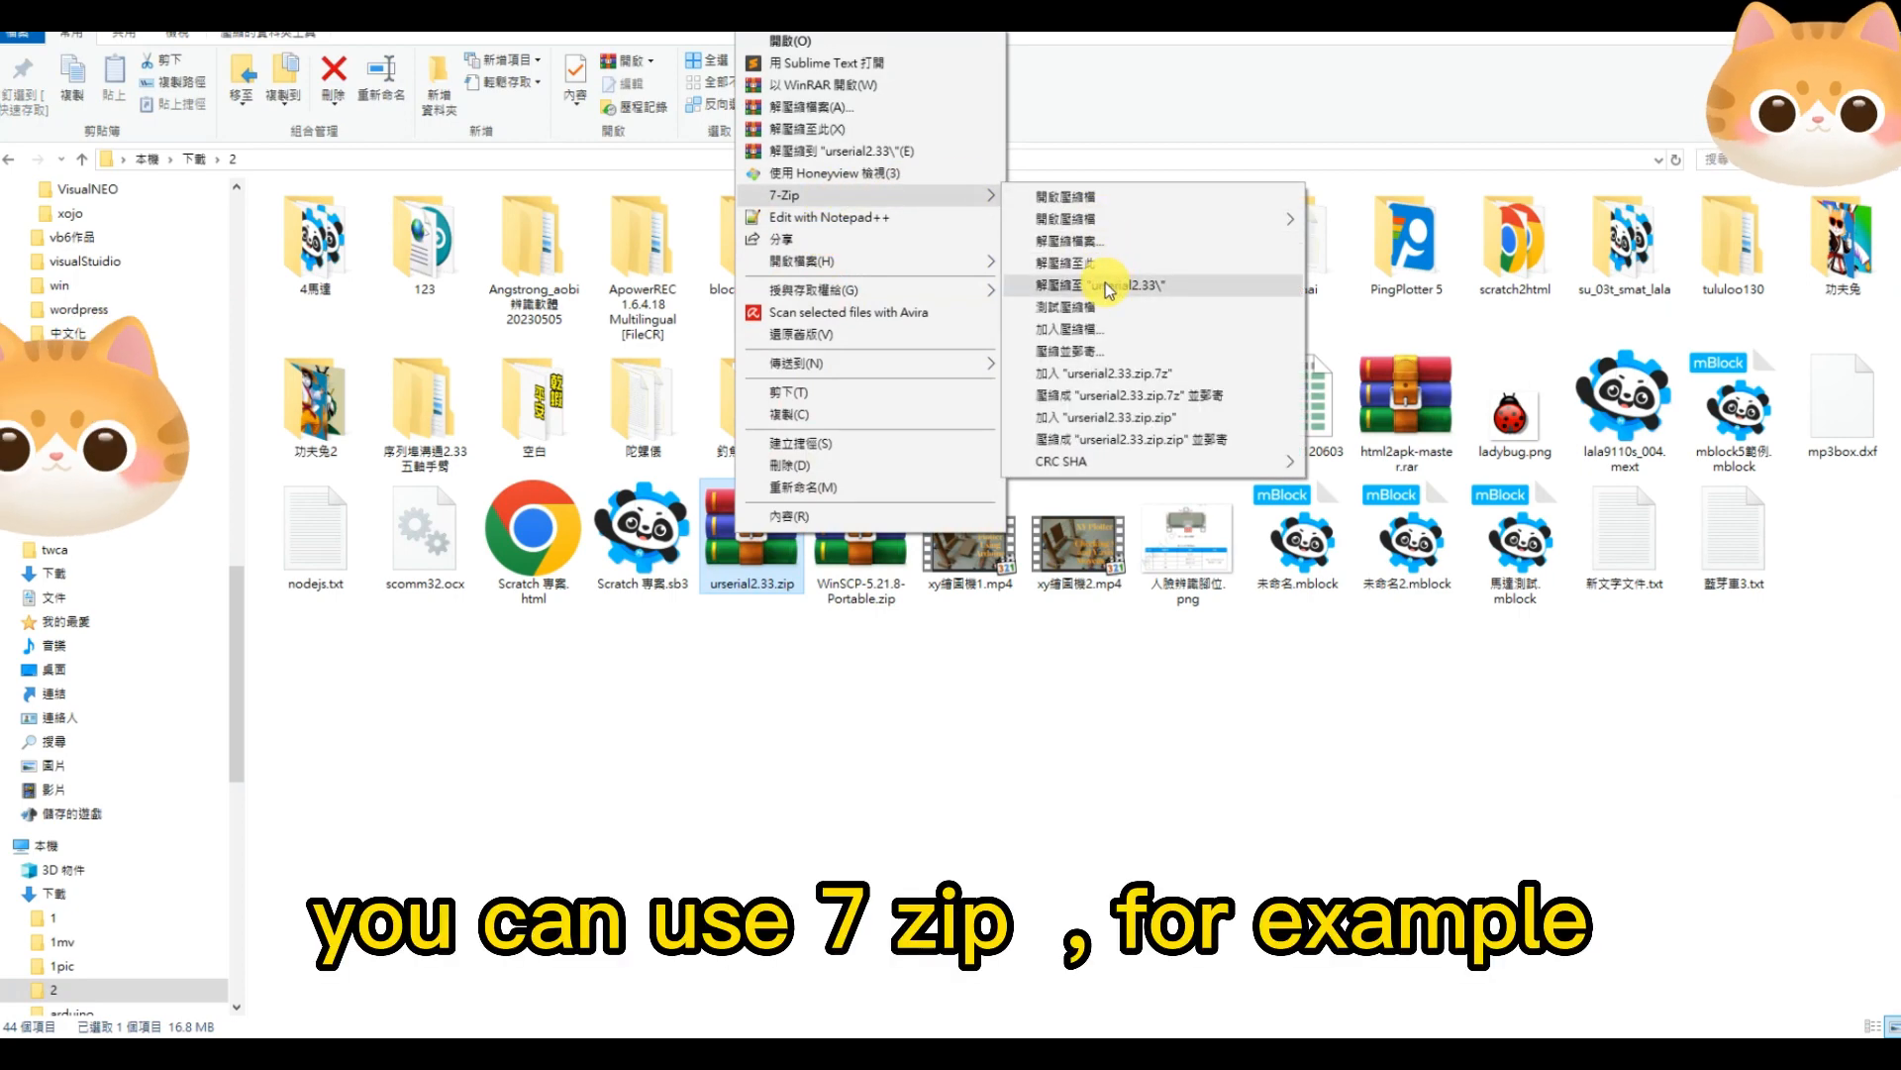
Extract urserial2.33.zip with 7-Zip into its own folder and open it to show urserial.exe and arm.ini
click(1099, 285)
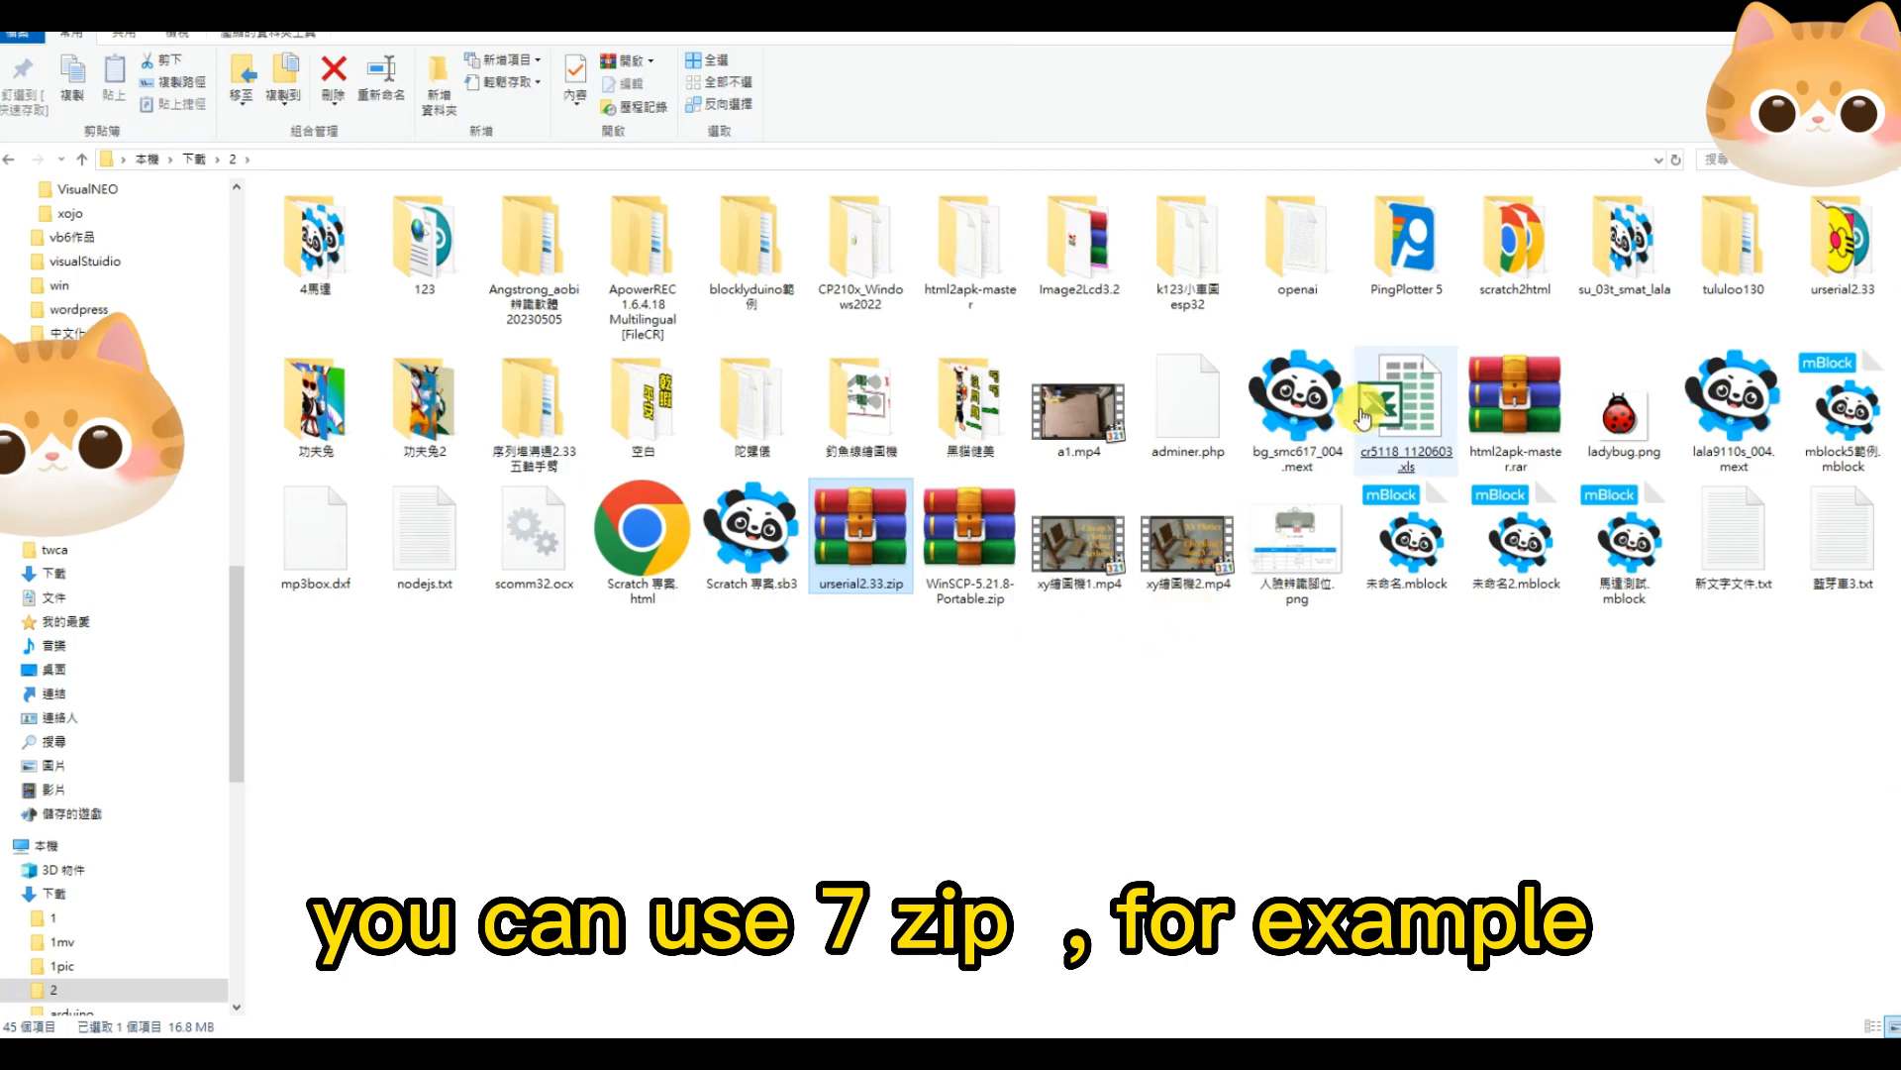
click(1842, 236)
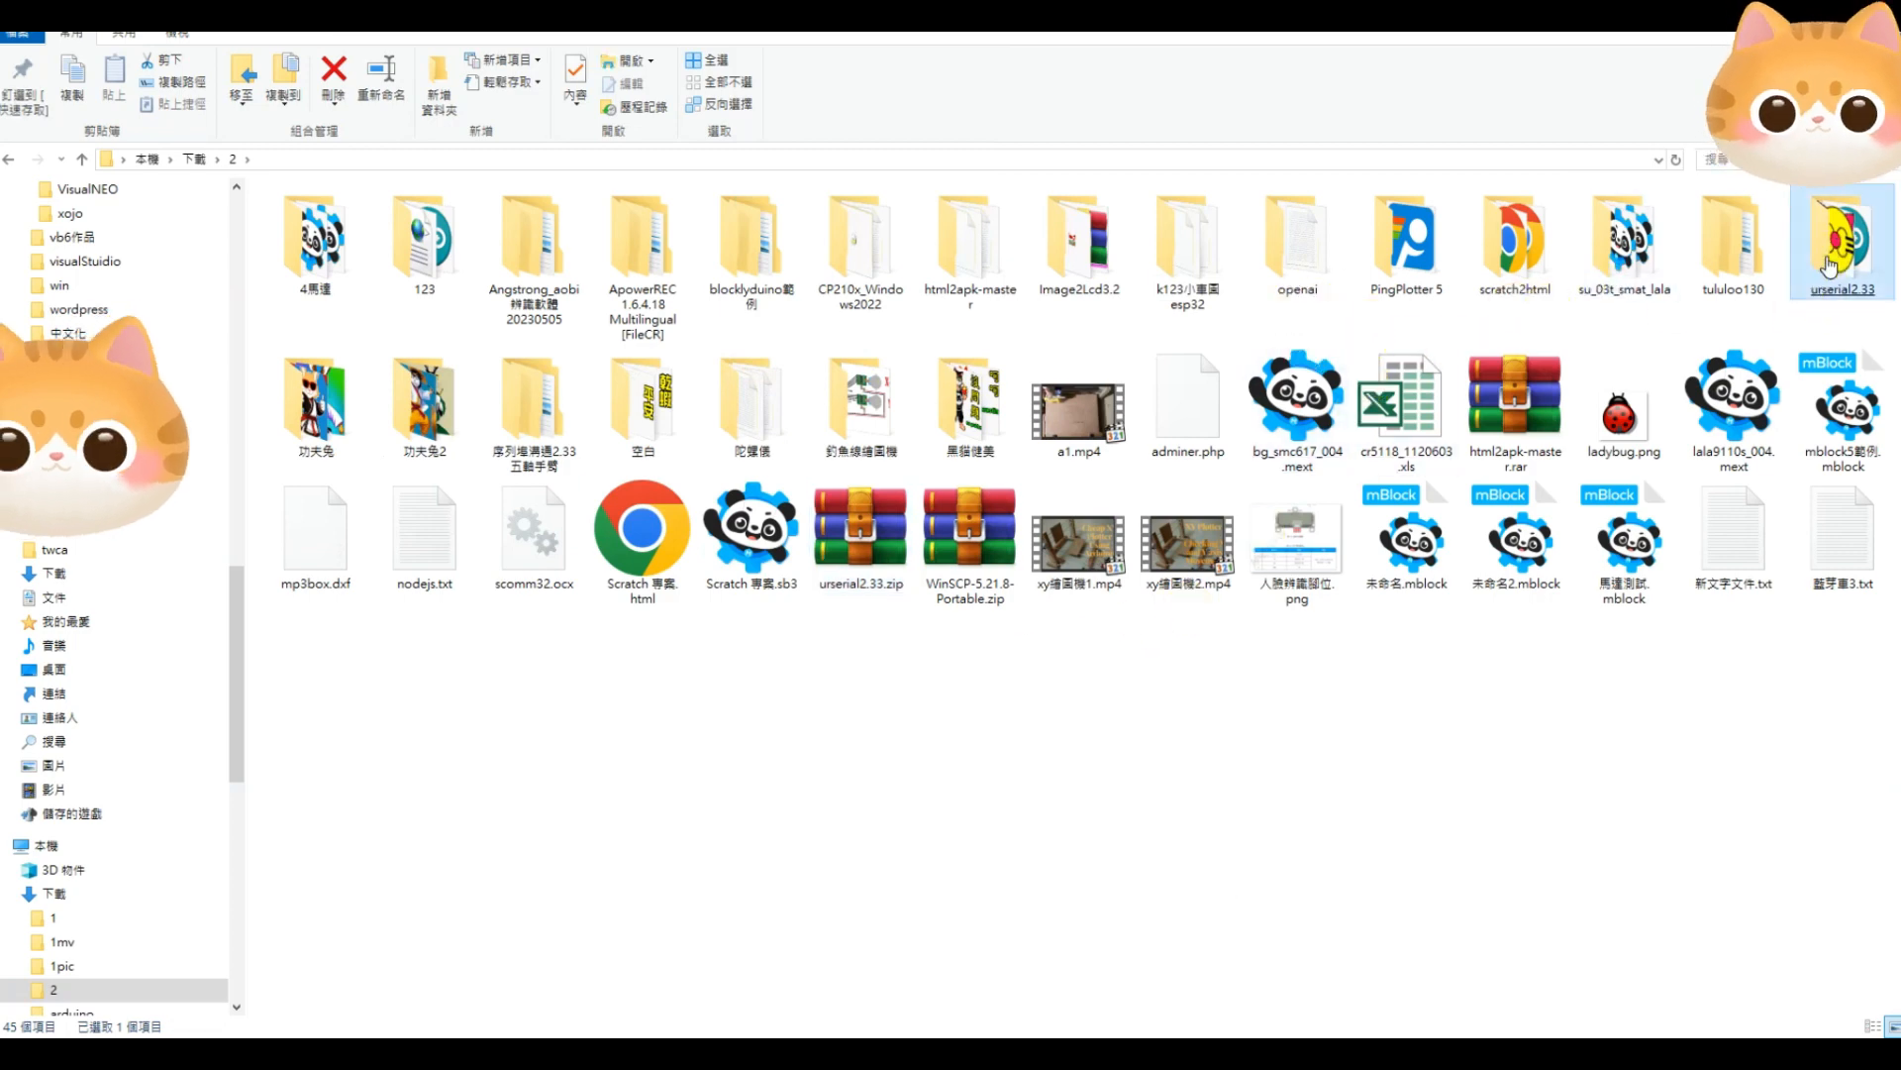
double_click(1840, 239)
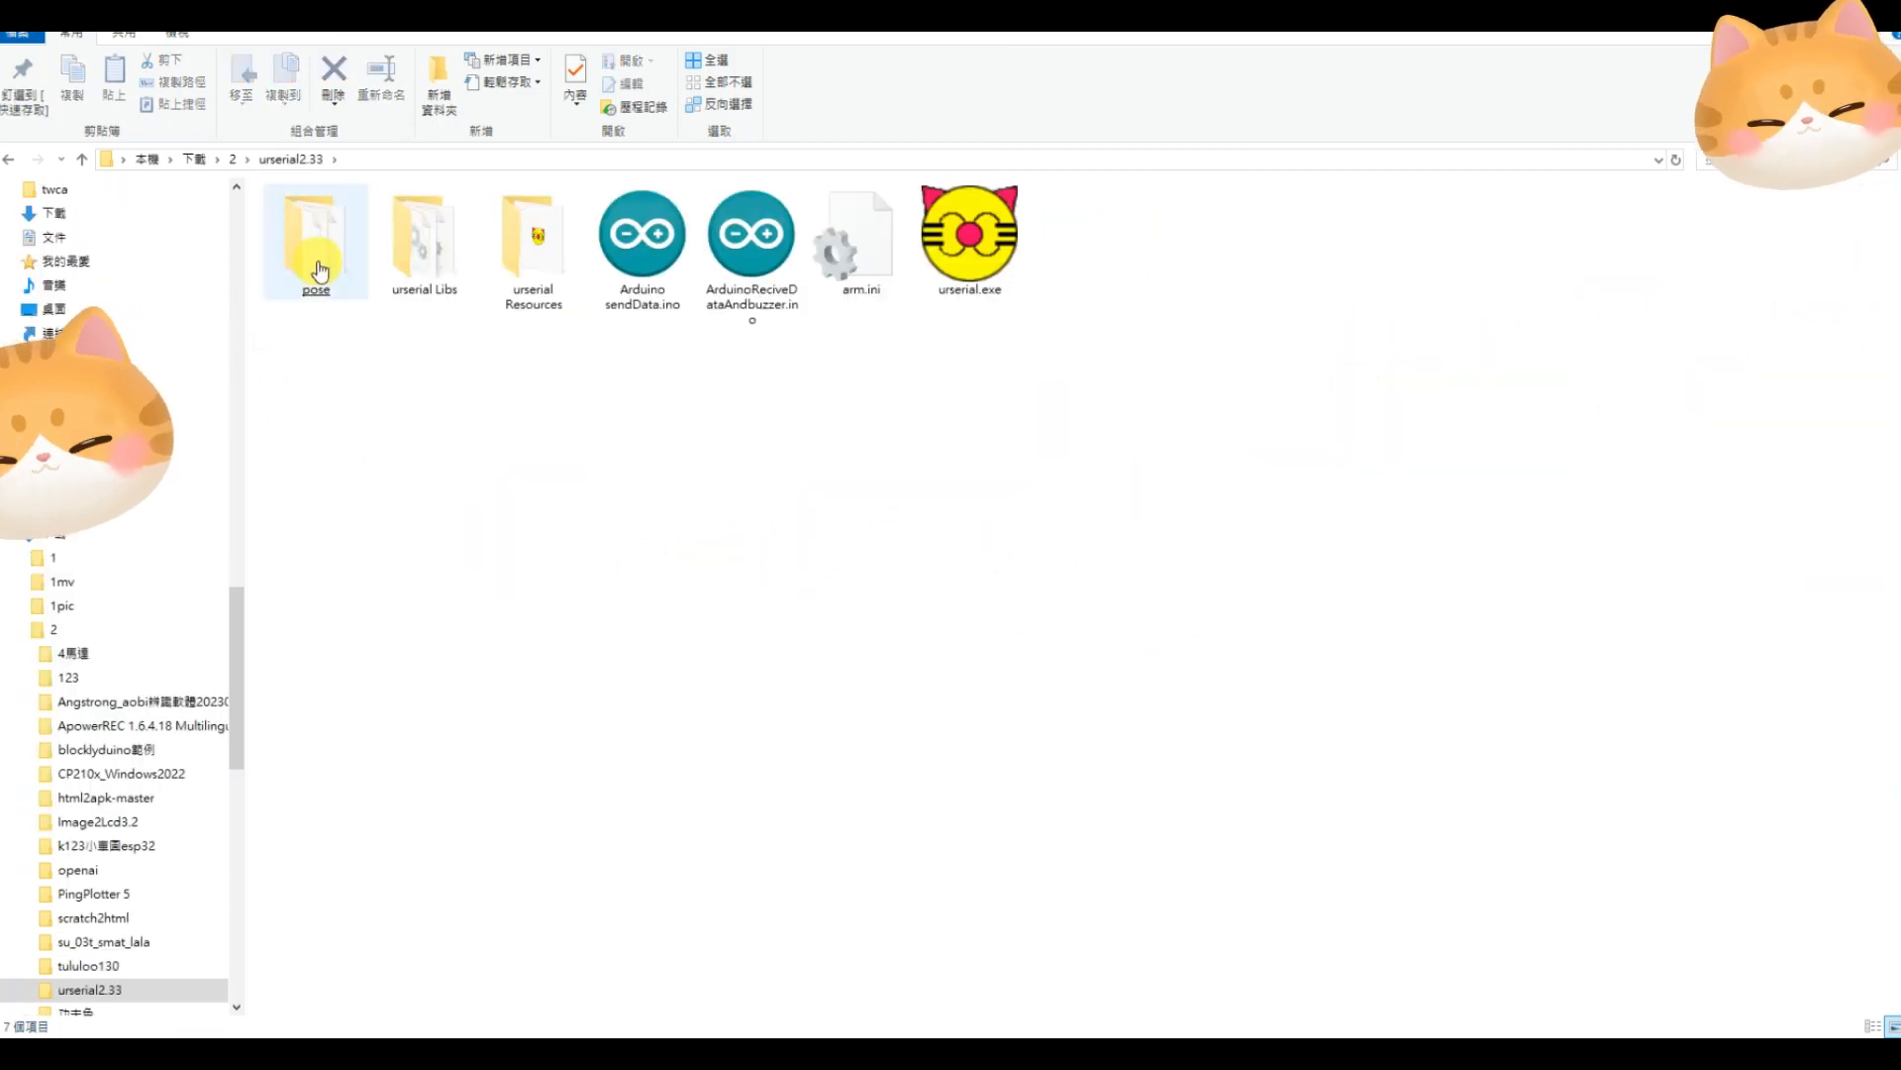
click(378, 378)
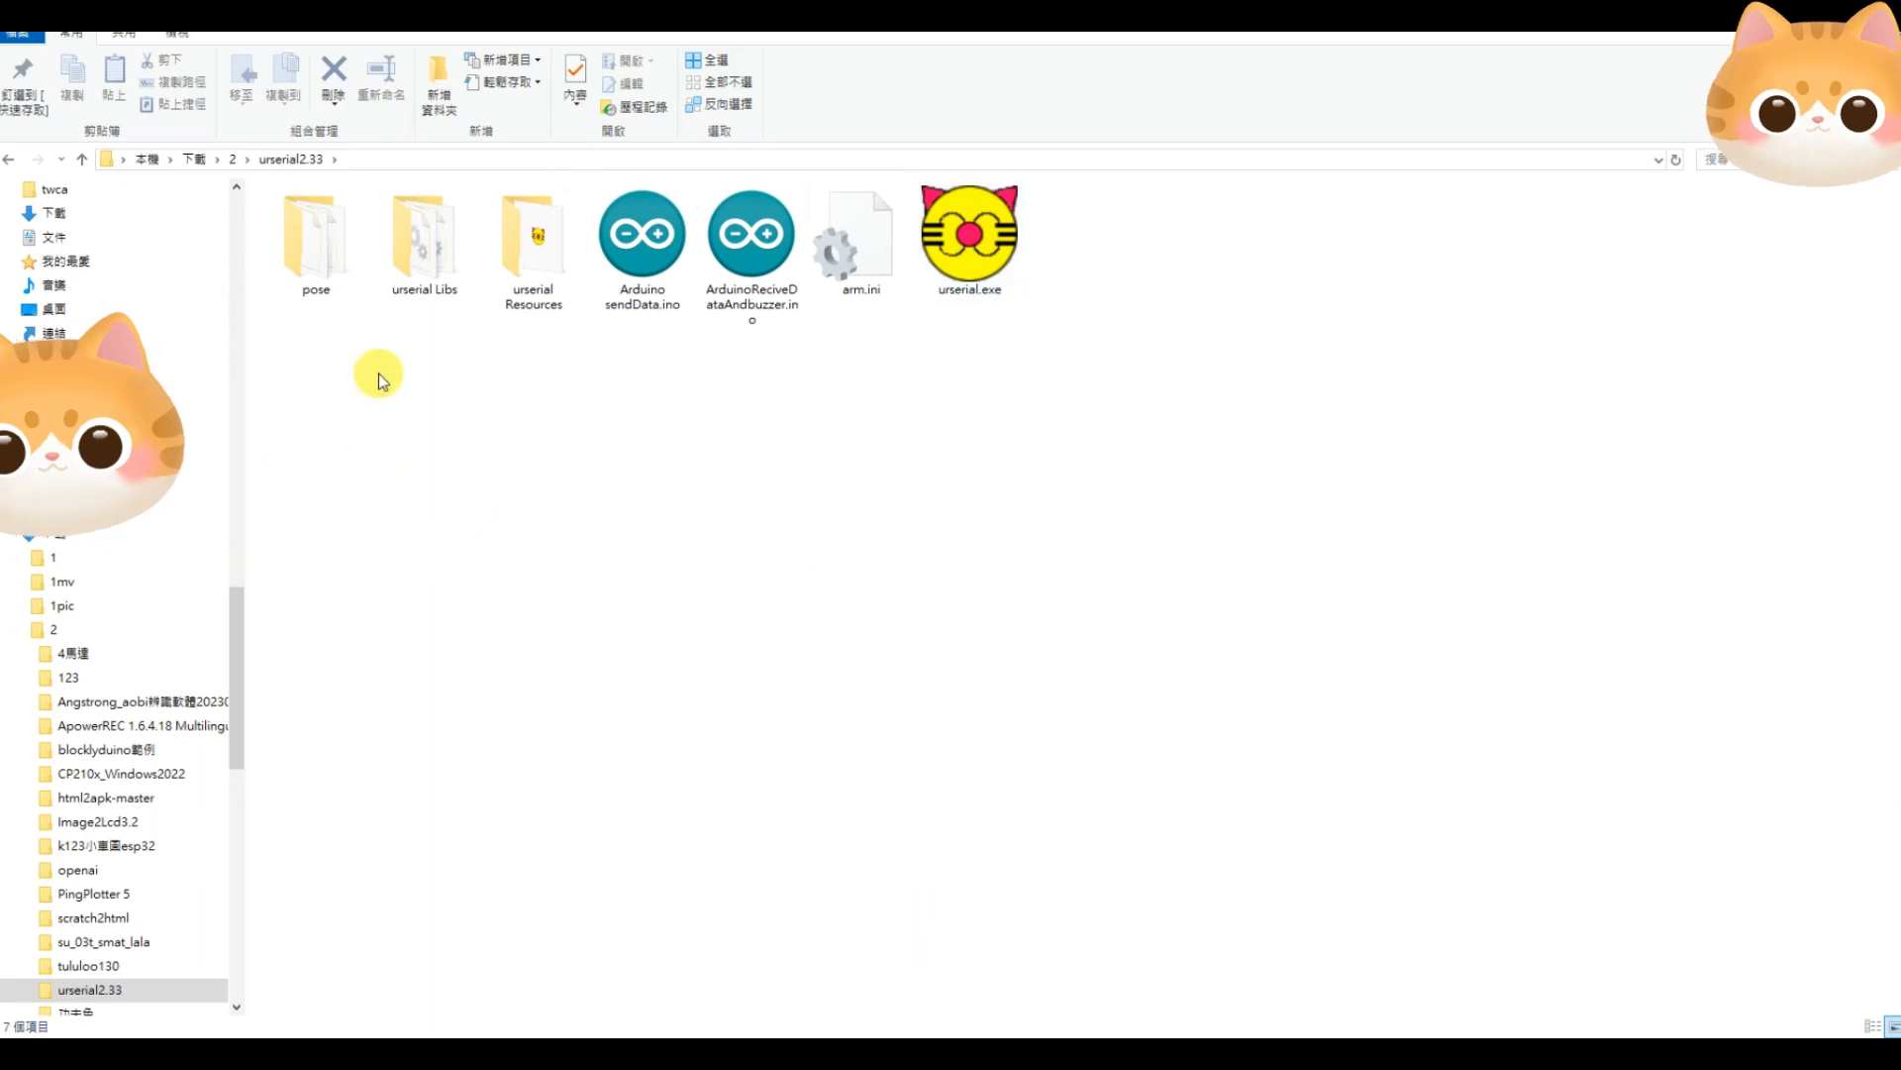
mouse_move(729, 455)
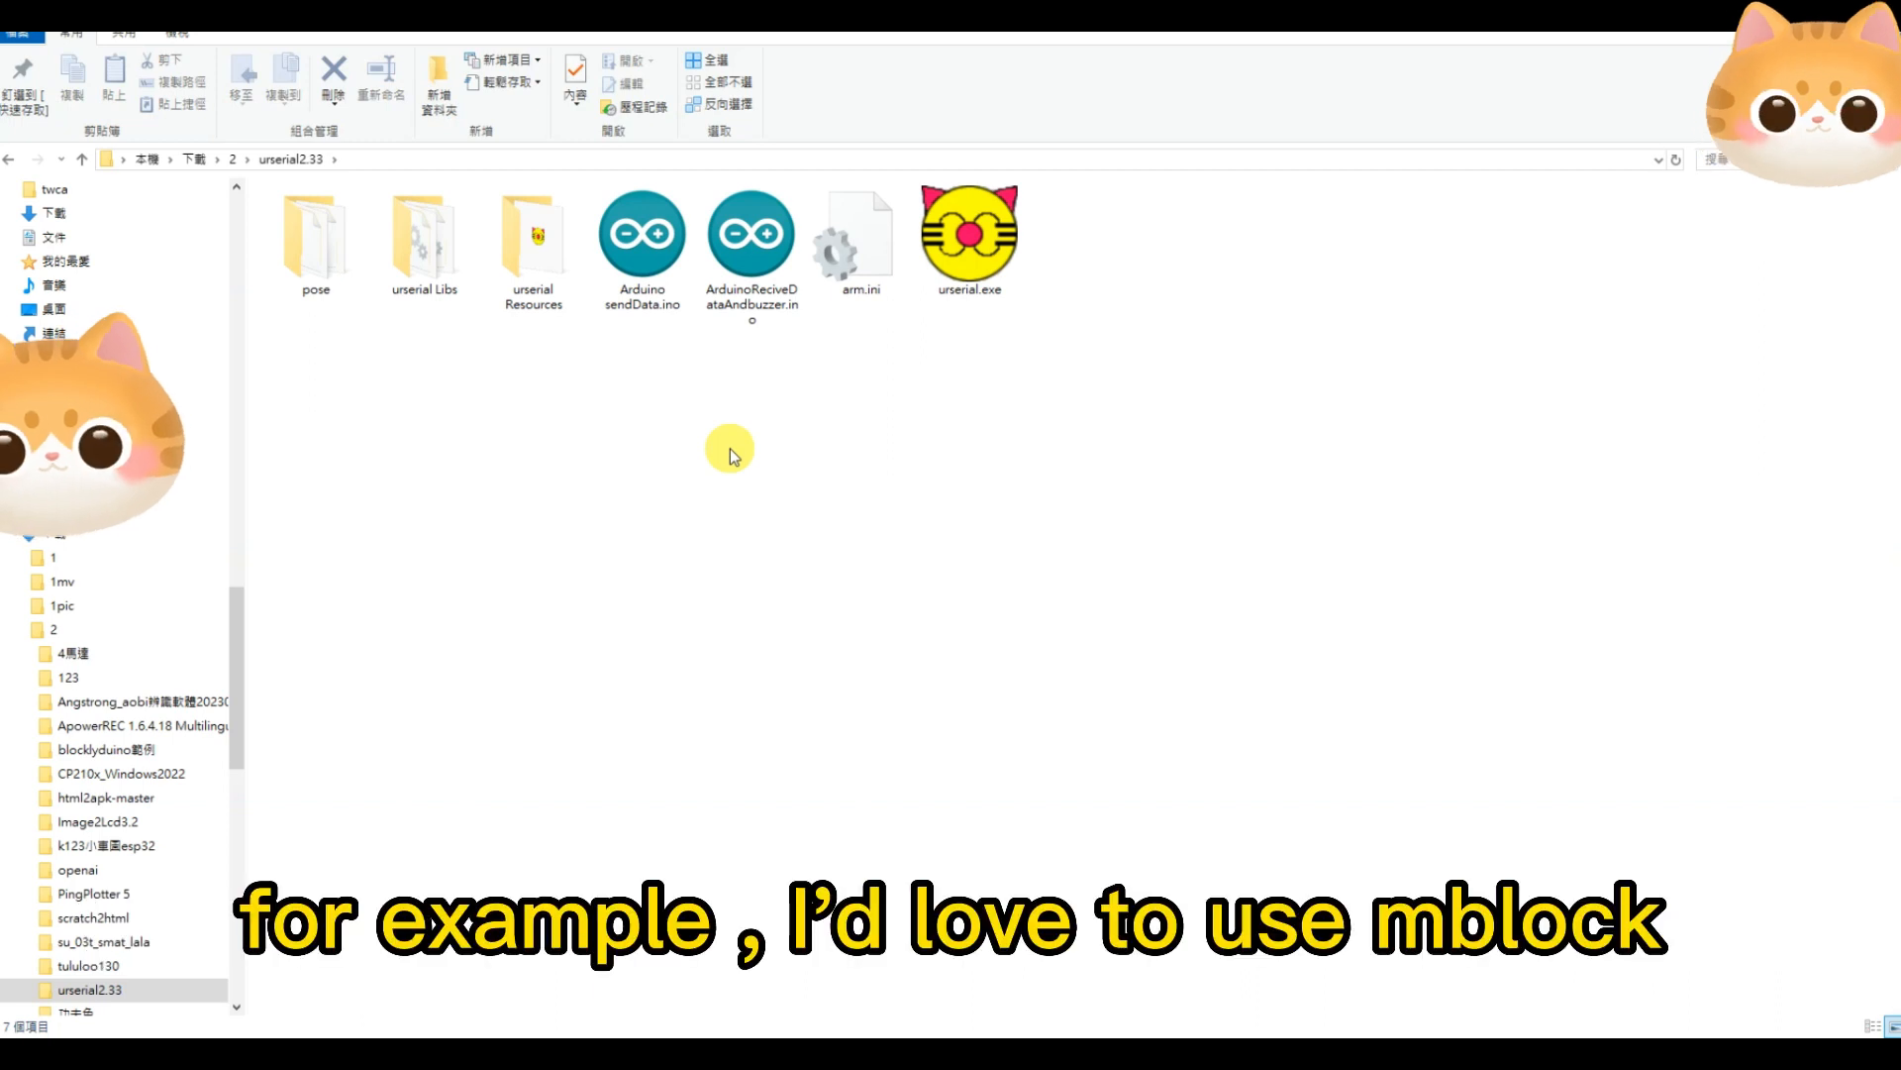
mouse_move(686, 463)
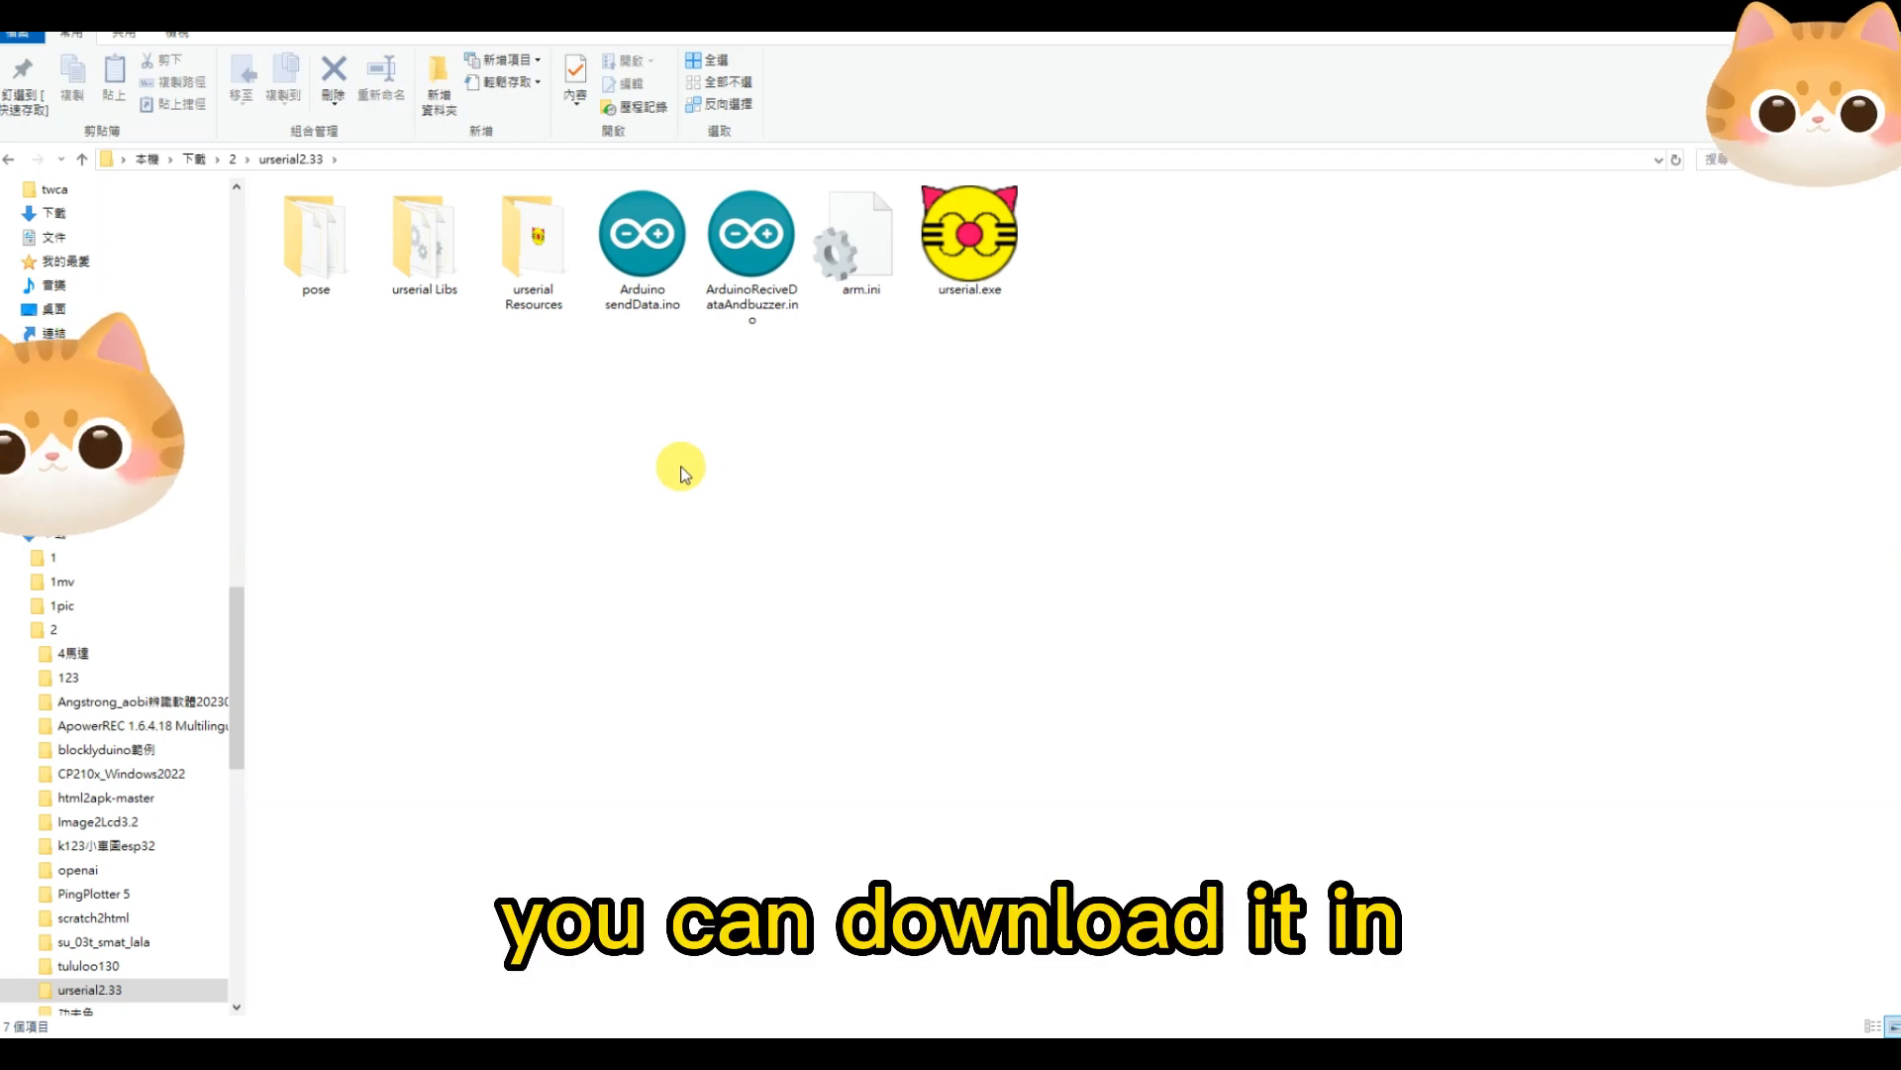
mouse_move(331, 1034)
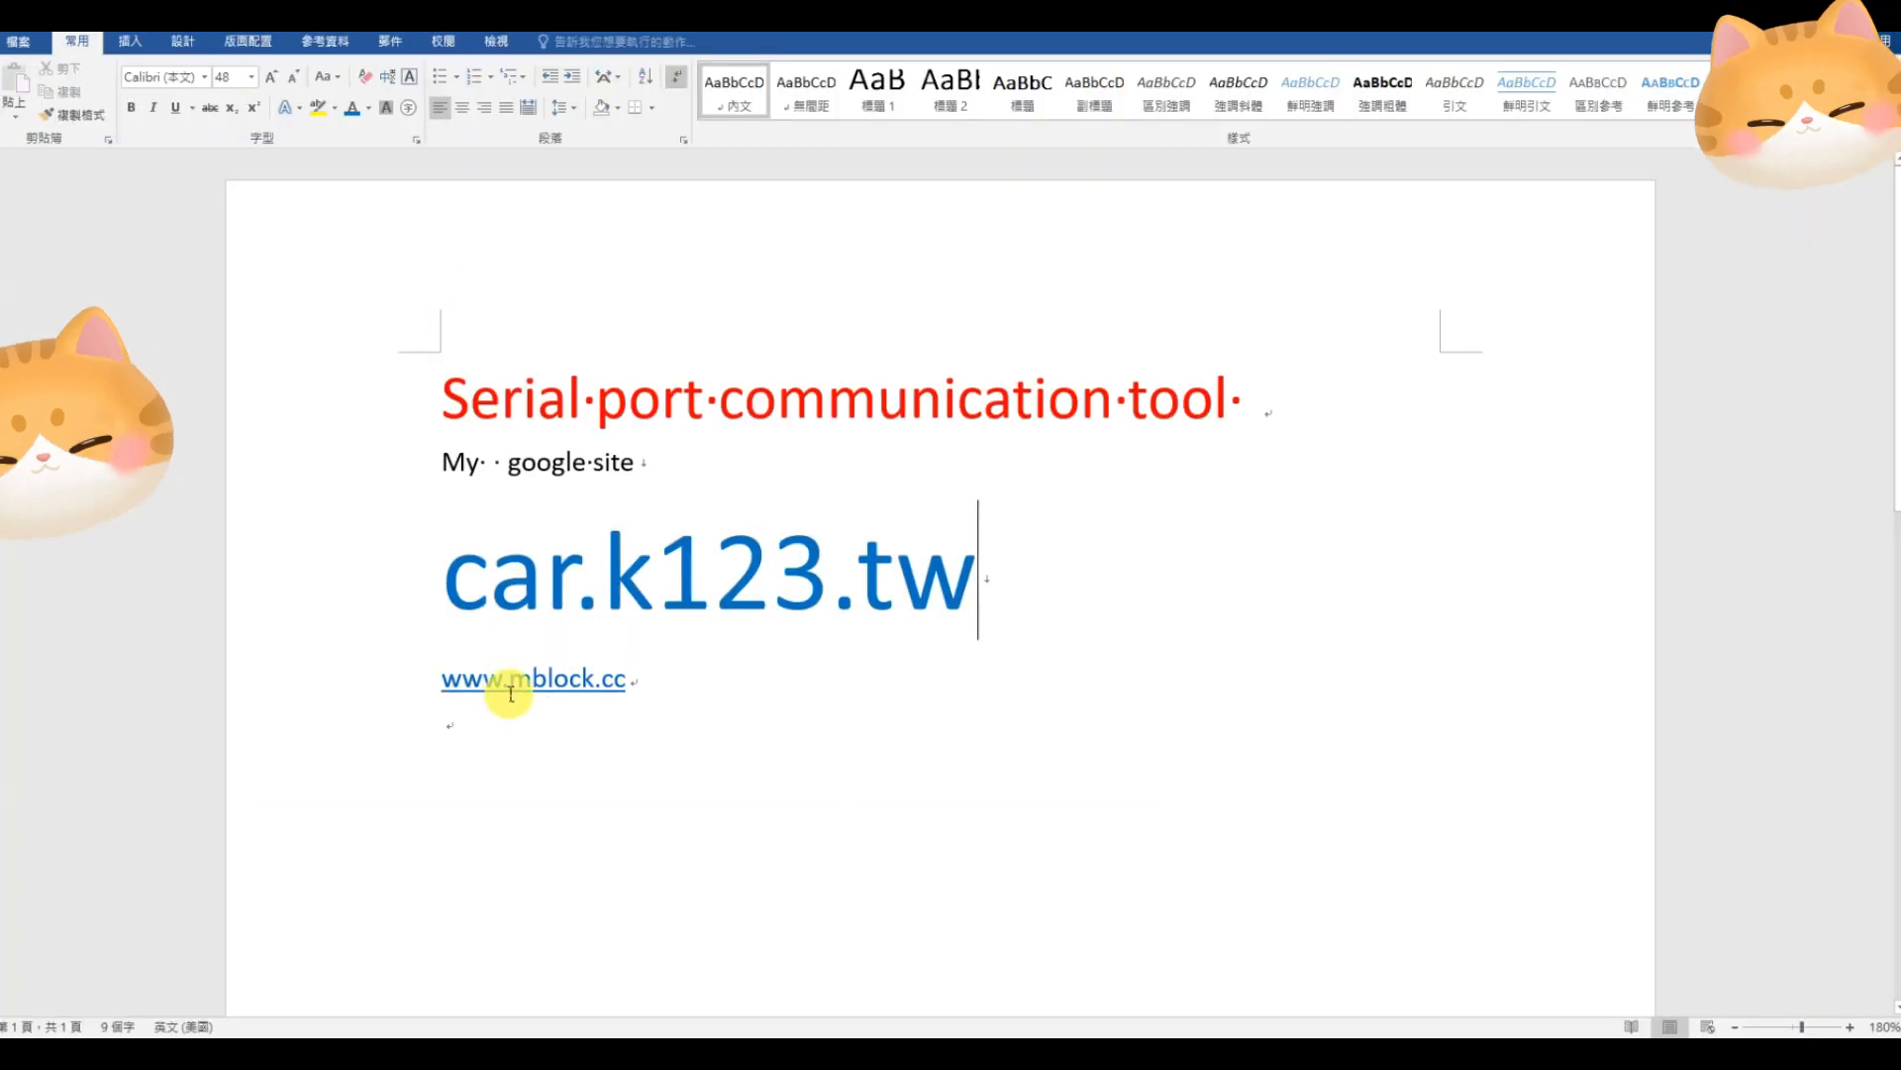
mouse_move(583, 697)
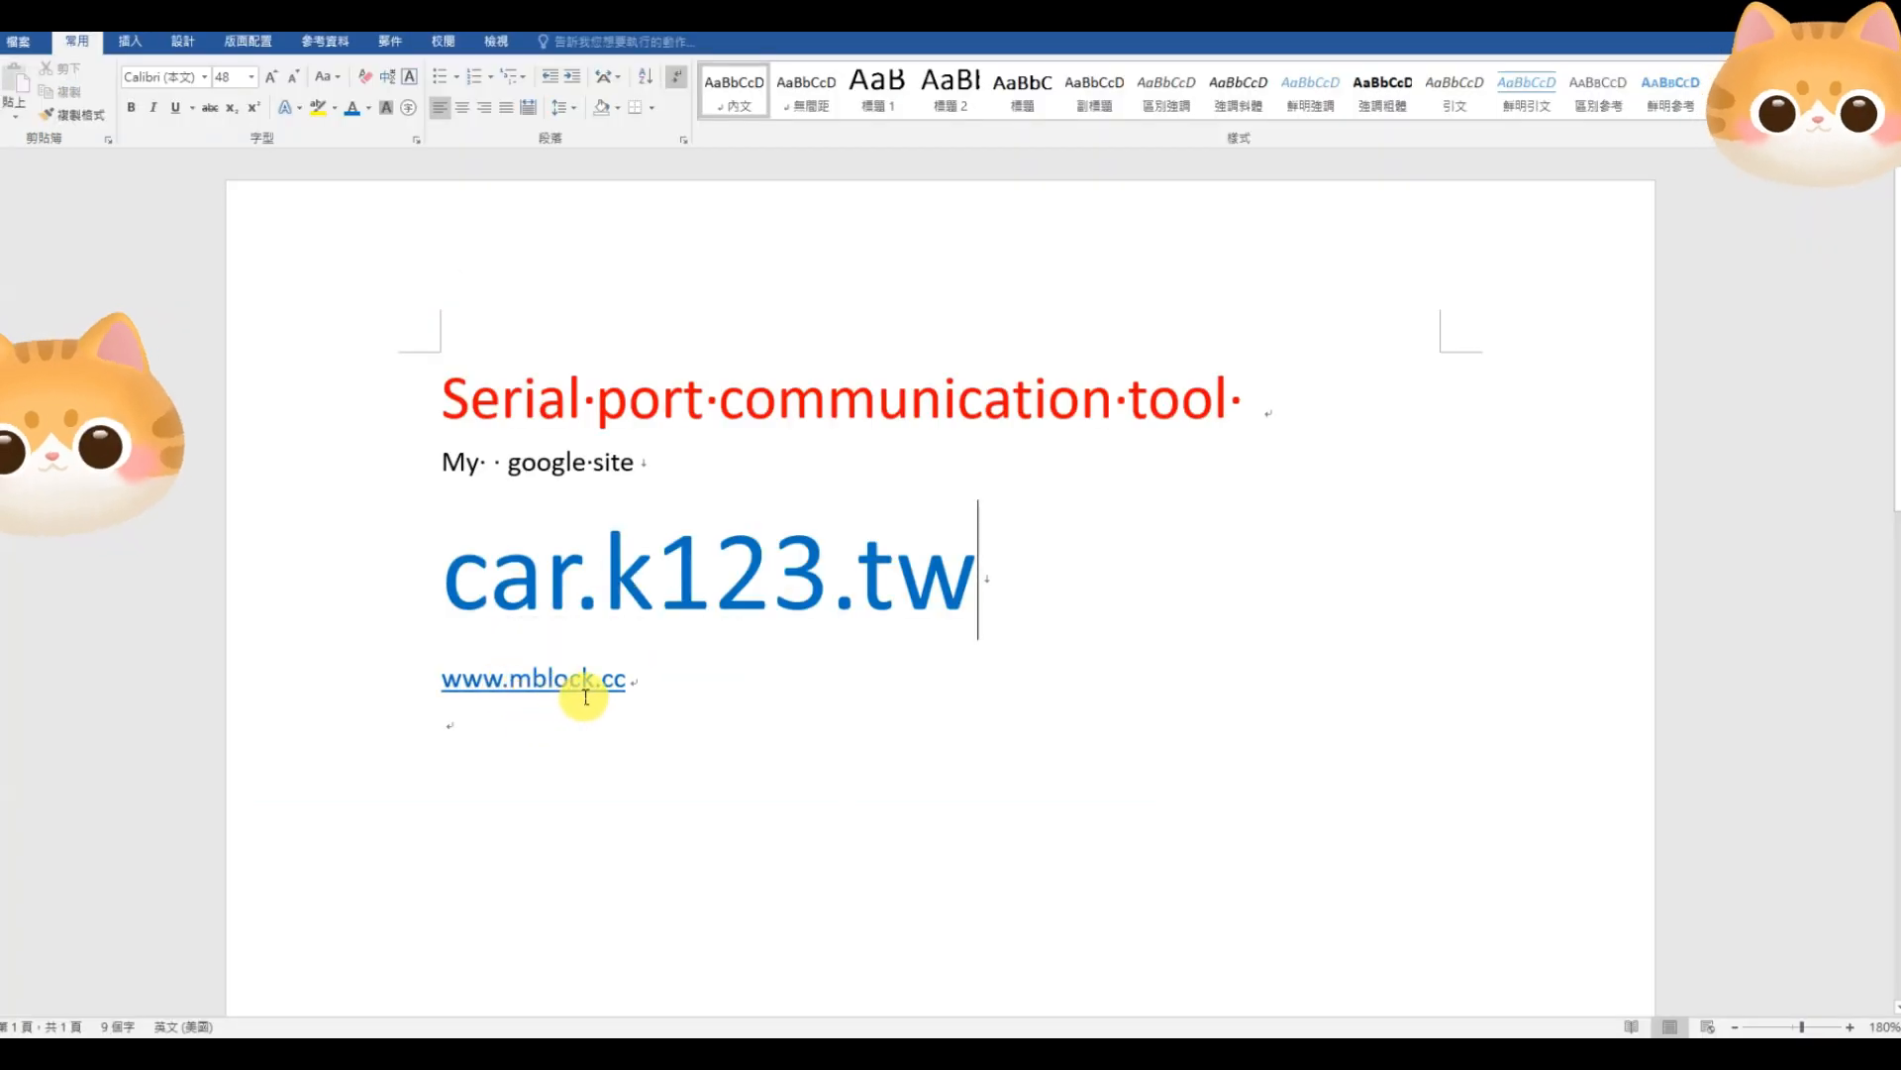
mouse_move(533, 679)
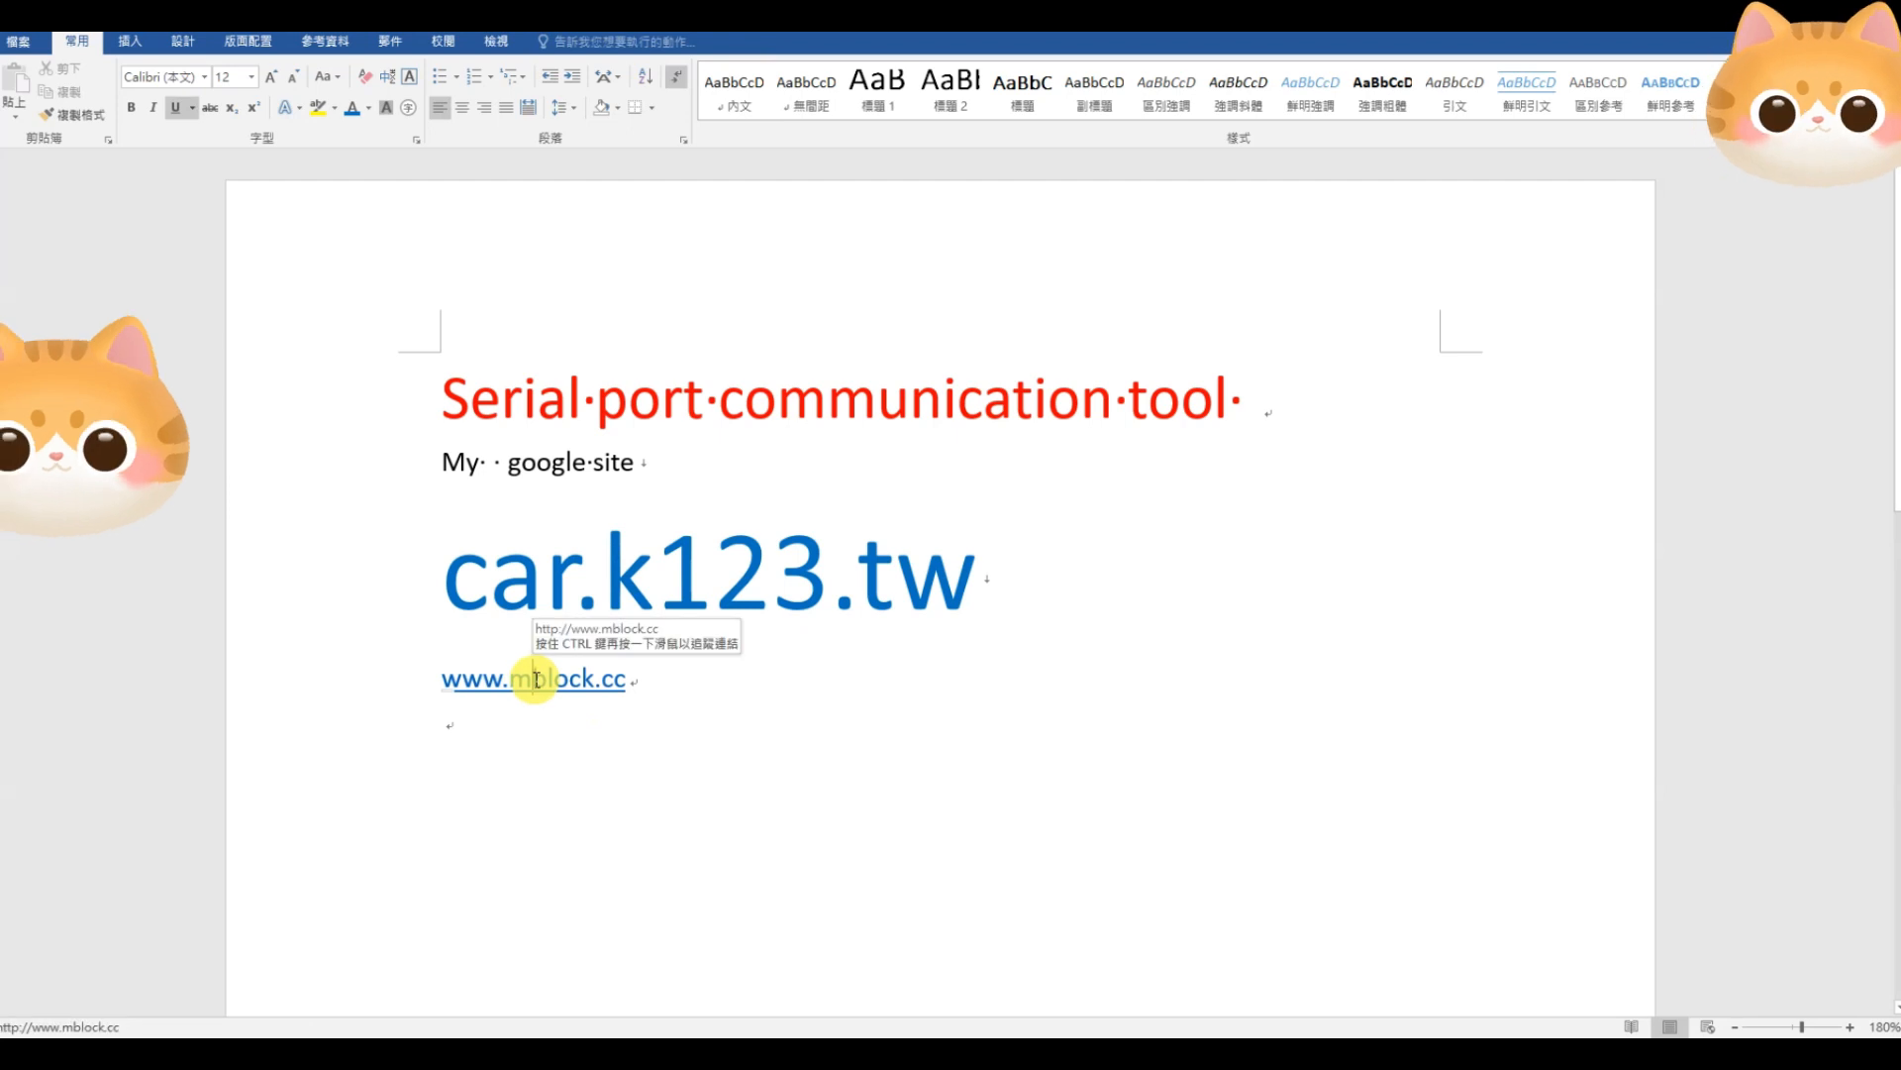
click(532, 677)
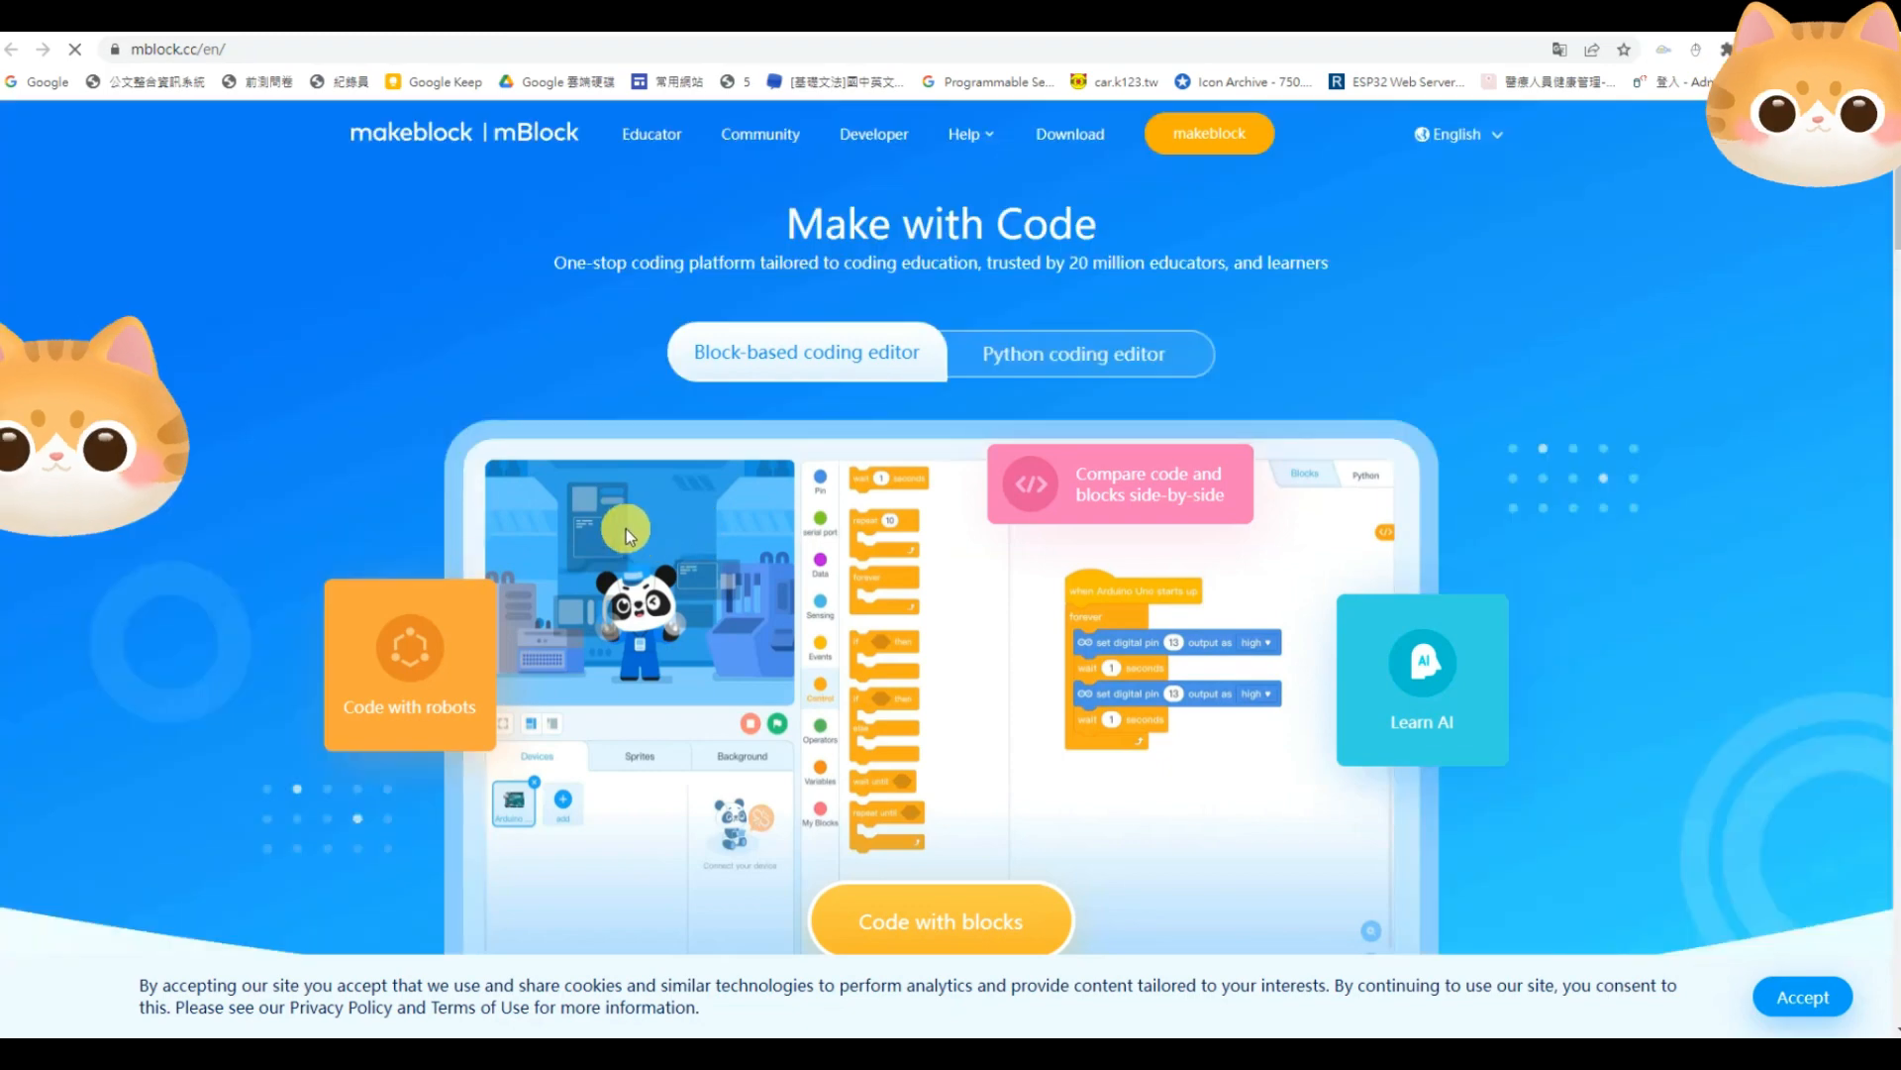
click(1050, 132)
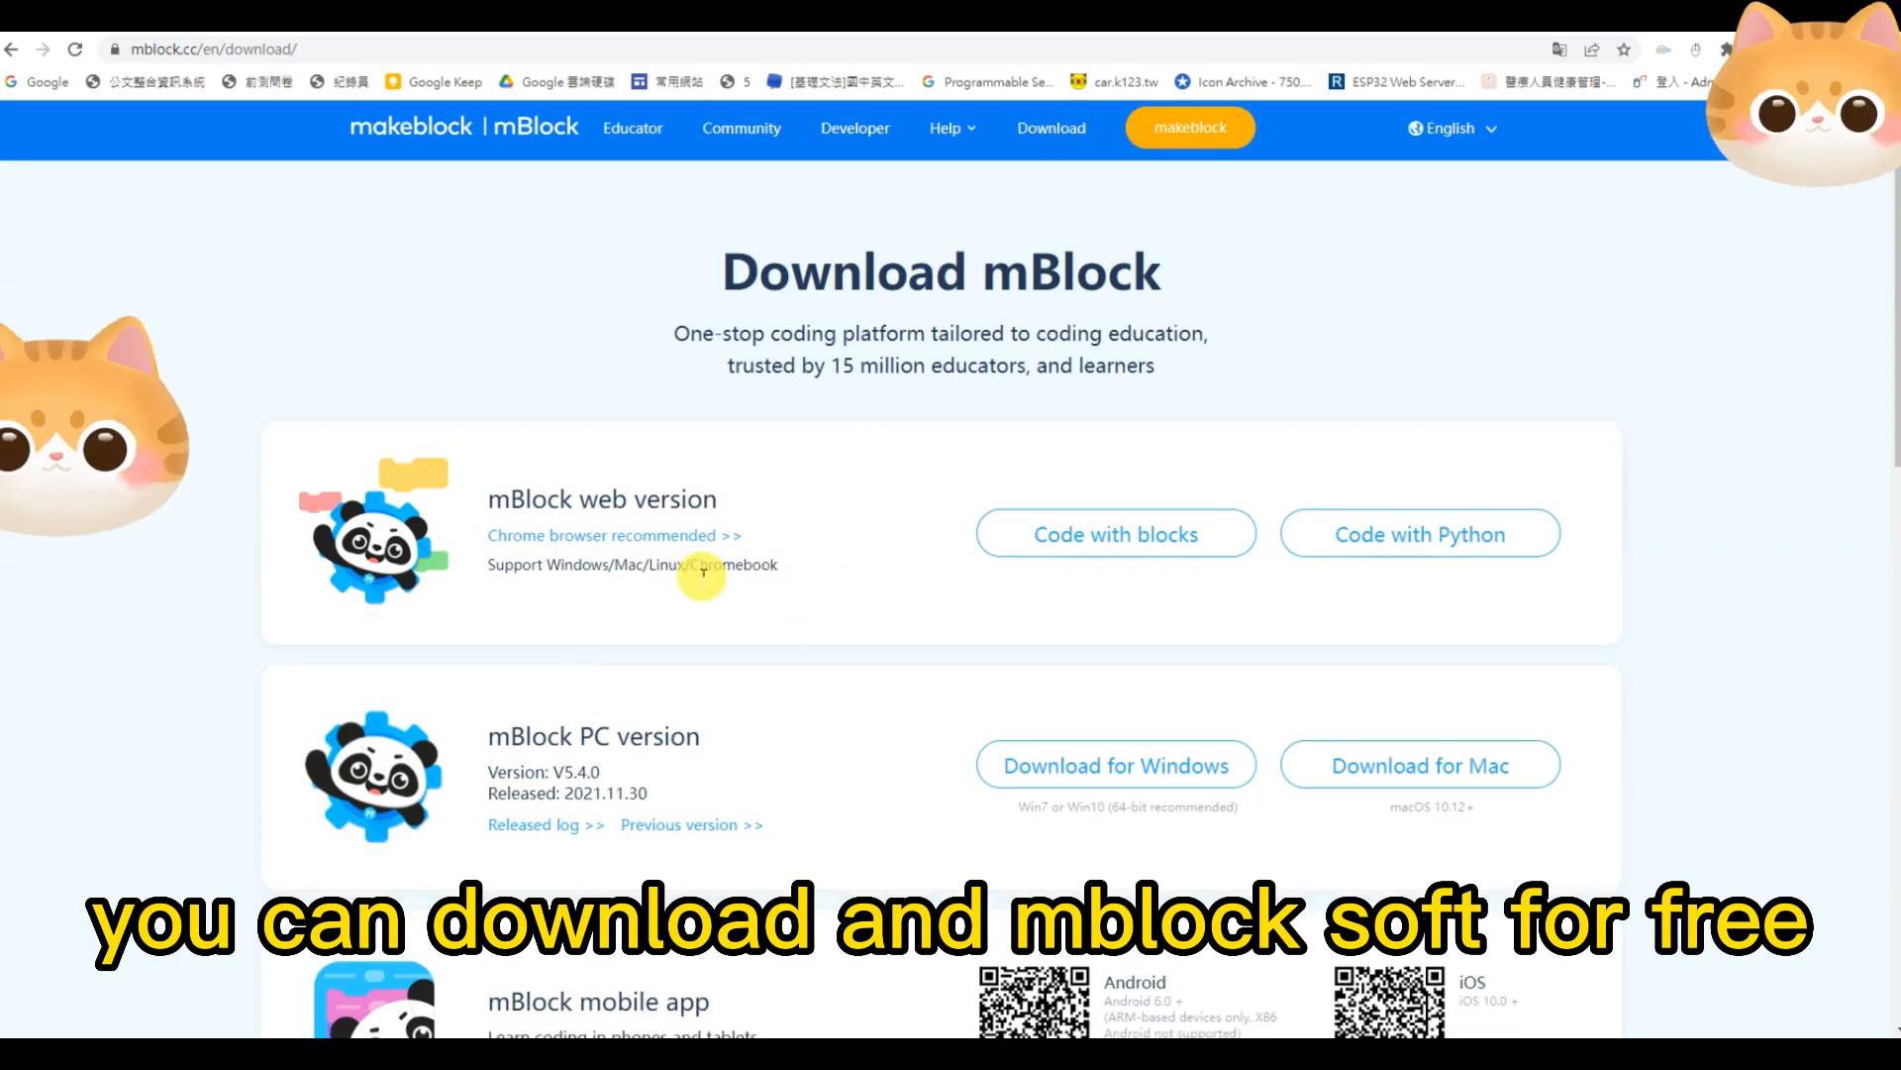
scroll(down, 3)
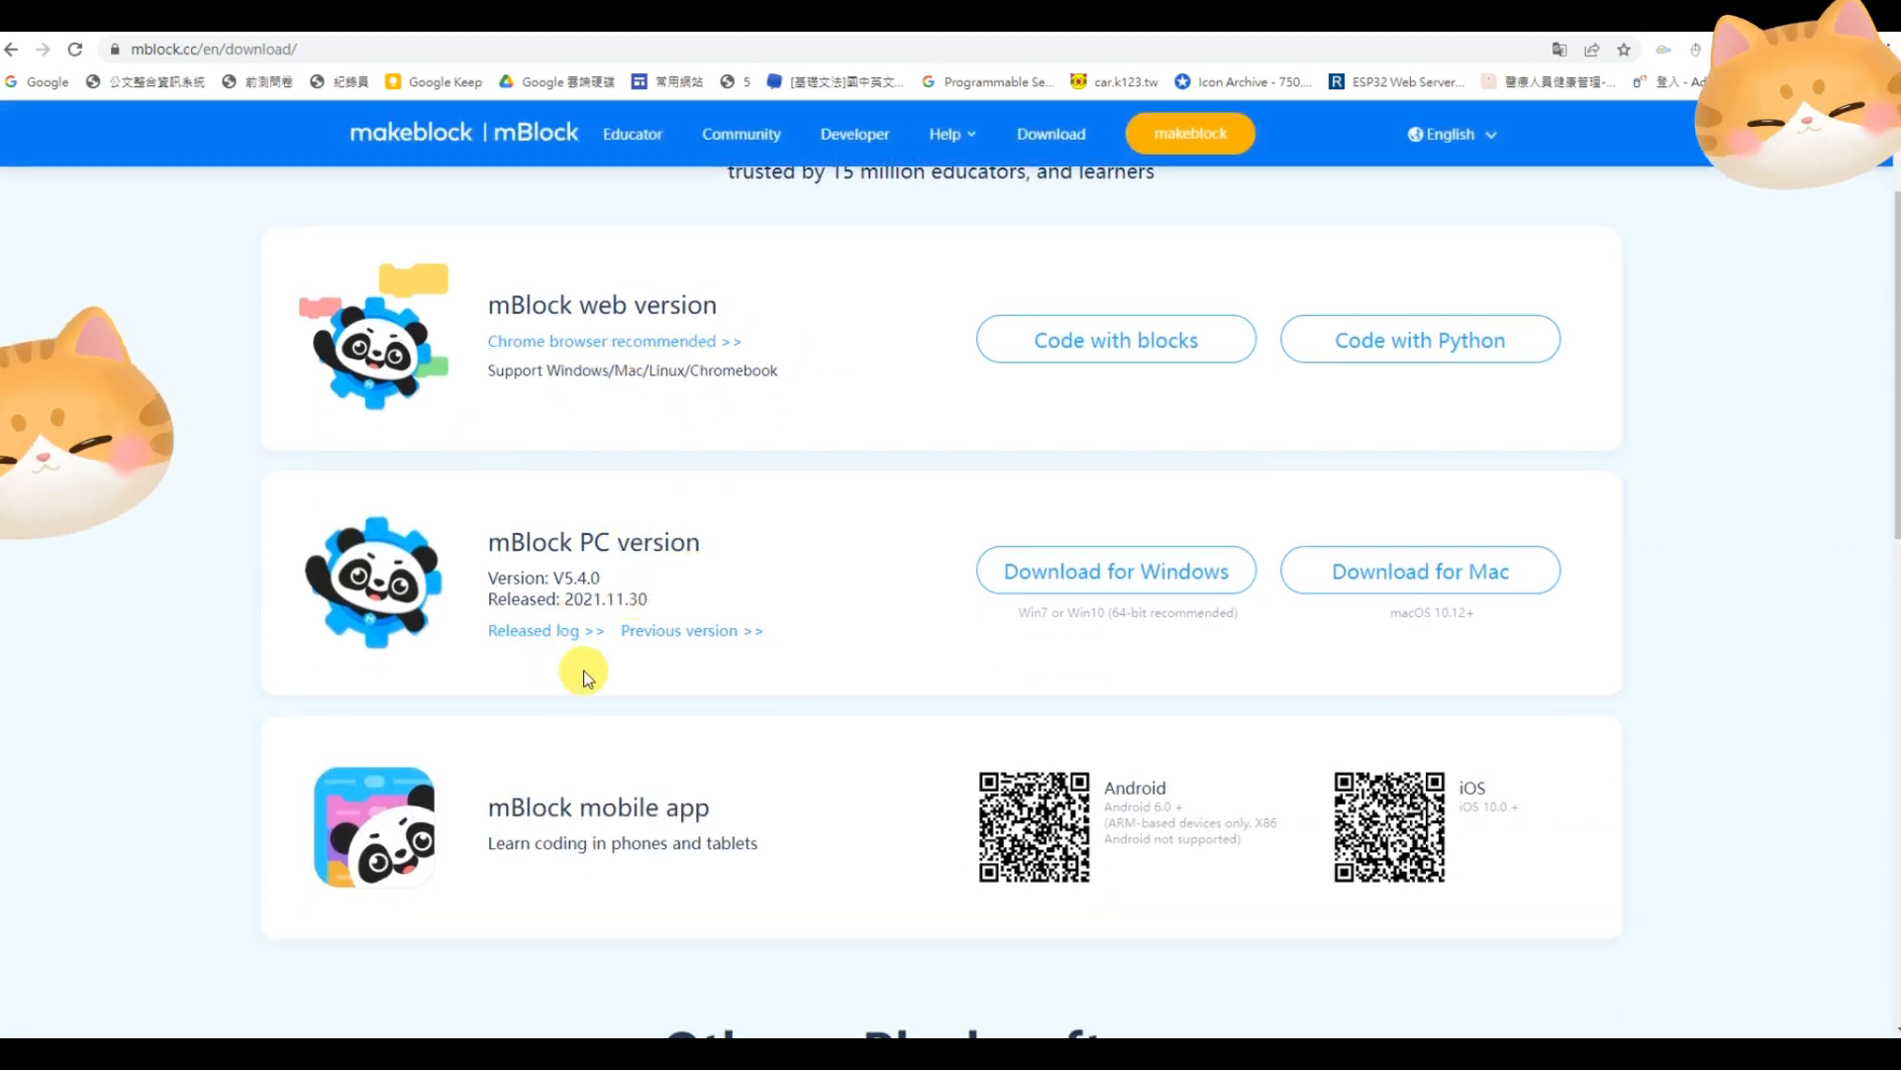
scroll(up, 3)
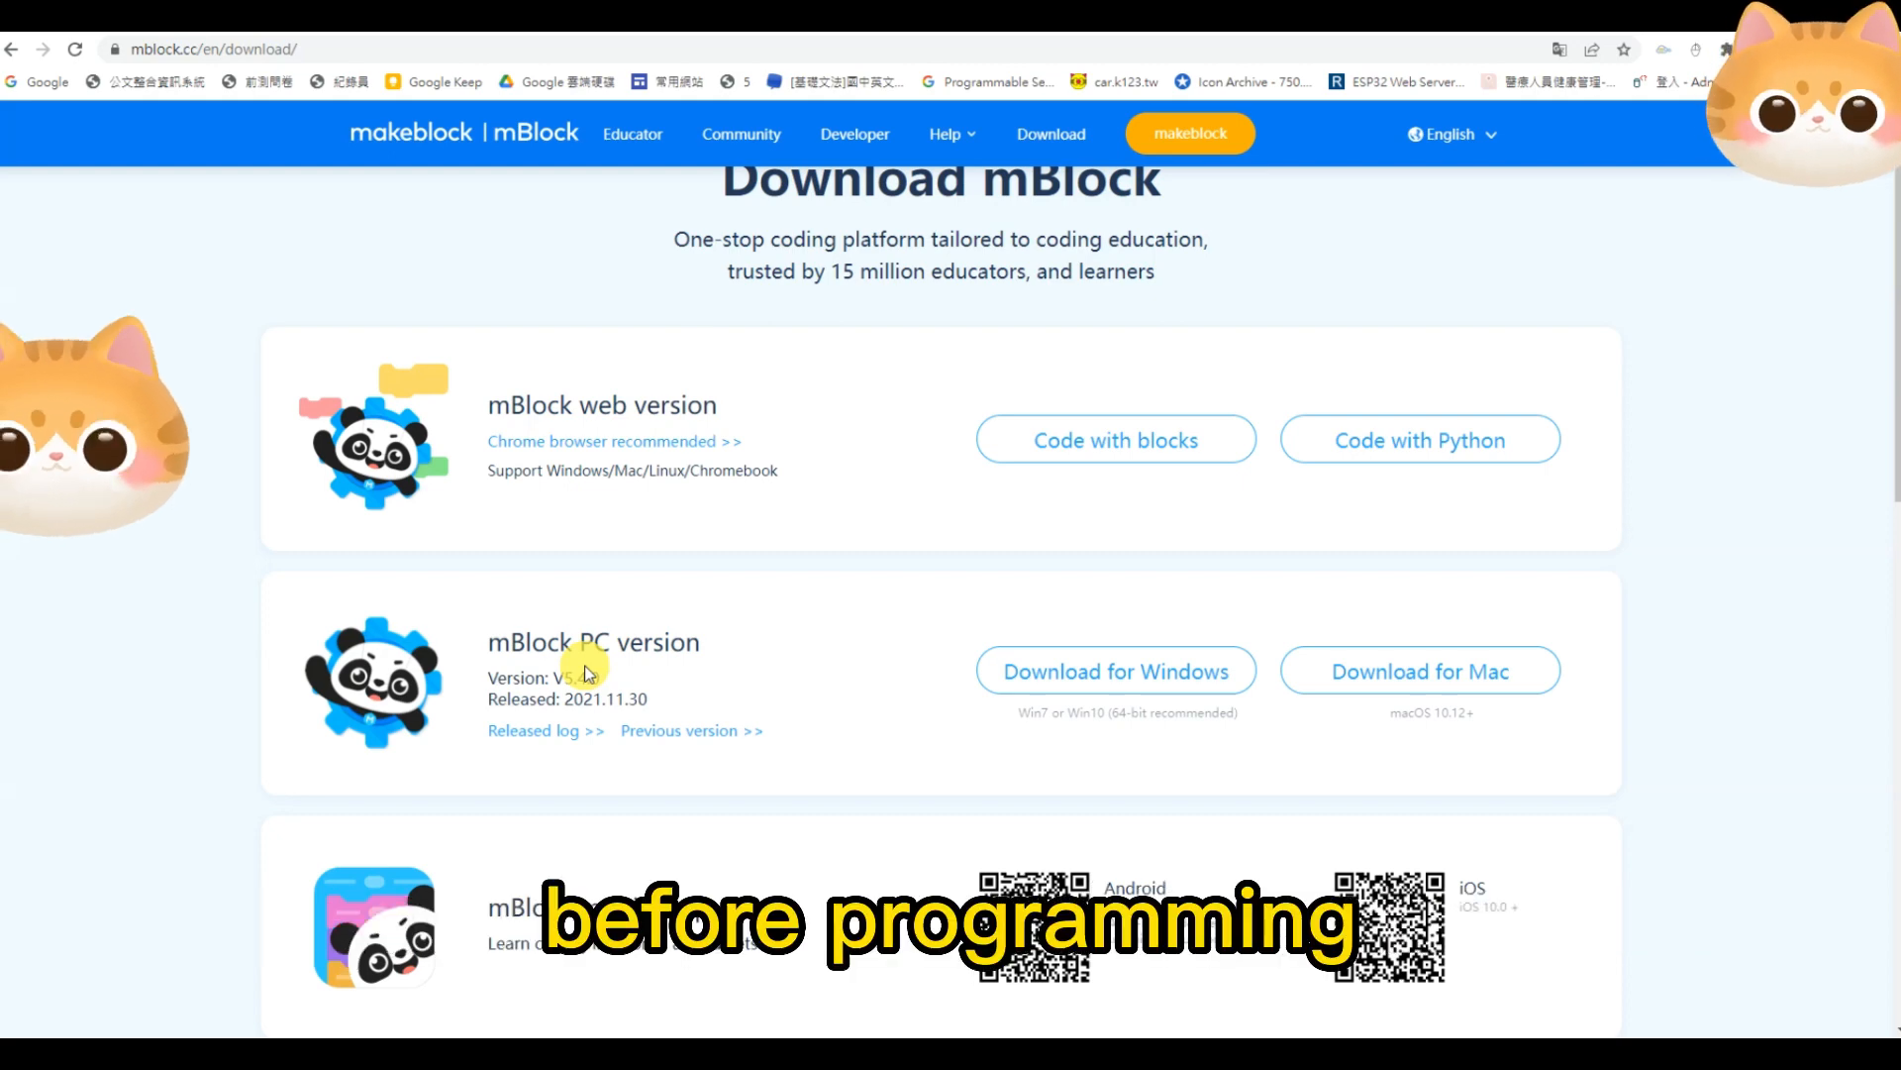
mouse_move(315, 791)
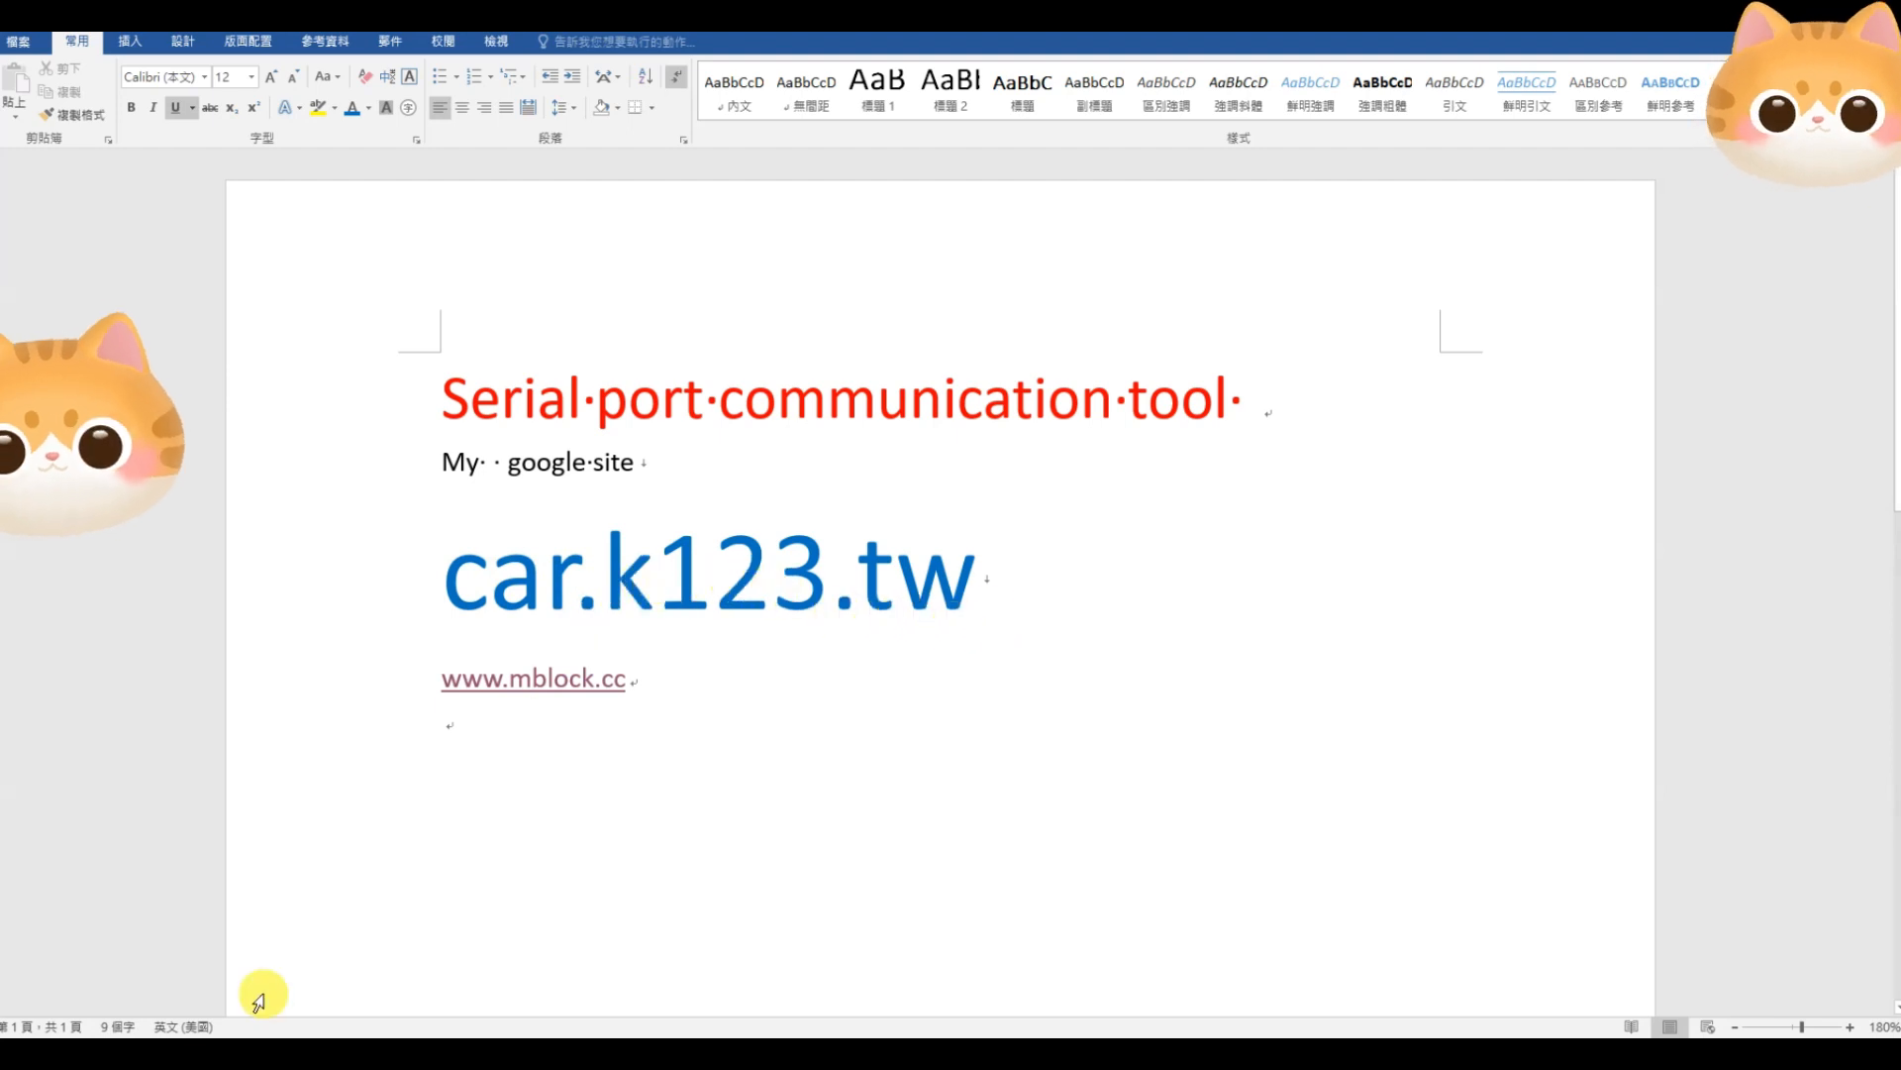
Return to car.k123.tw and follow the Arduino 全部延伸集 link to the shared braingo Drive folder
click(531, 677)
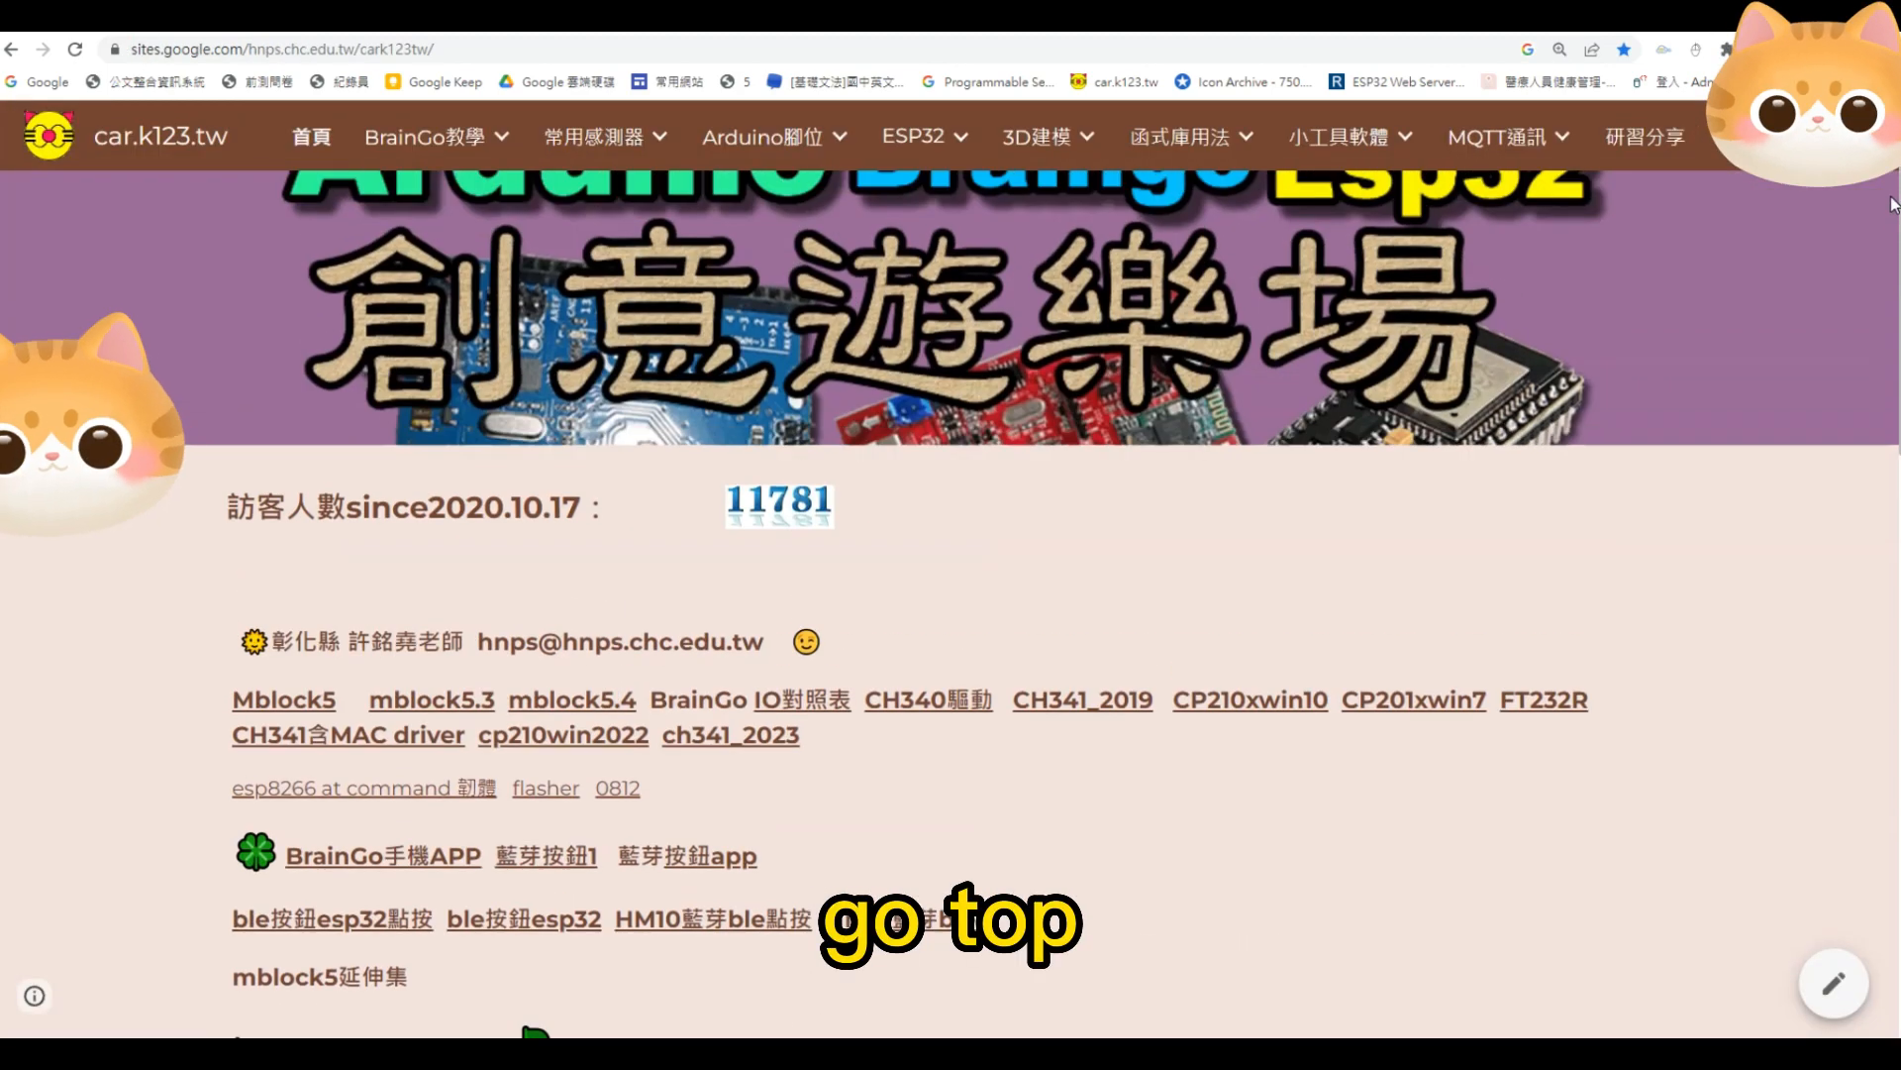
scroll(down, 3)
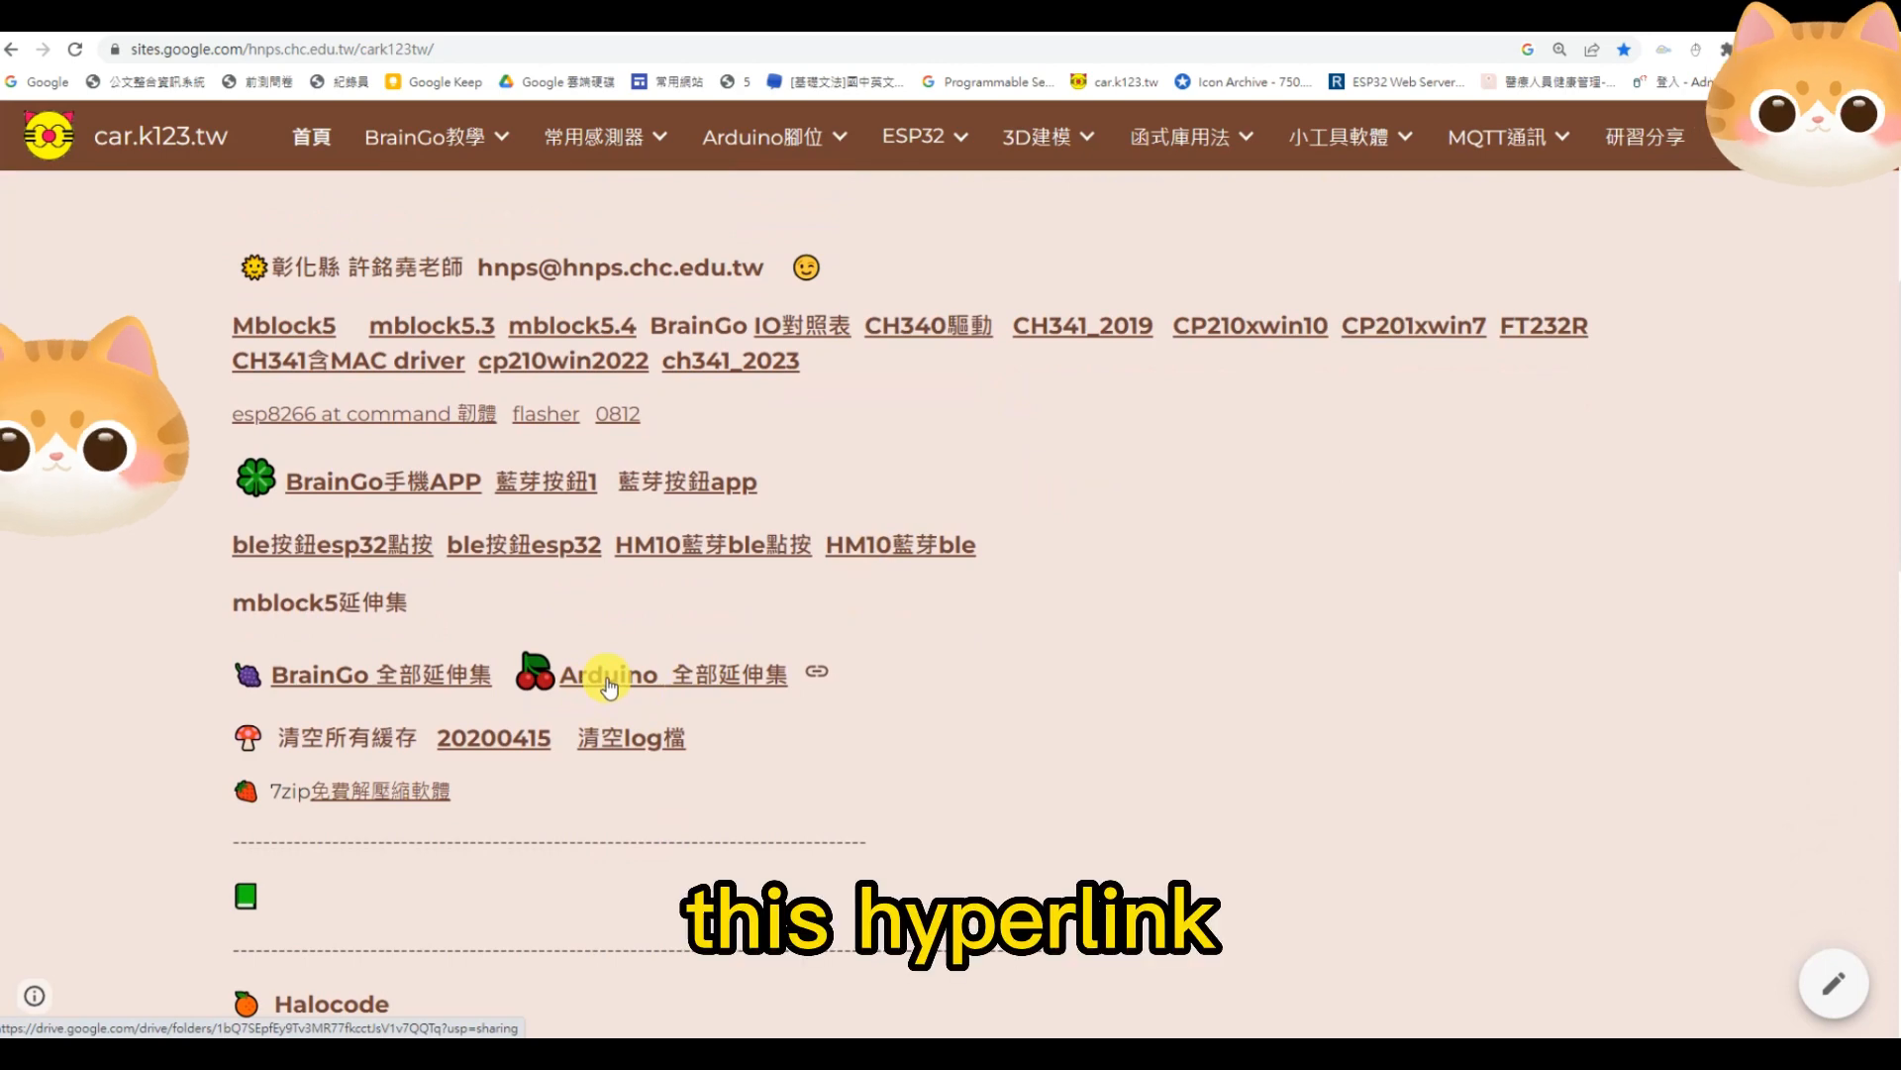
click(606, 673)
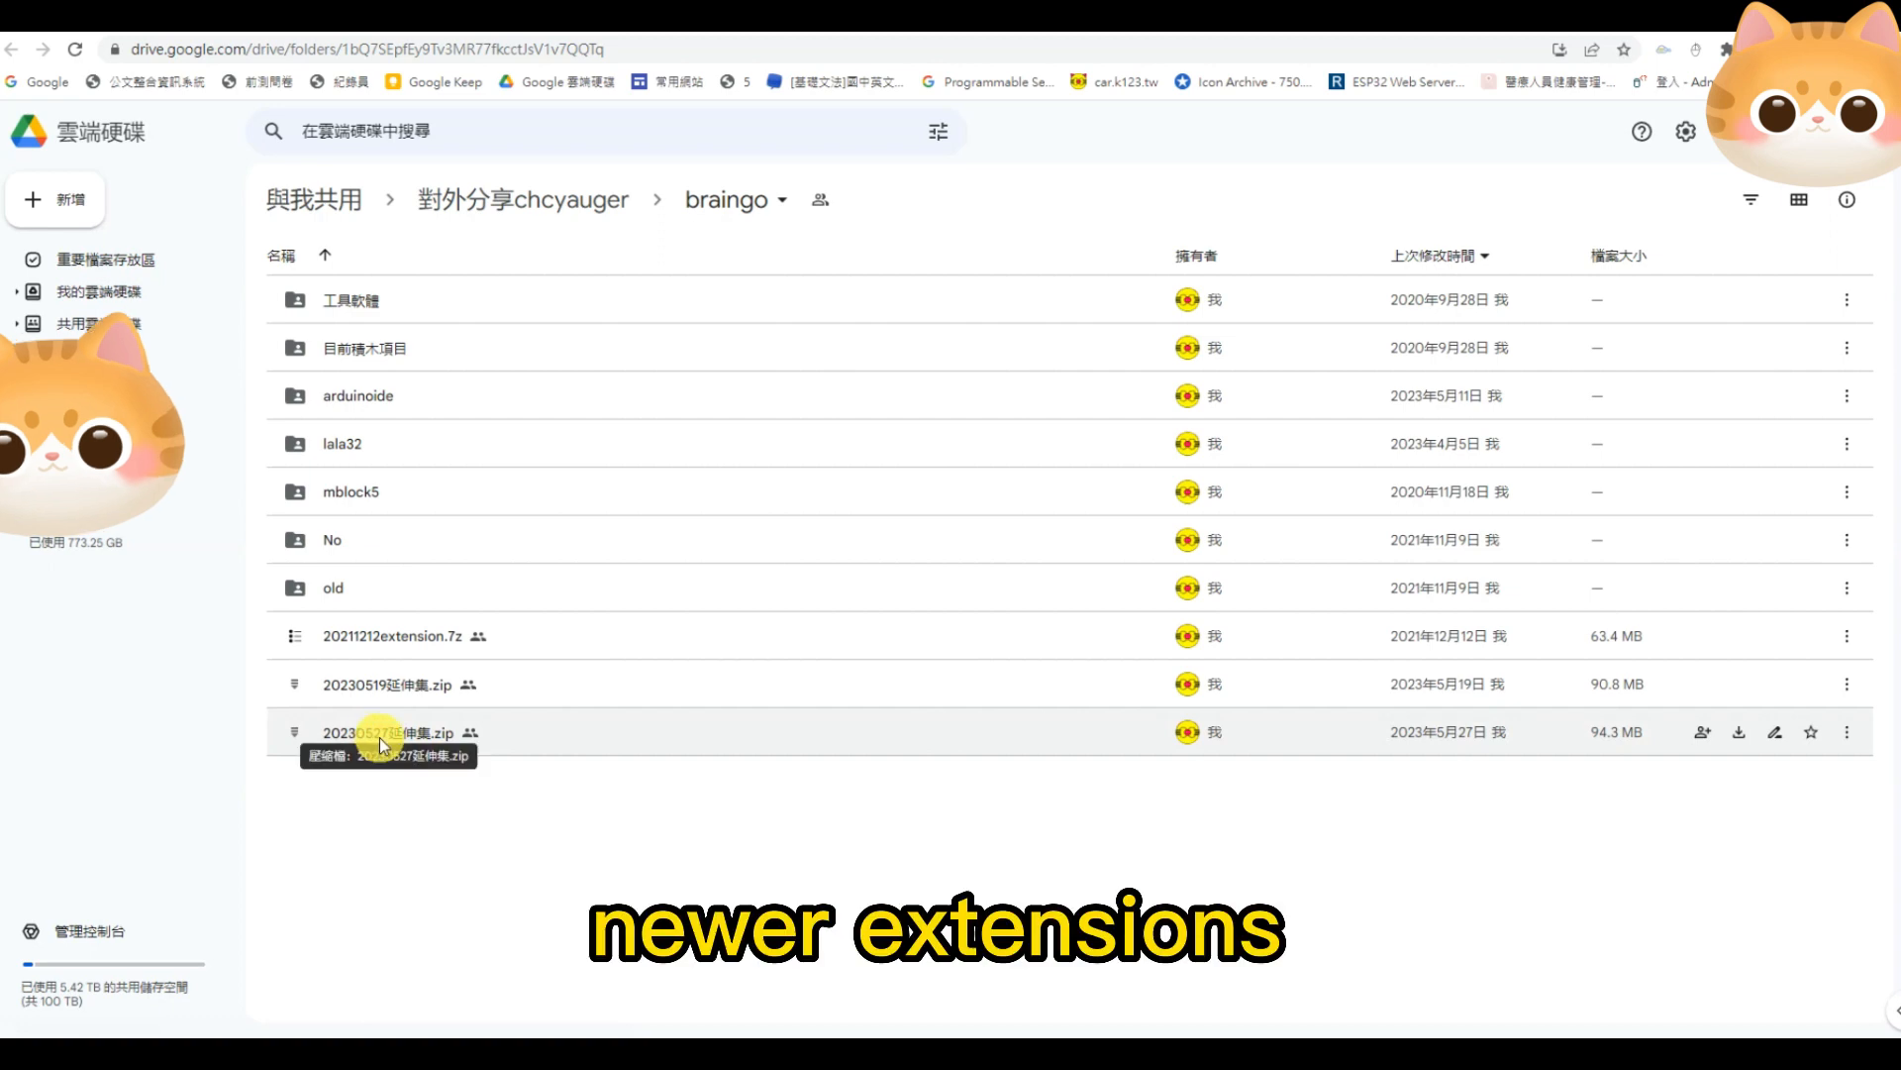
mouse_move(925, 731)
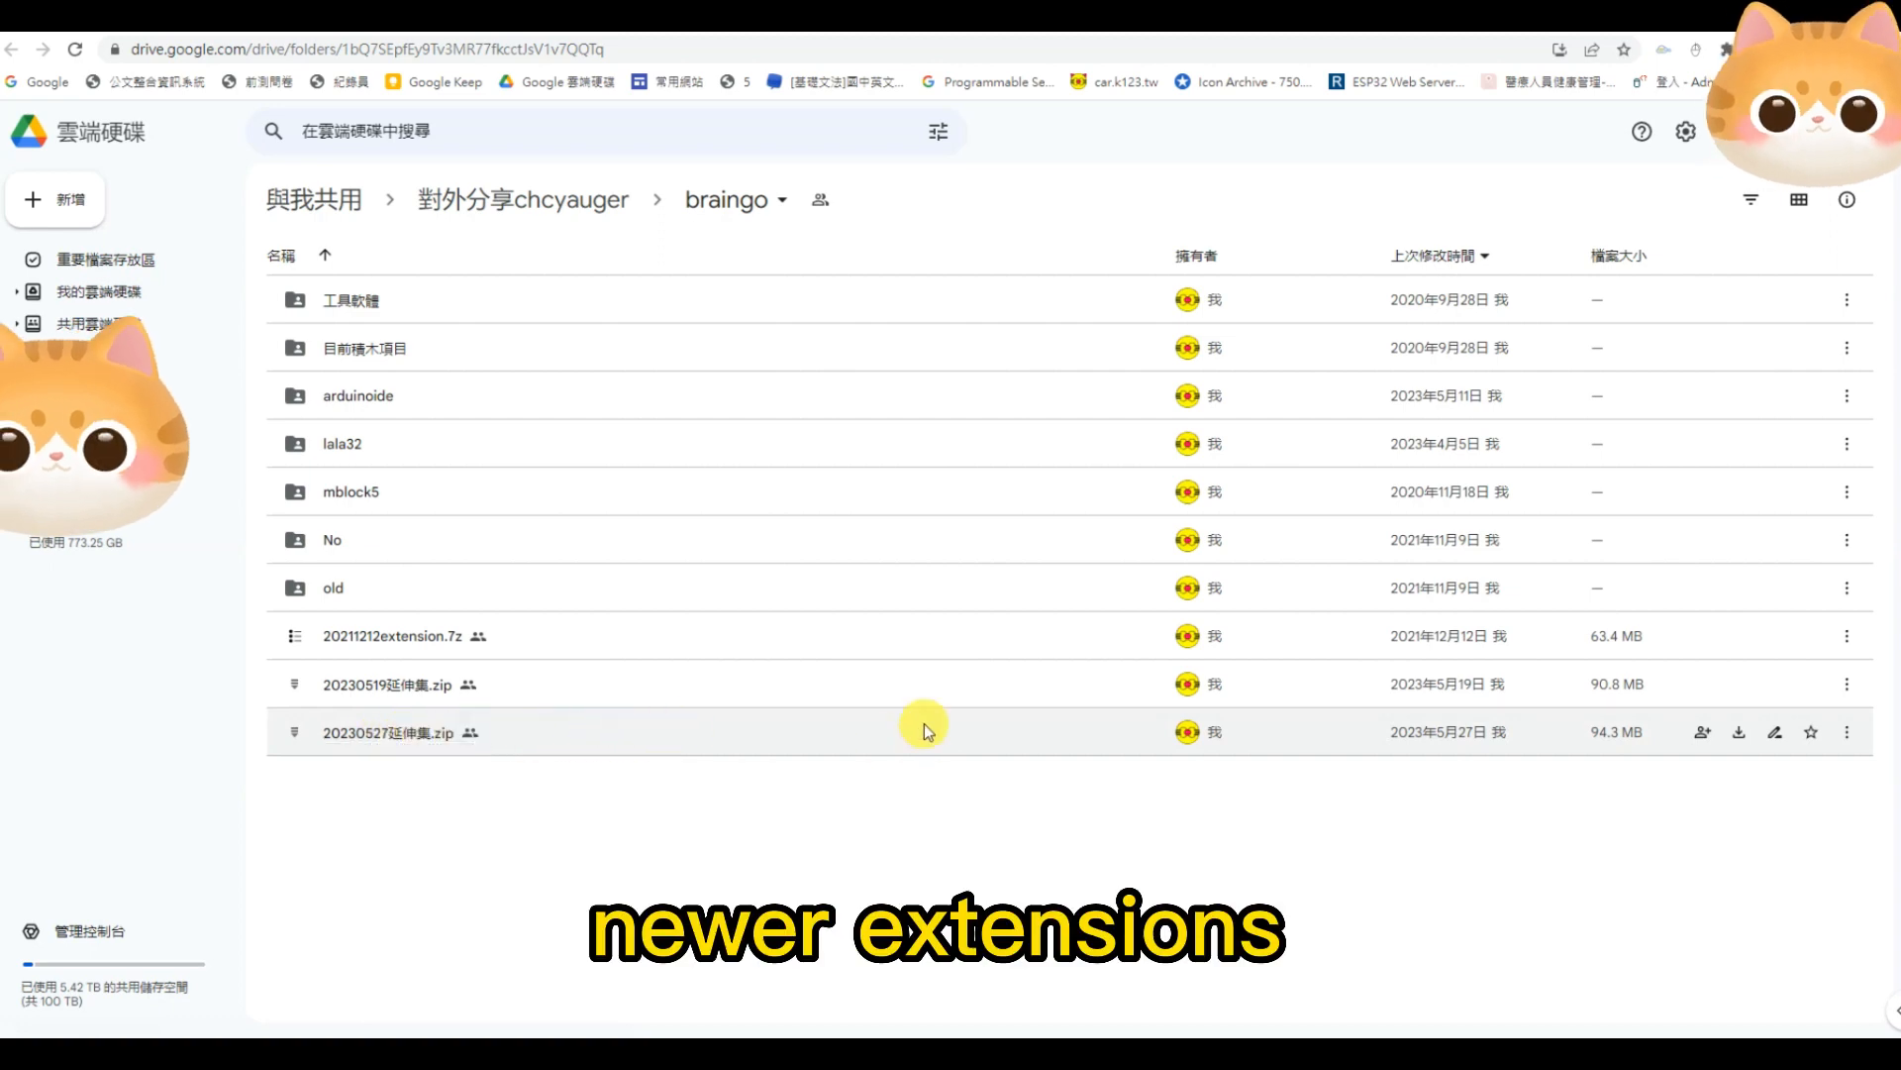
mouse_move(1747, 737)
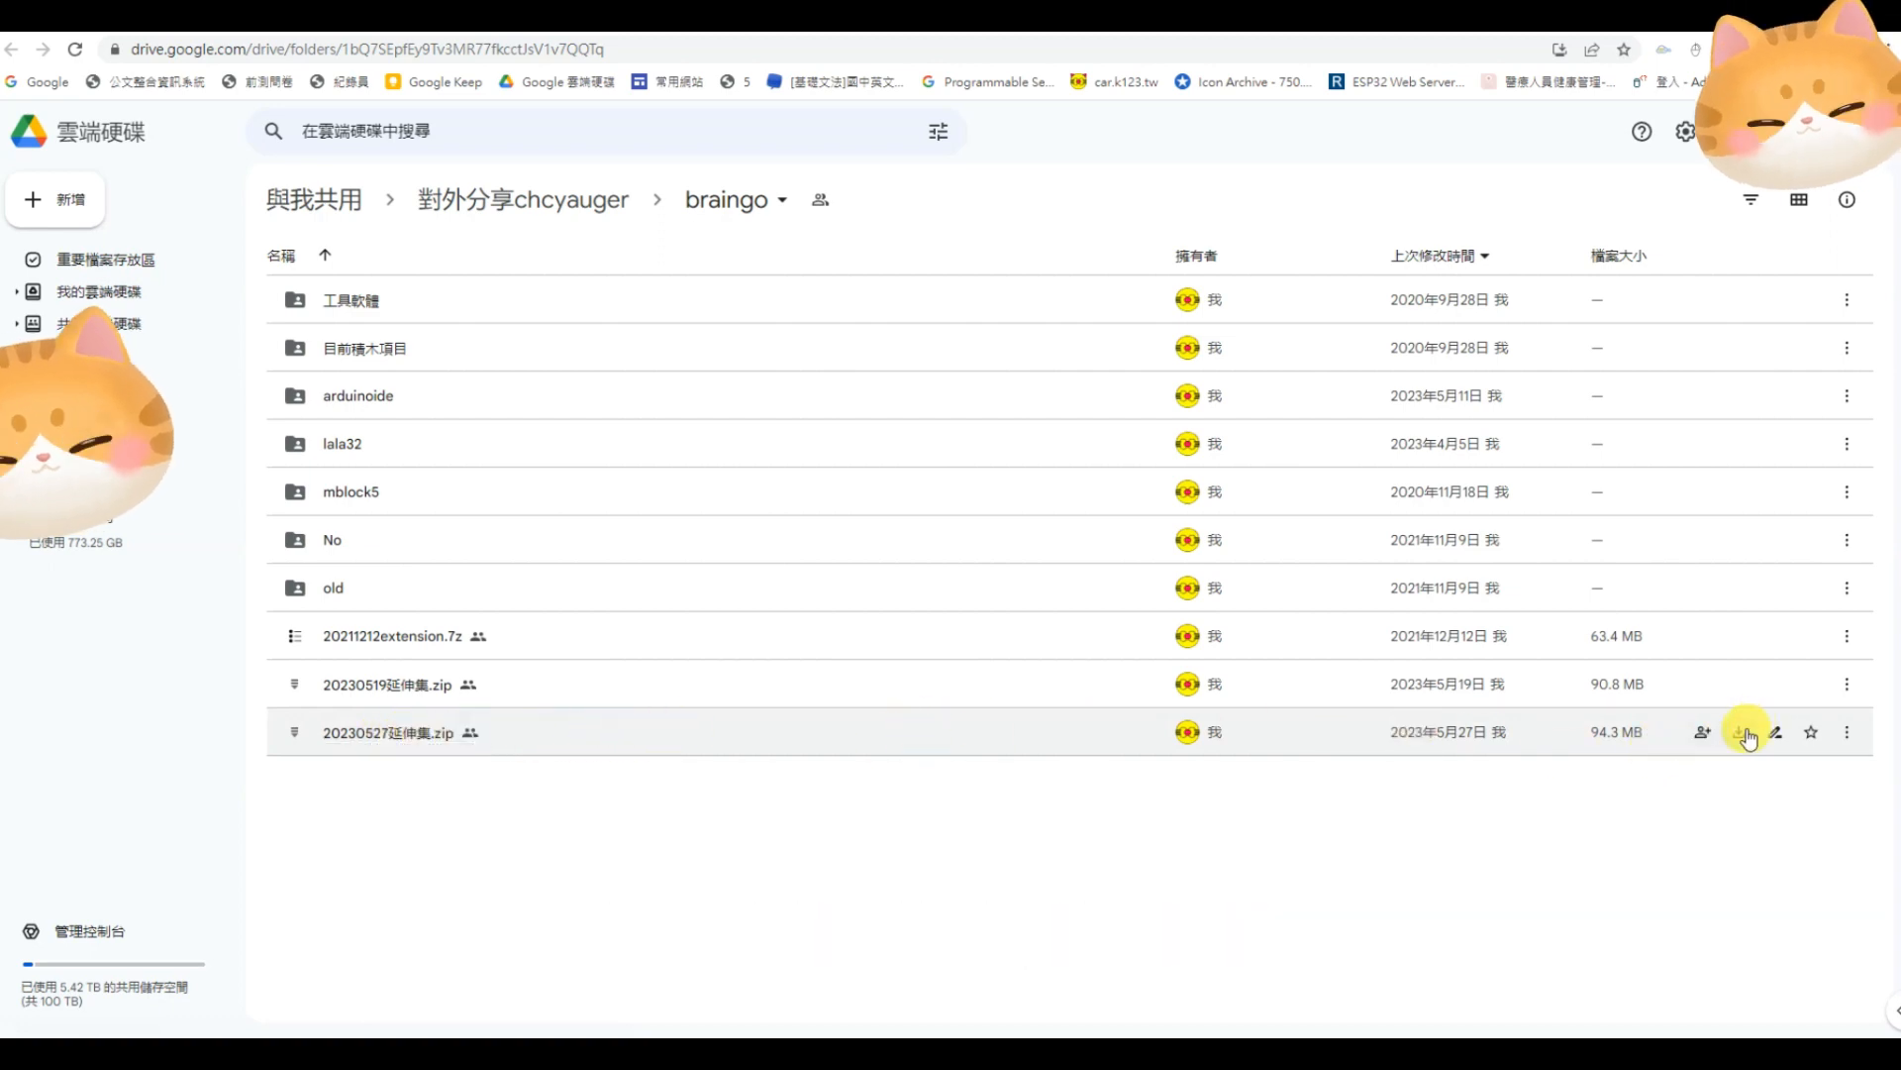
Download 20230527延伸集.zip from Google Drive, confirming 仍要下載 past the virus-scan warning
click(1743, 731)
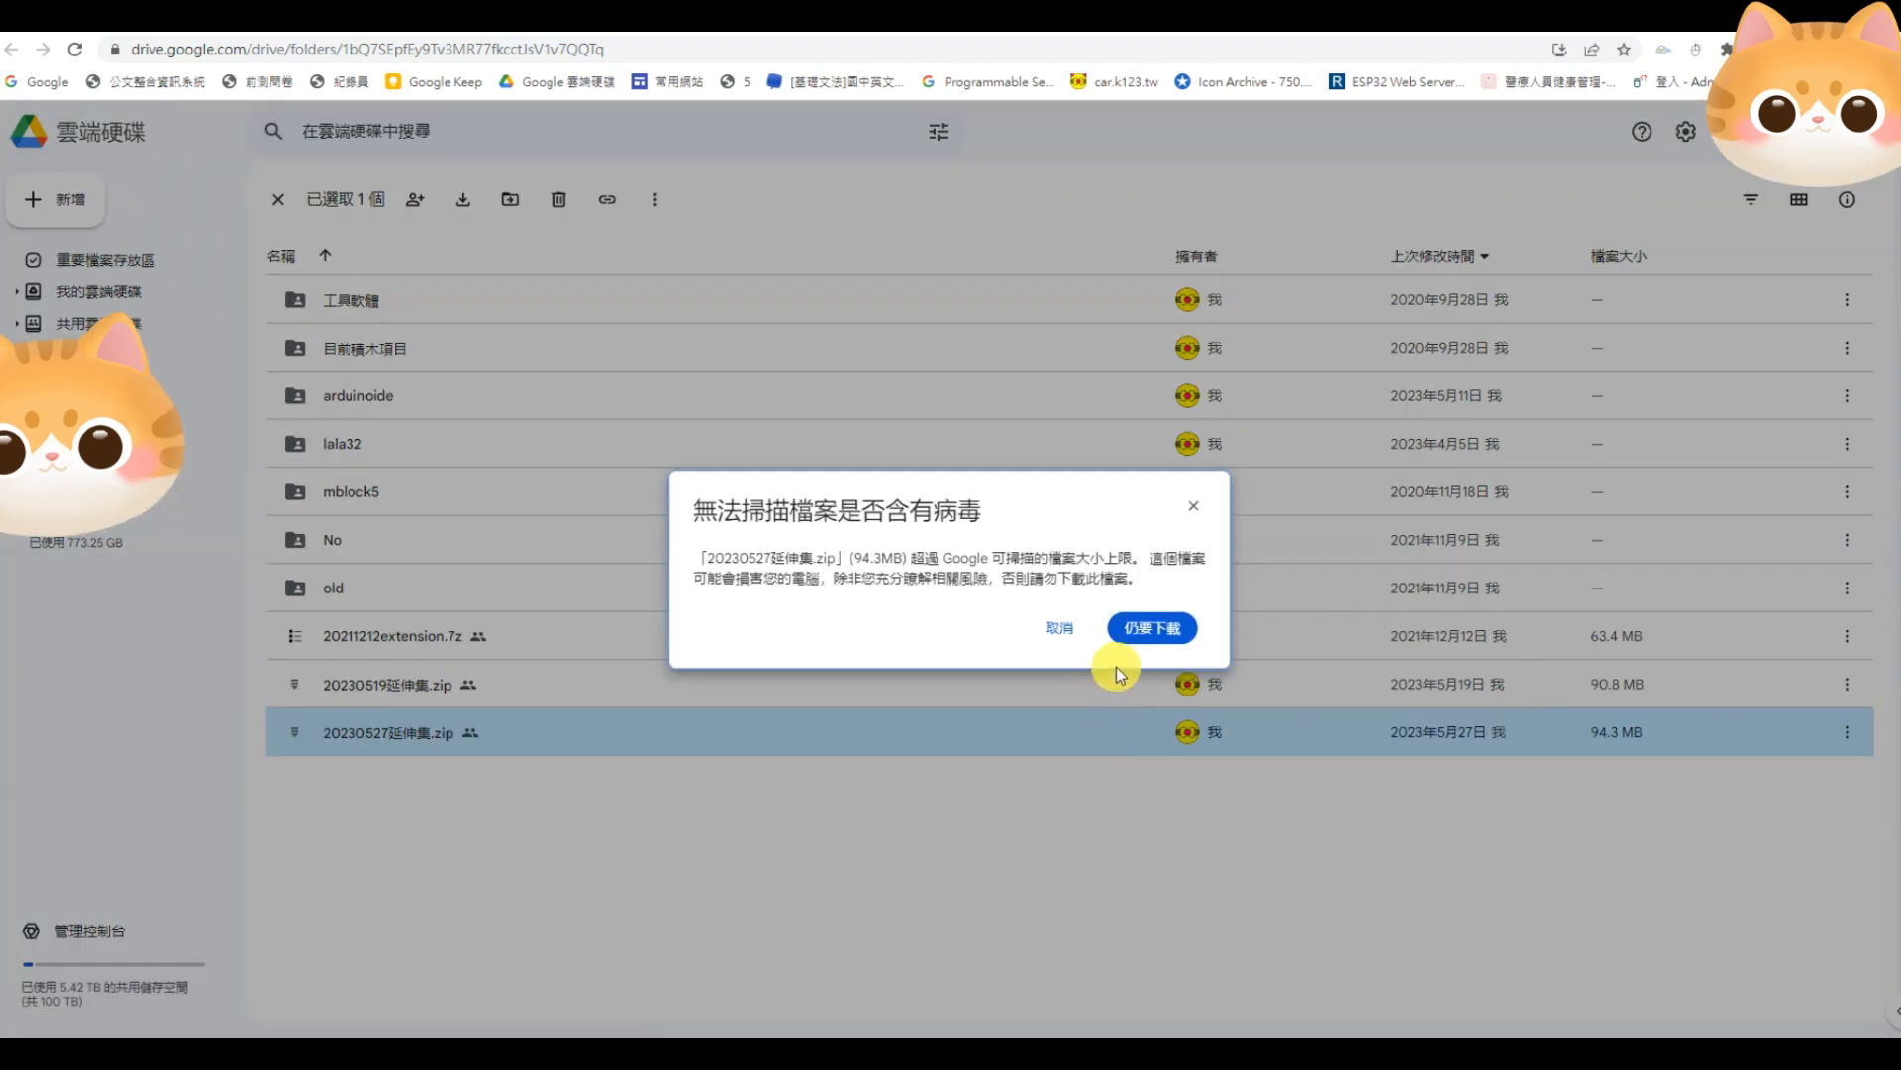
click(1148, 628)
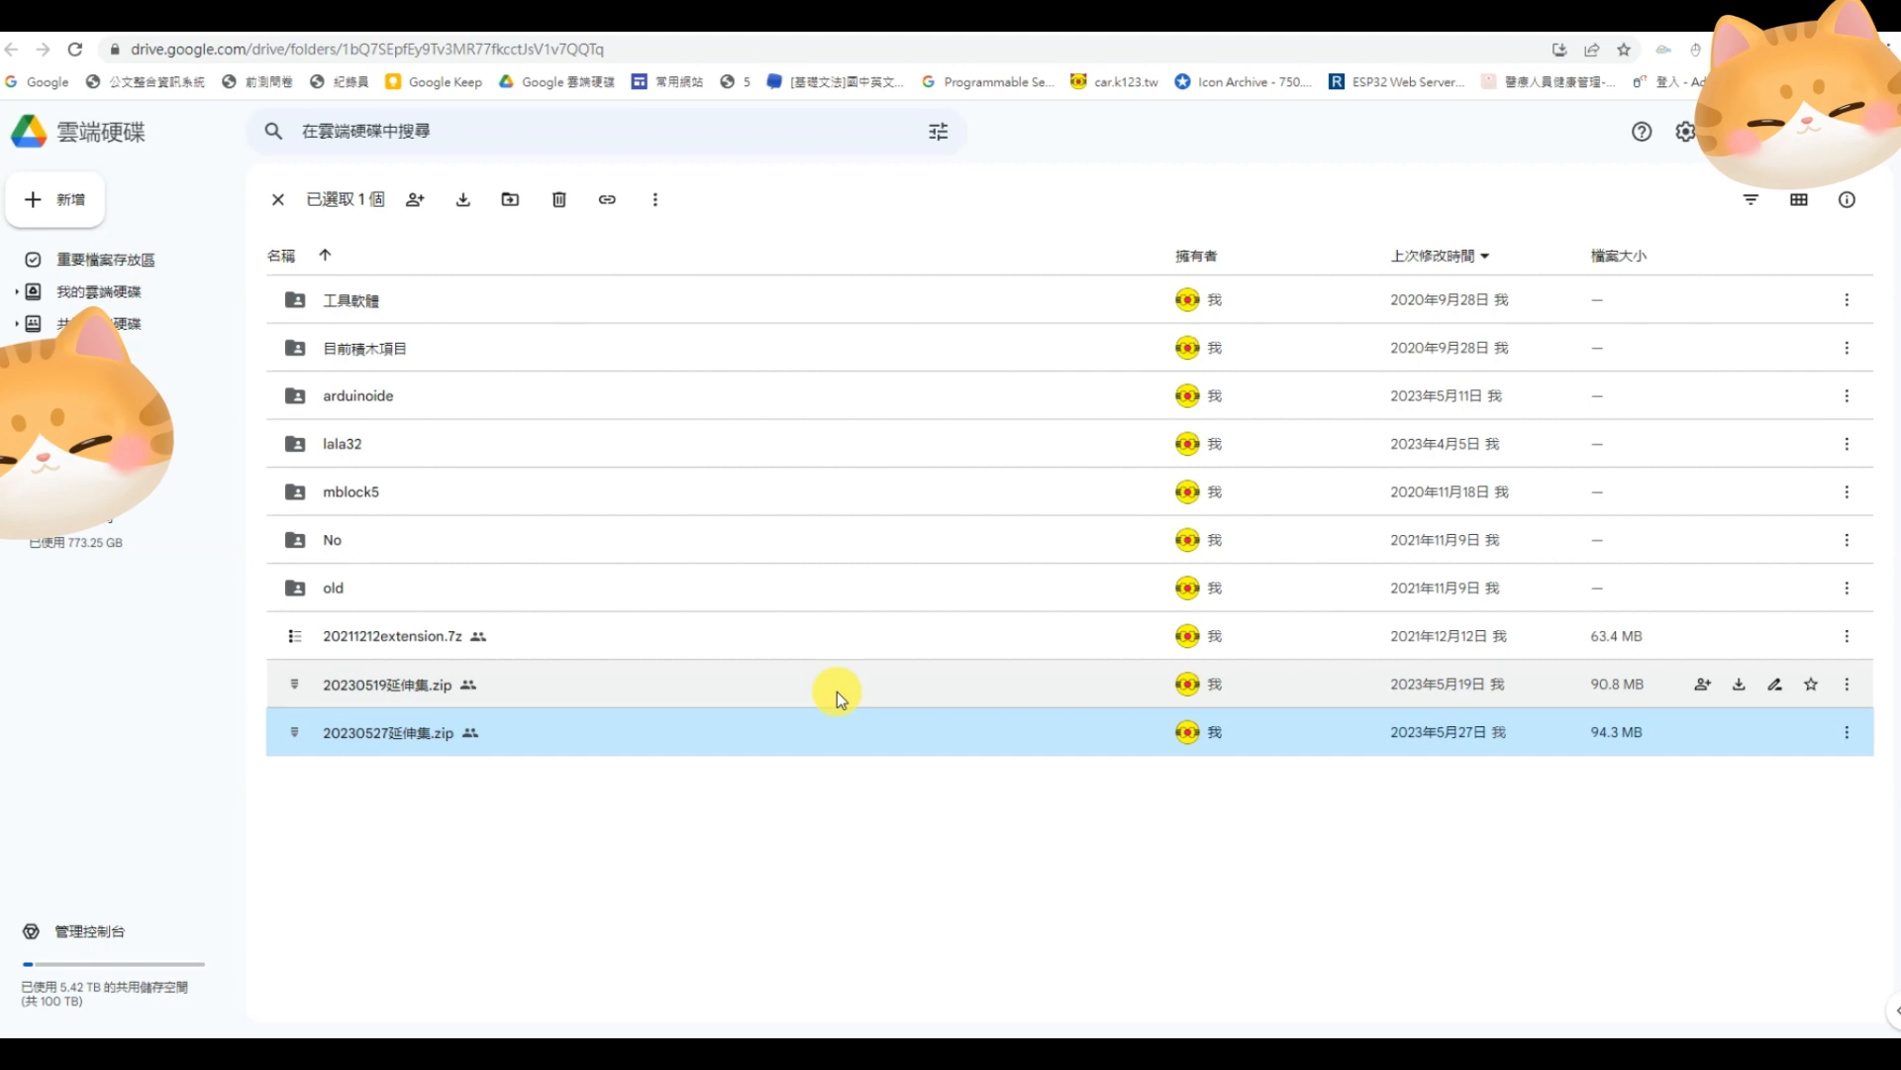
mouse_move(812, 697)
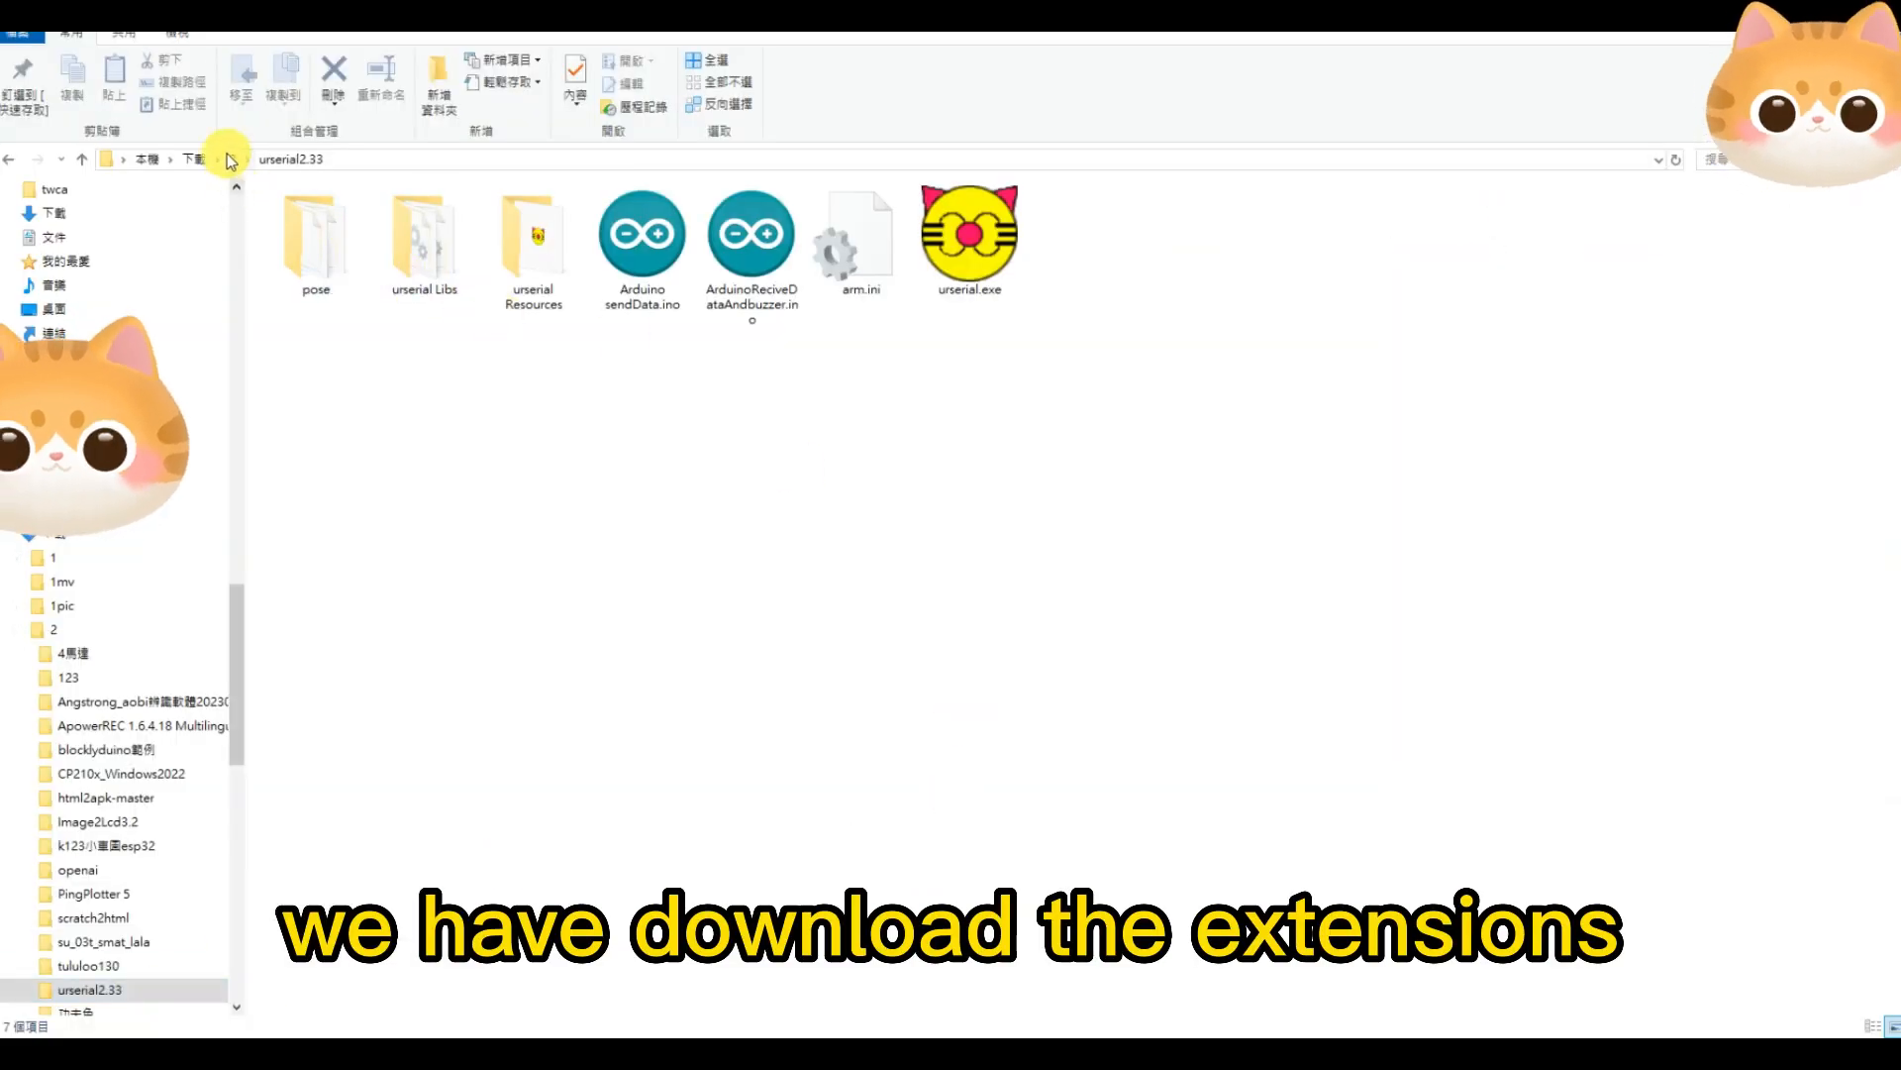
In folder 2, extract the 20230527延伸集 zip with 7-Zip and select its 20230527延伸集.exe installer
click(52, 628)
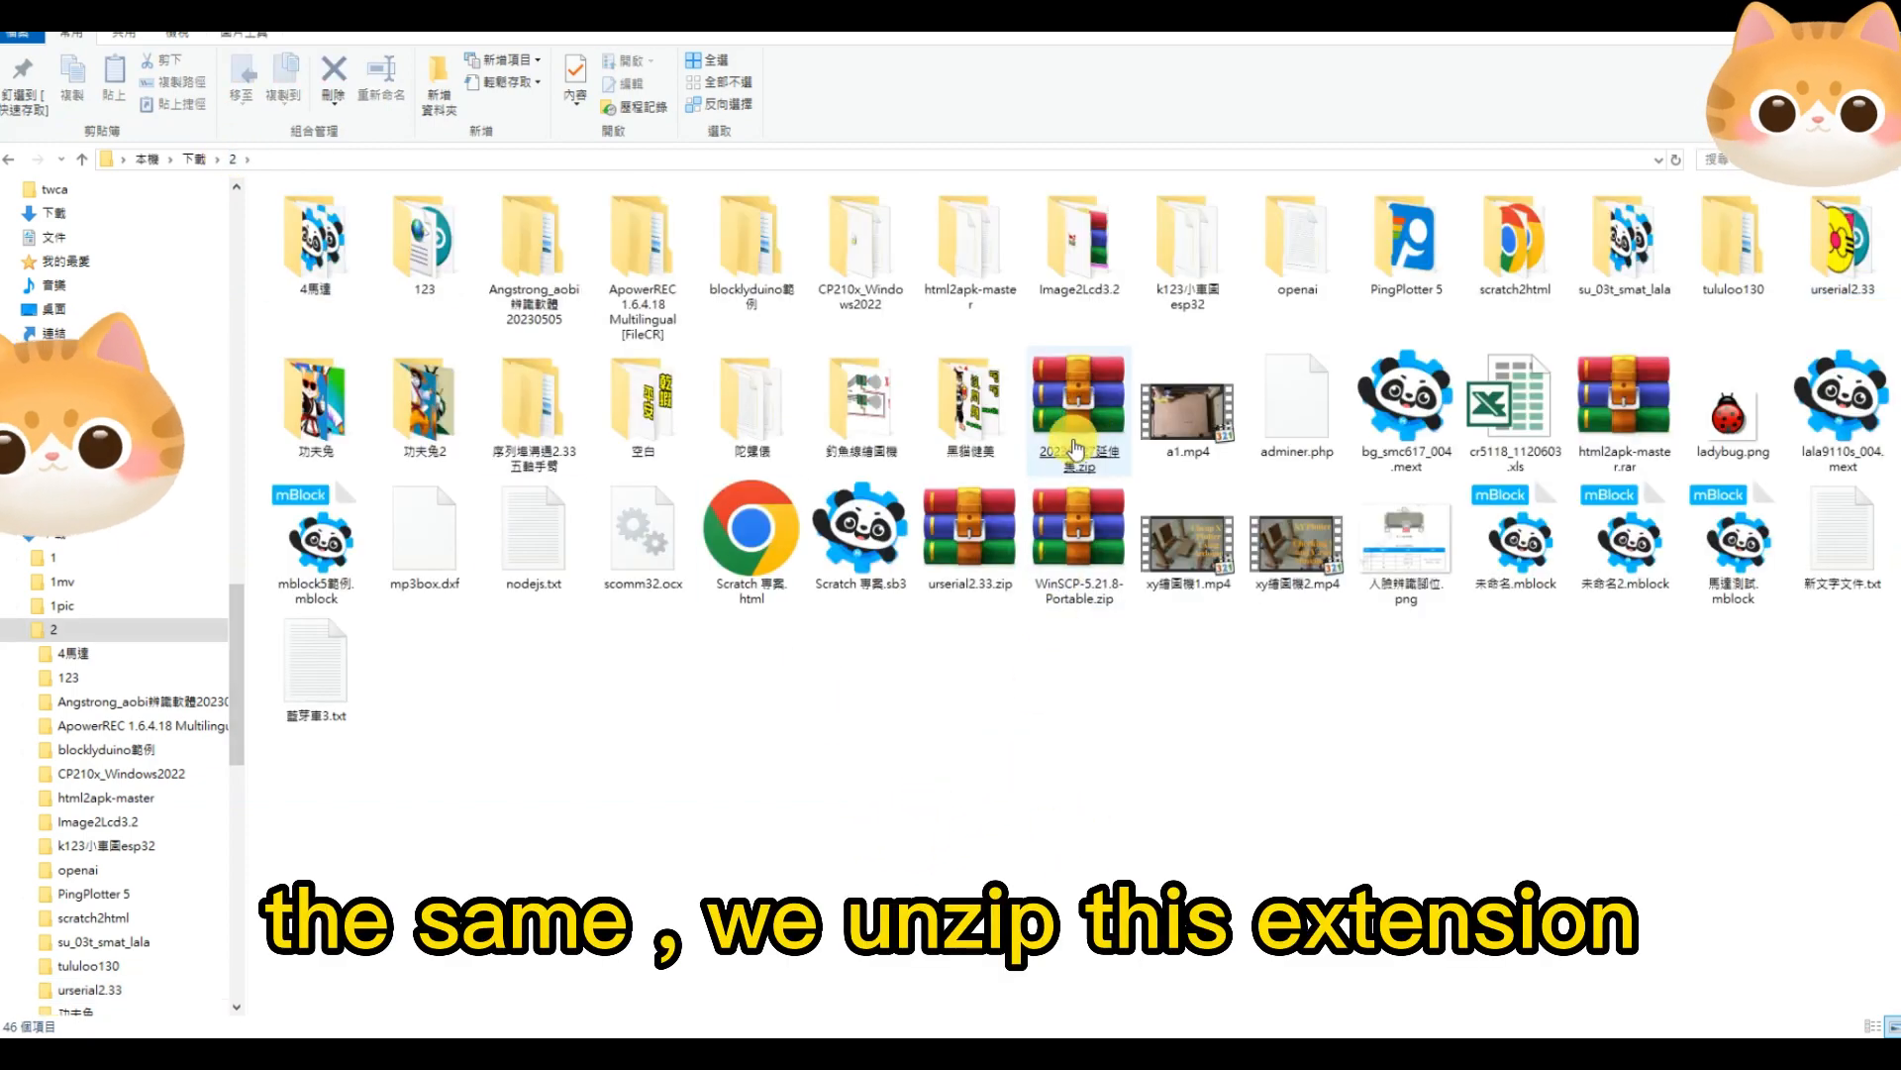
right_click(1077, 406)
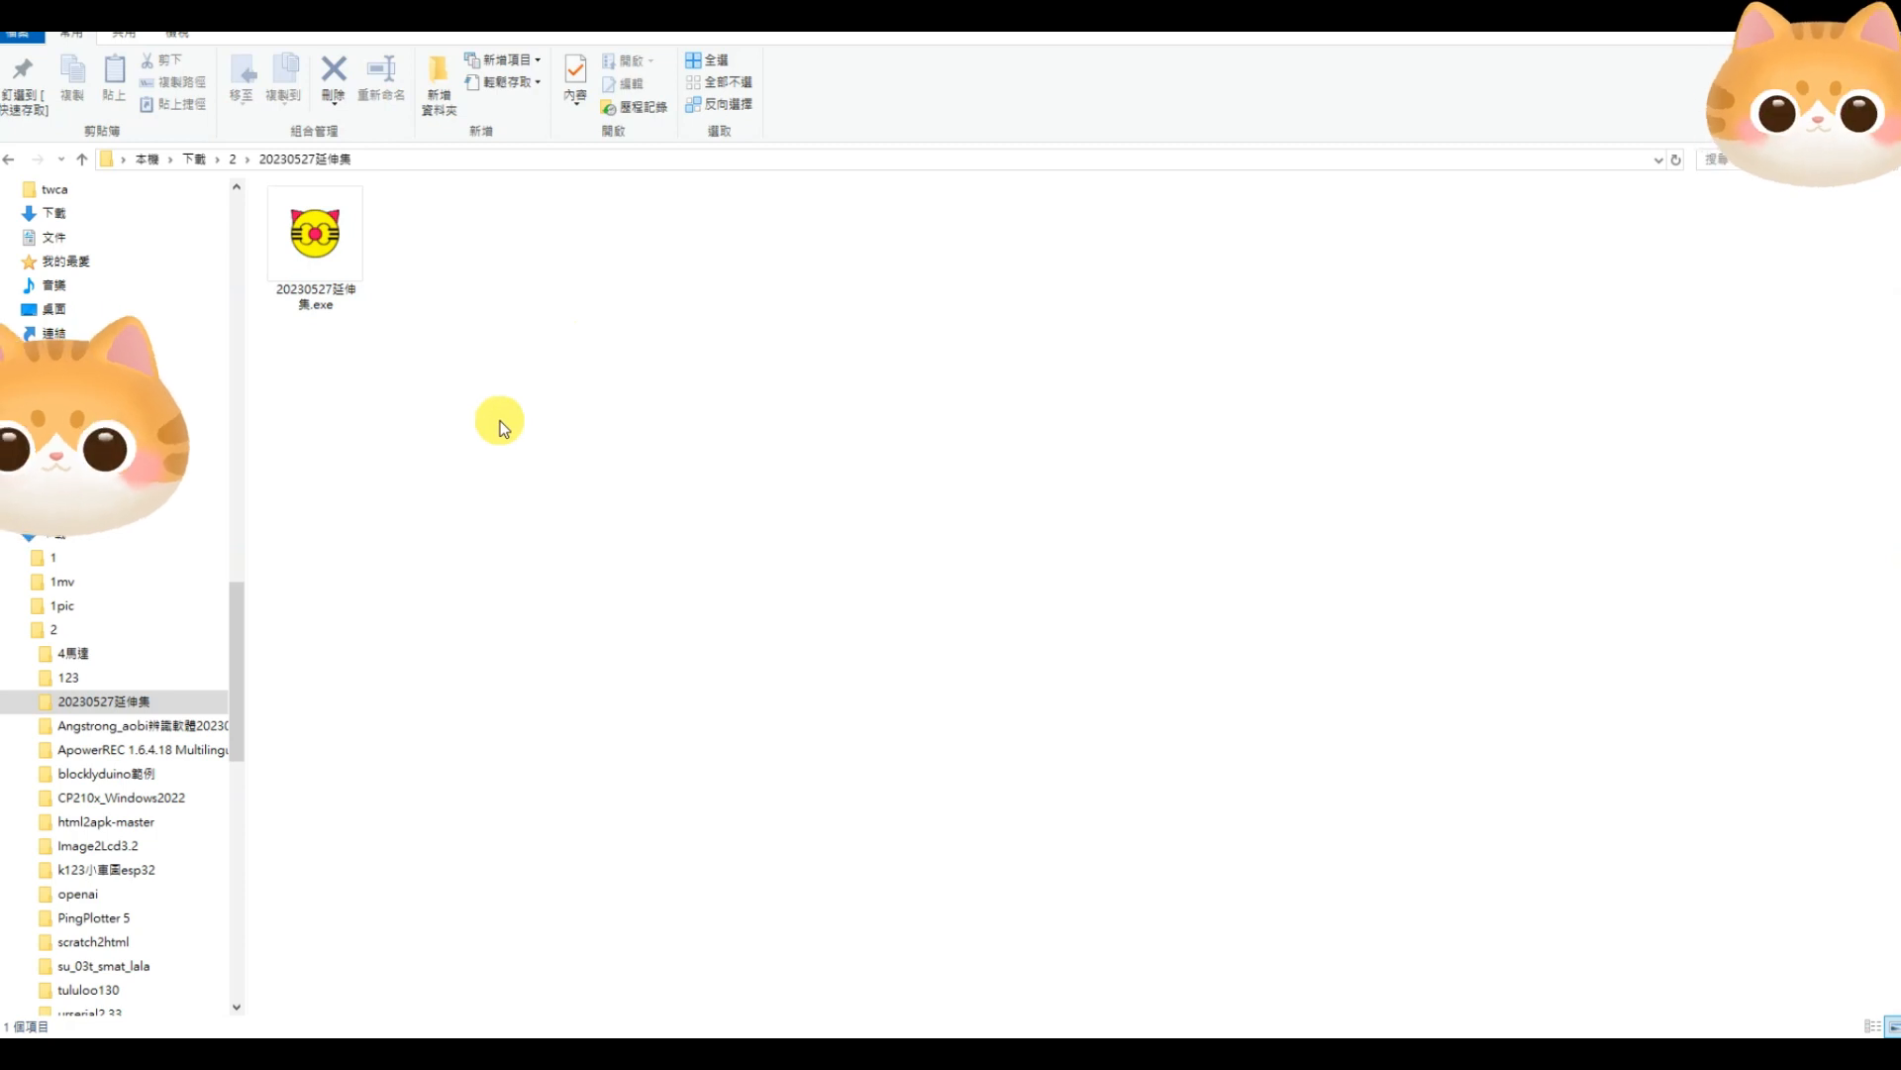
click(315, 230)
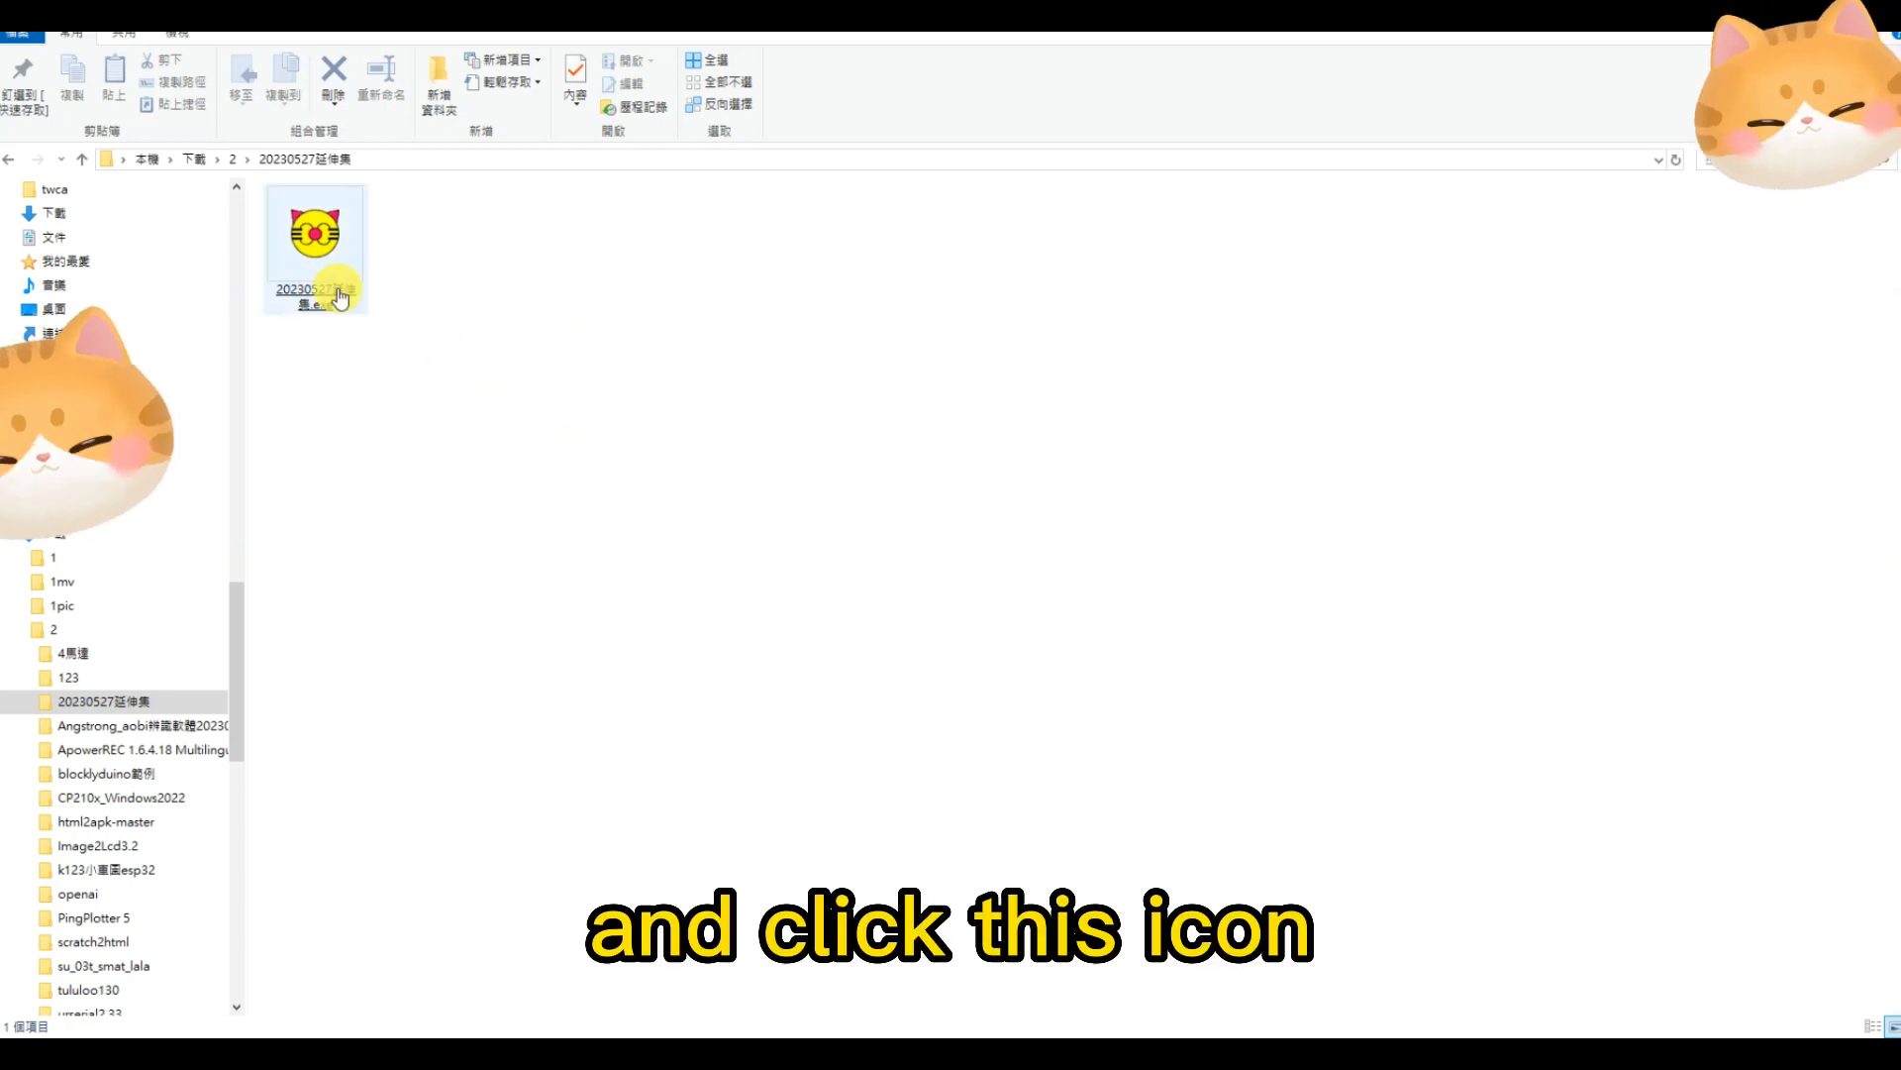
Run 20230527延伸集.exe and let its please-wait installation progress complete
double_click(315, 229)
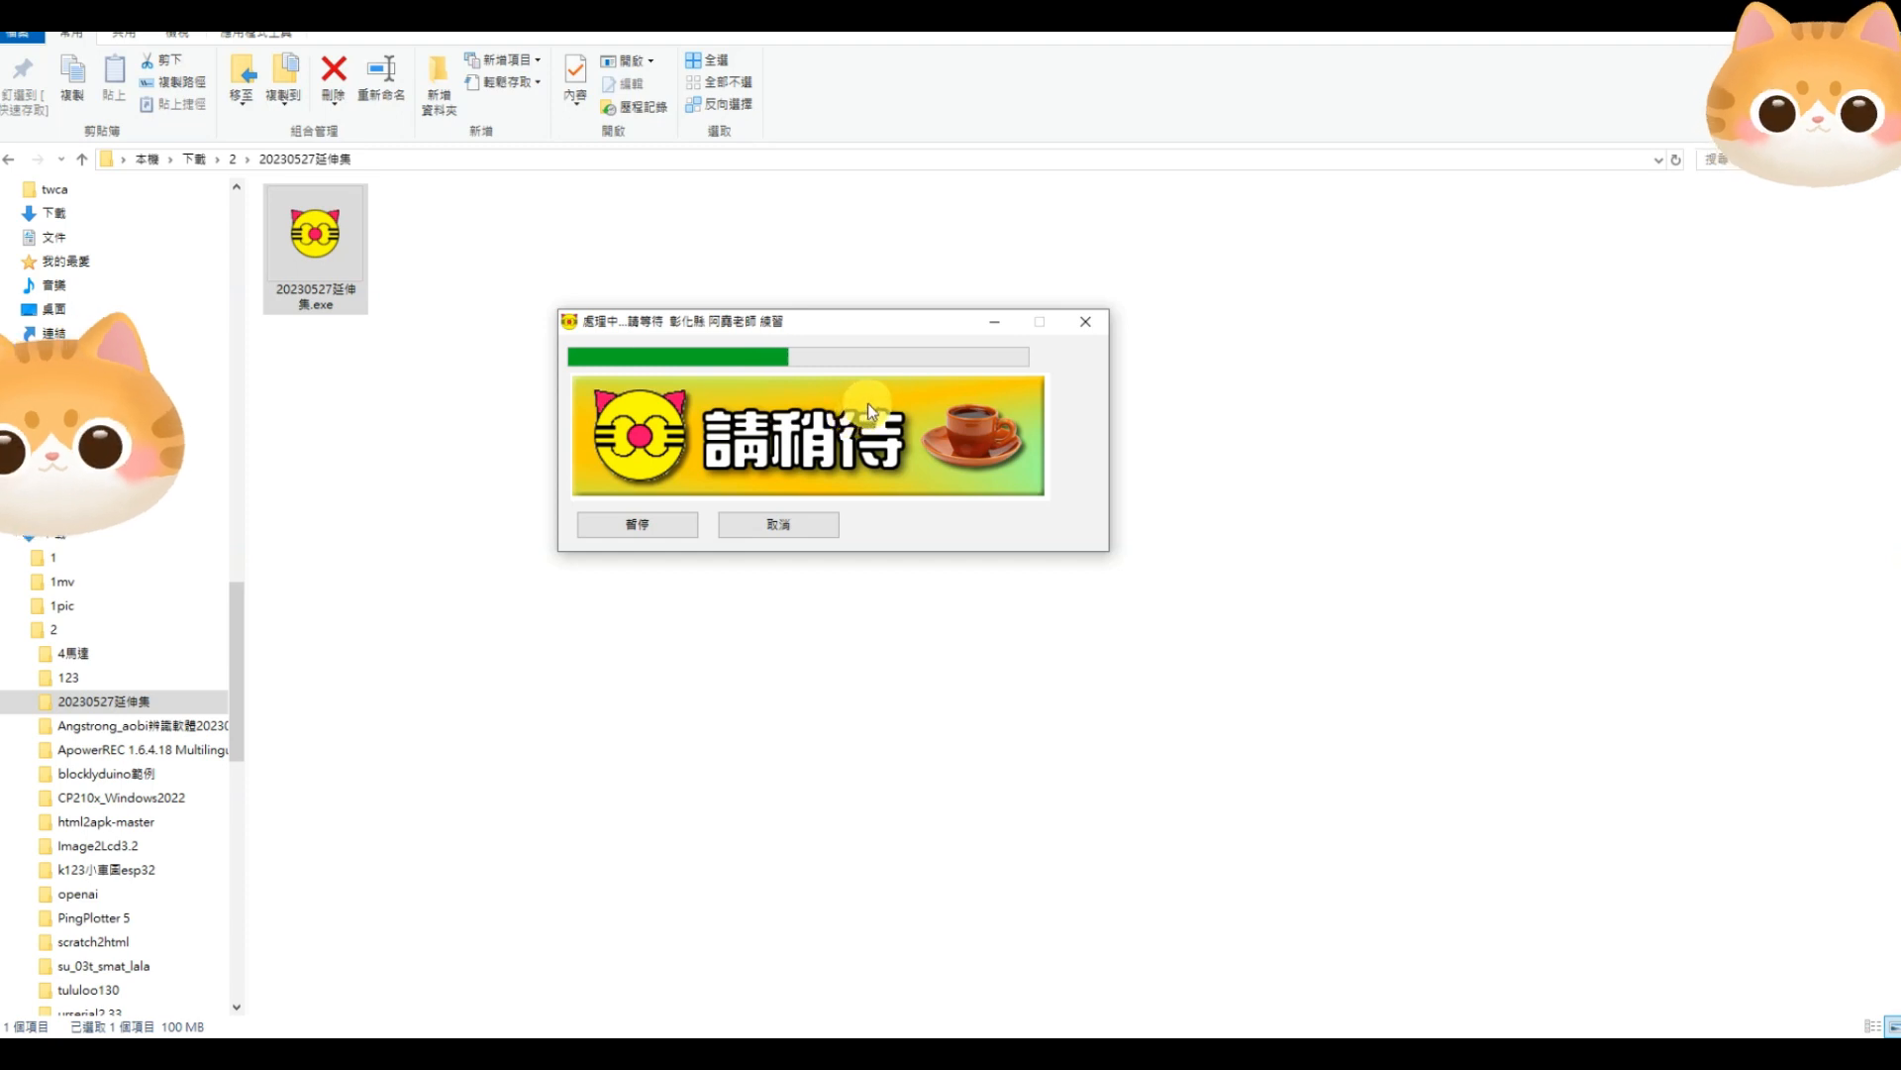
mouse_move(794, 410)
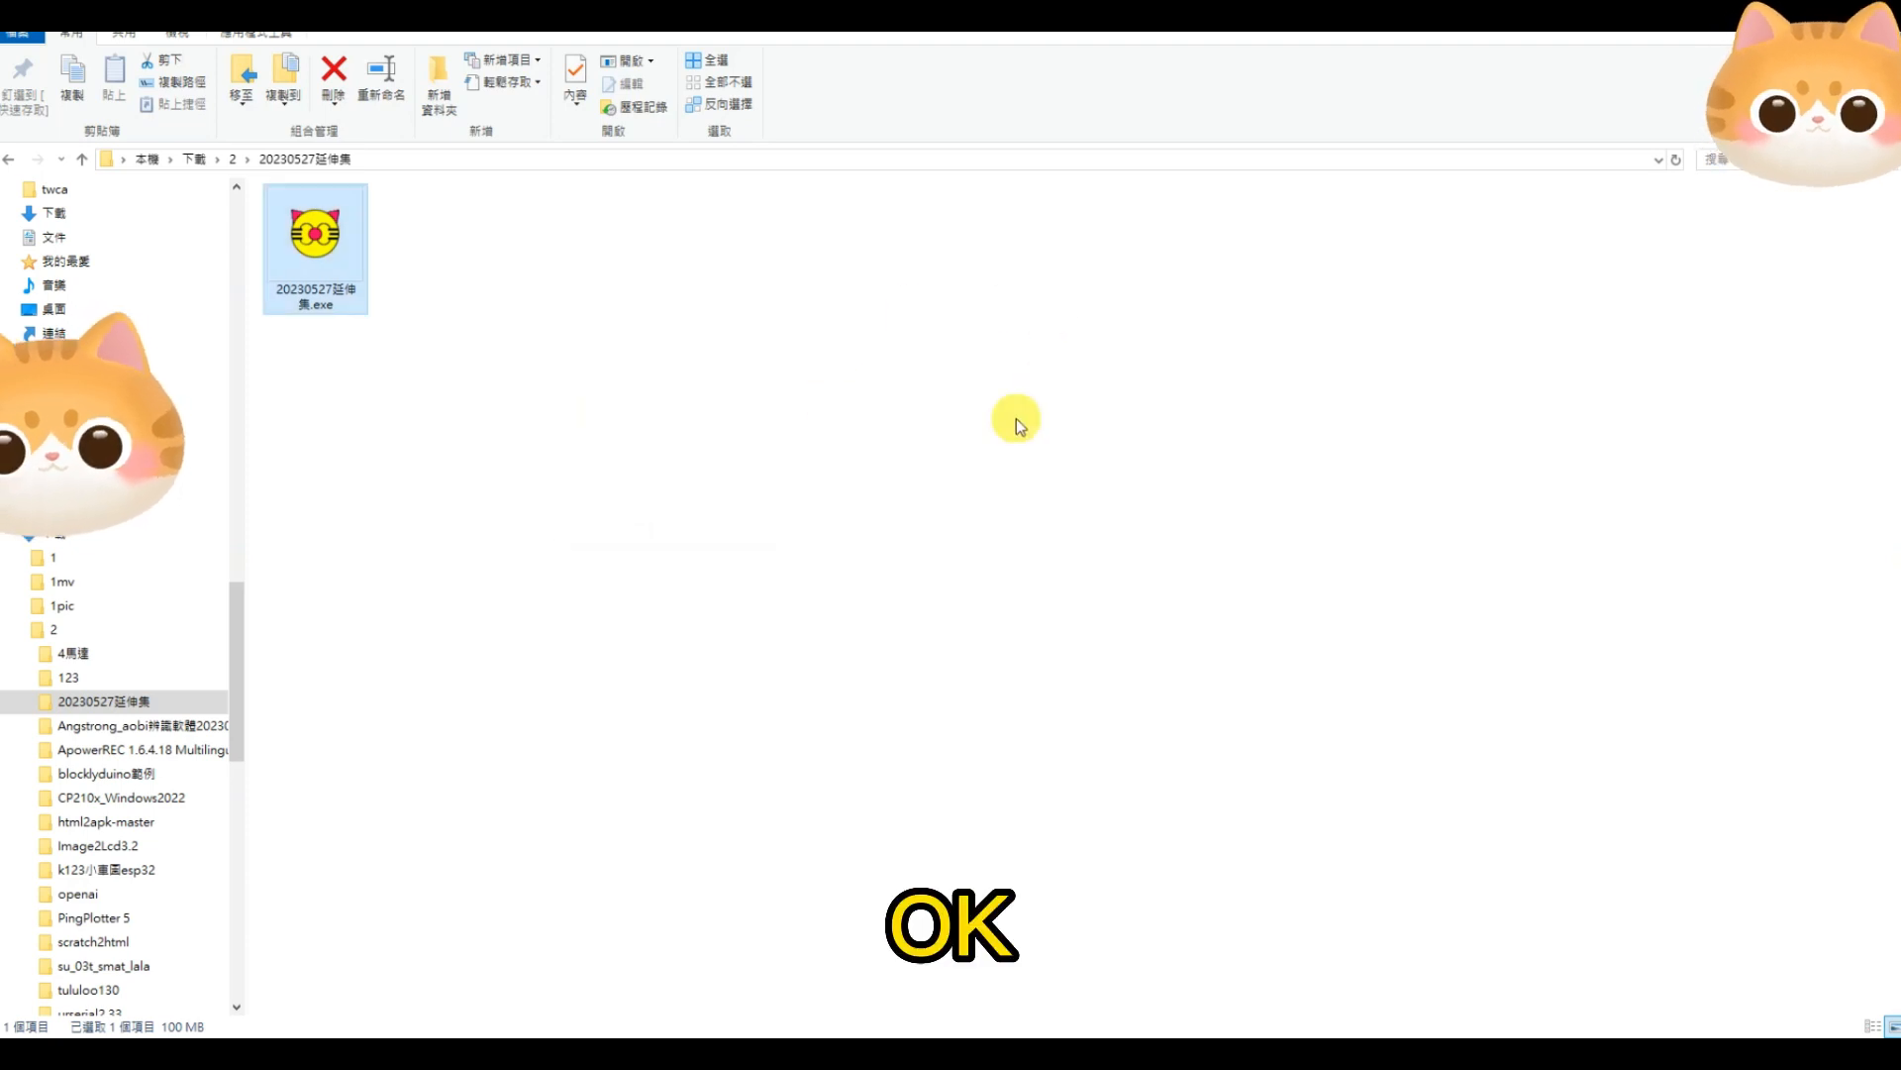
mouse_move(1050, 375)
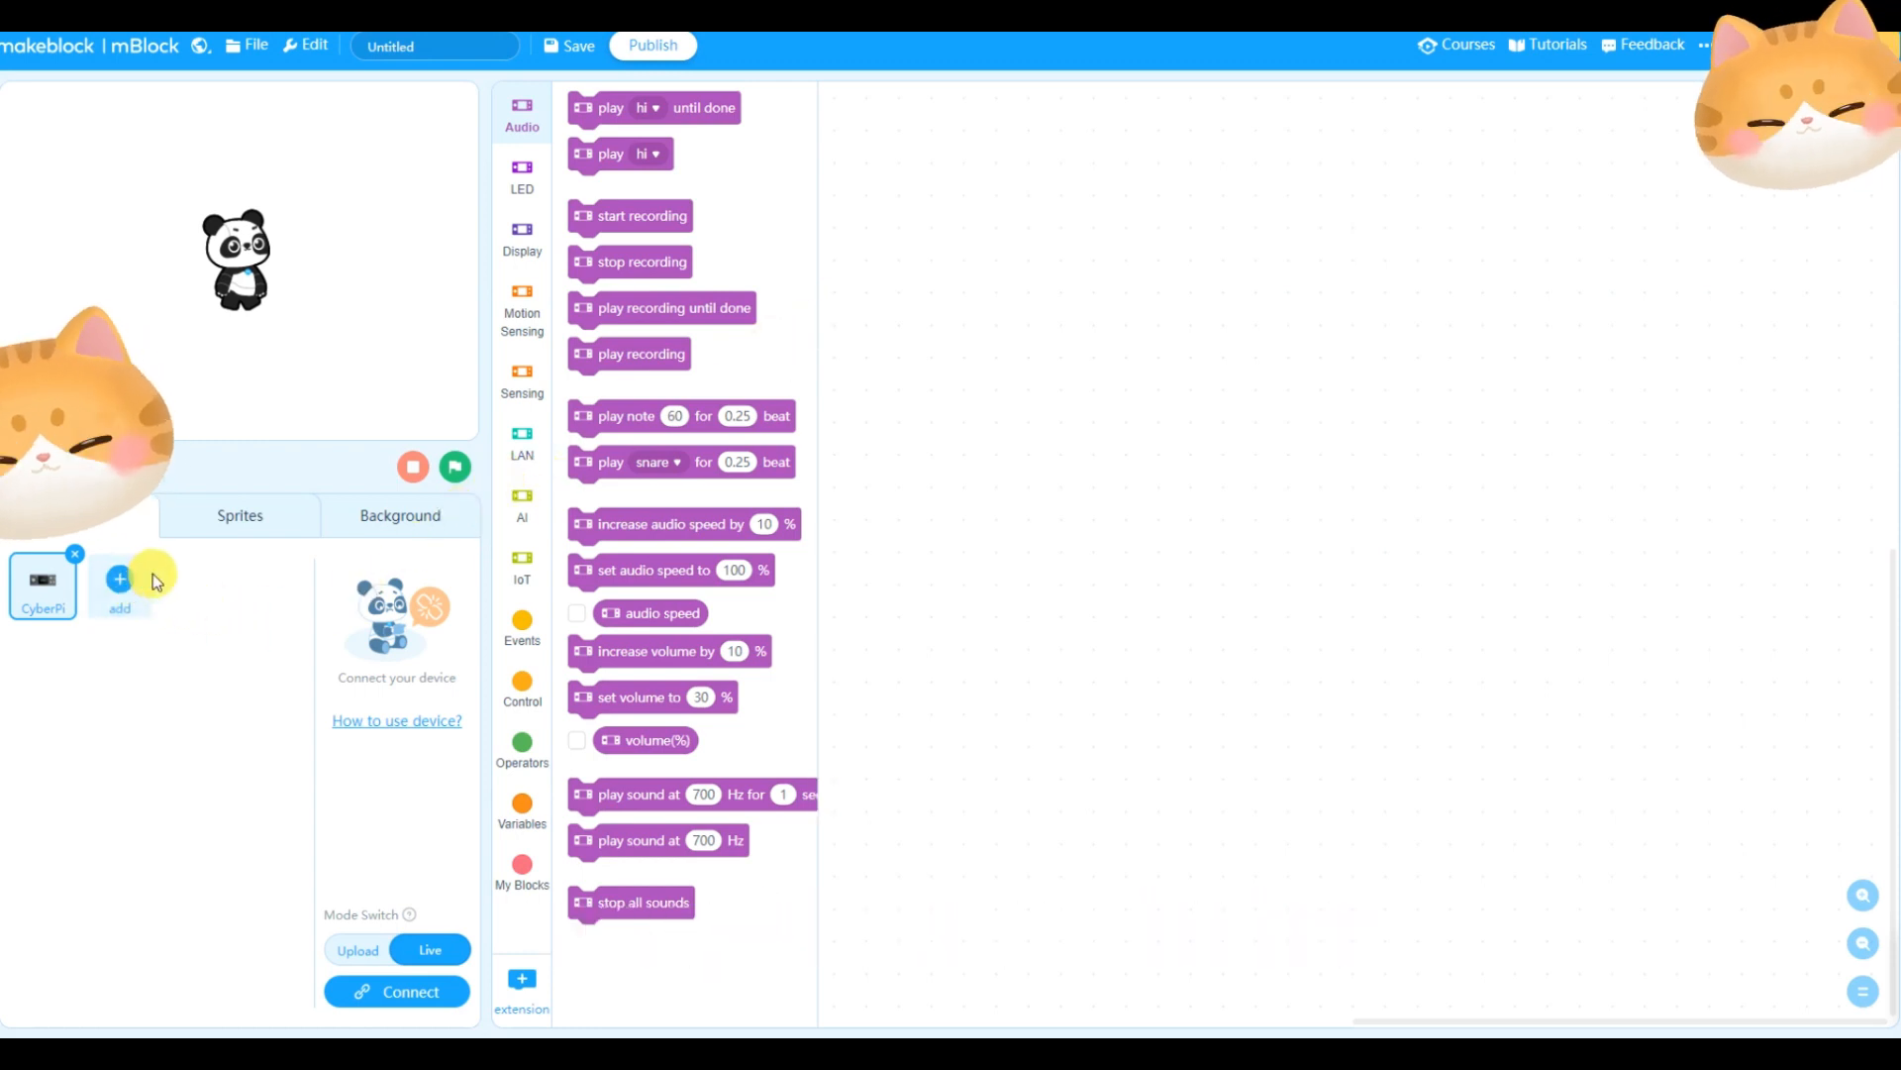
Add the Lala board from the Device Library alongside CyberPi, then view its Extension center
click(119, 578)
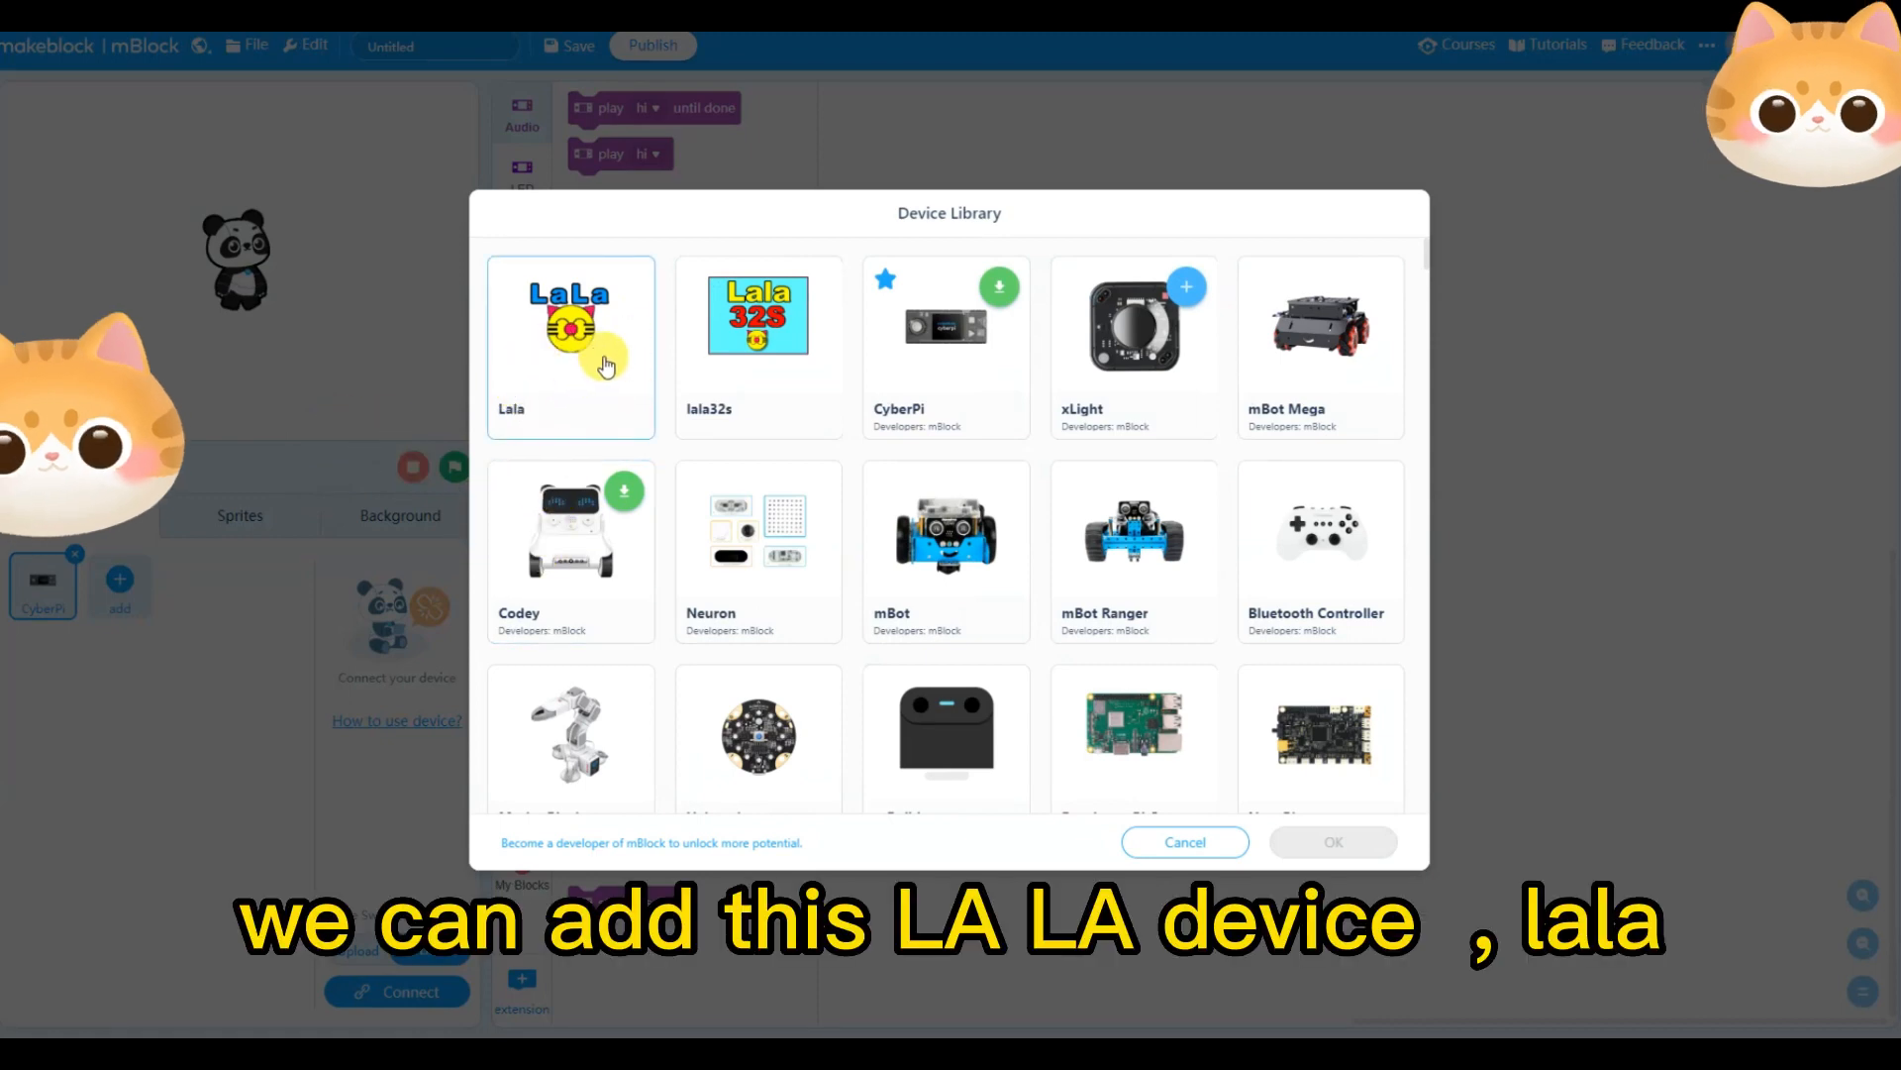
click(570, 345)
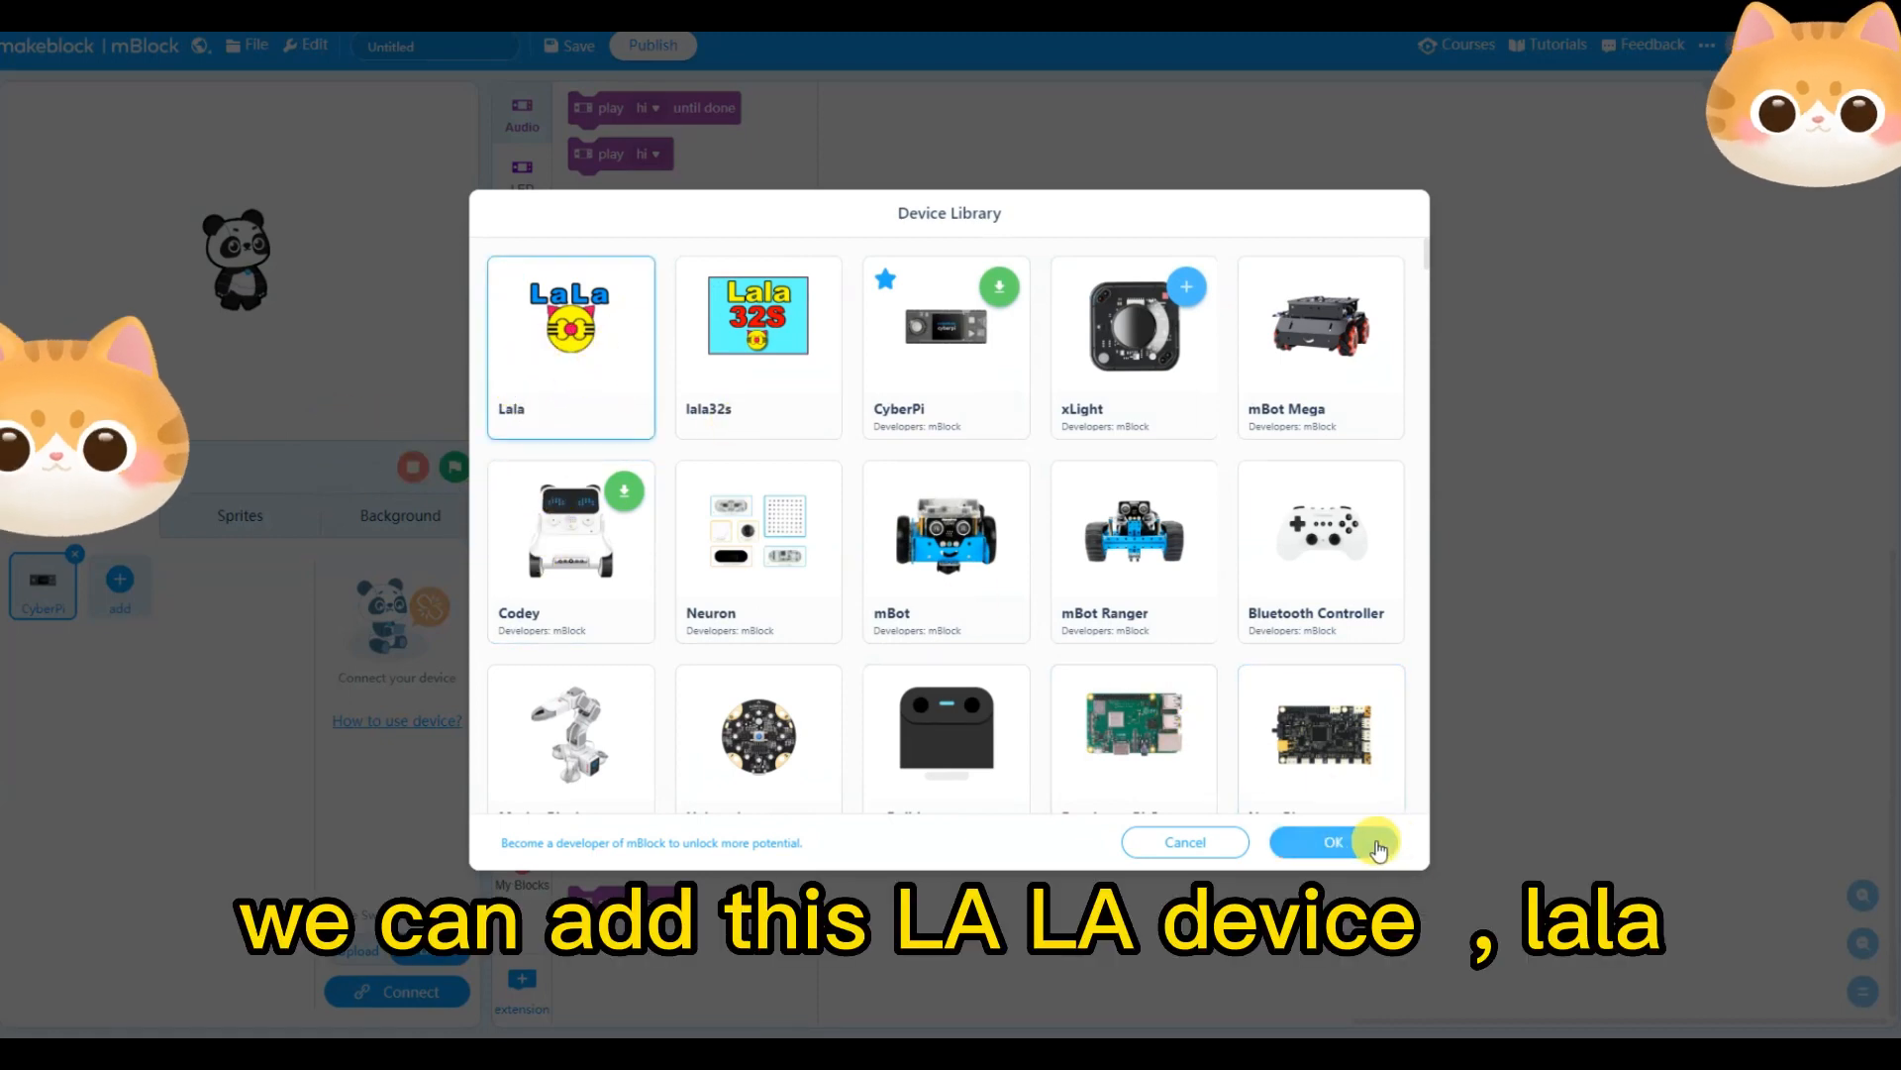
click(1333, 842)
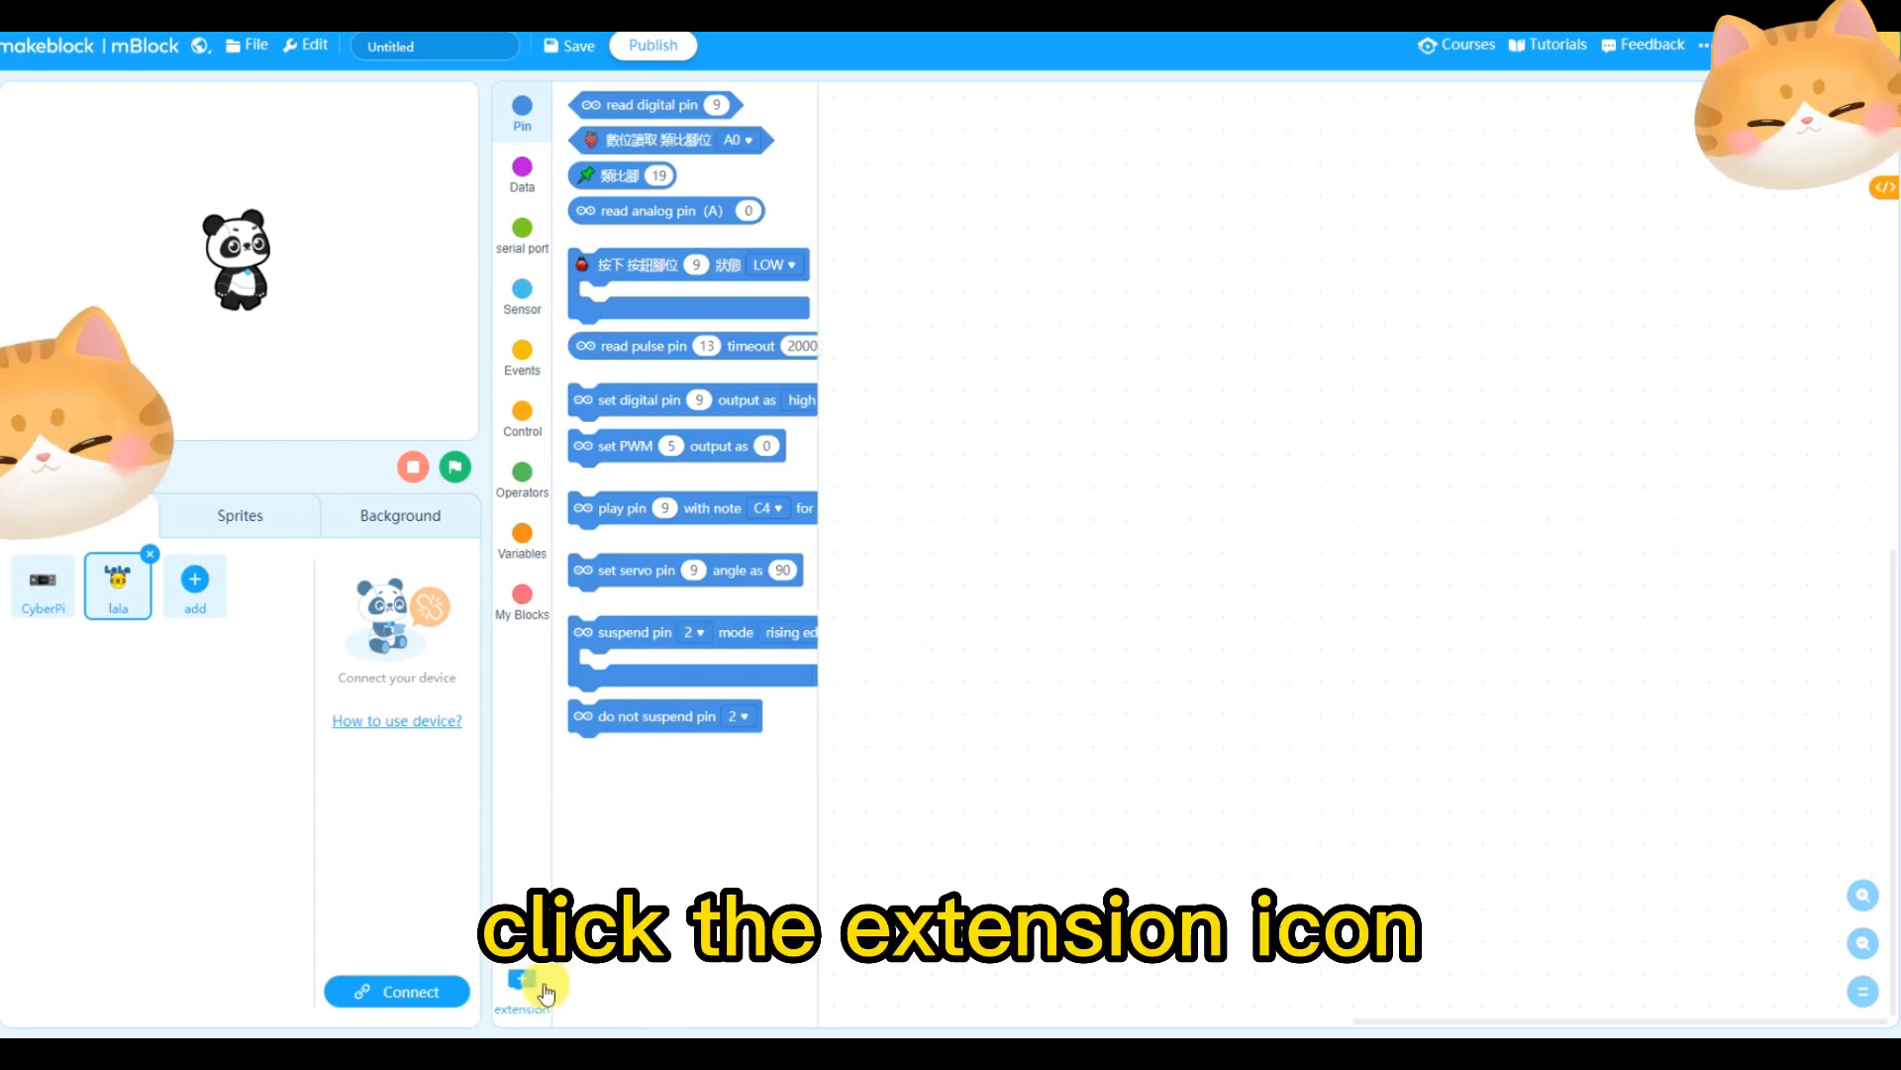
click(521, 982)
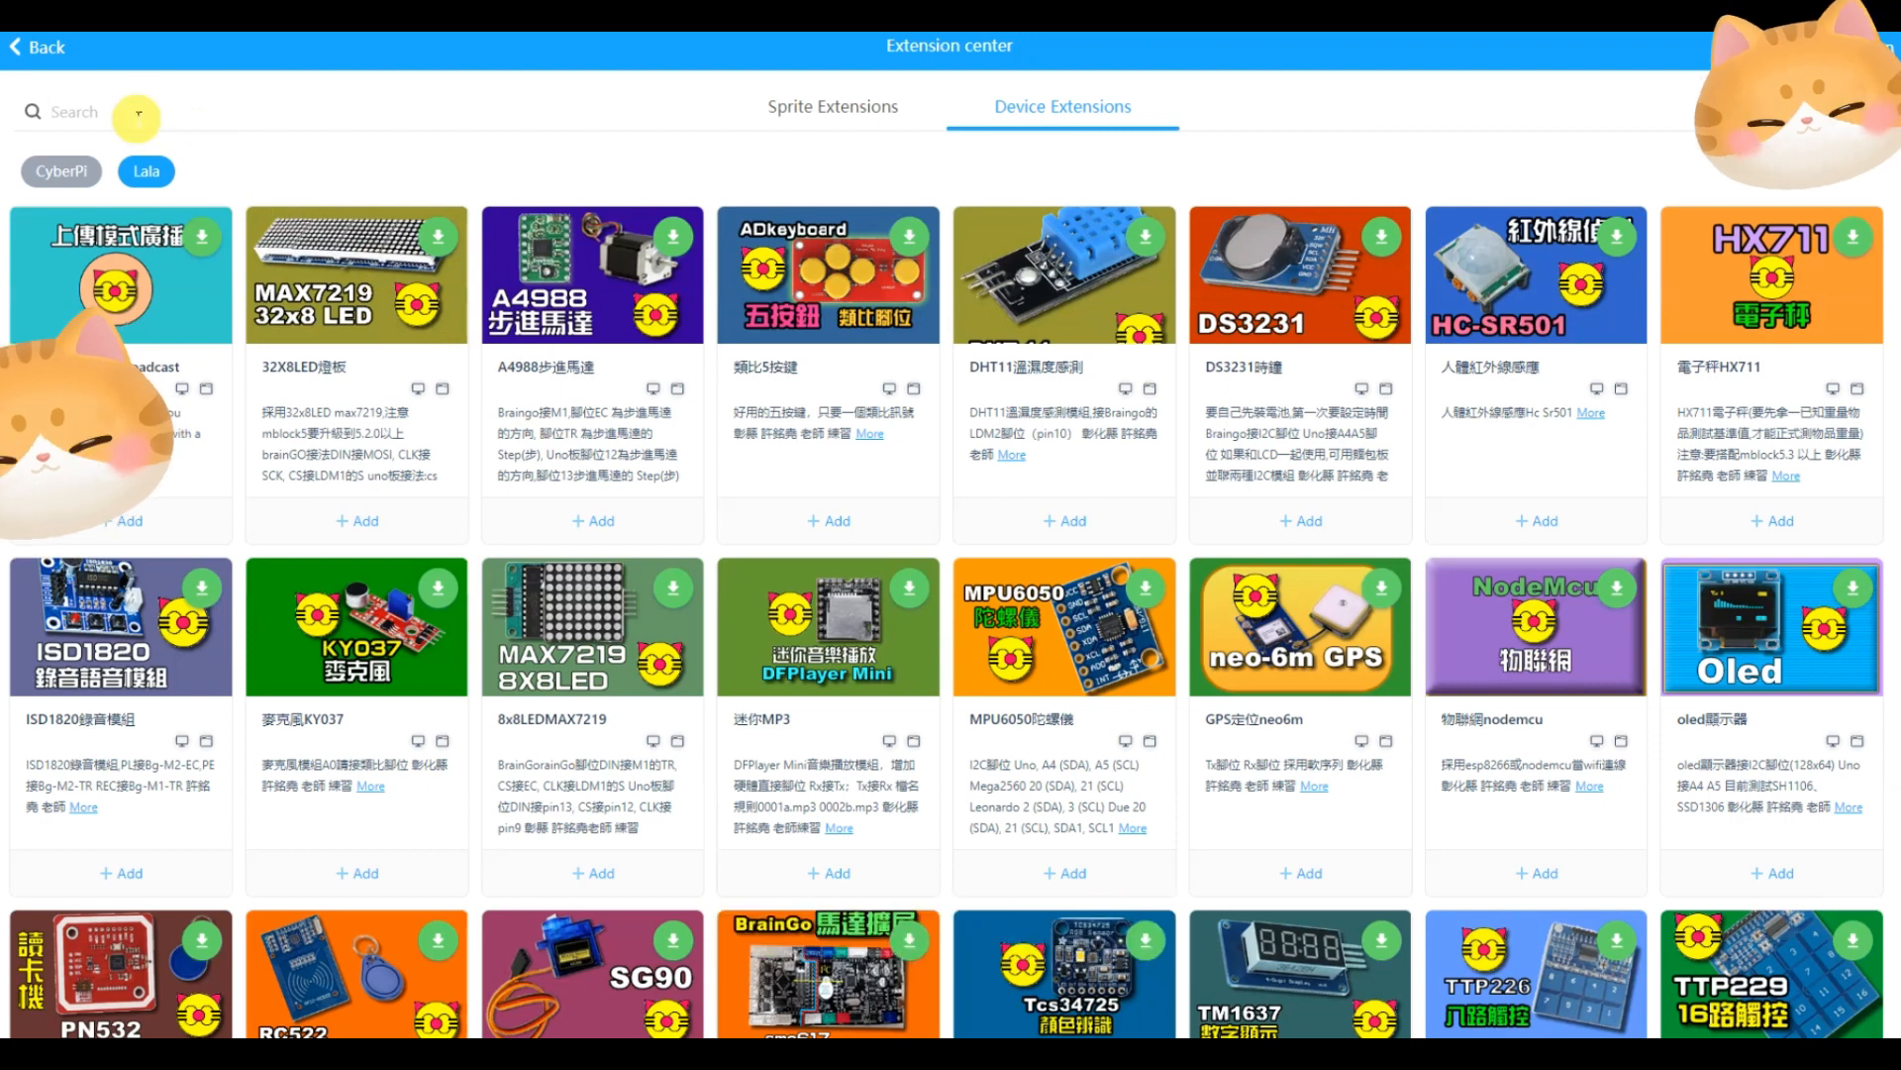
Search 'usb' to add the serial port extension, then search 'bu' and add the buzzer2 extension
text(usb)
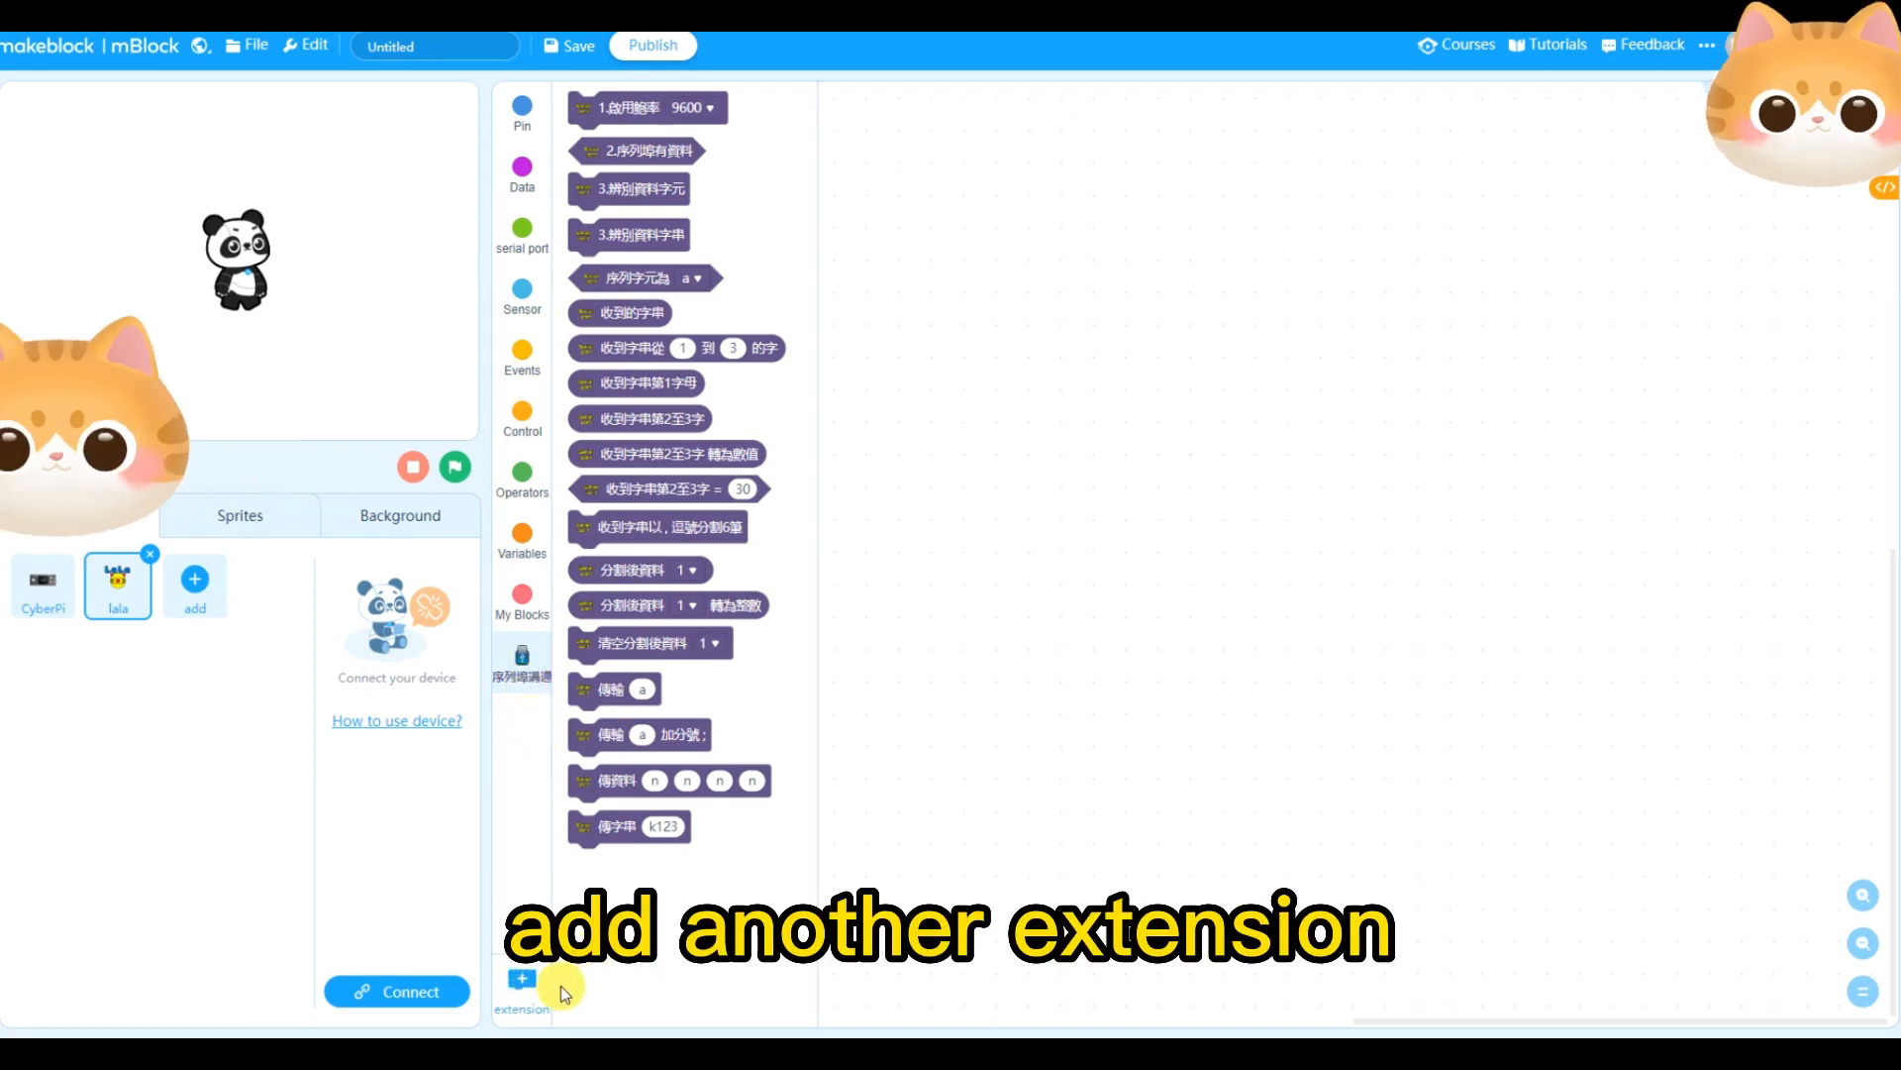
click(521, 982)
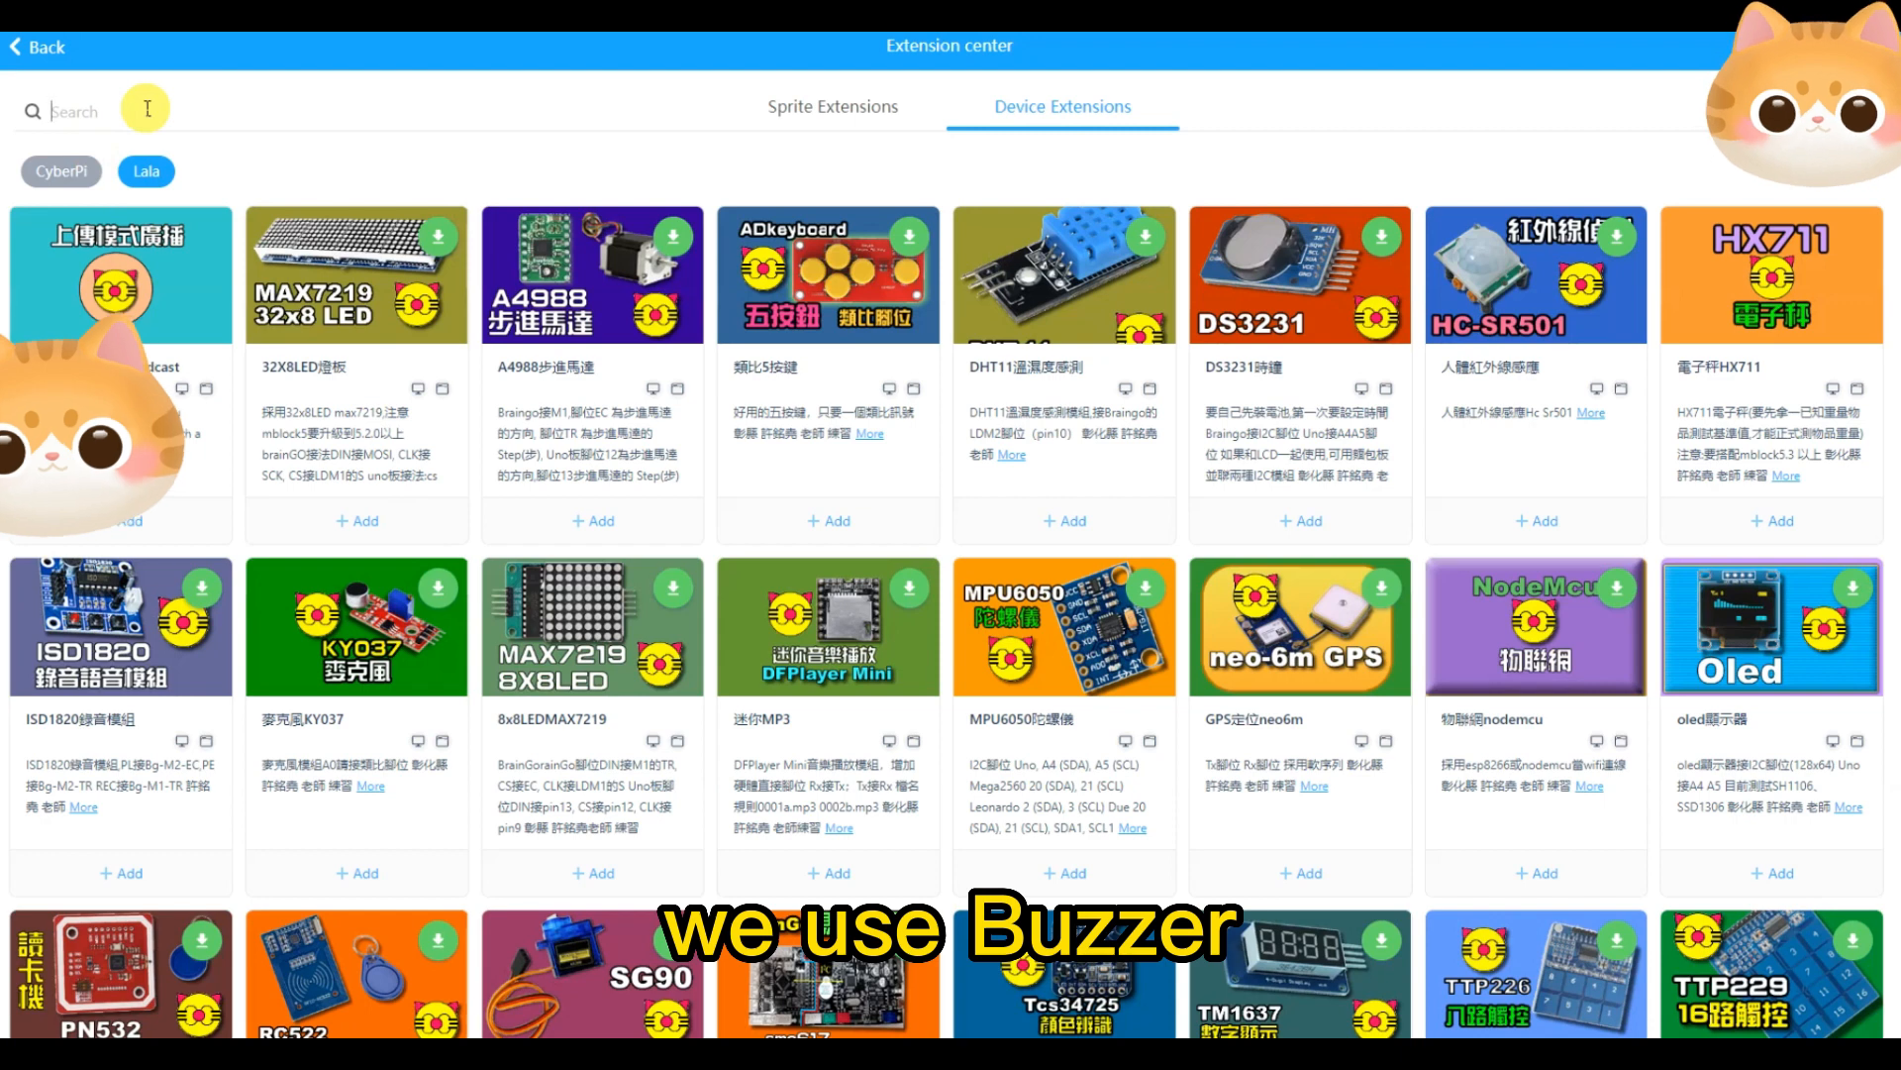
text(buzzer)
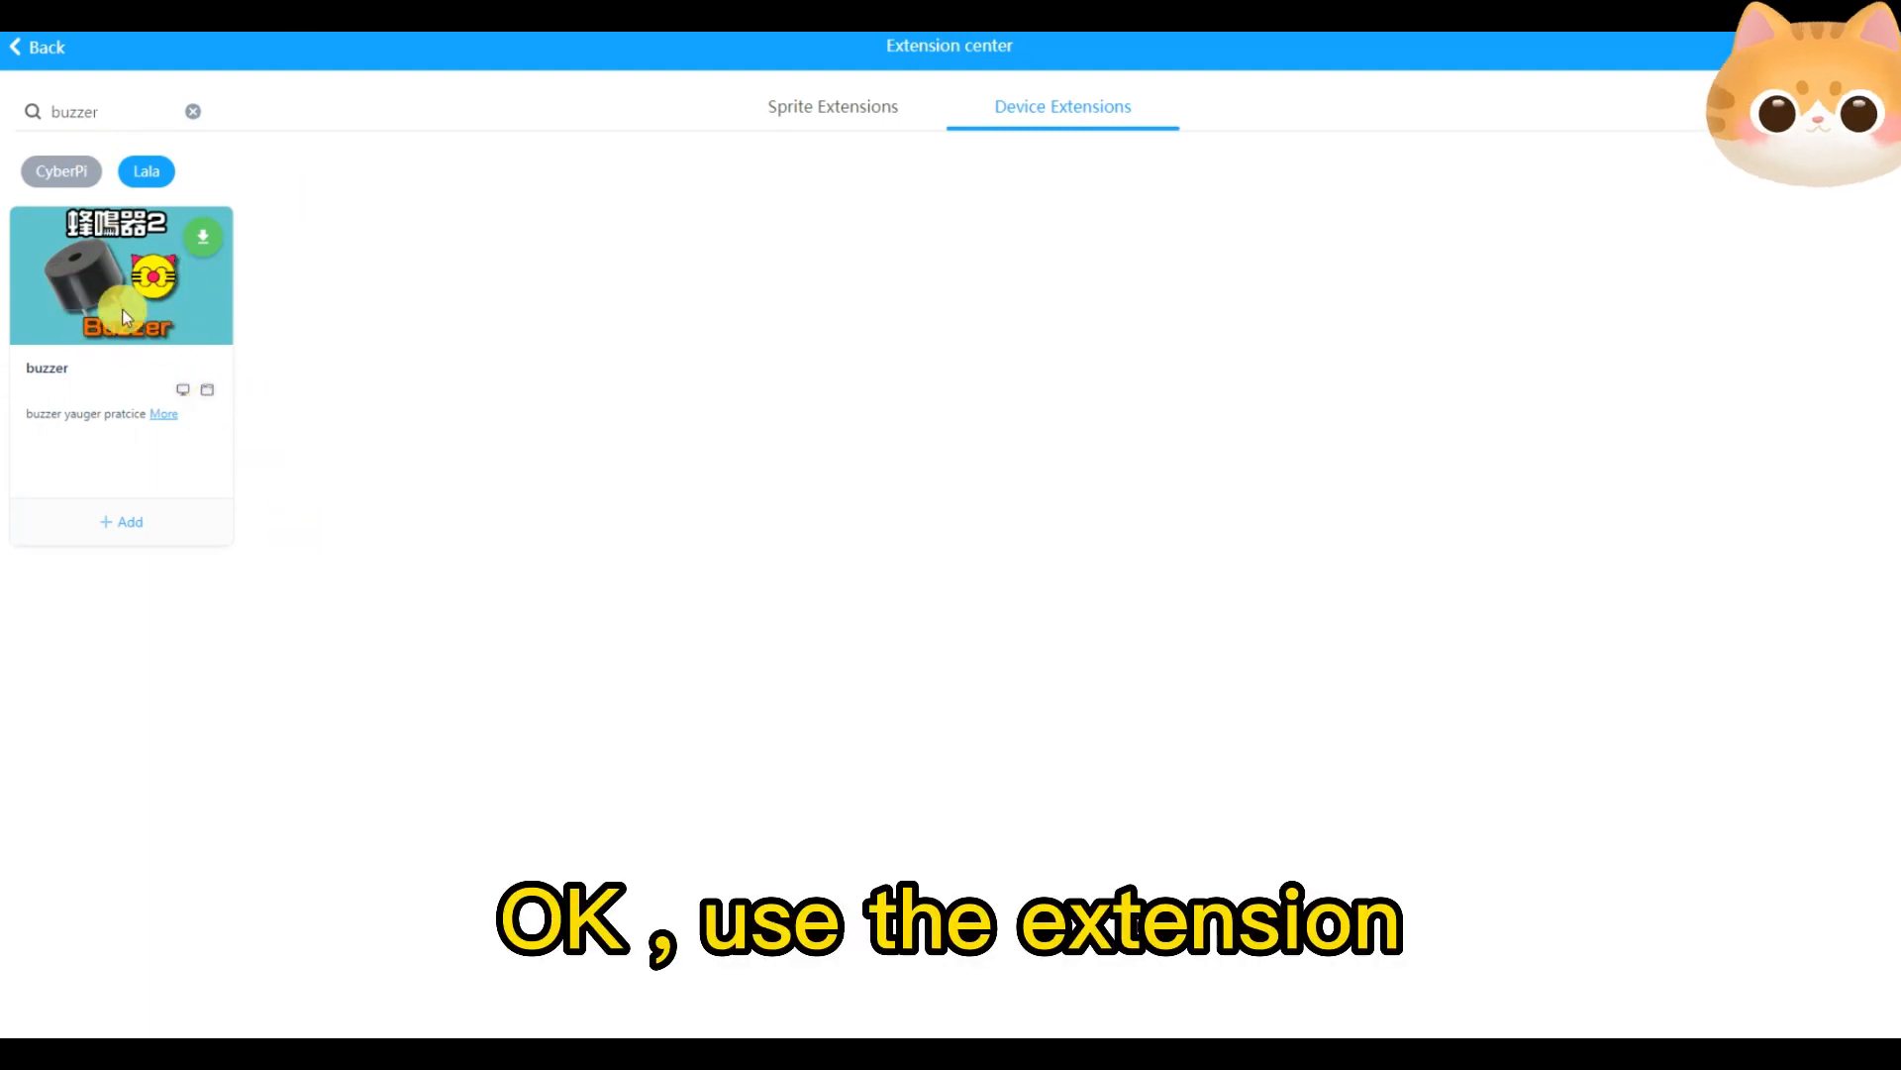
click(120, 521)
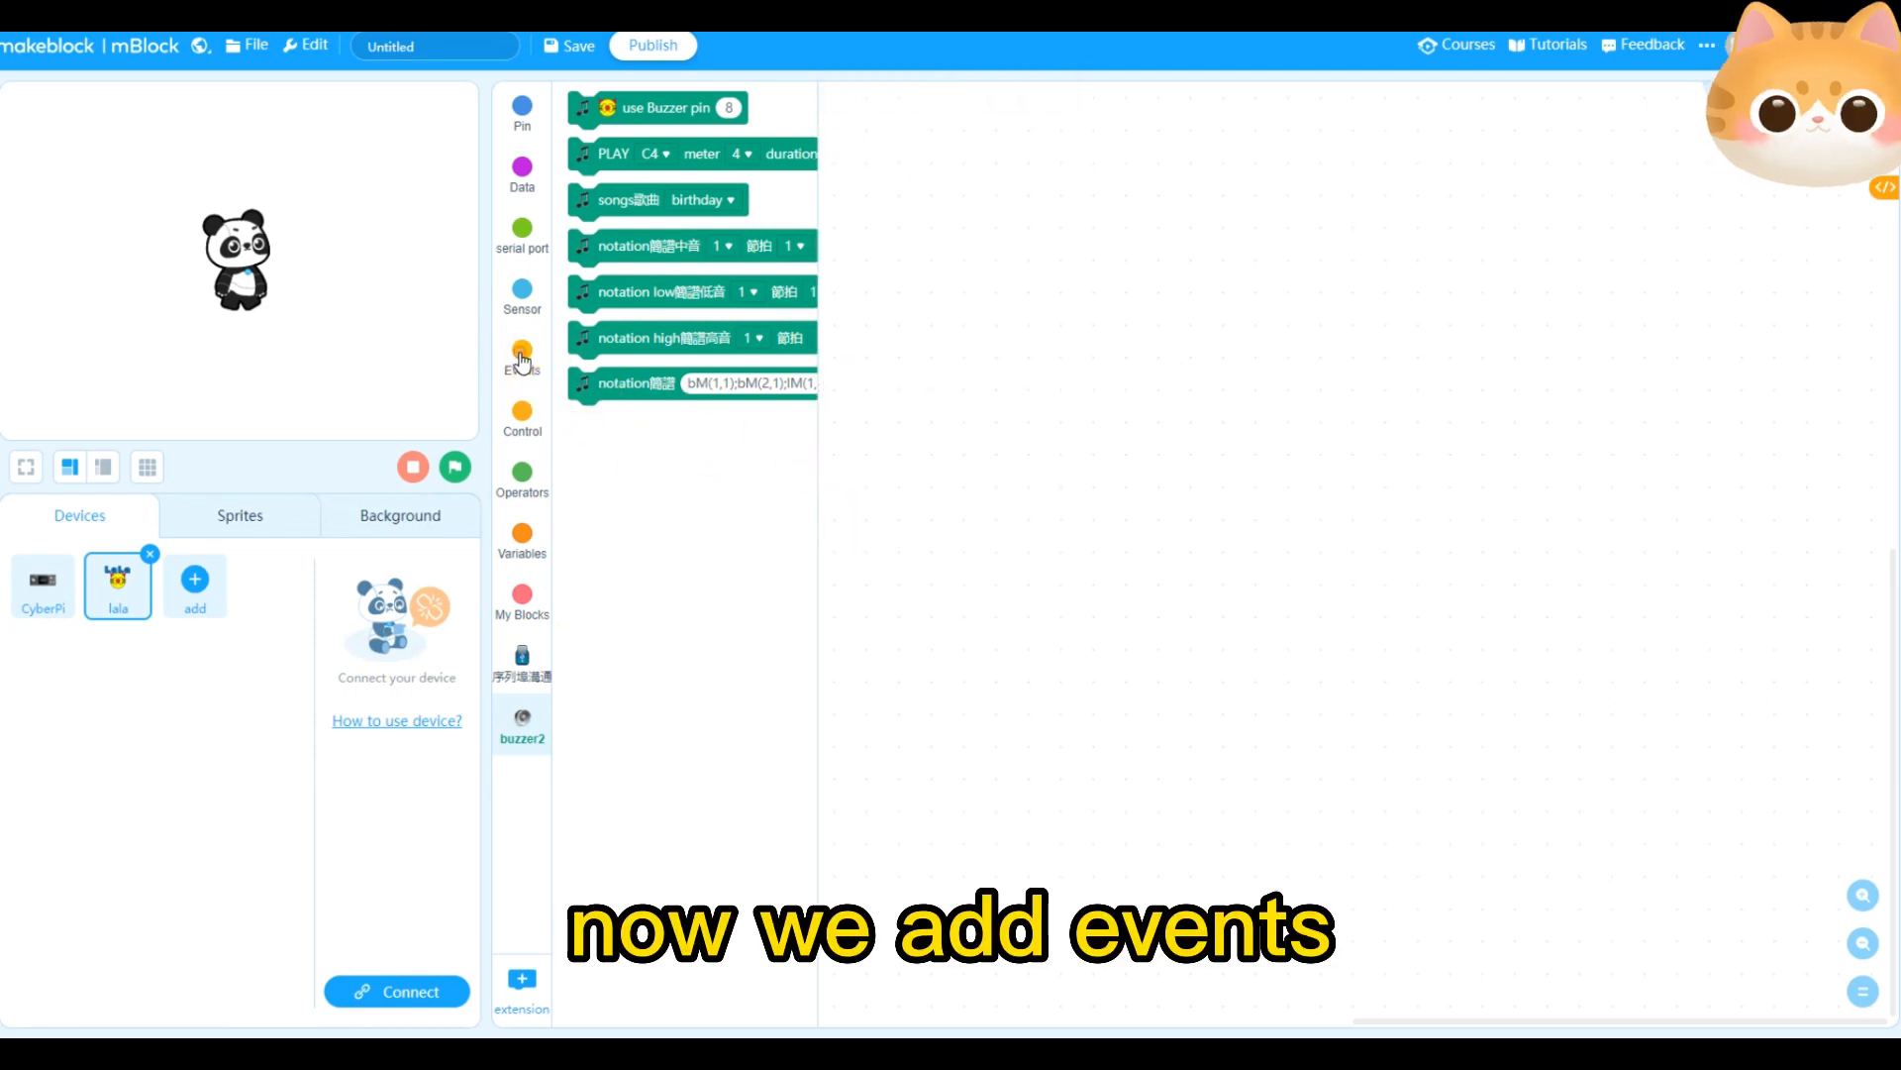
Place 'when Arduino Lala starts up', attach 啟用鮑率 9600, and add 'use Buzzer pin 8'
click(521, 359)
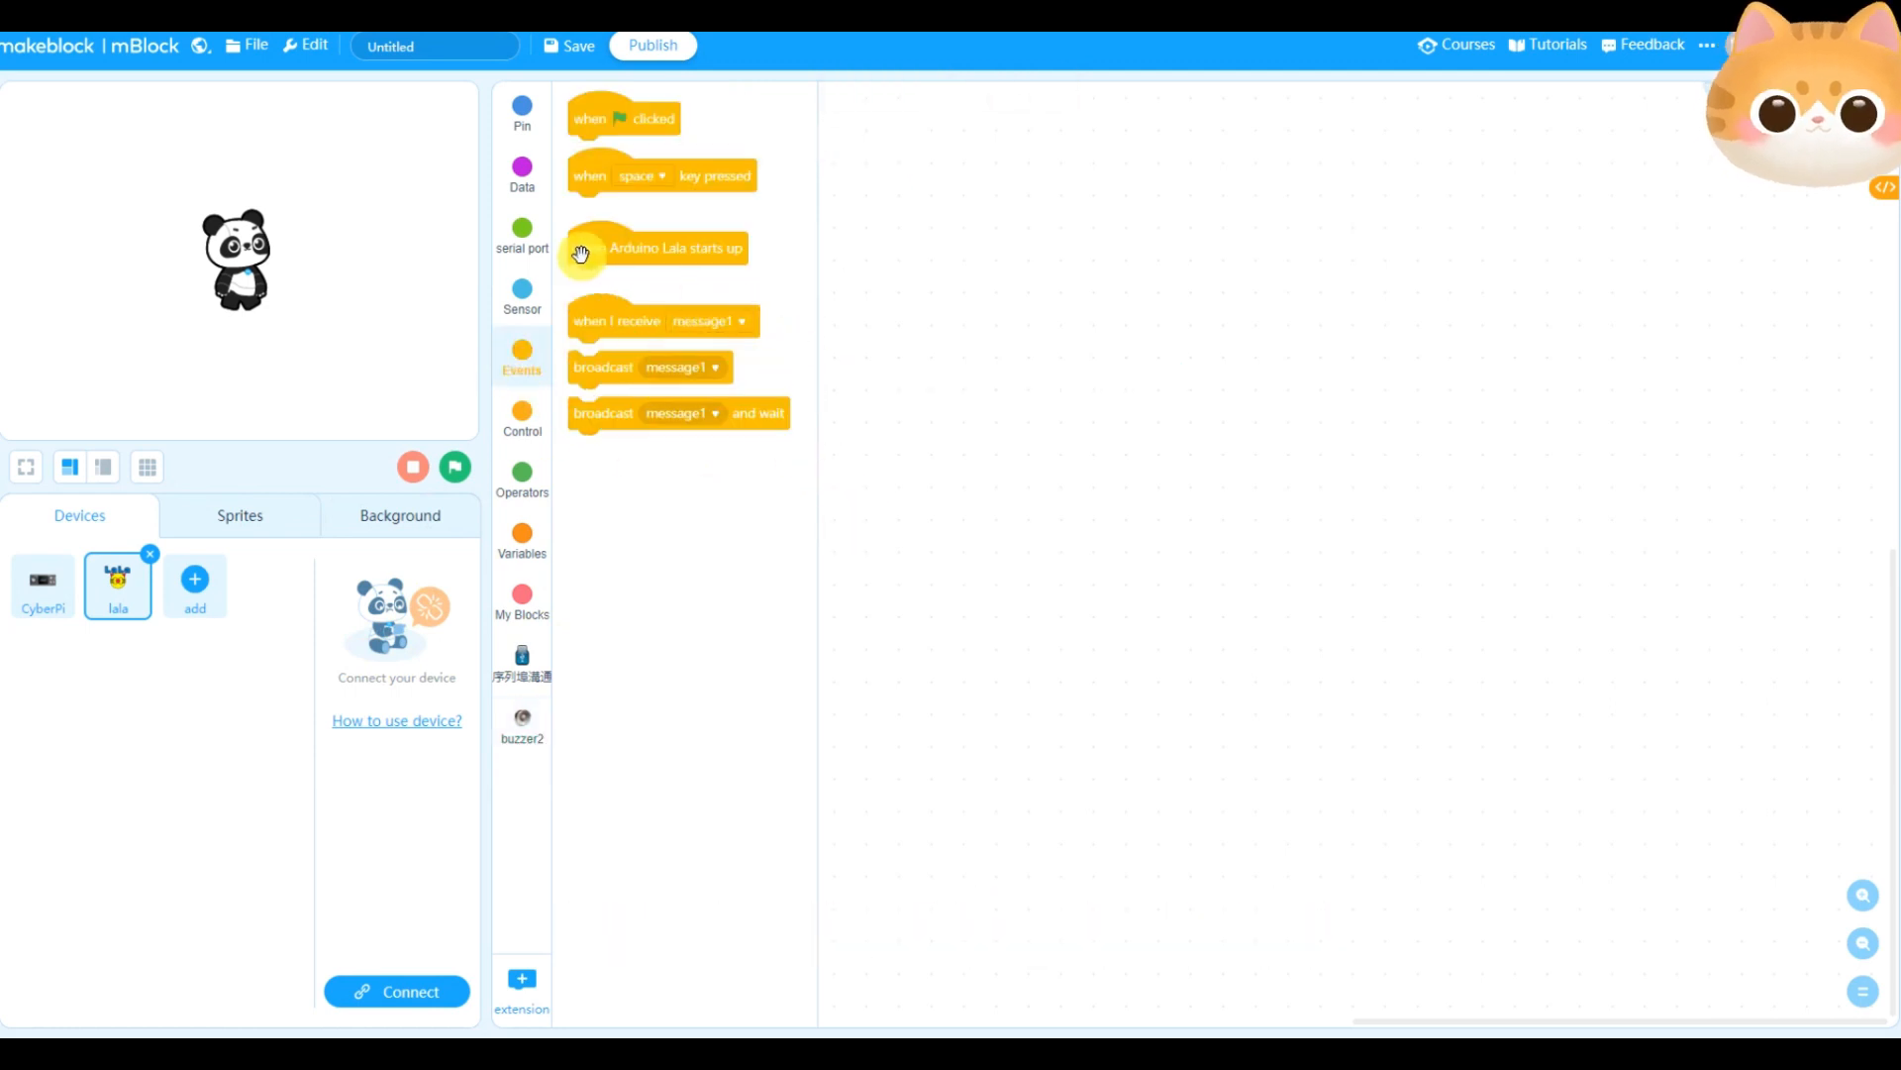
drag(656, 247, 1055, 247)
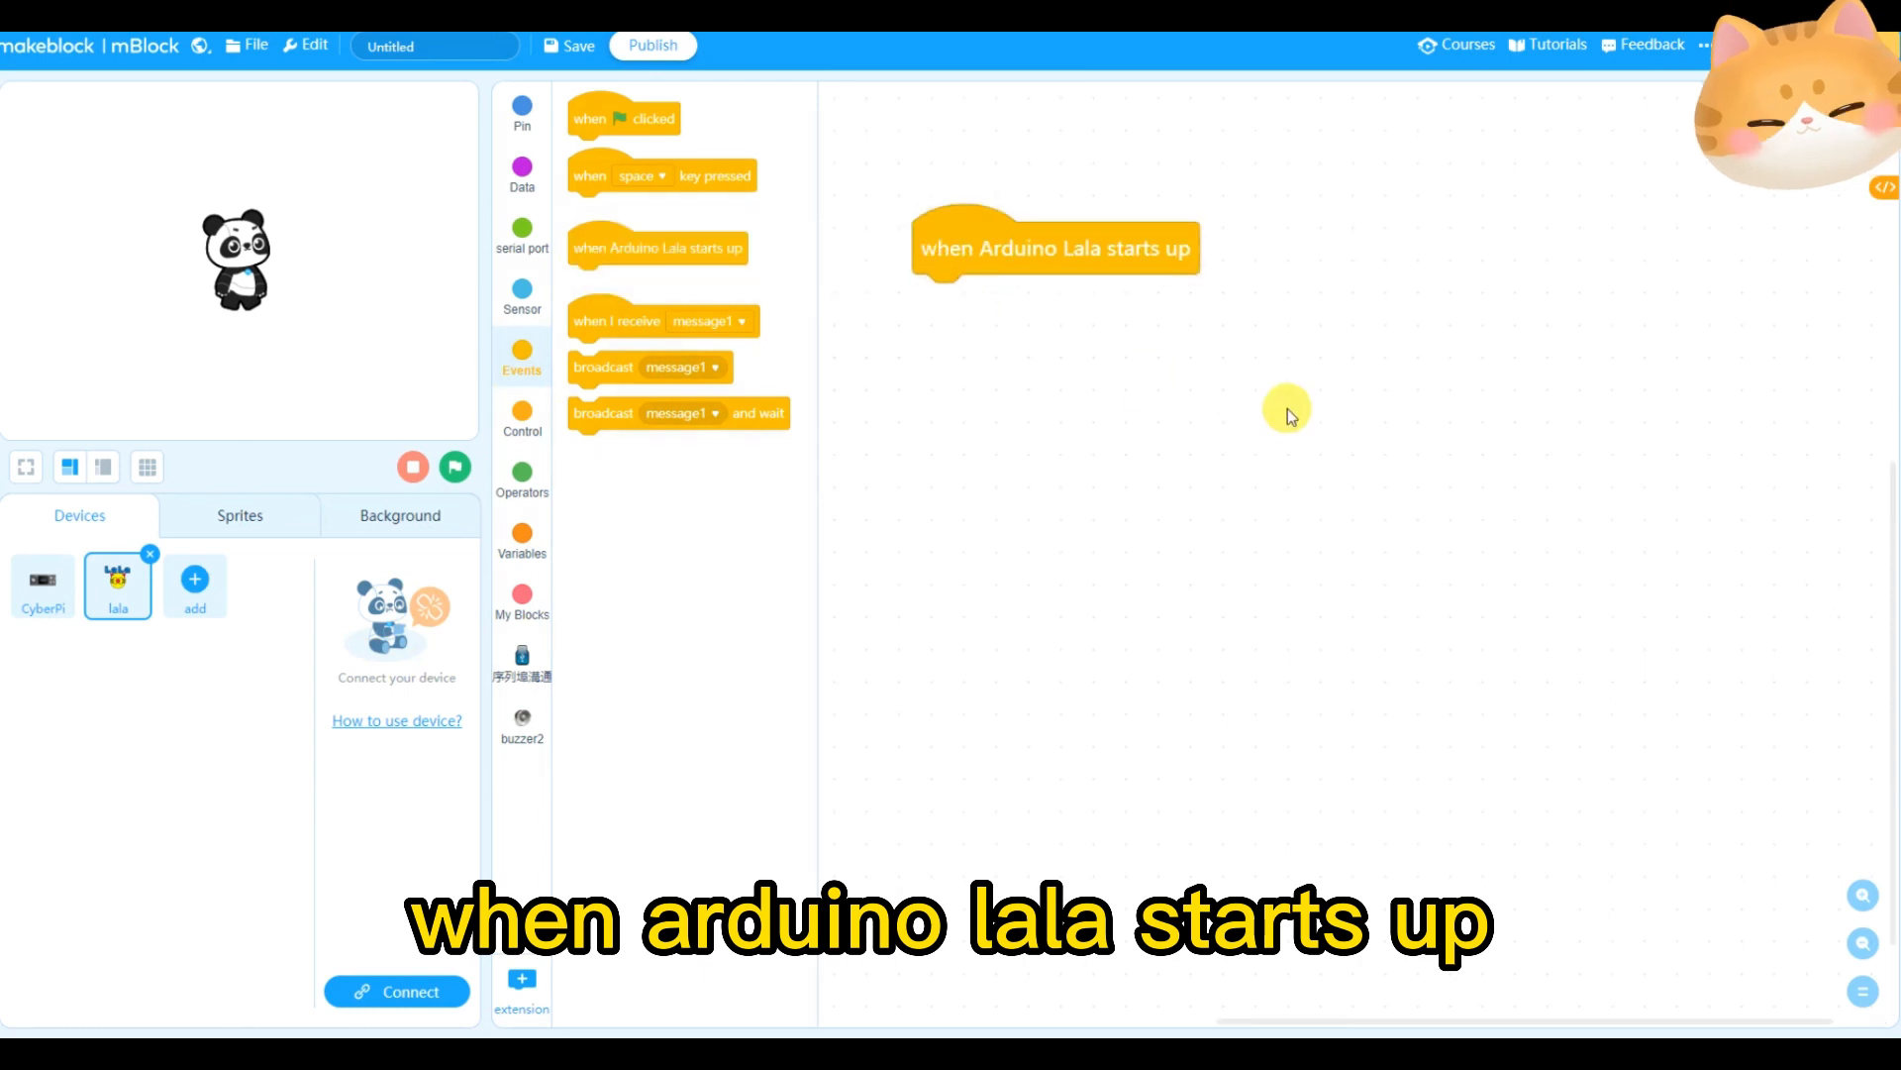
drag(1055, 248, 1078, 257)
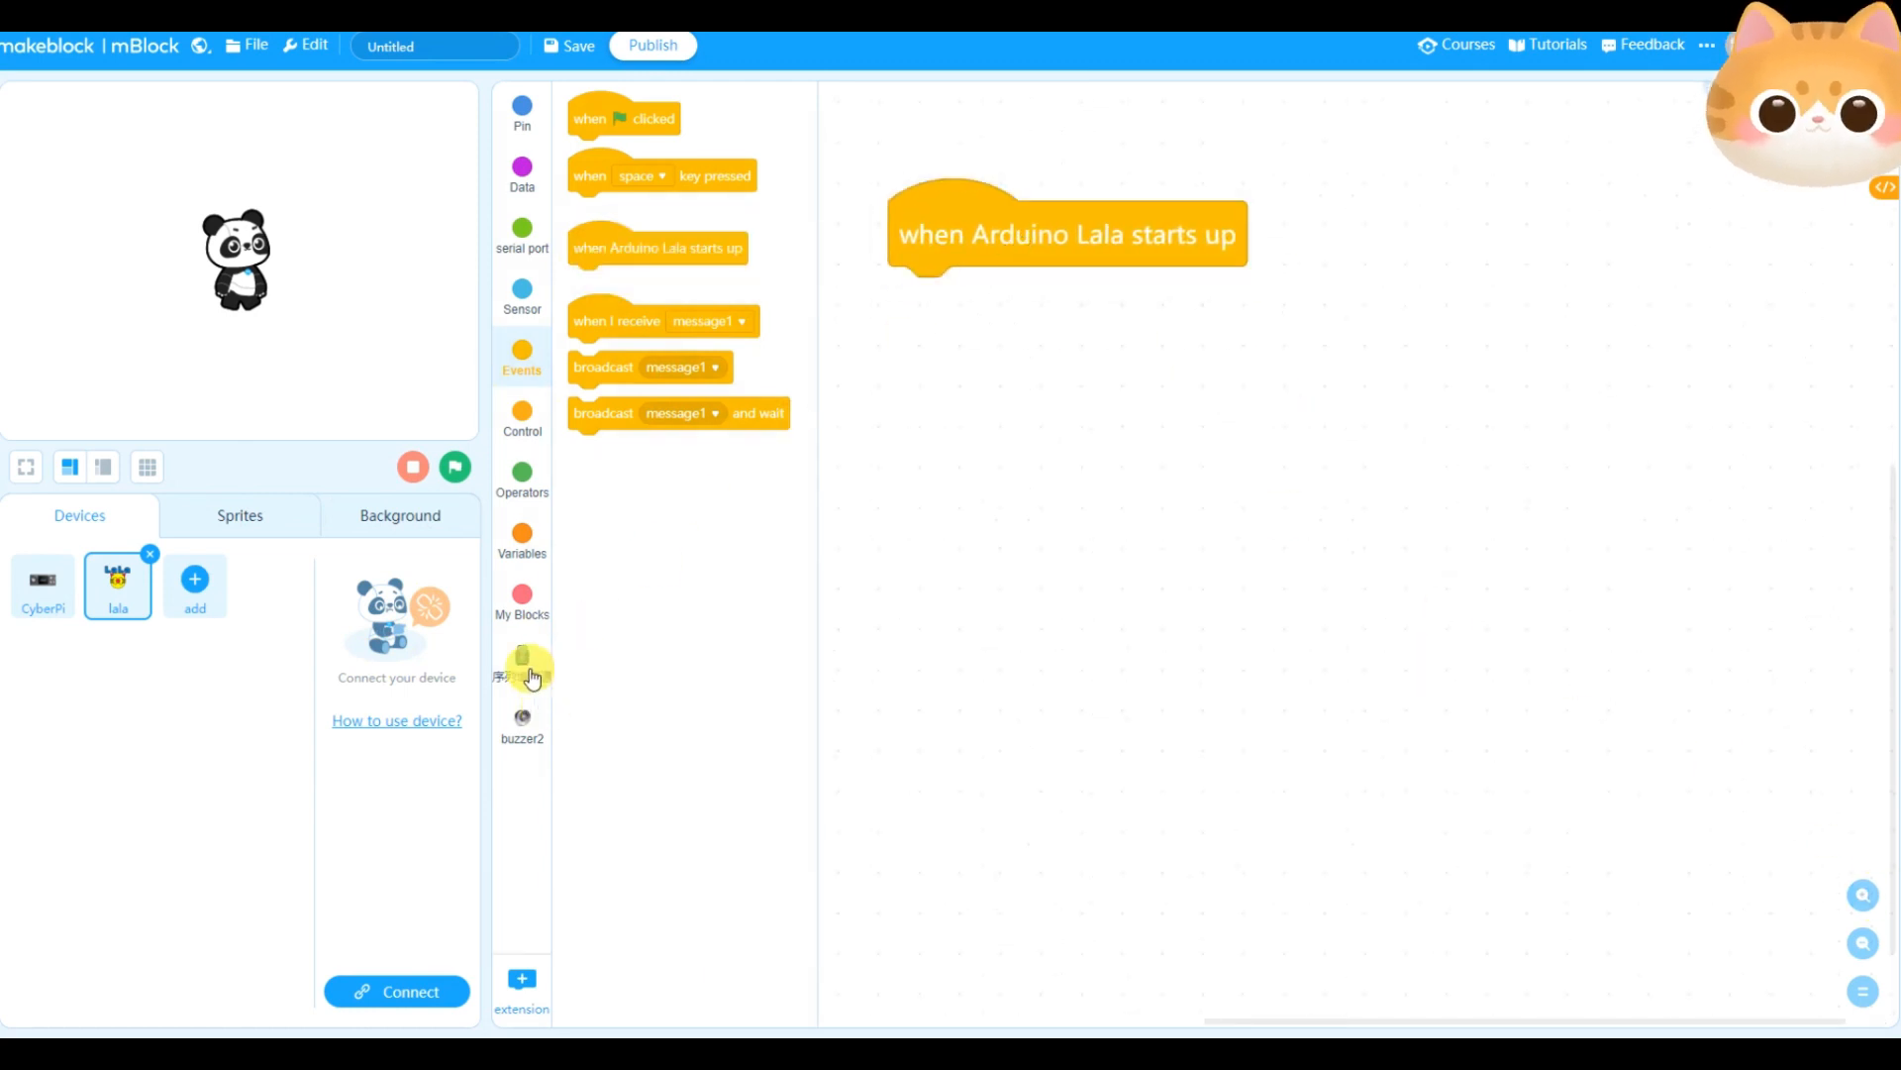
click(521, 667)
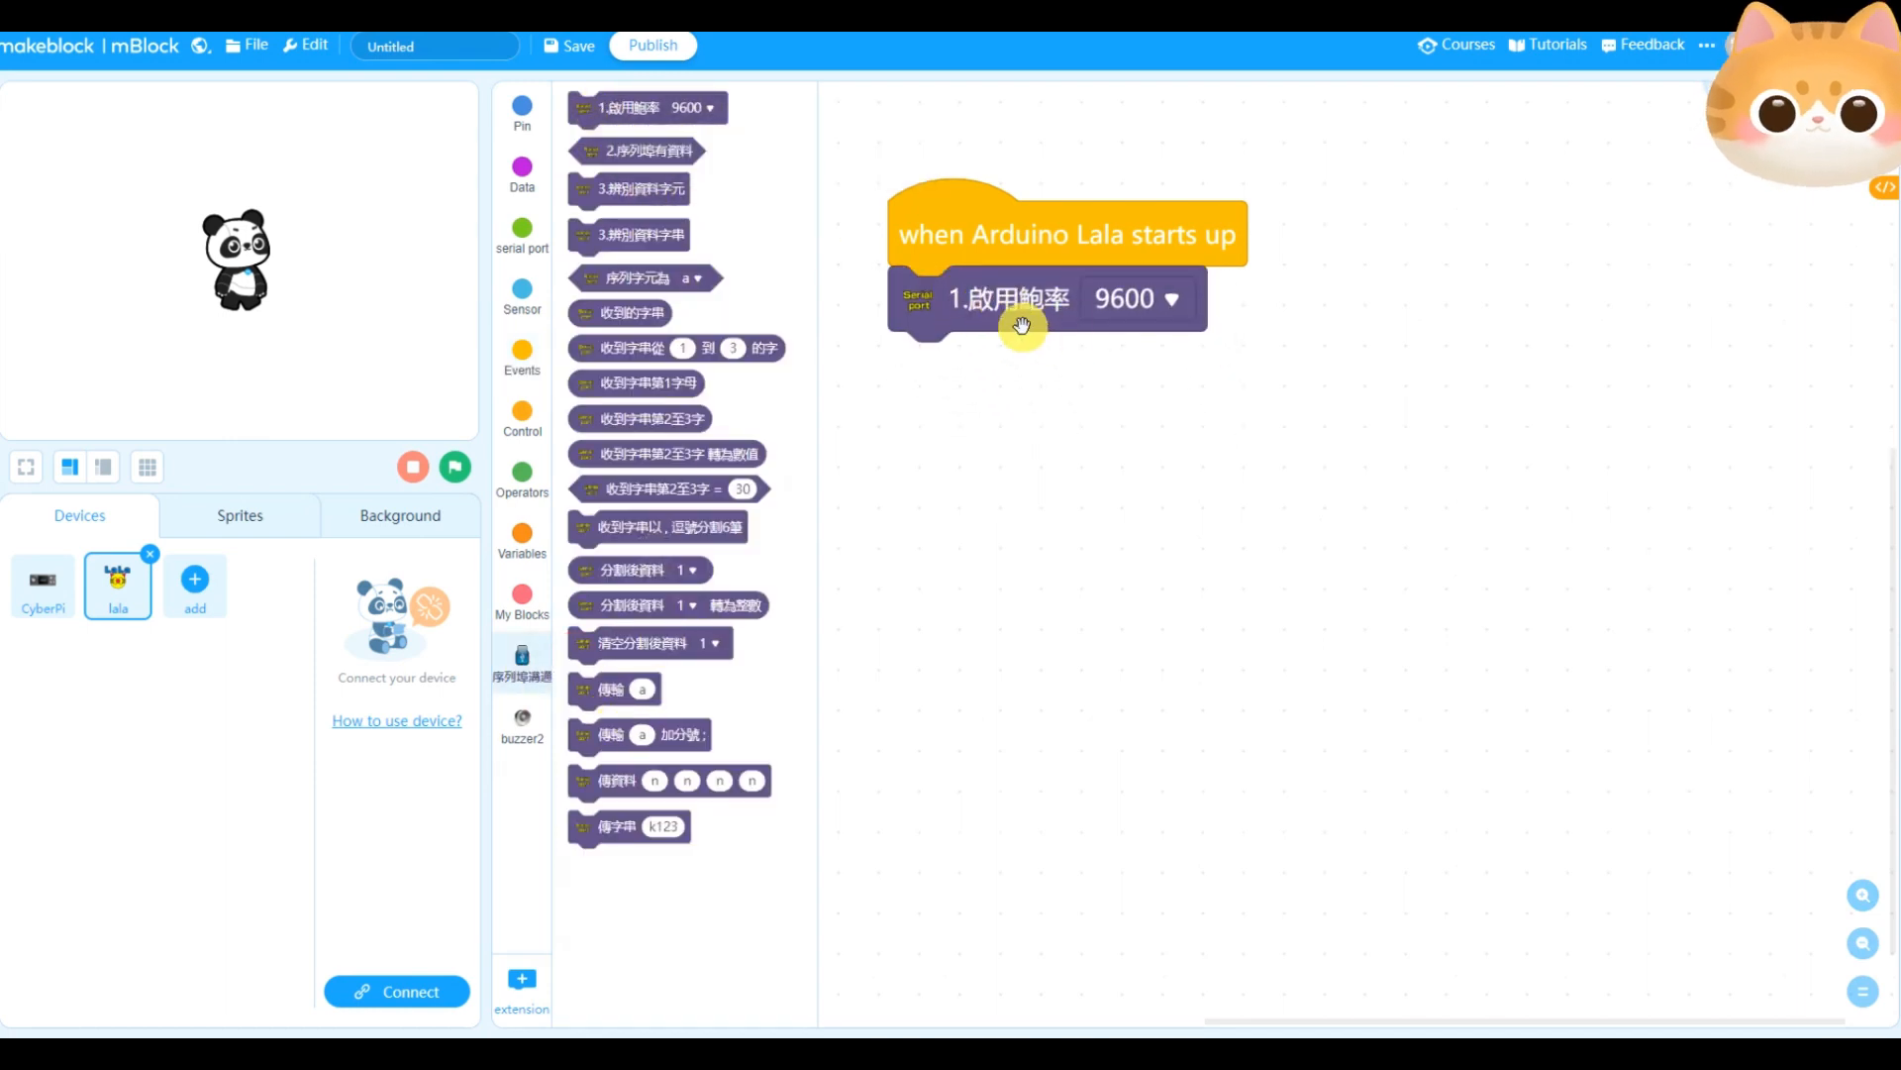
mouse_move(1091, 349)
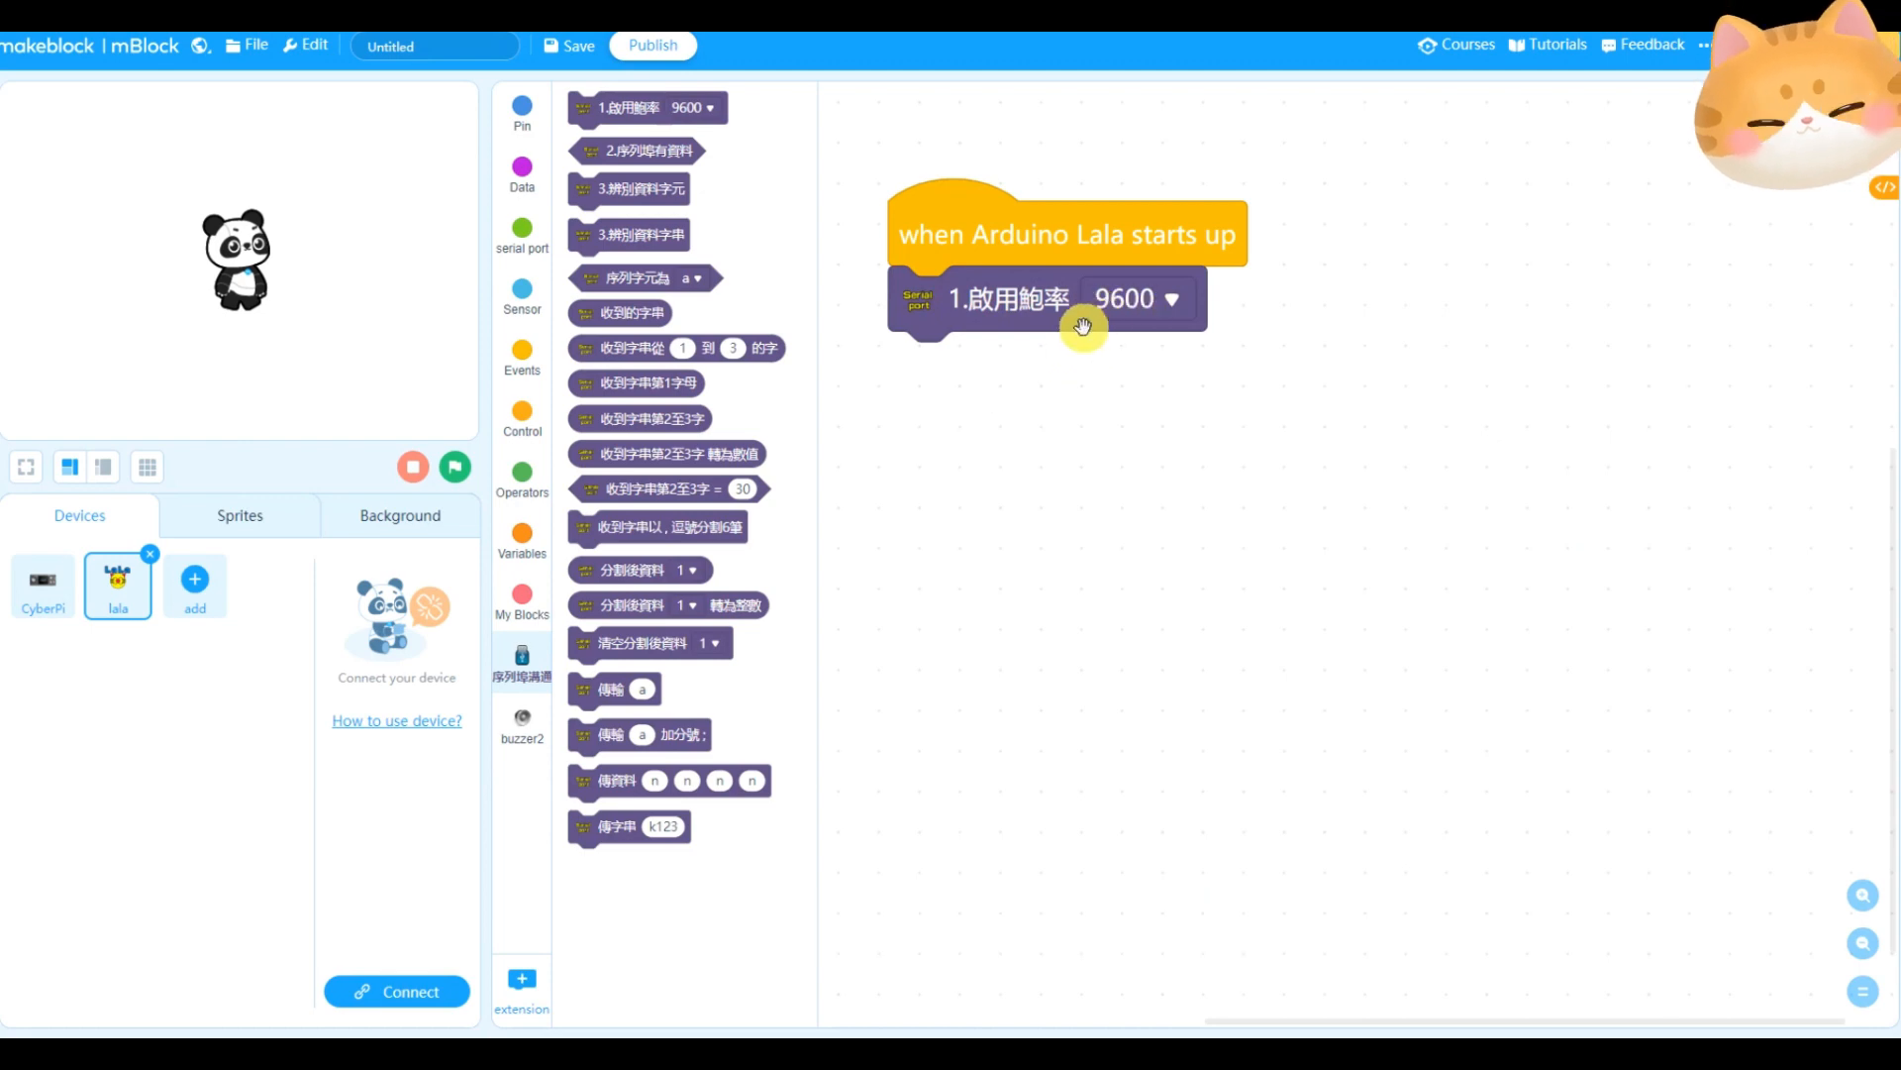
mouse_move(580, 694)
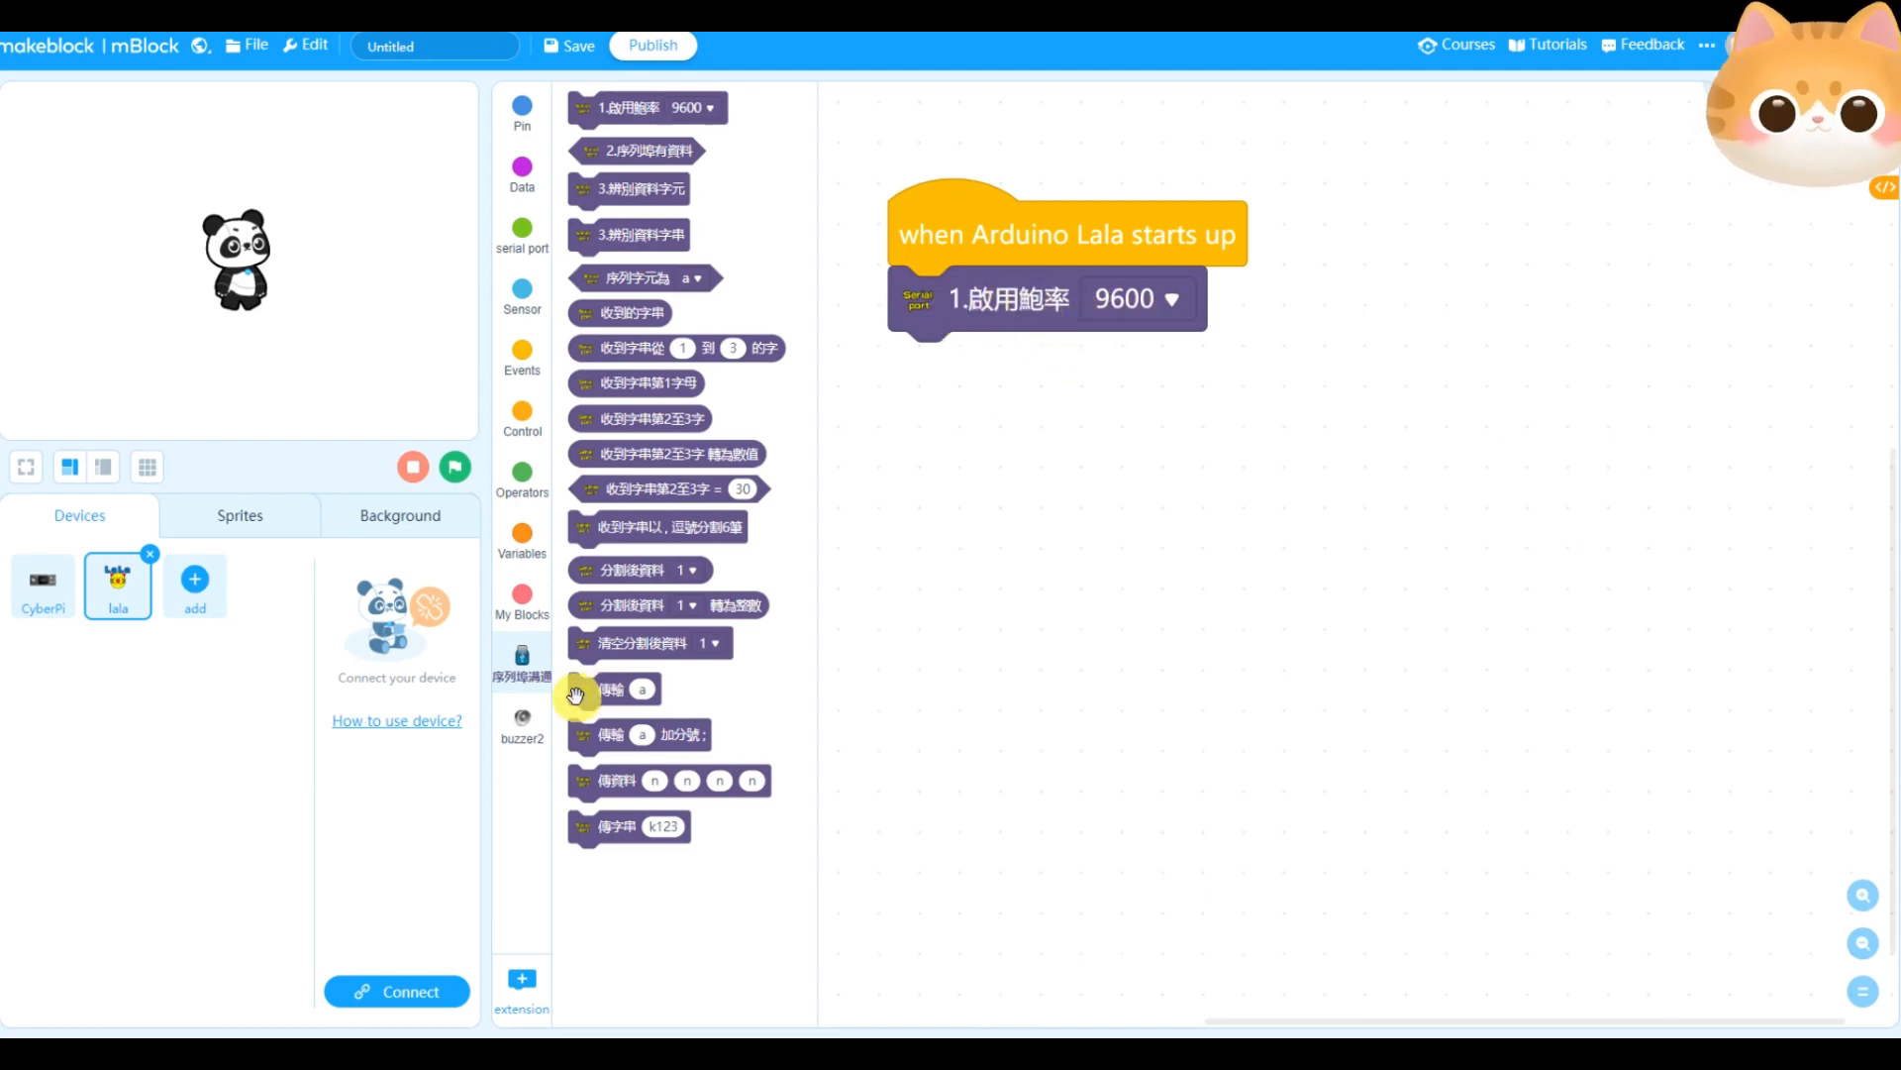
click(521, 721)
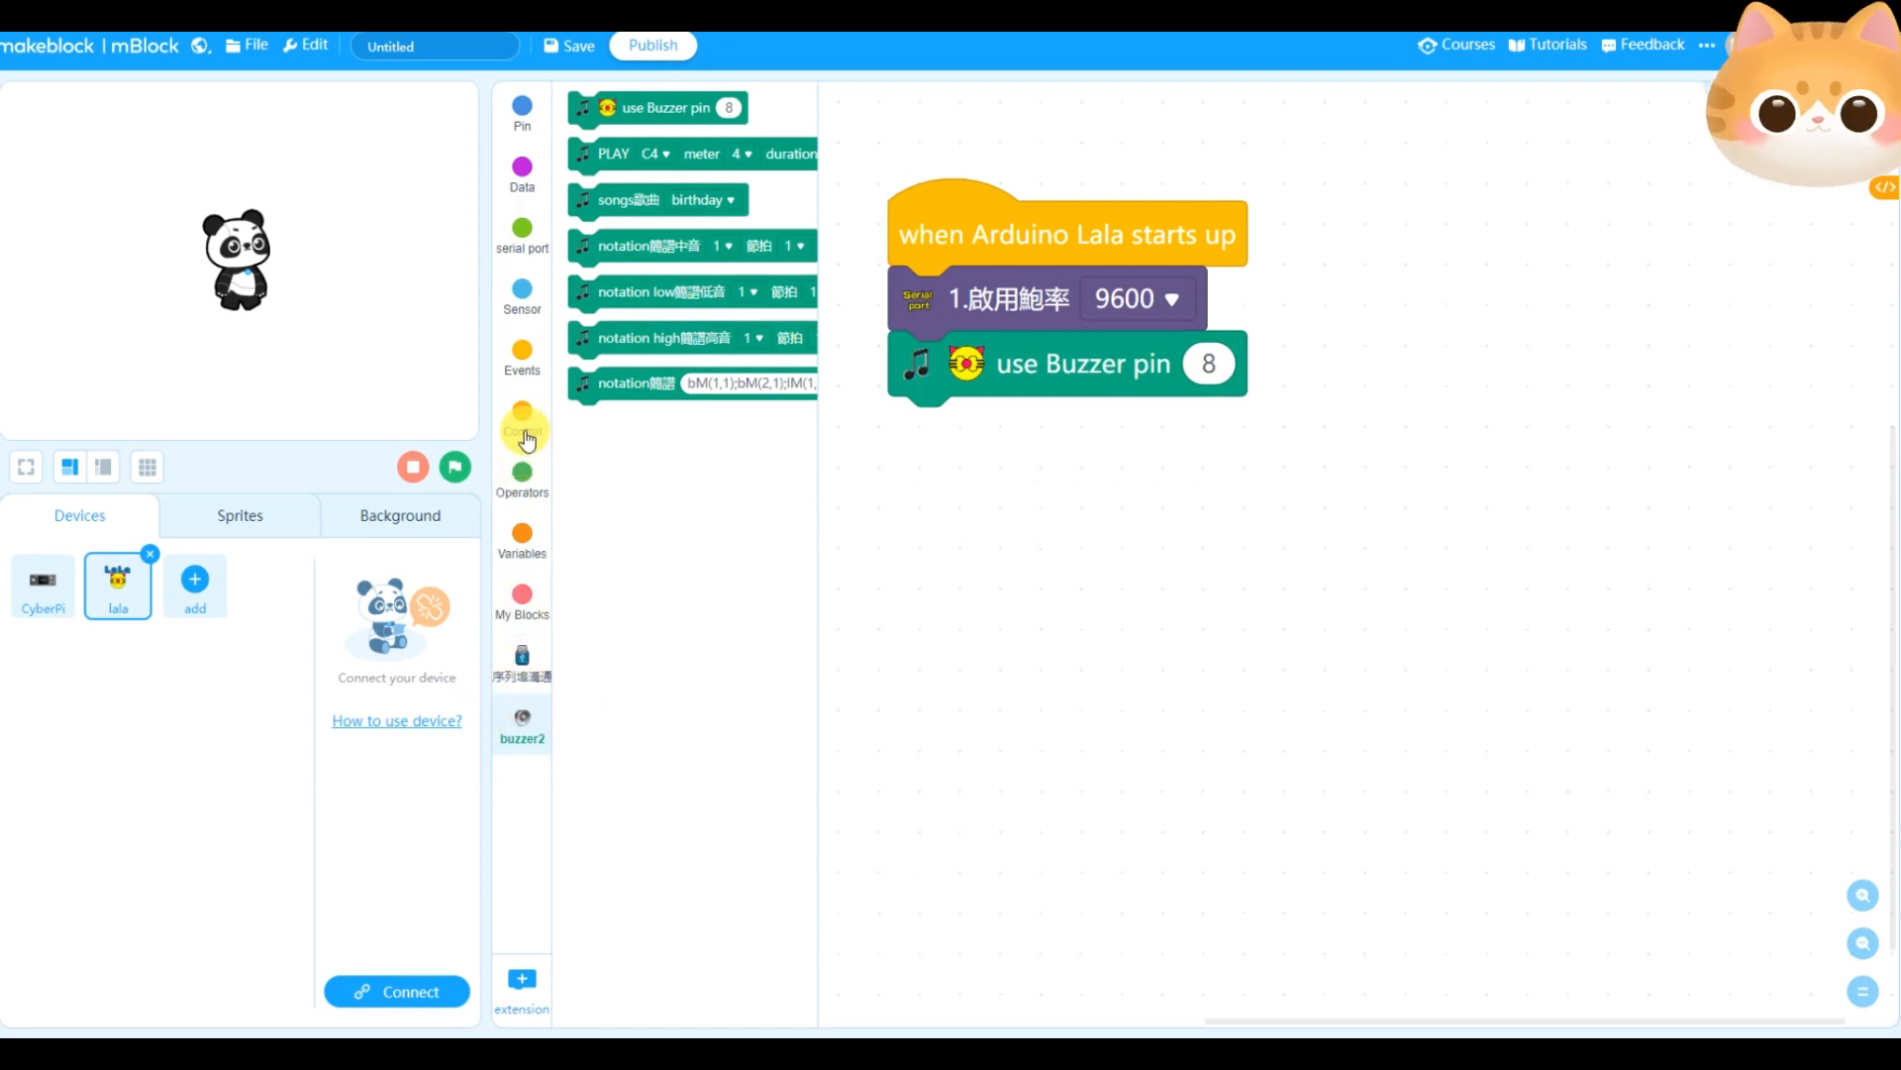
Build a forever loop with an if that checks 序列埠有資料 and reads the character with 辨別資料字元
click(521, 420)
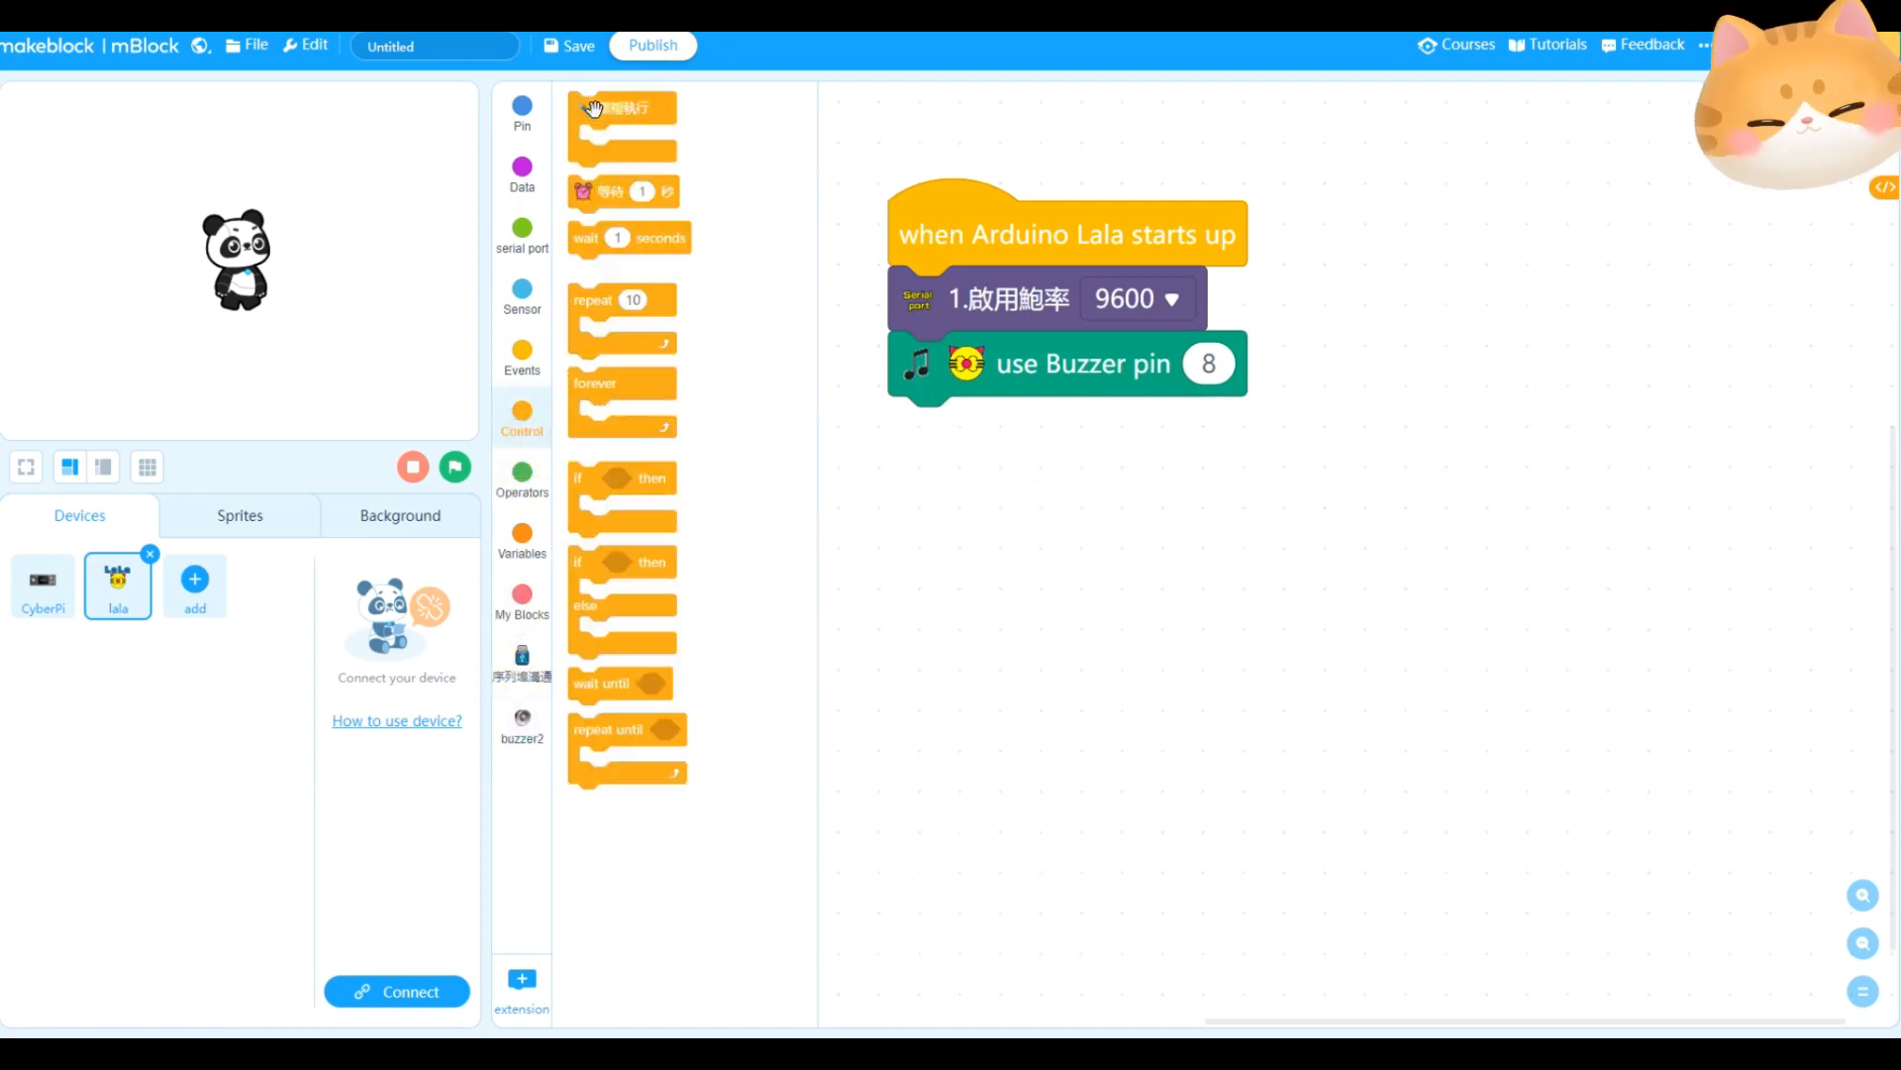
drag(622, 126, 995, 430)
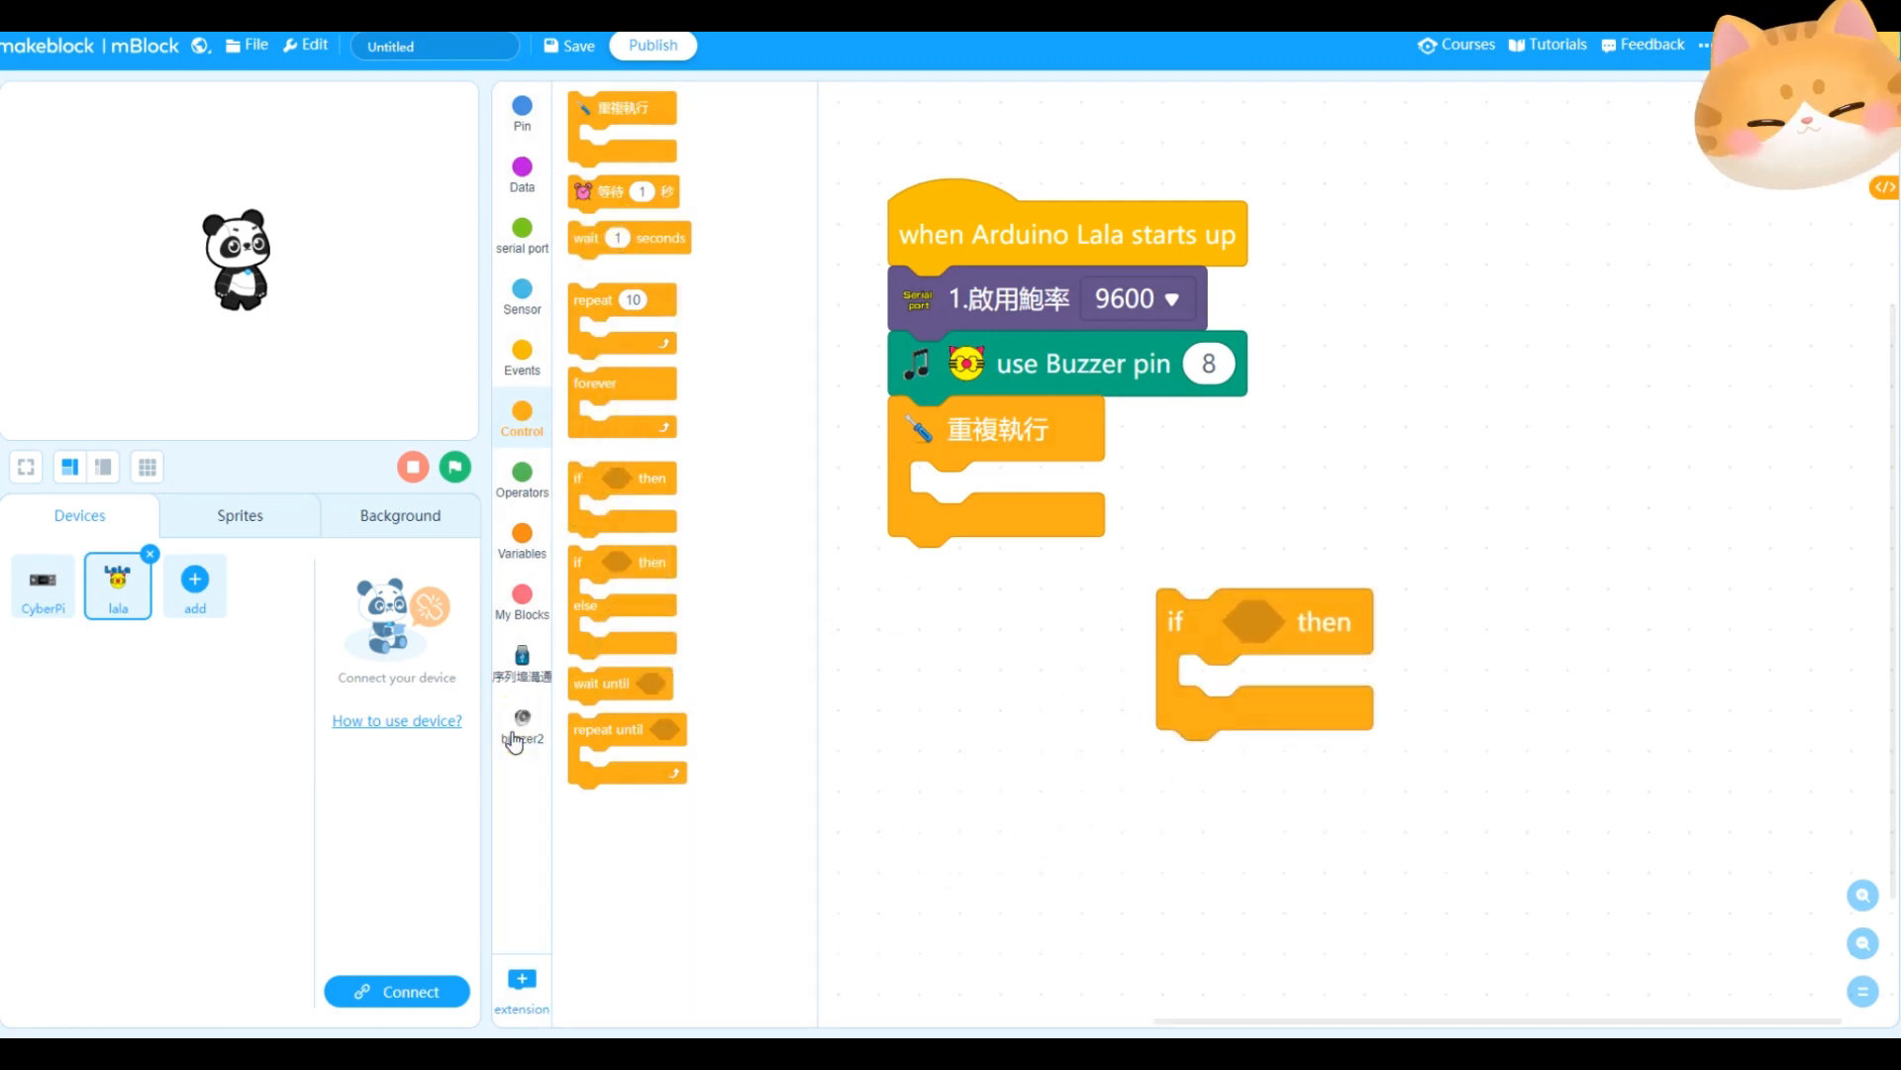
click(521, 725)
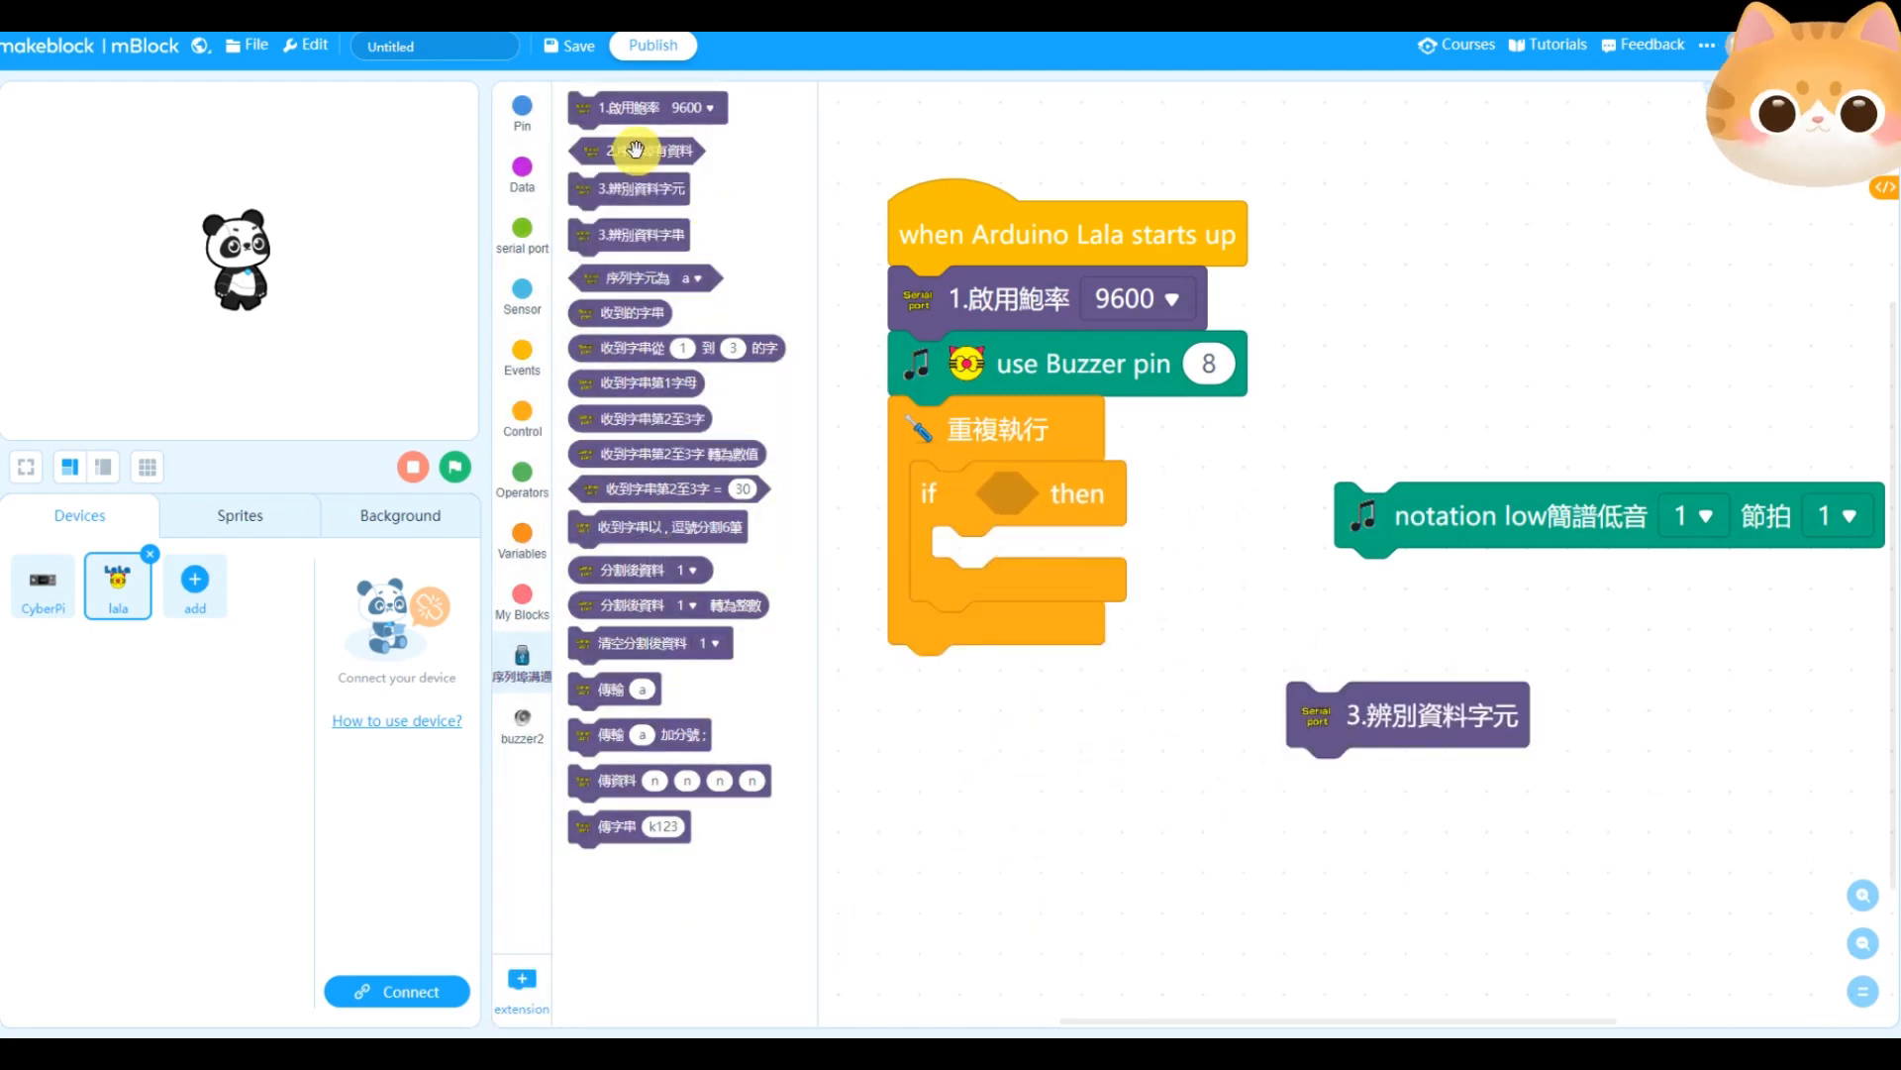
drag(635, 150, 1109, 494)
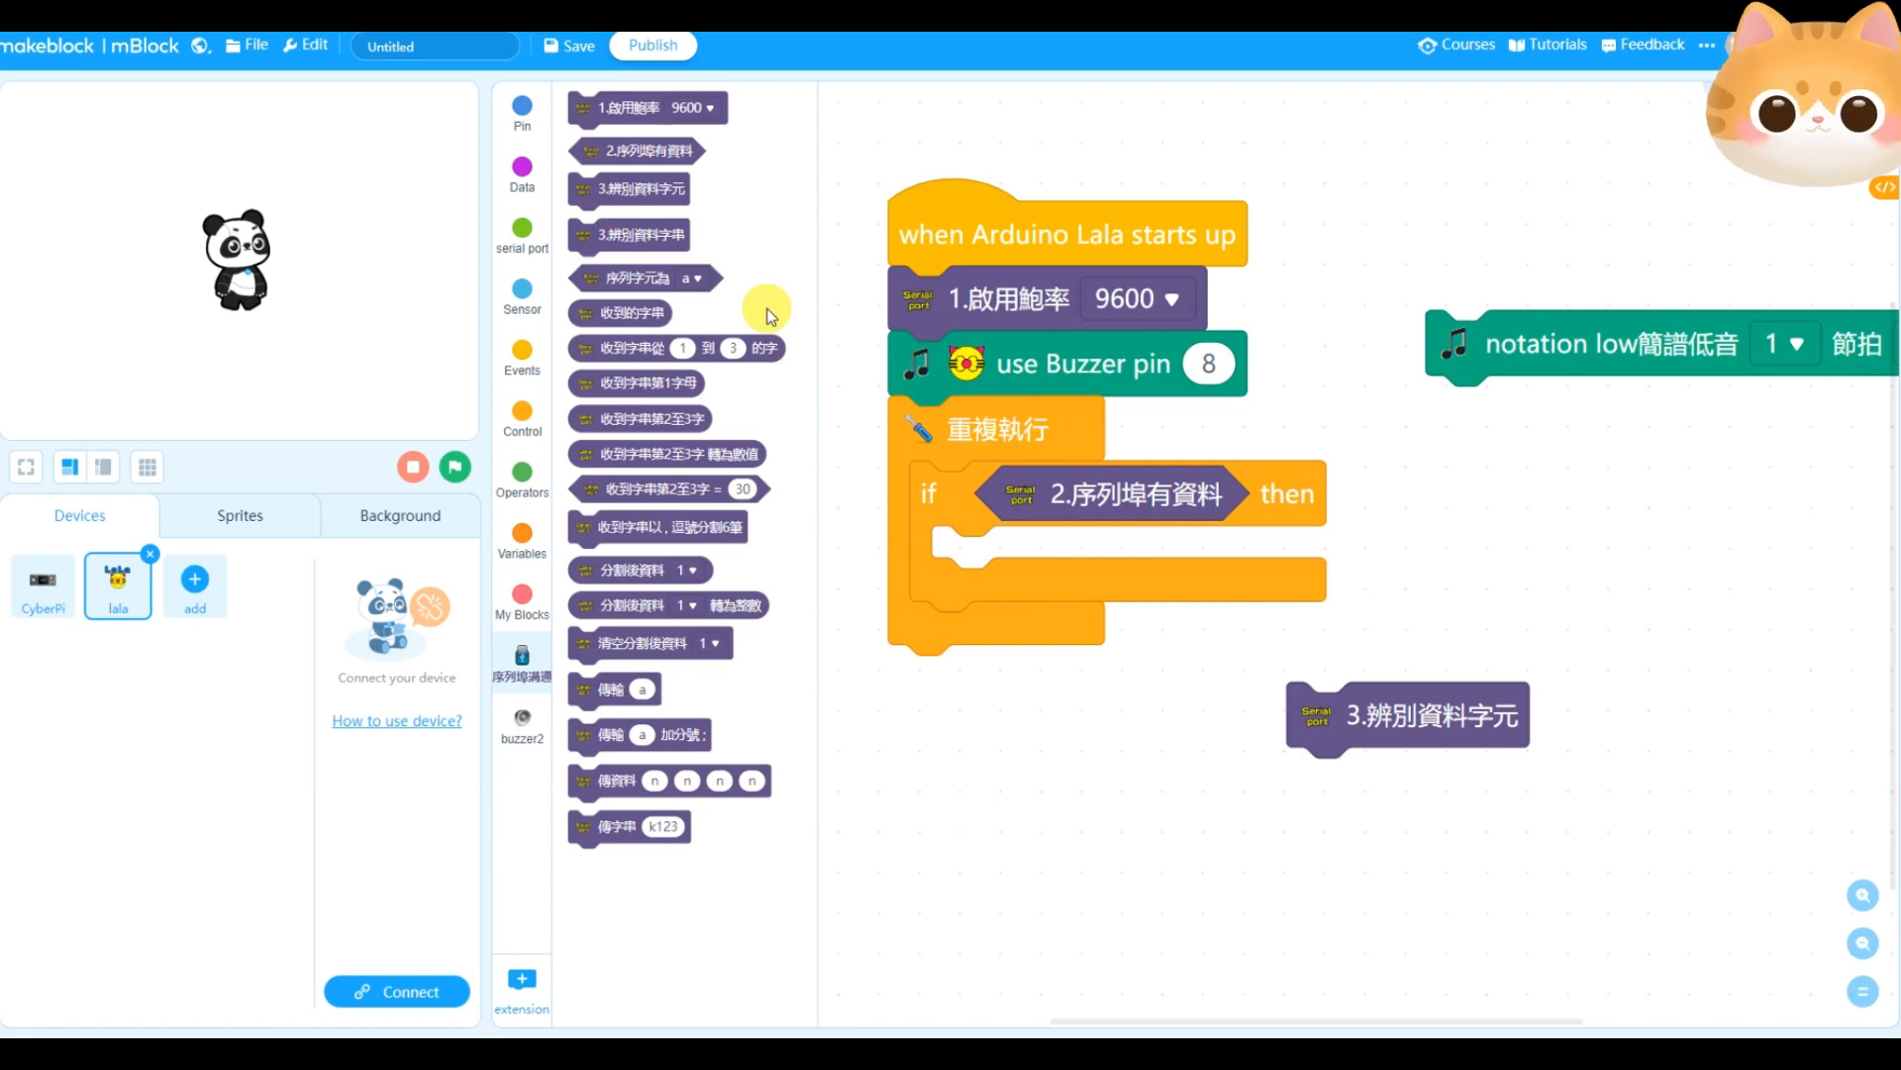
drag(1407, 715, 1091, 561)
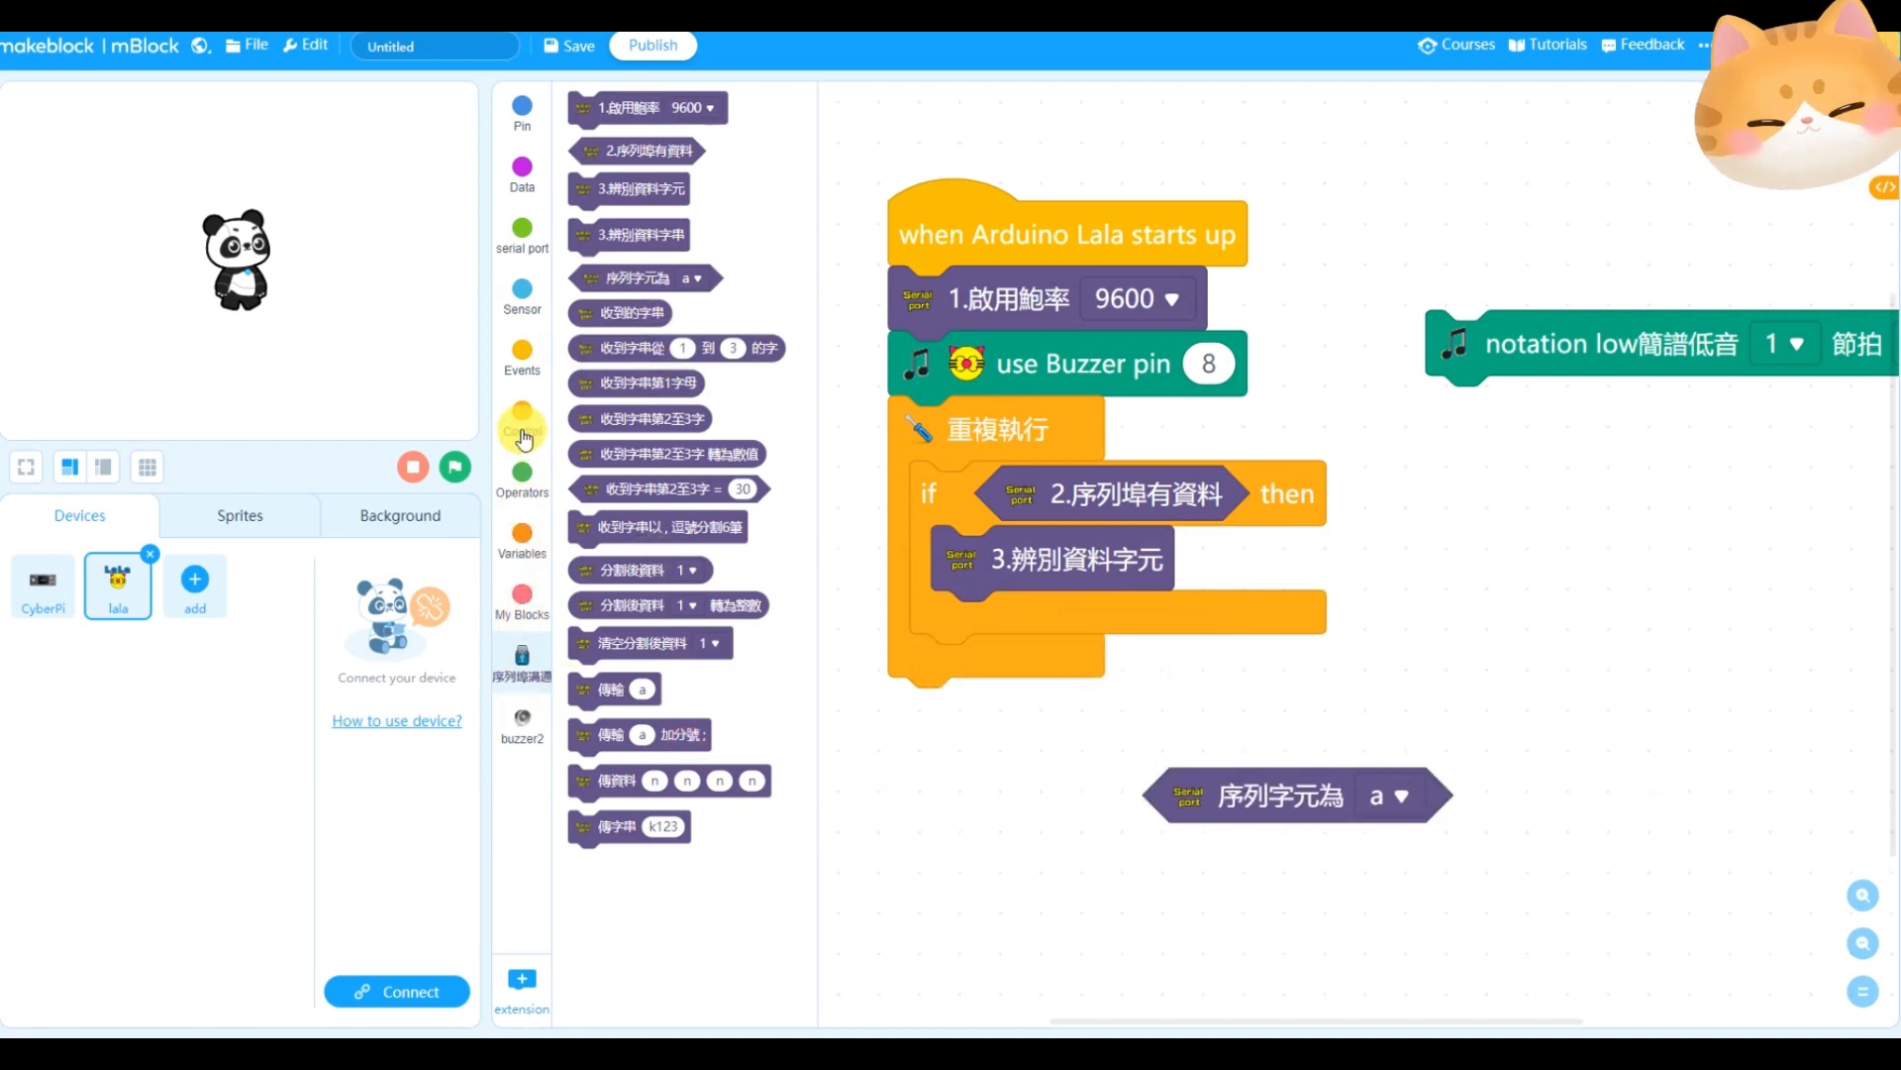
Nest if blocks for 序列字元為 a and b, each playing middle-scale buzzer notes 1 and 2
click(520, 533)
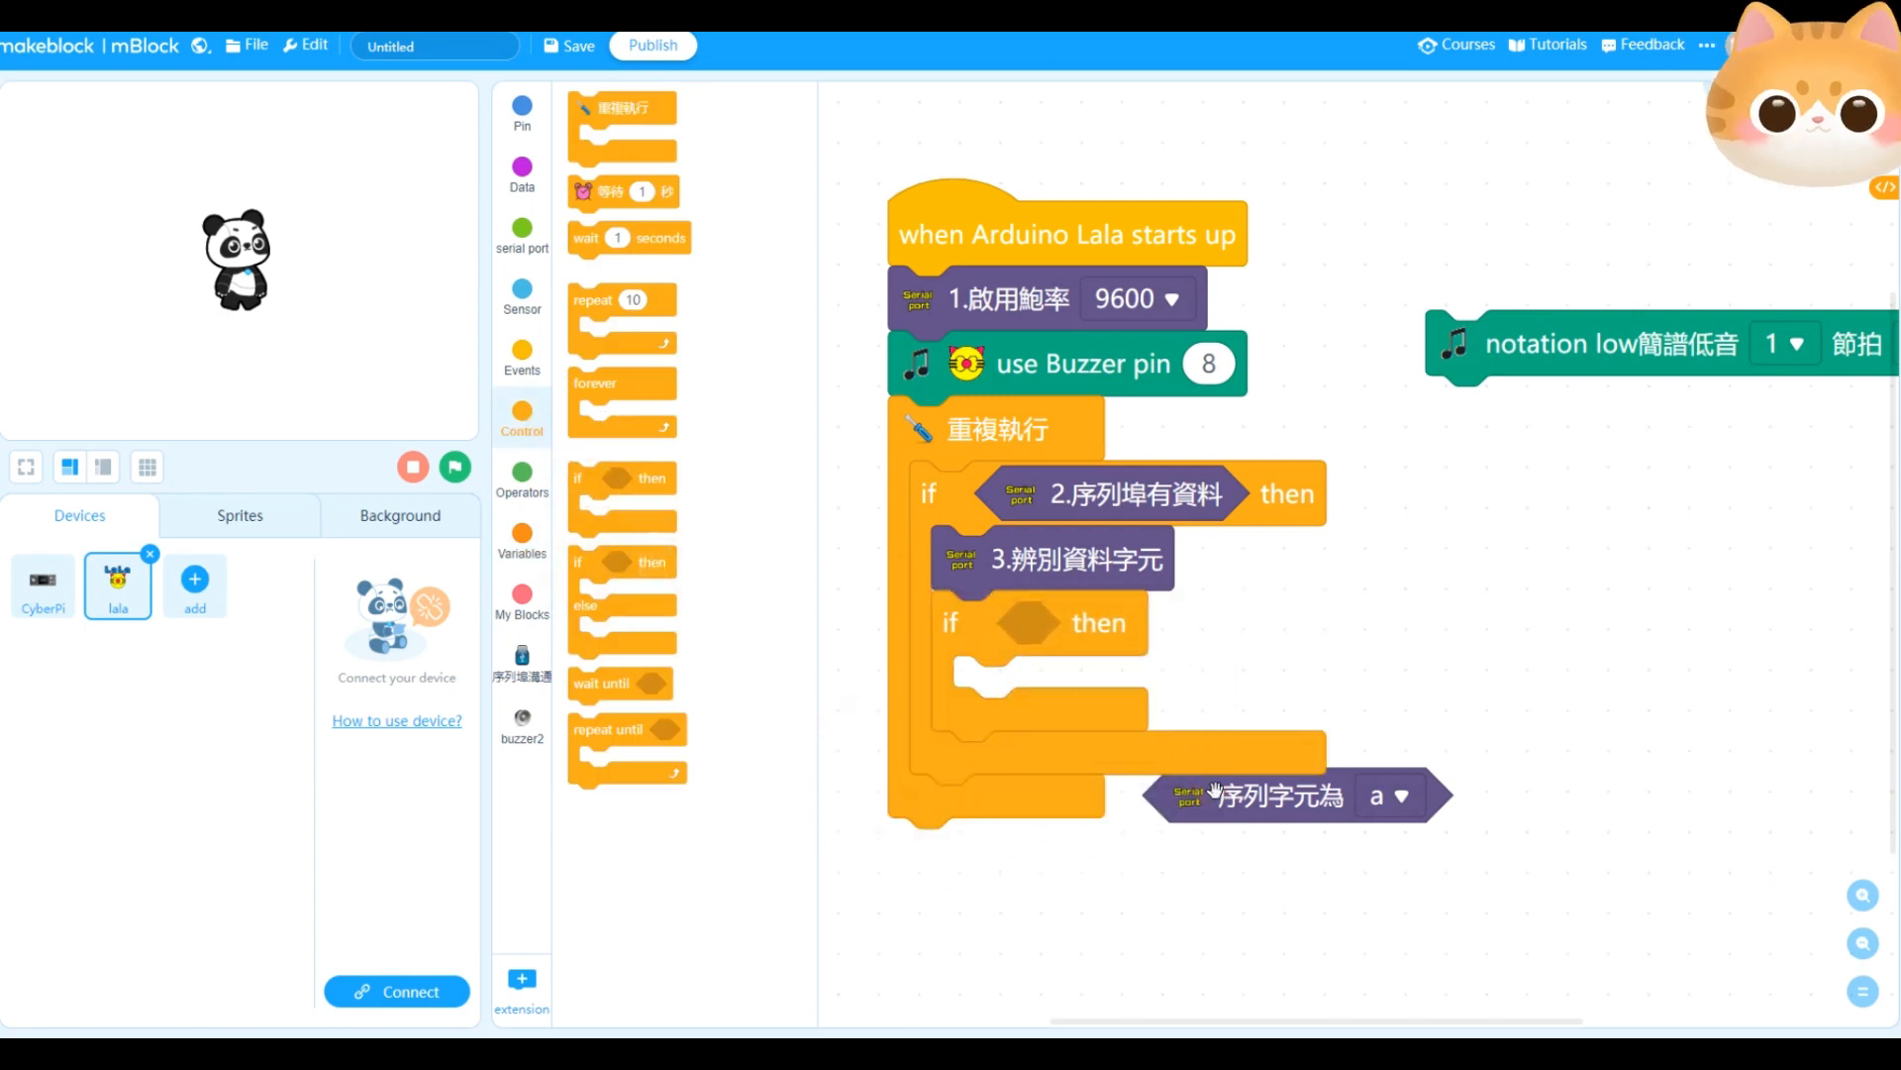
drag(1274, 796, 1115, 622)
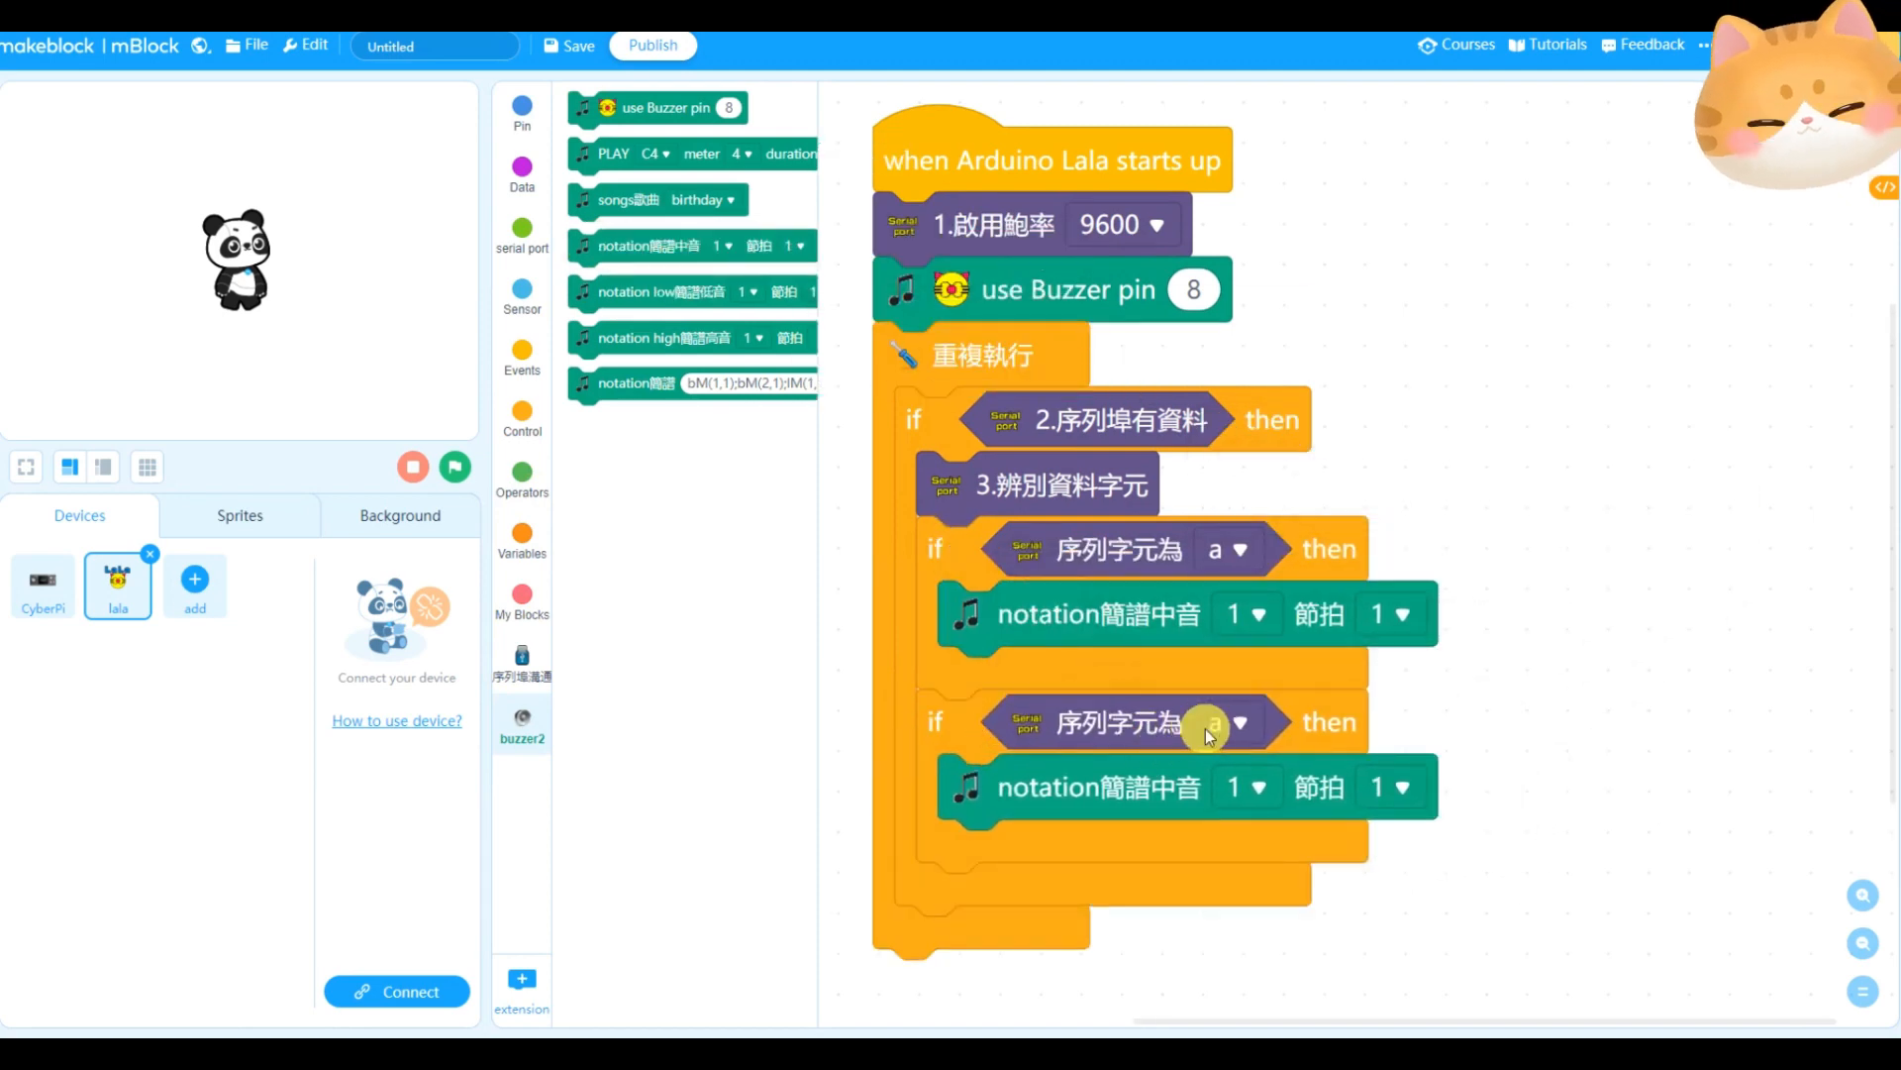
click(1228, 721)
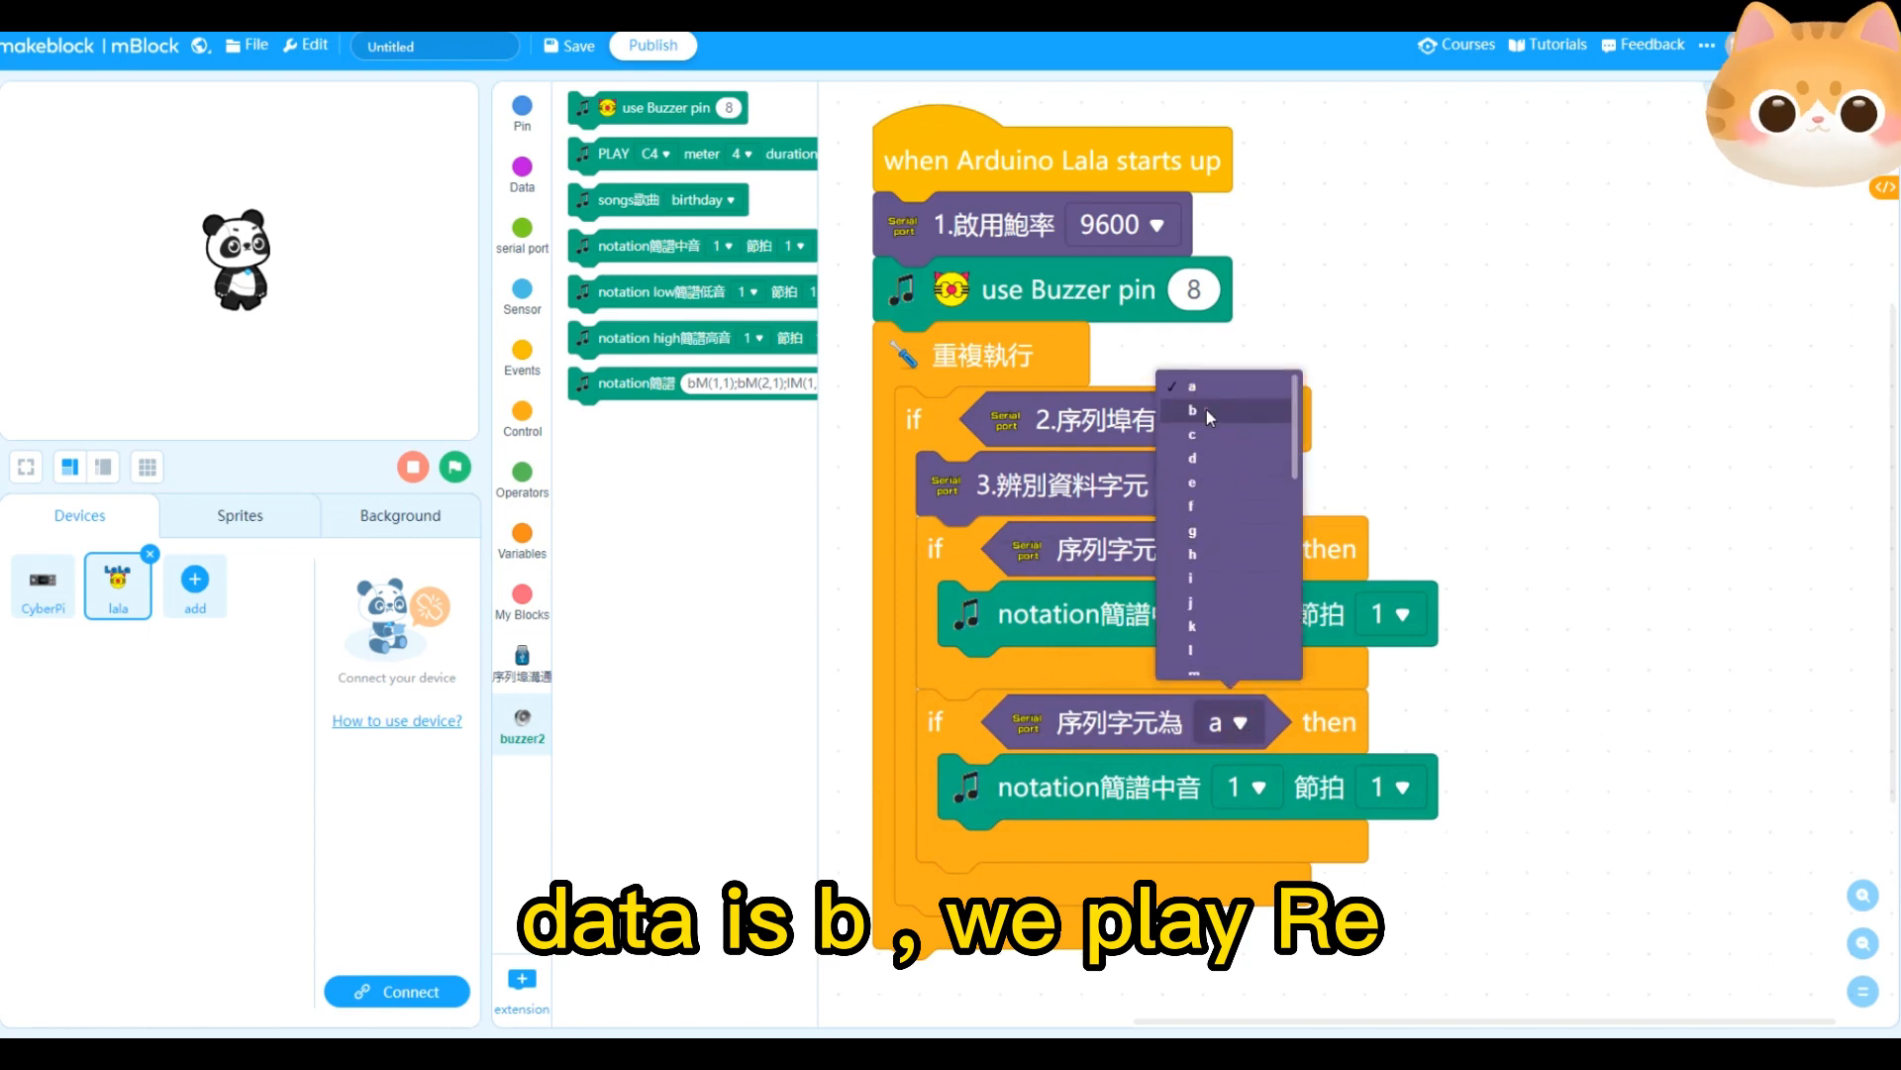
click(1190, 410)
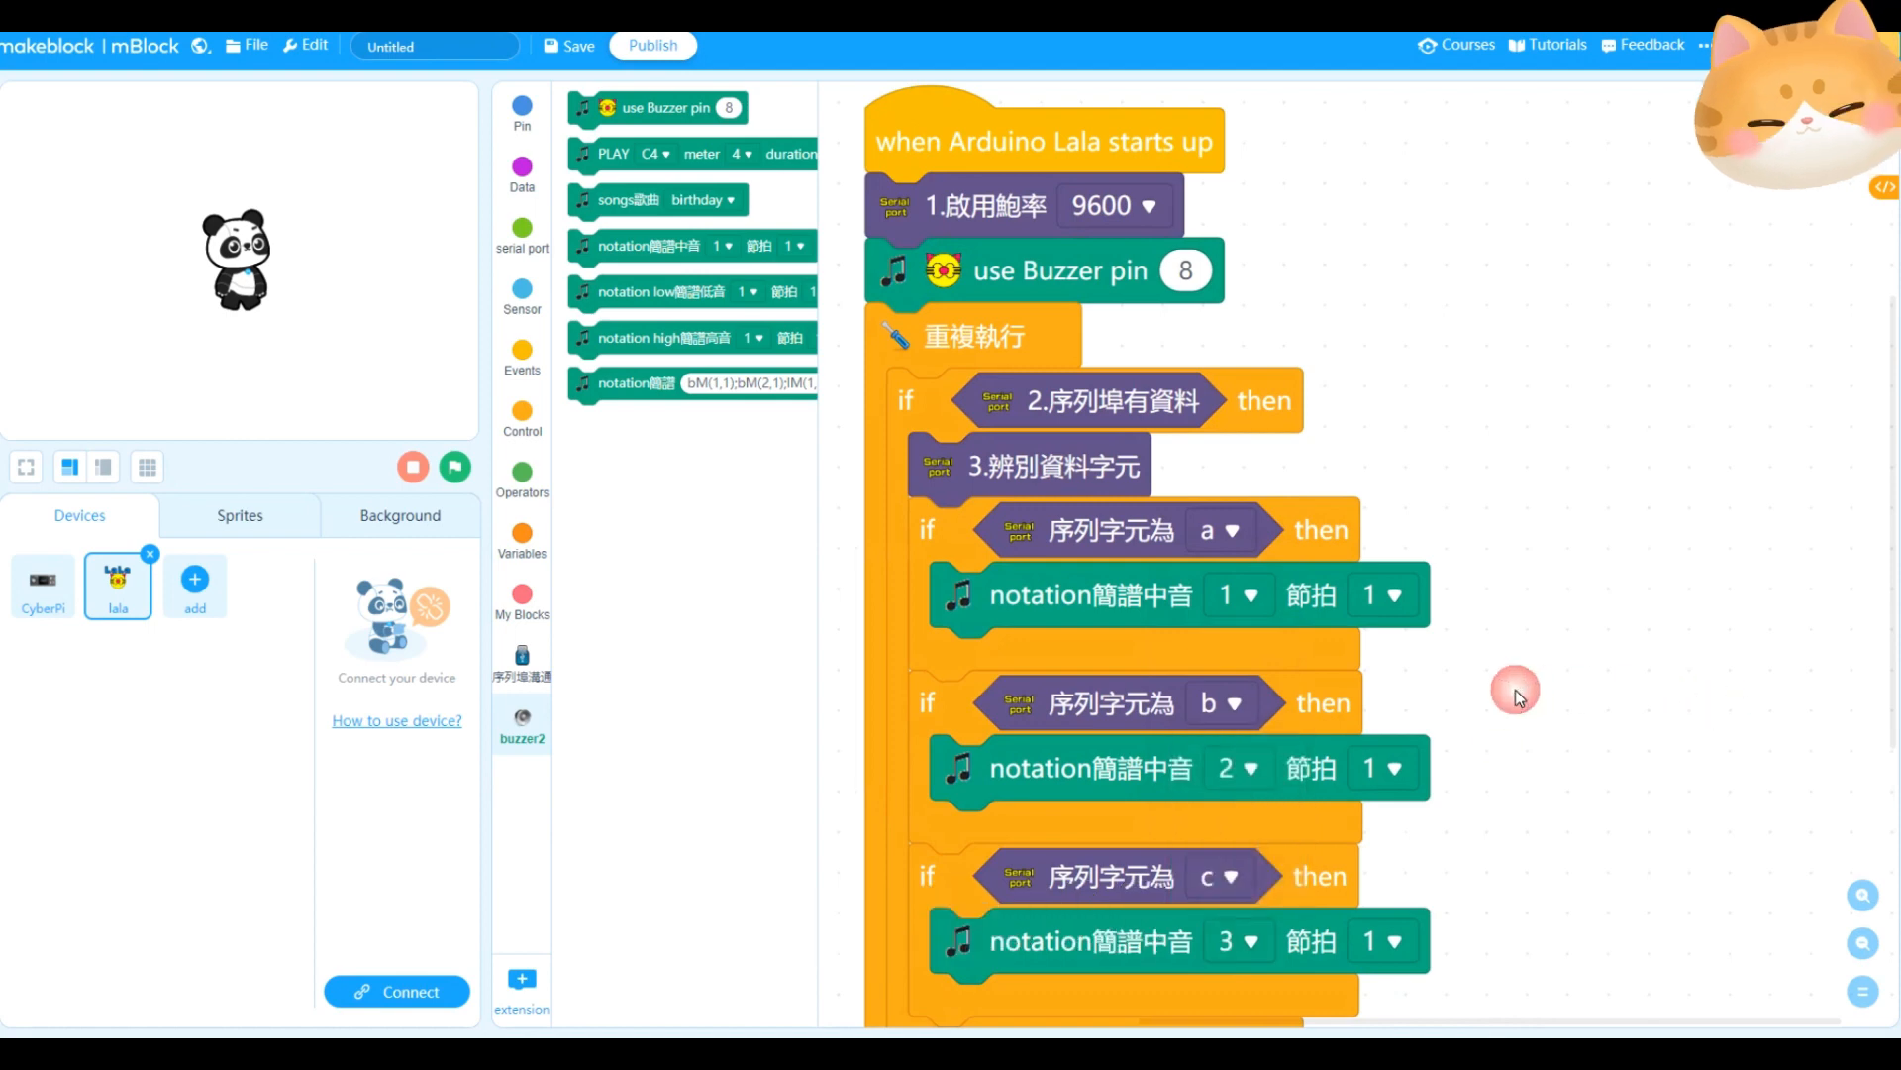
Connect to the board on COM3 via all connectable devices and upload the buzzer program
click(396, 990)
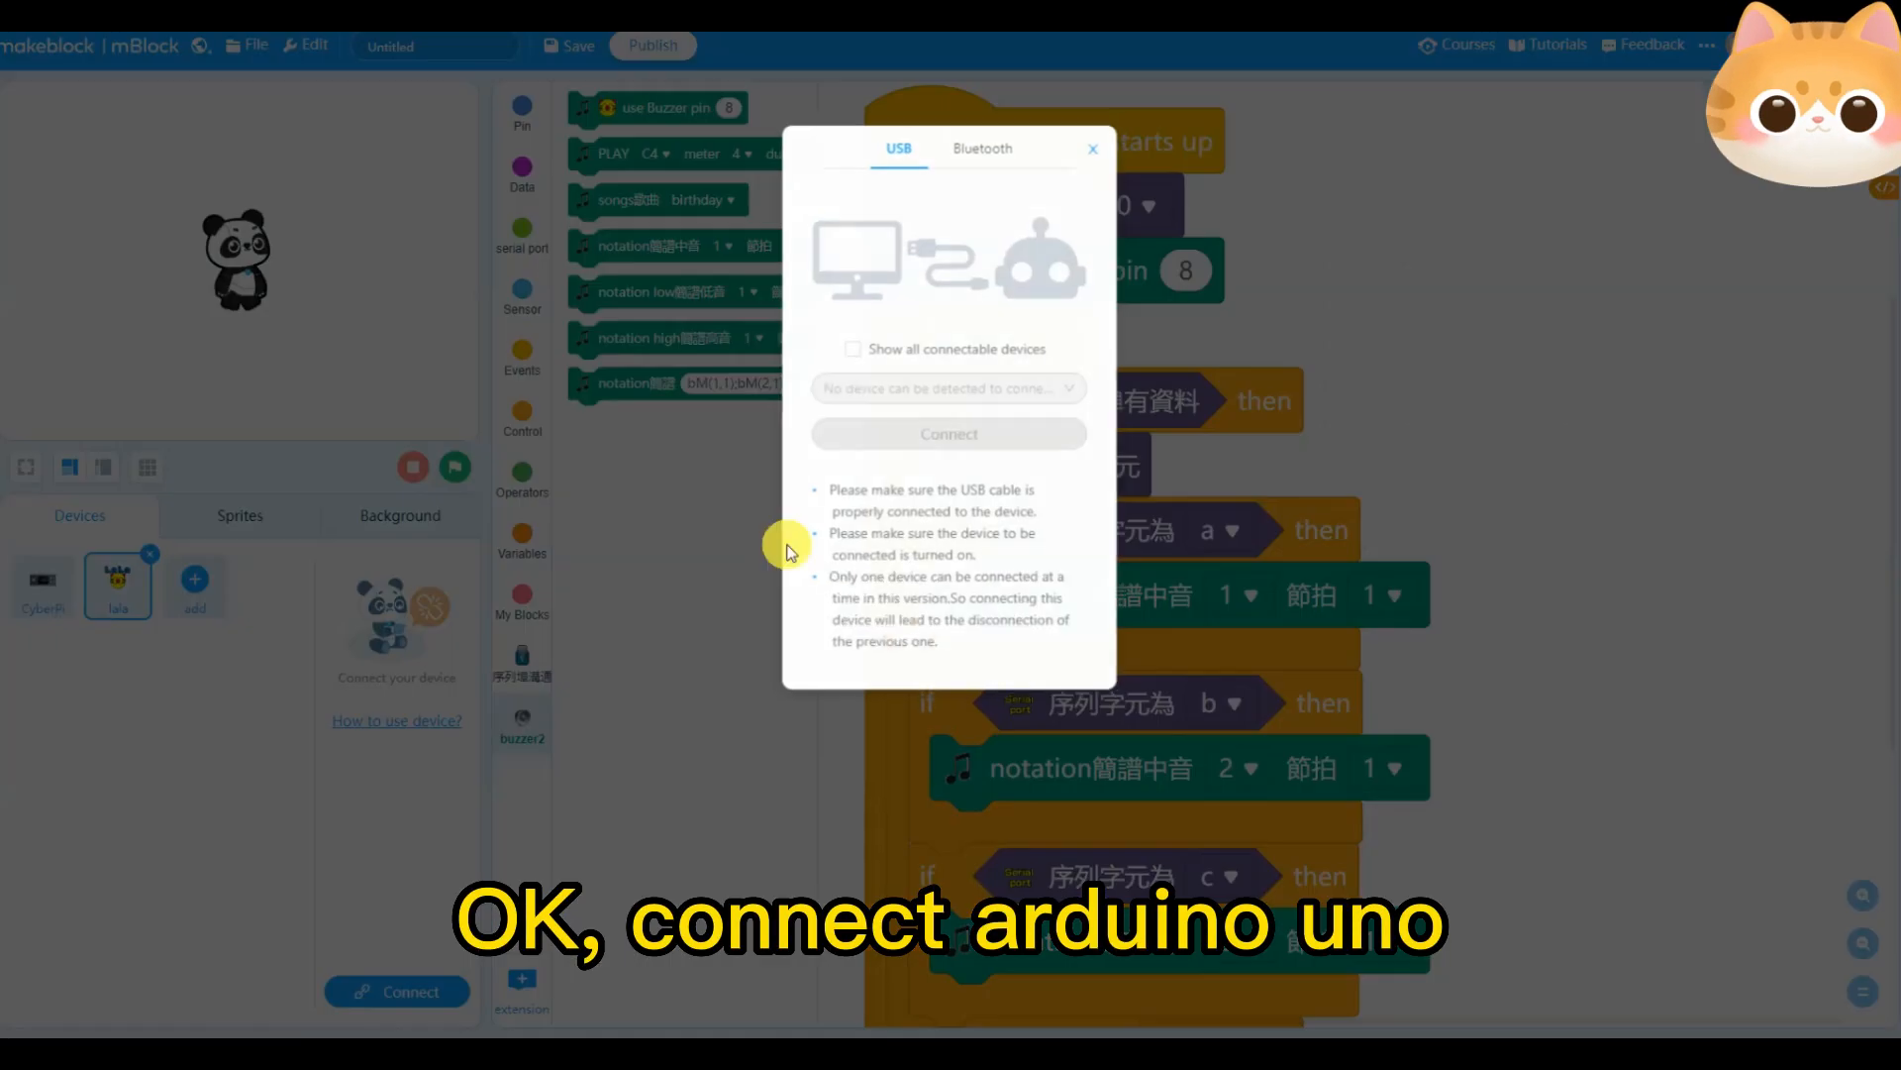
click(852, 349)
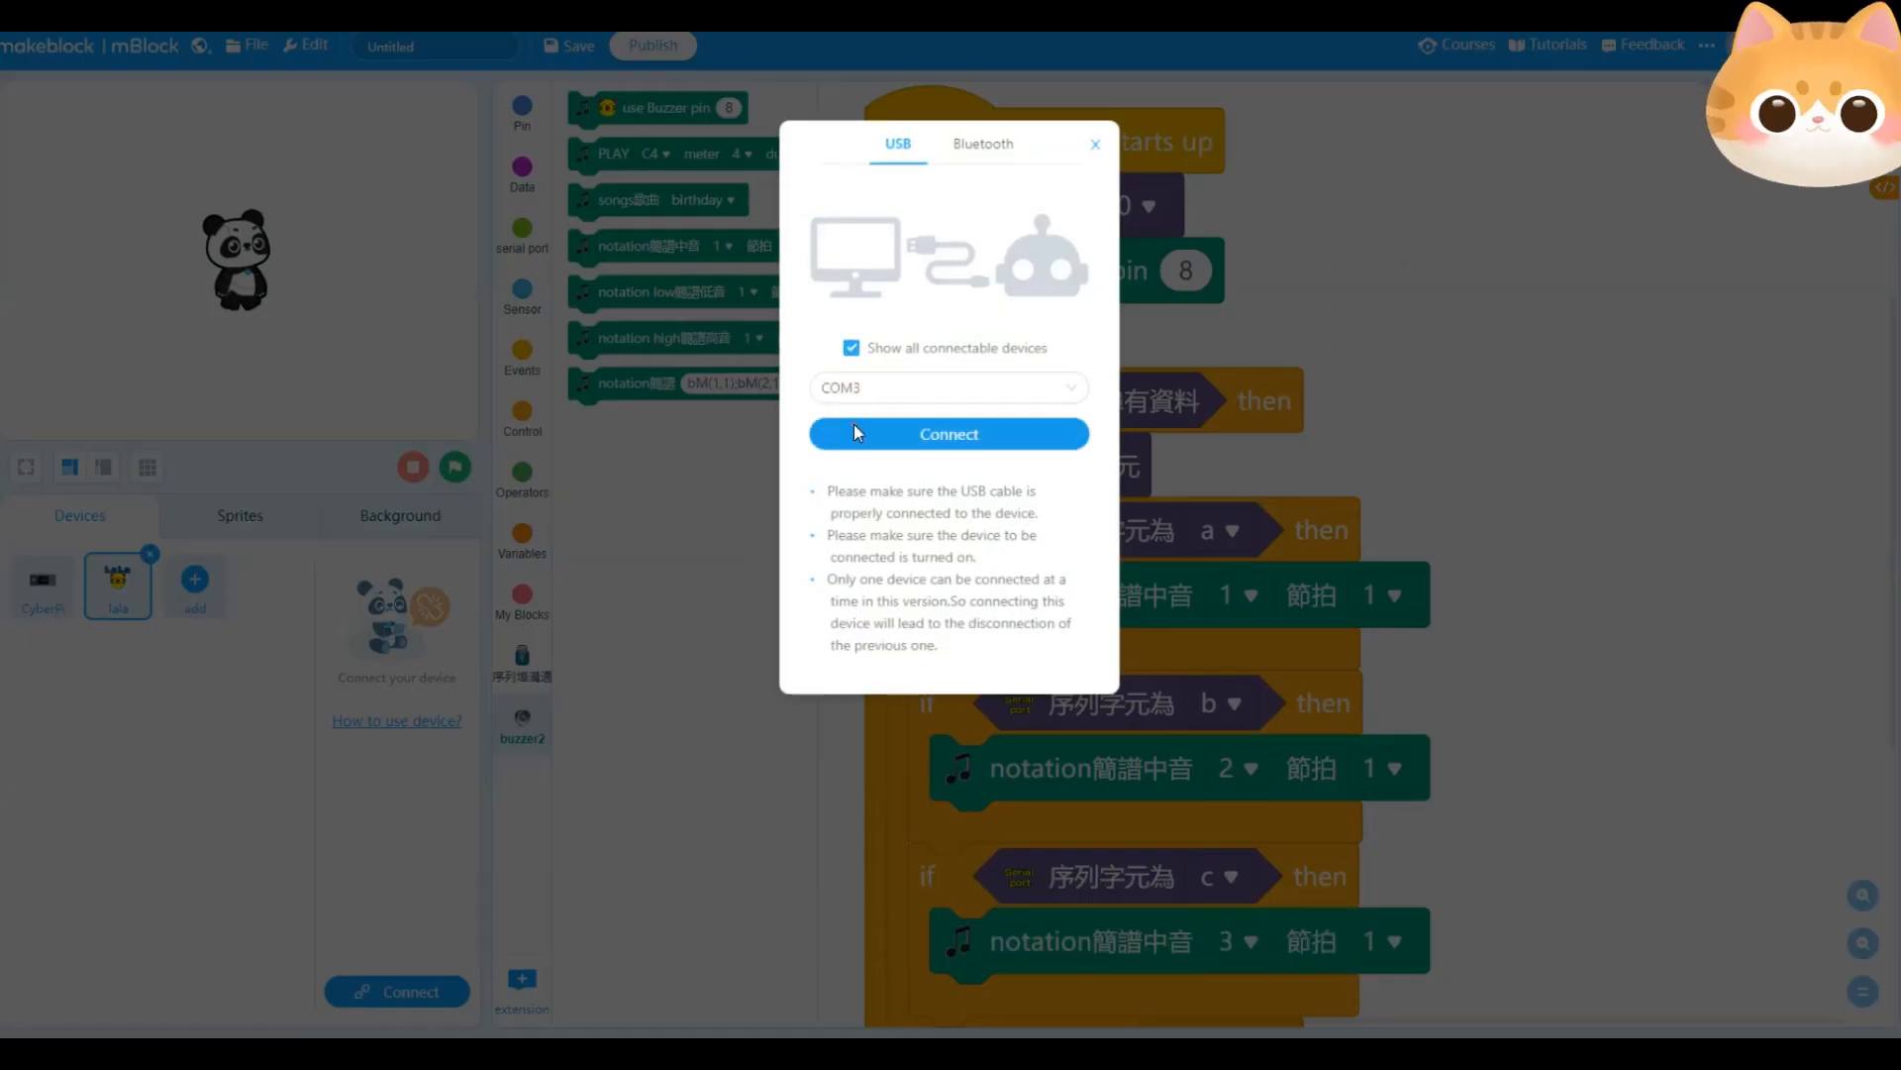
click(949, 434)
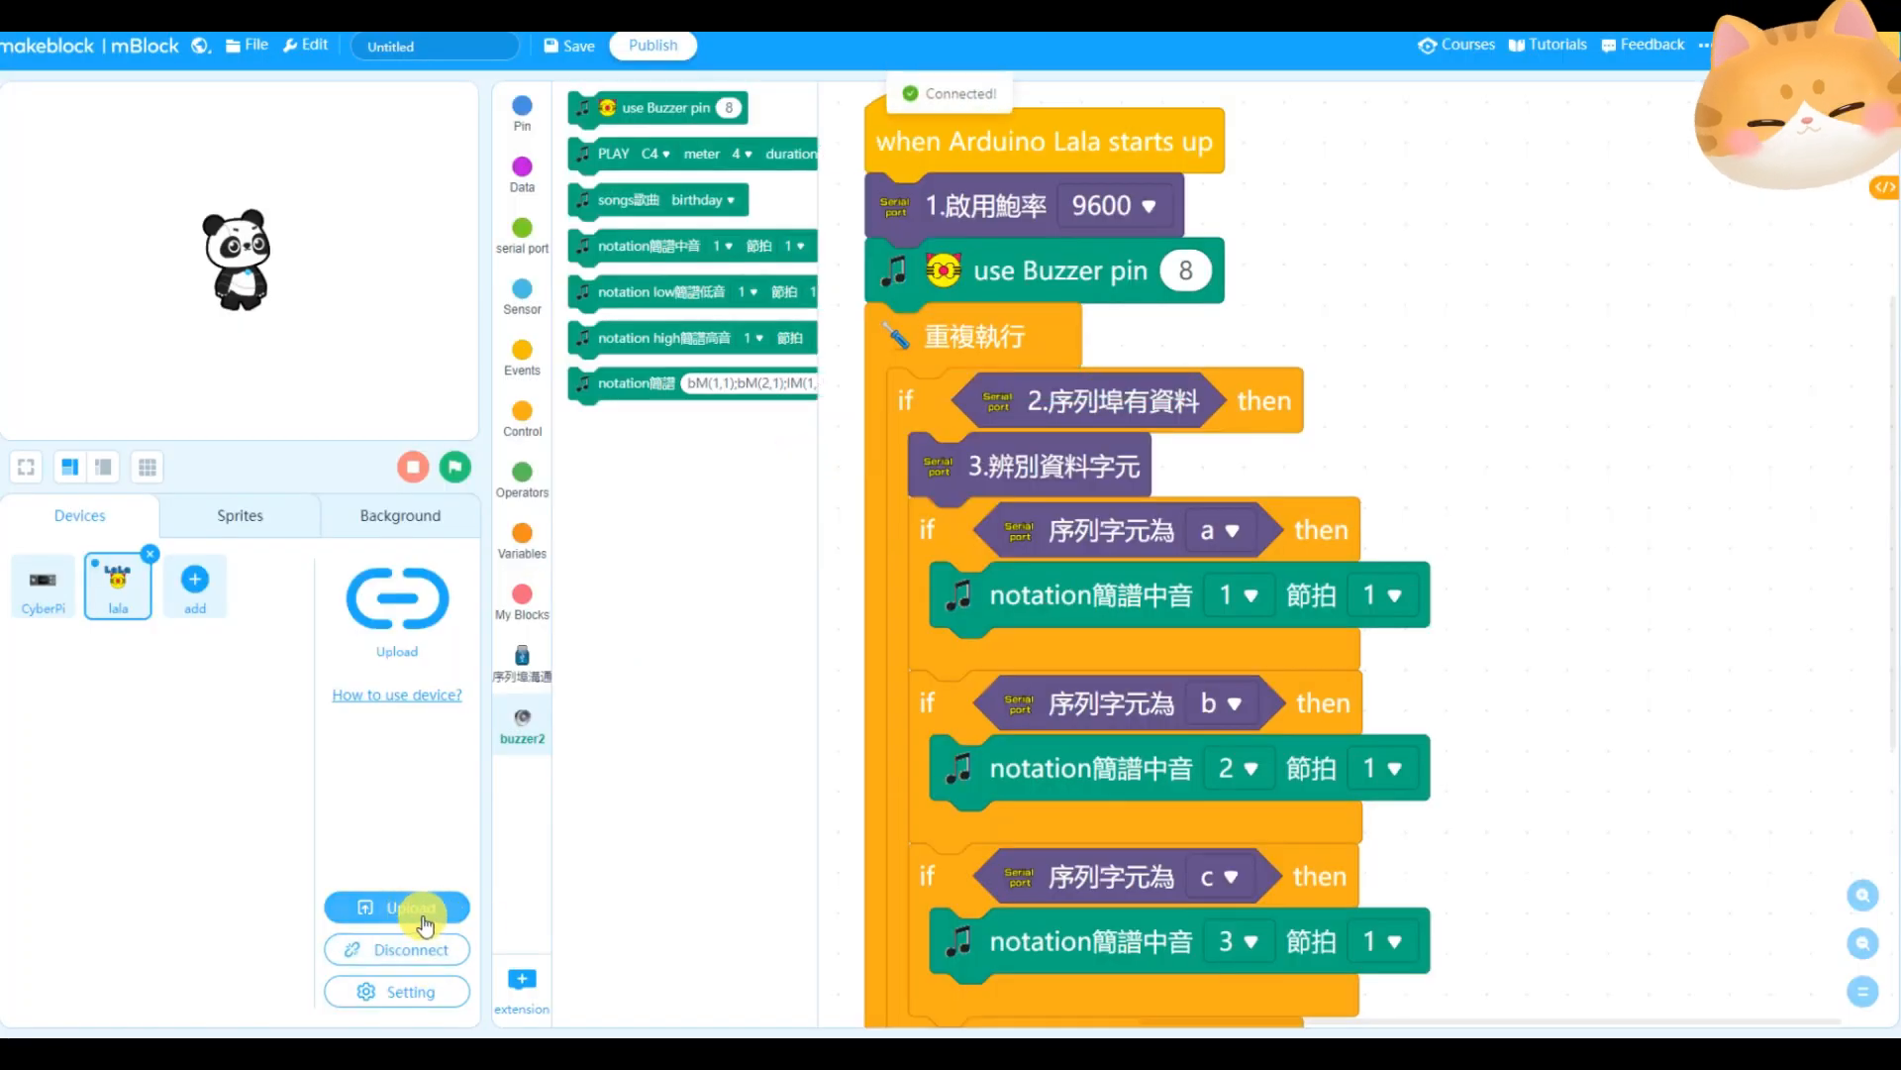
click(396, 907)
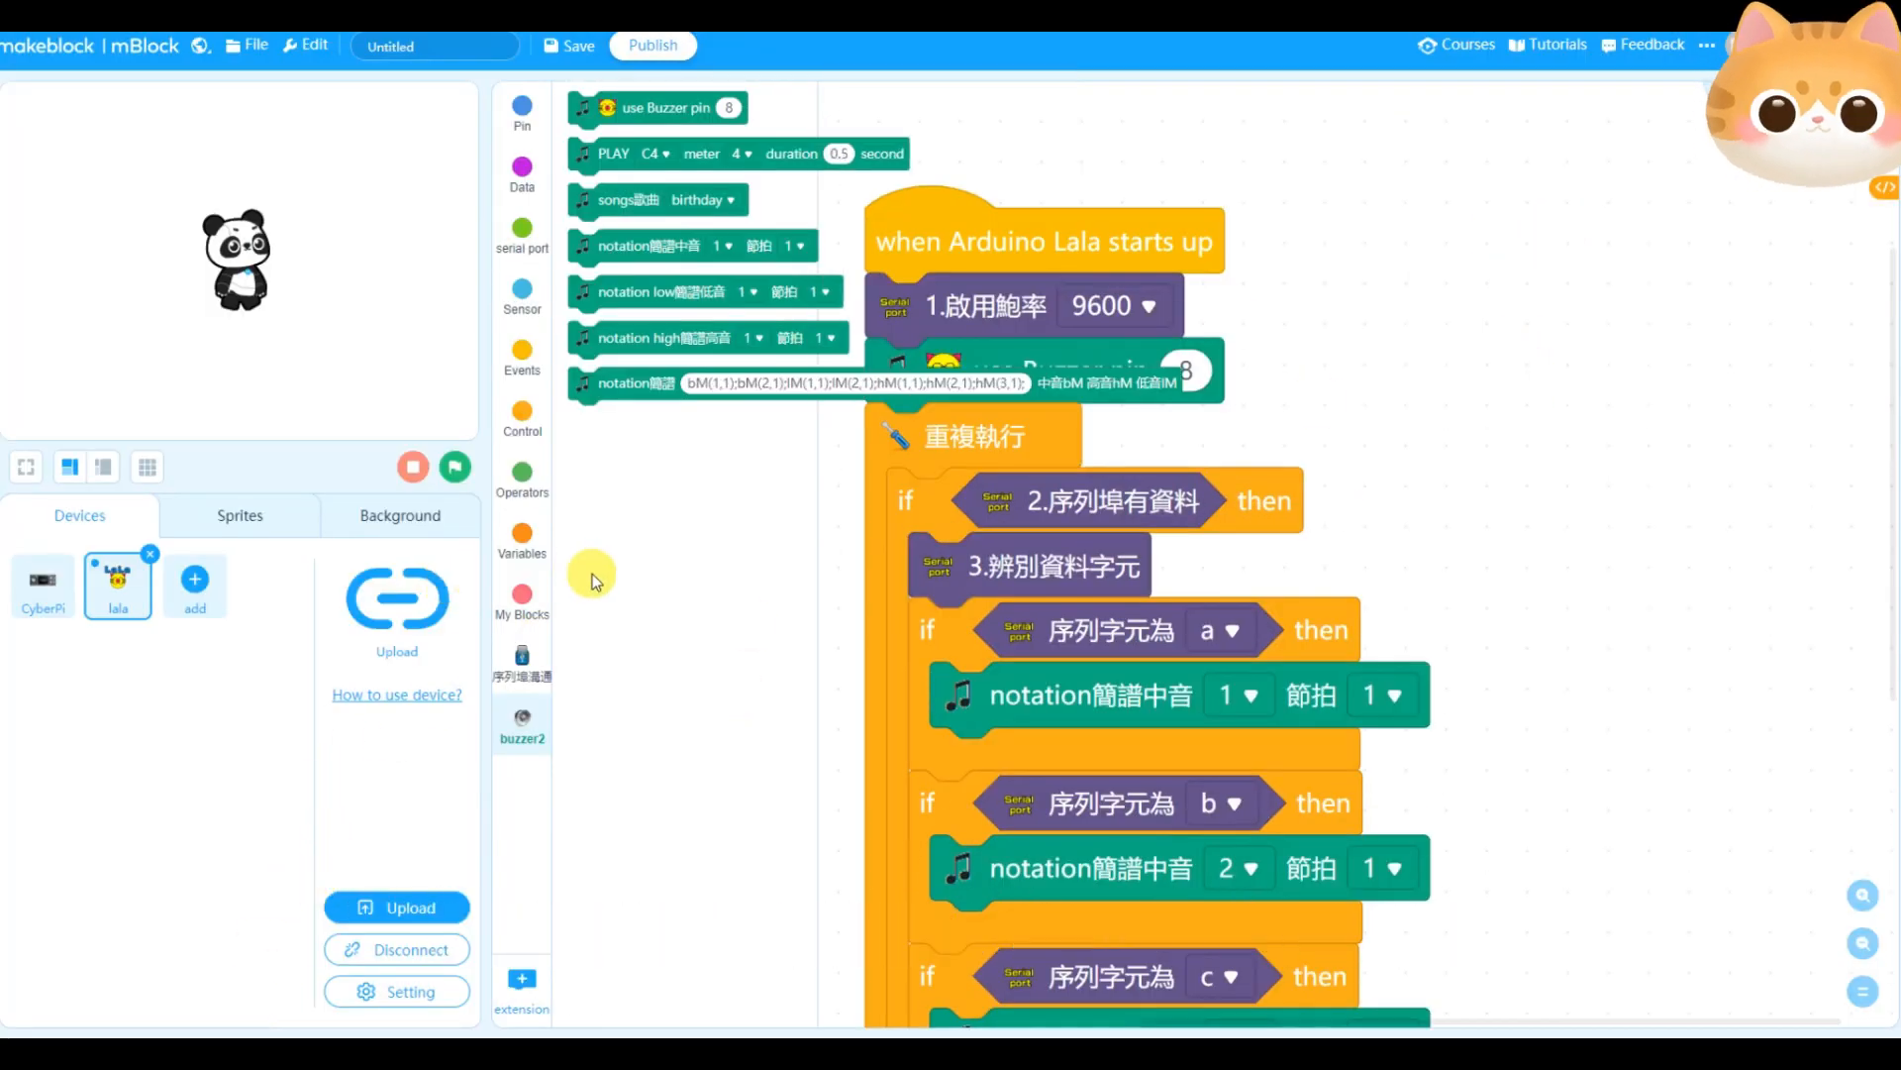
mouse_move(670, 570)
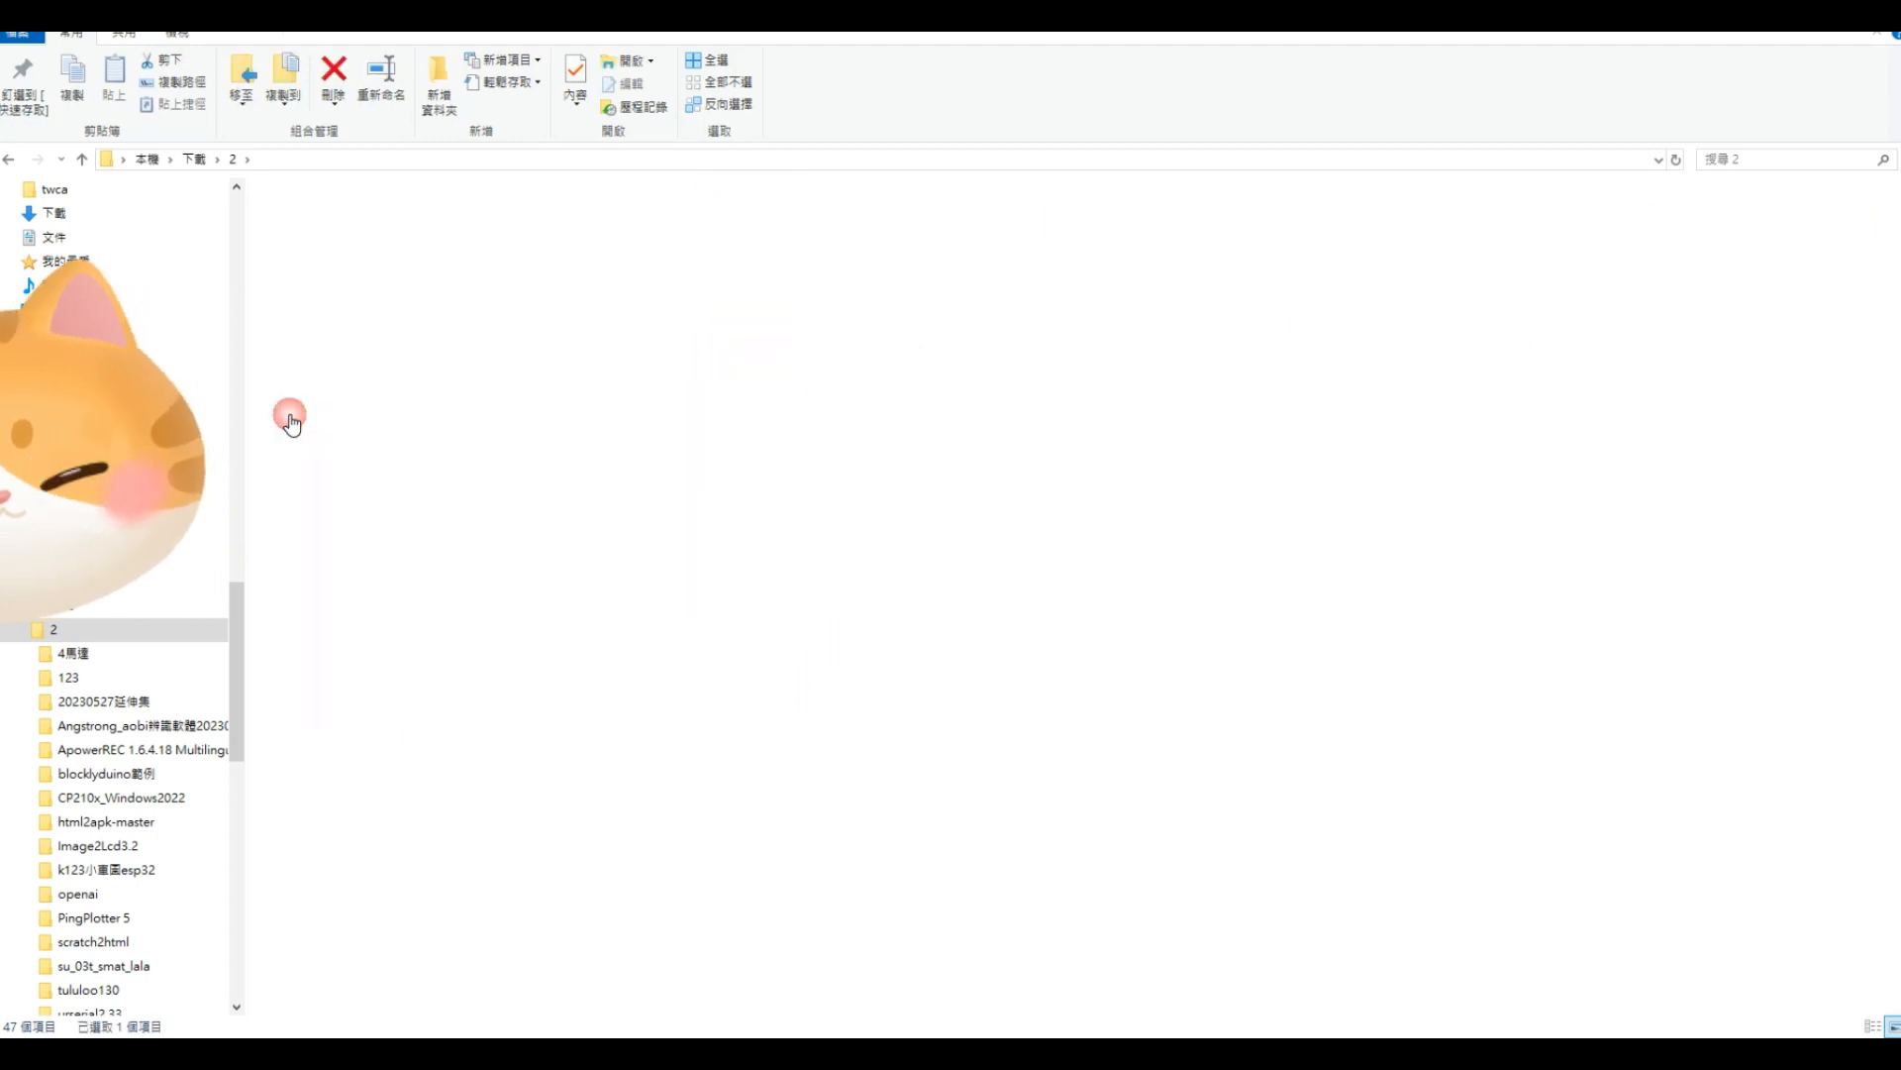
Launch urserial.exe from the urserial2.33 folder
double_click(89, 990)
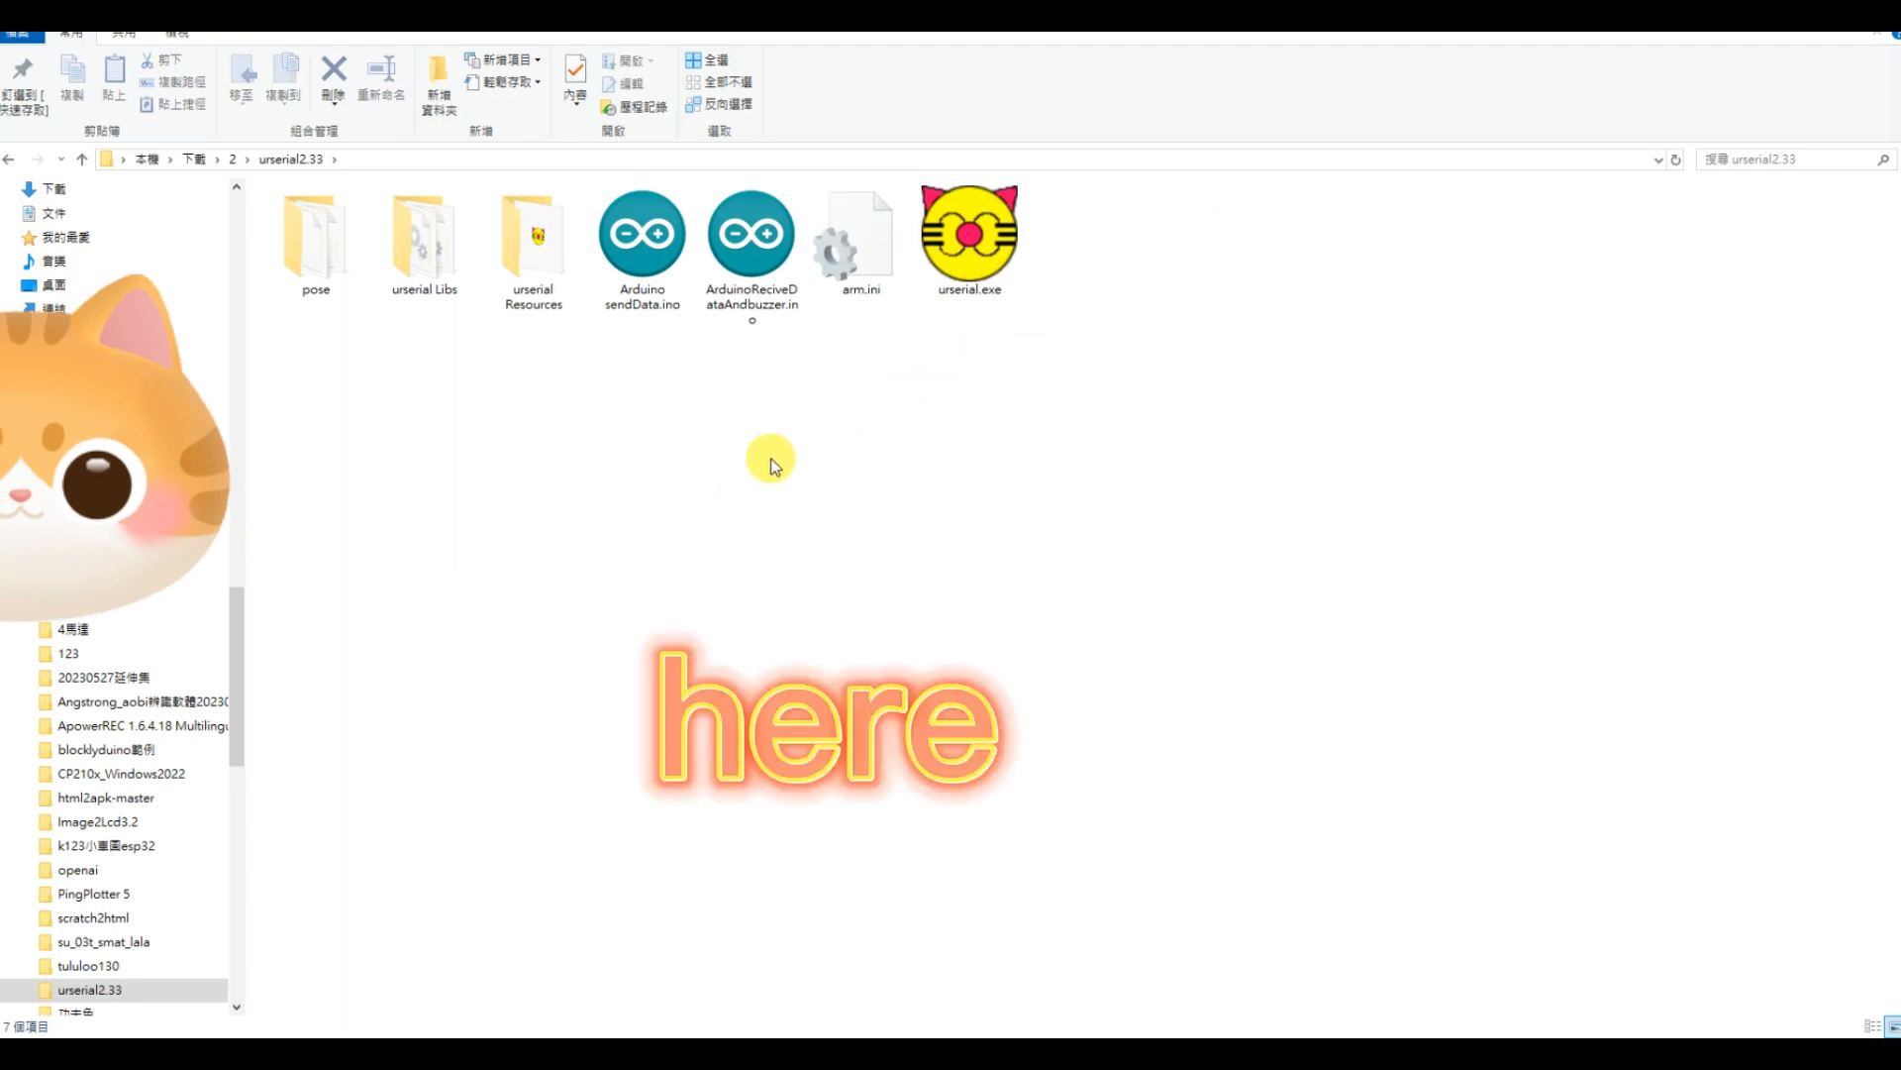
mouse_move(640, 420)
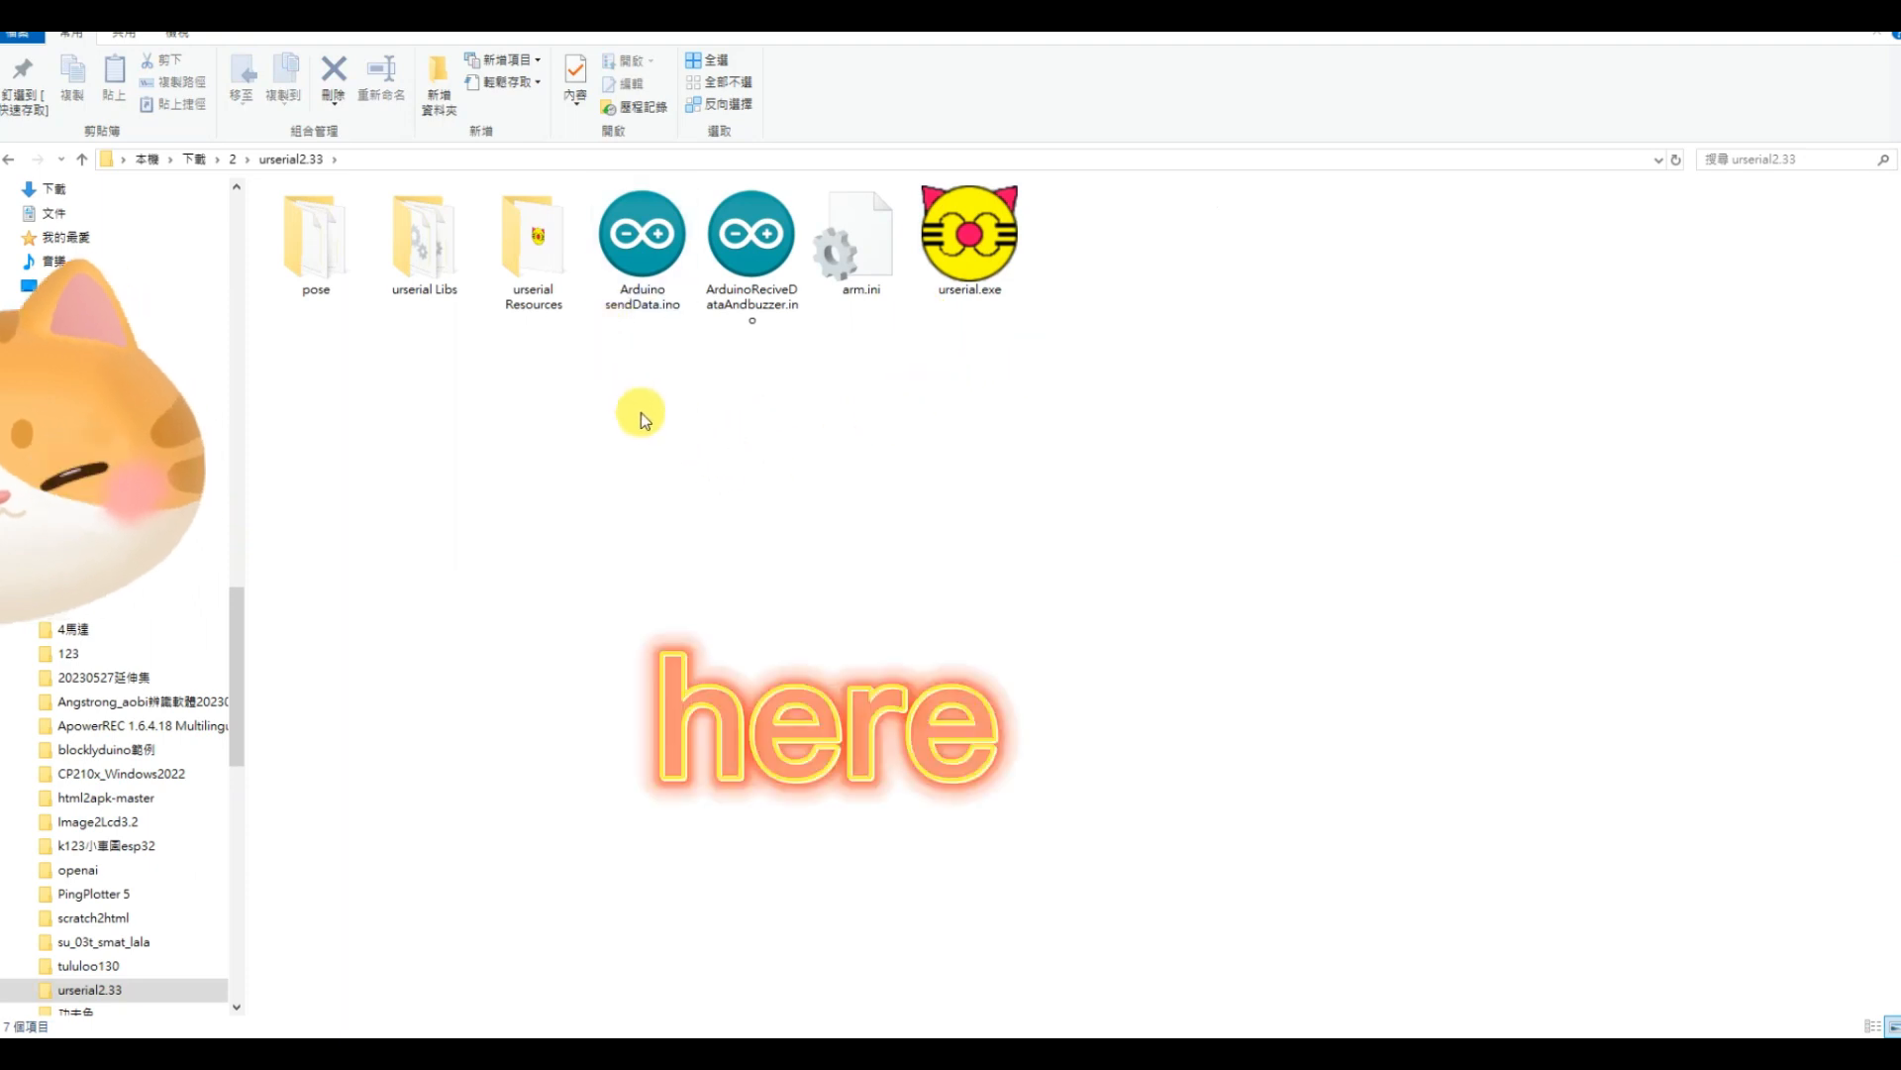
click(968, 230)
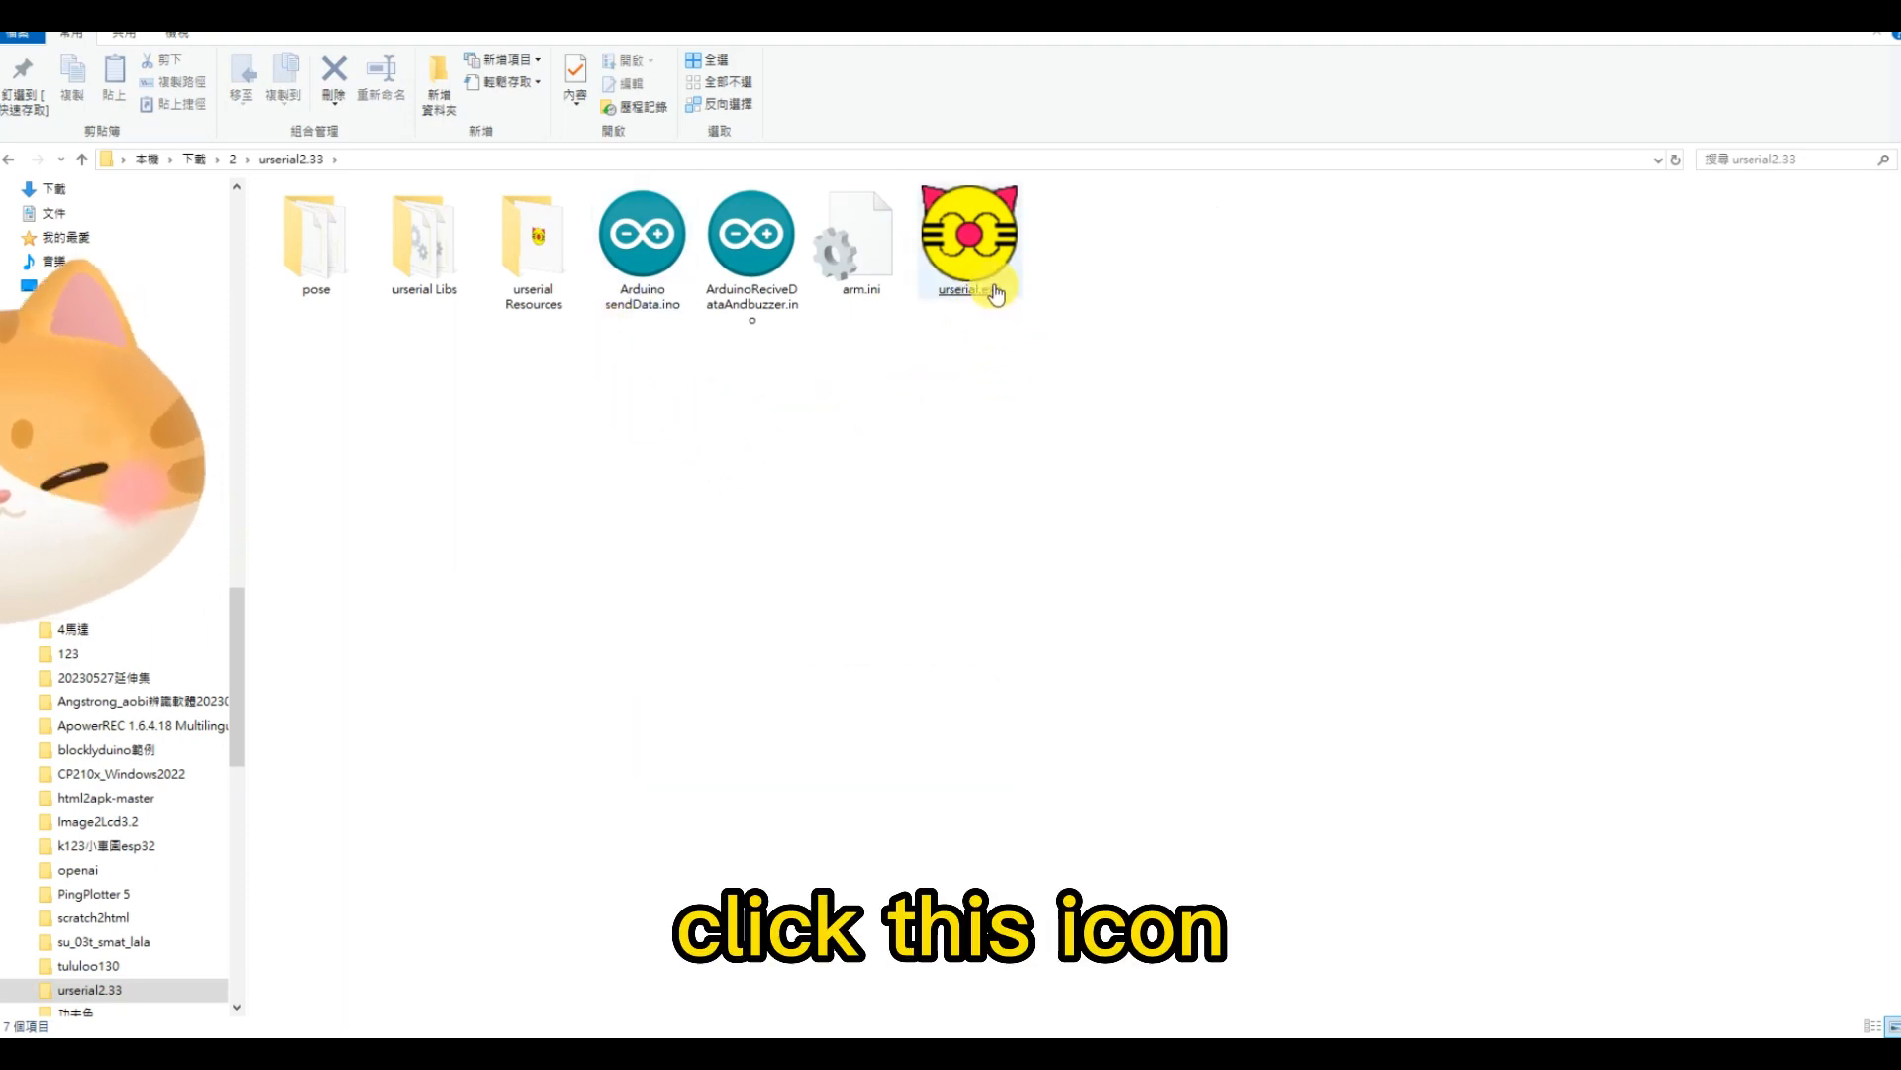
double_click(967, 236)
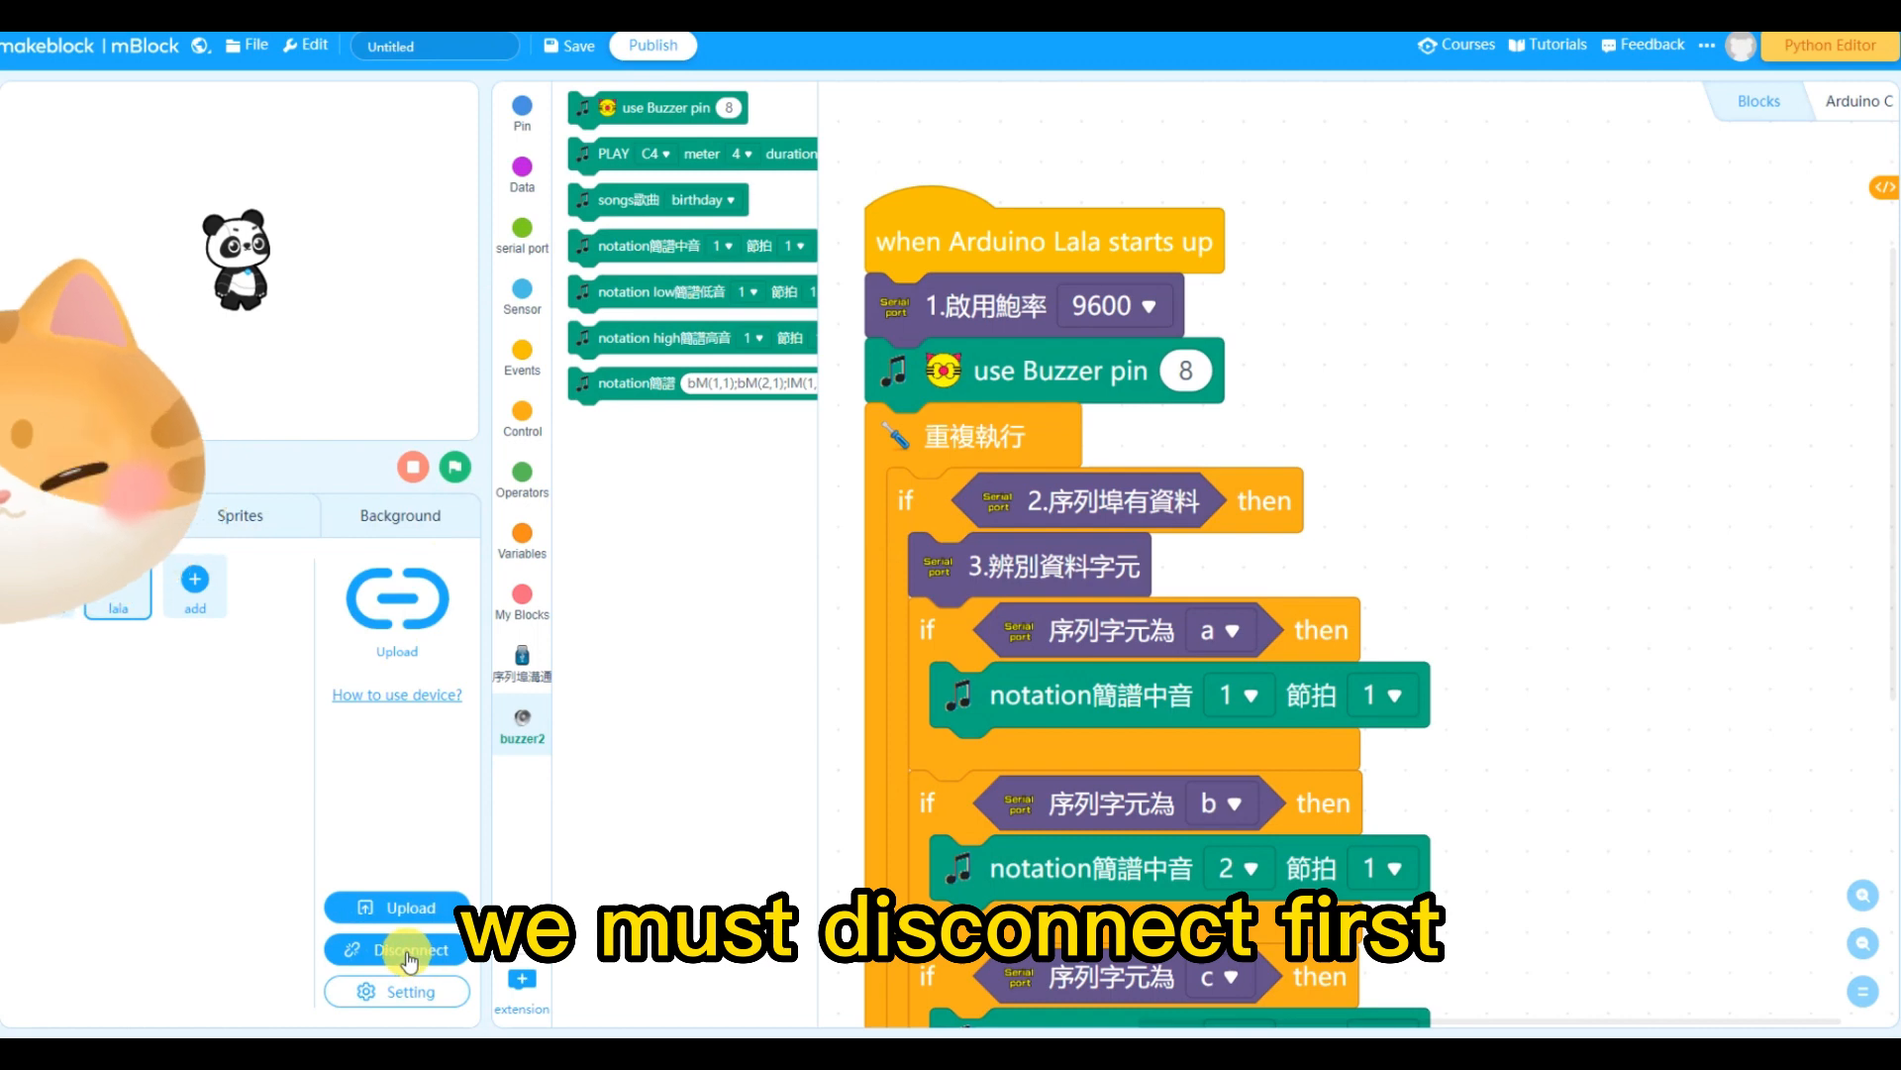
Disconnect mBlock, connect the serial tool on COM3 and send letters a, b and c to the board
click(408, 949)
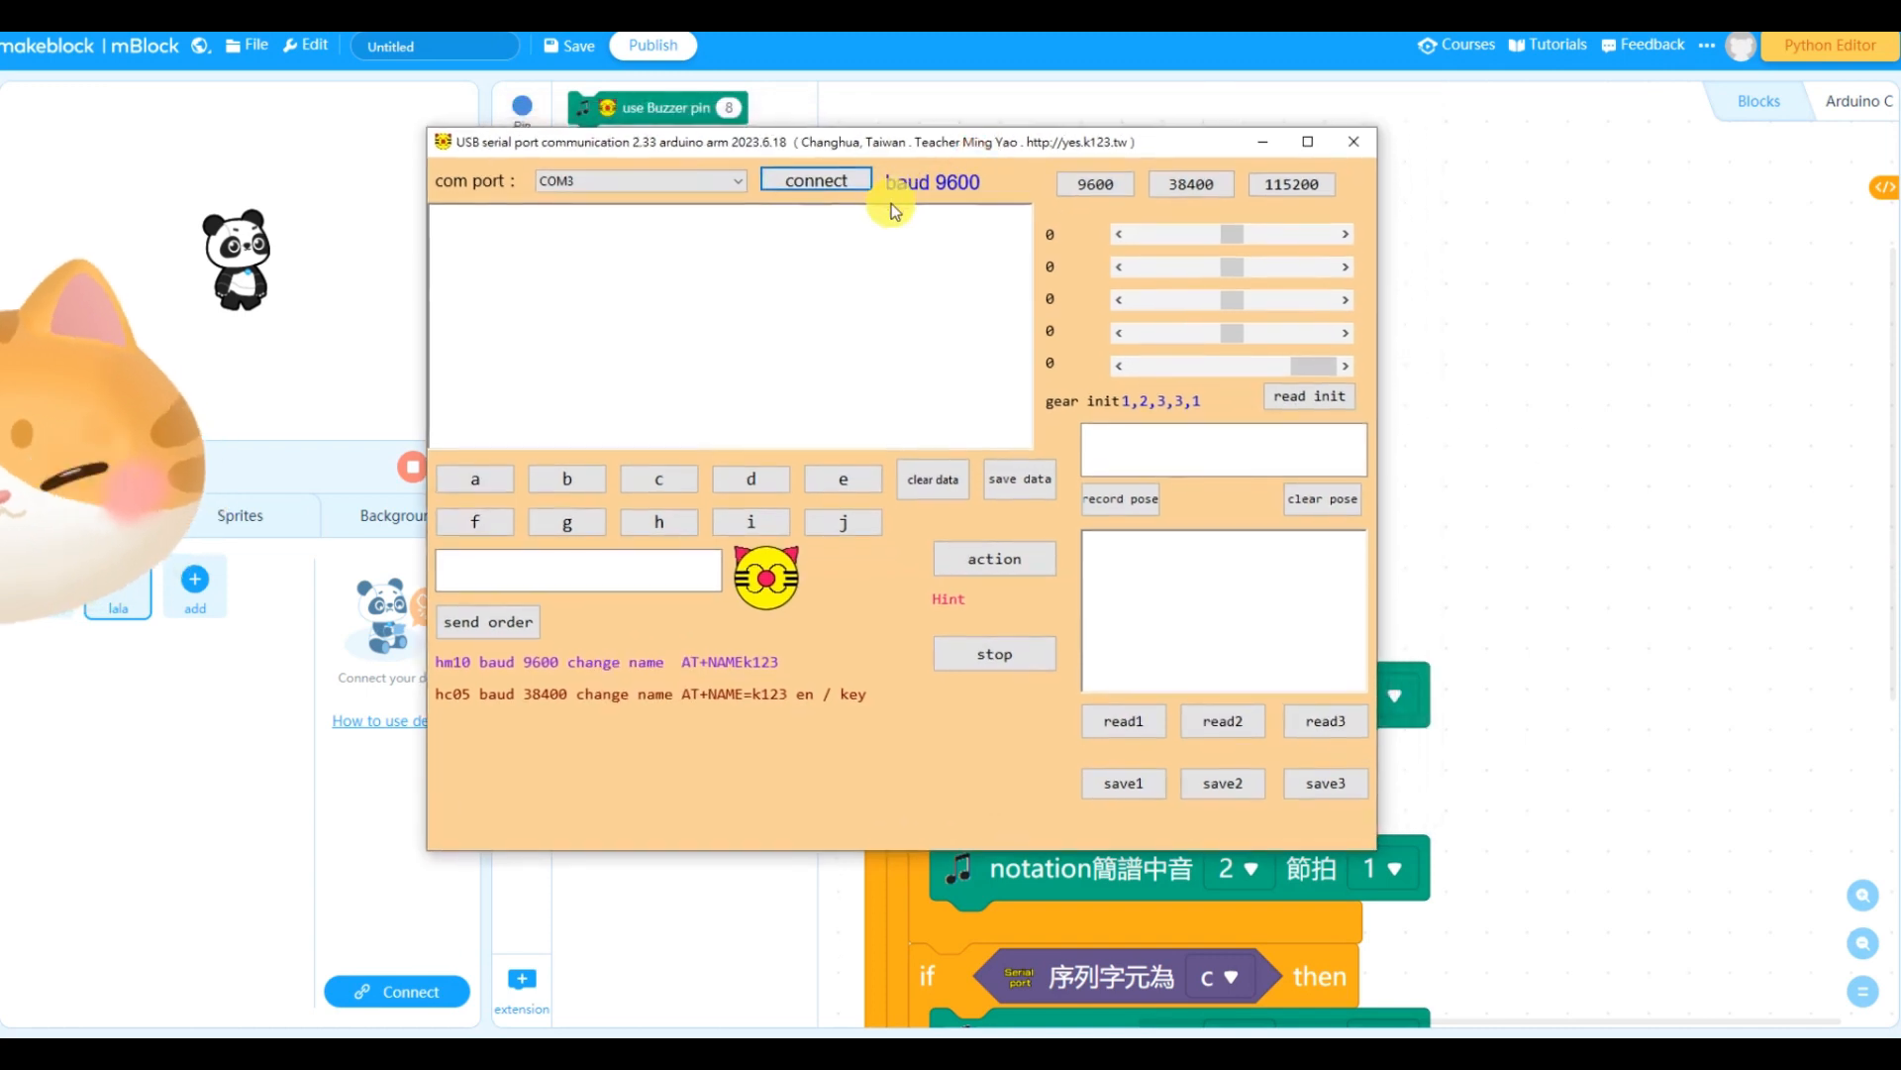
click(814, 180)
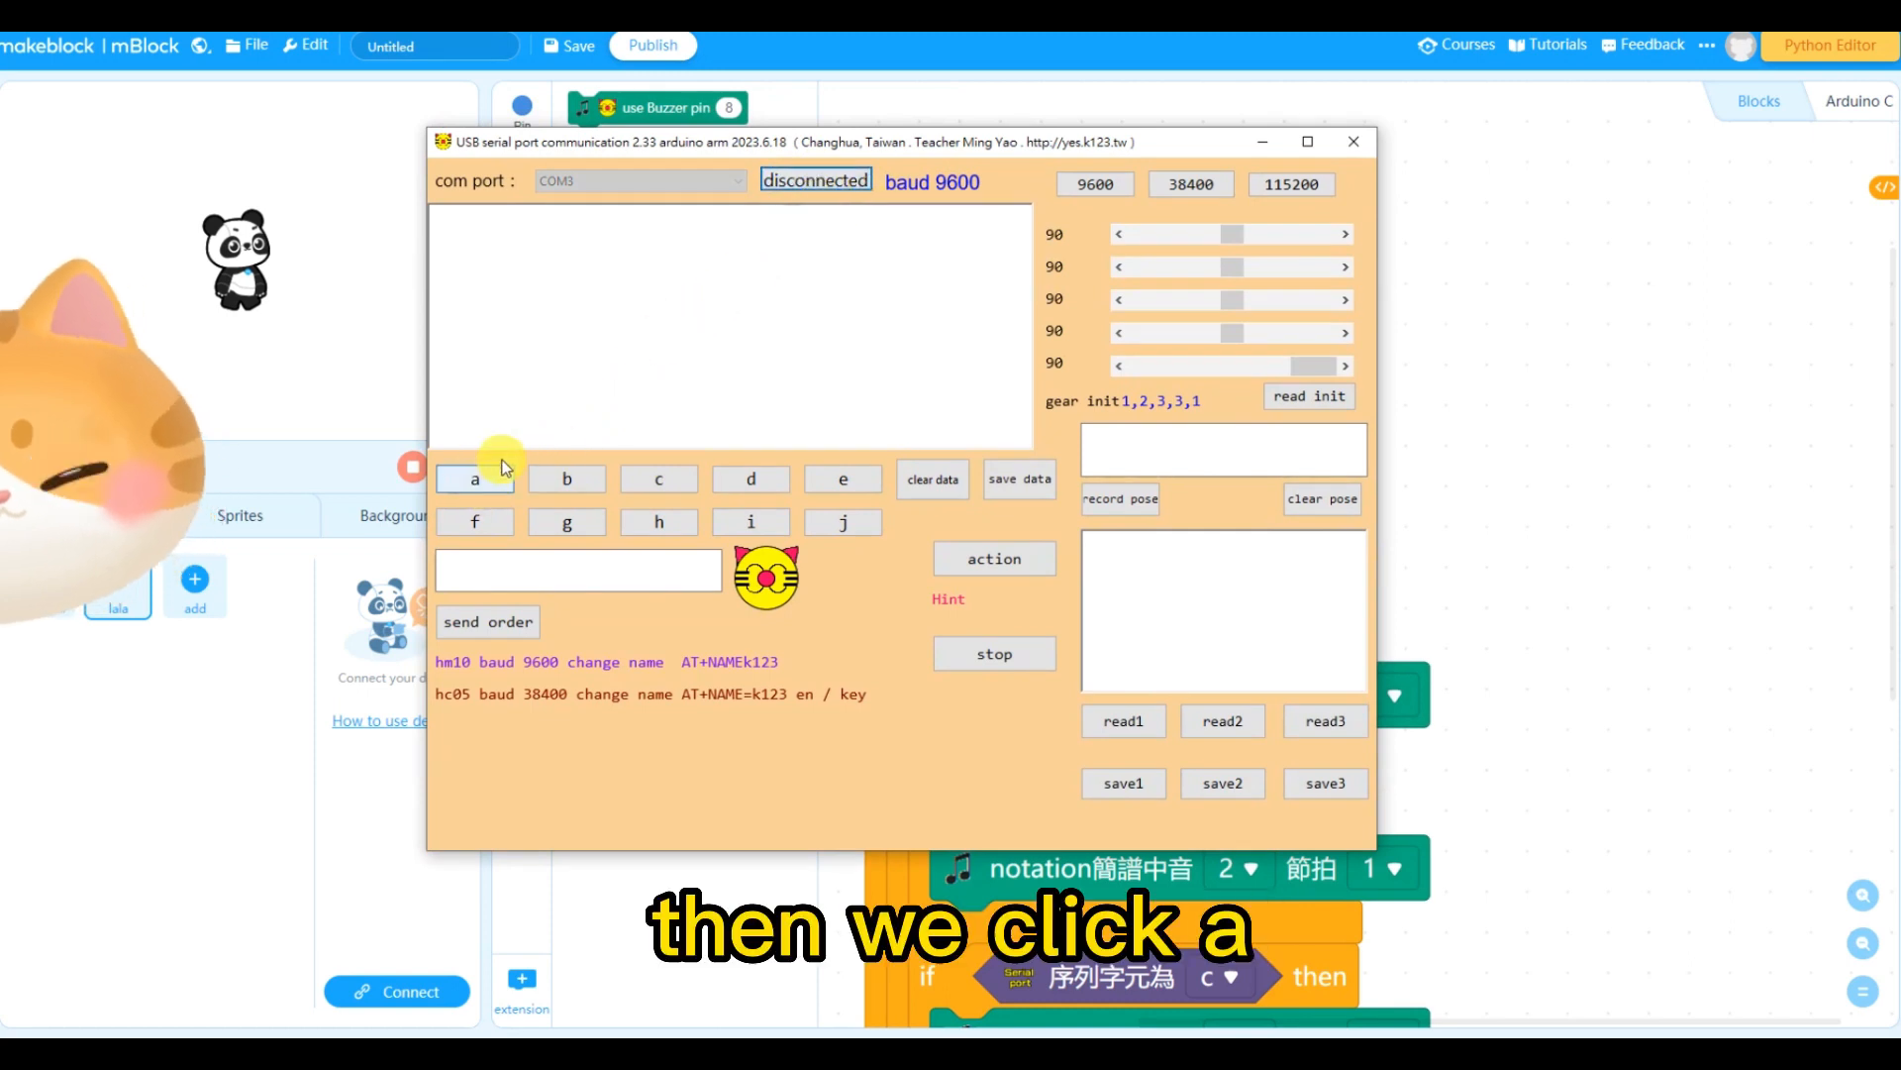
click(474, 479)
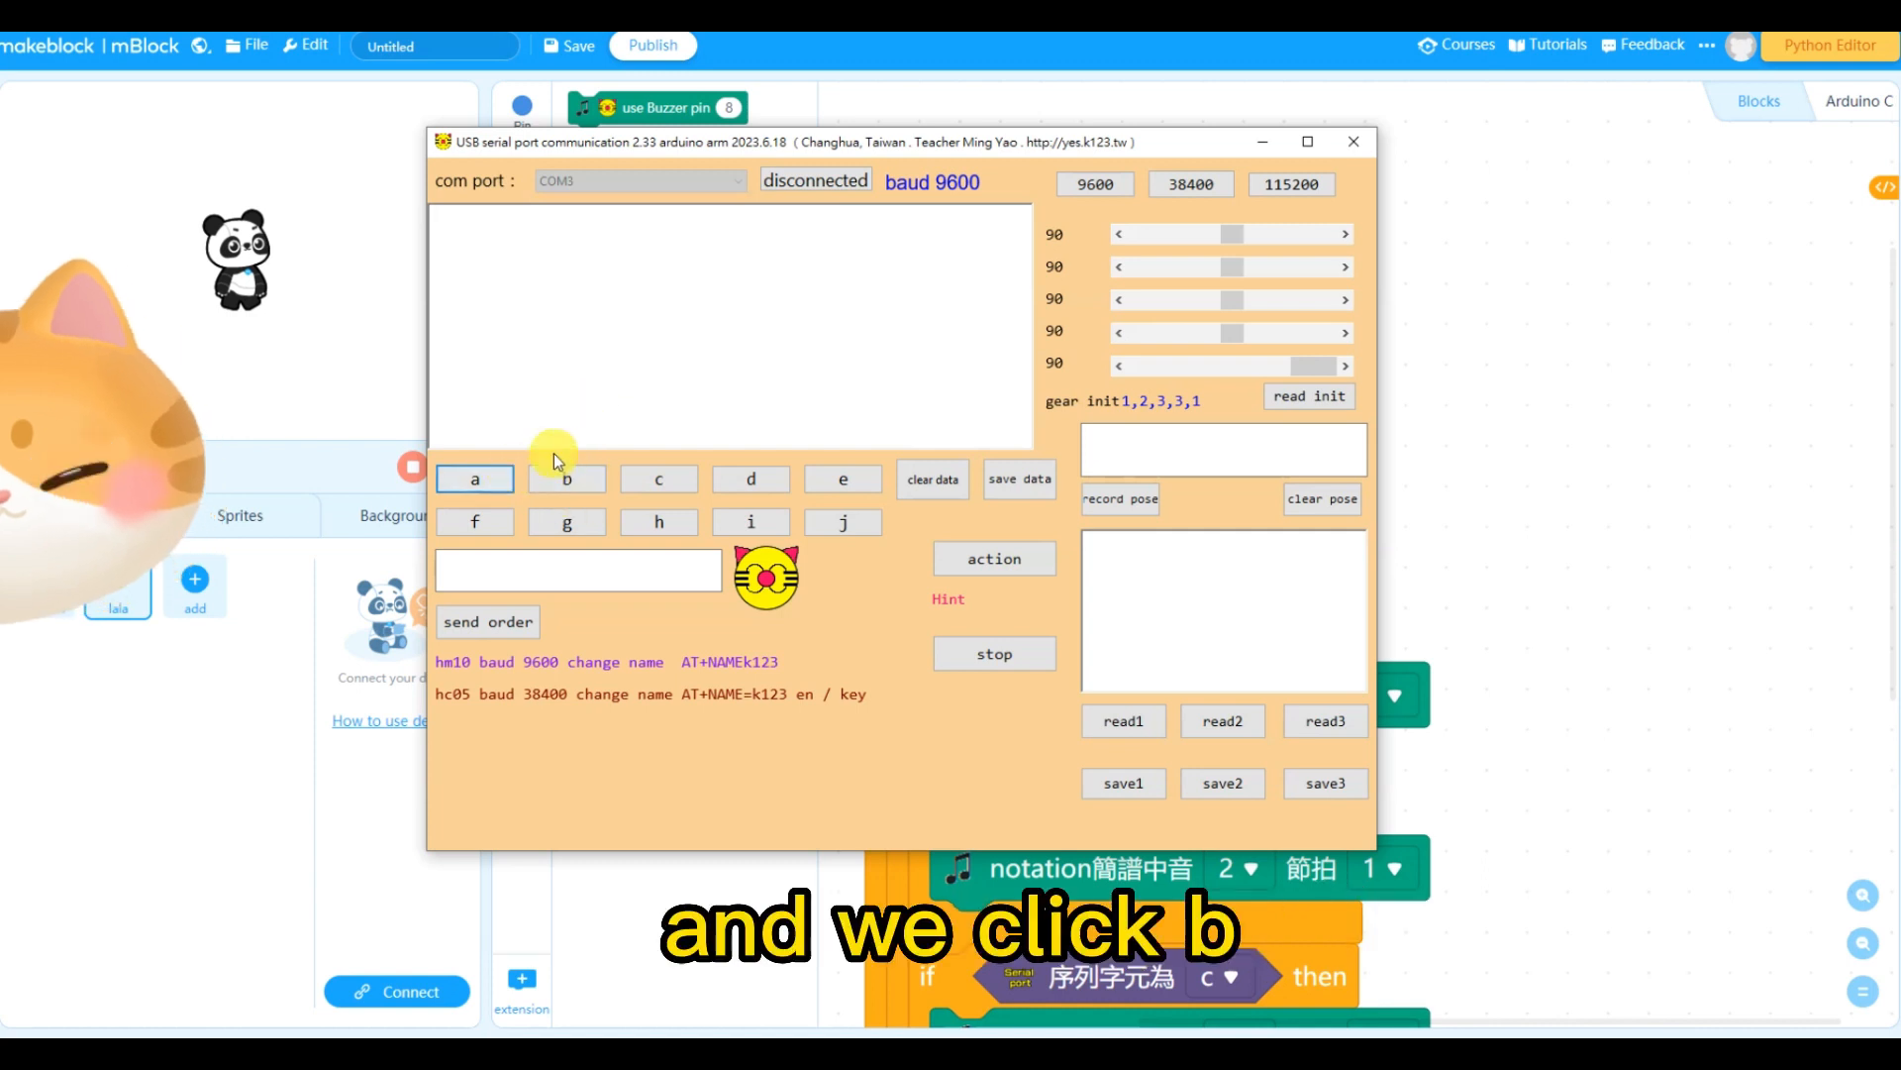
click(567, 478)
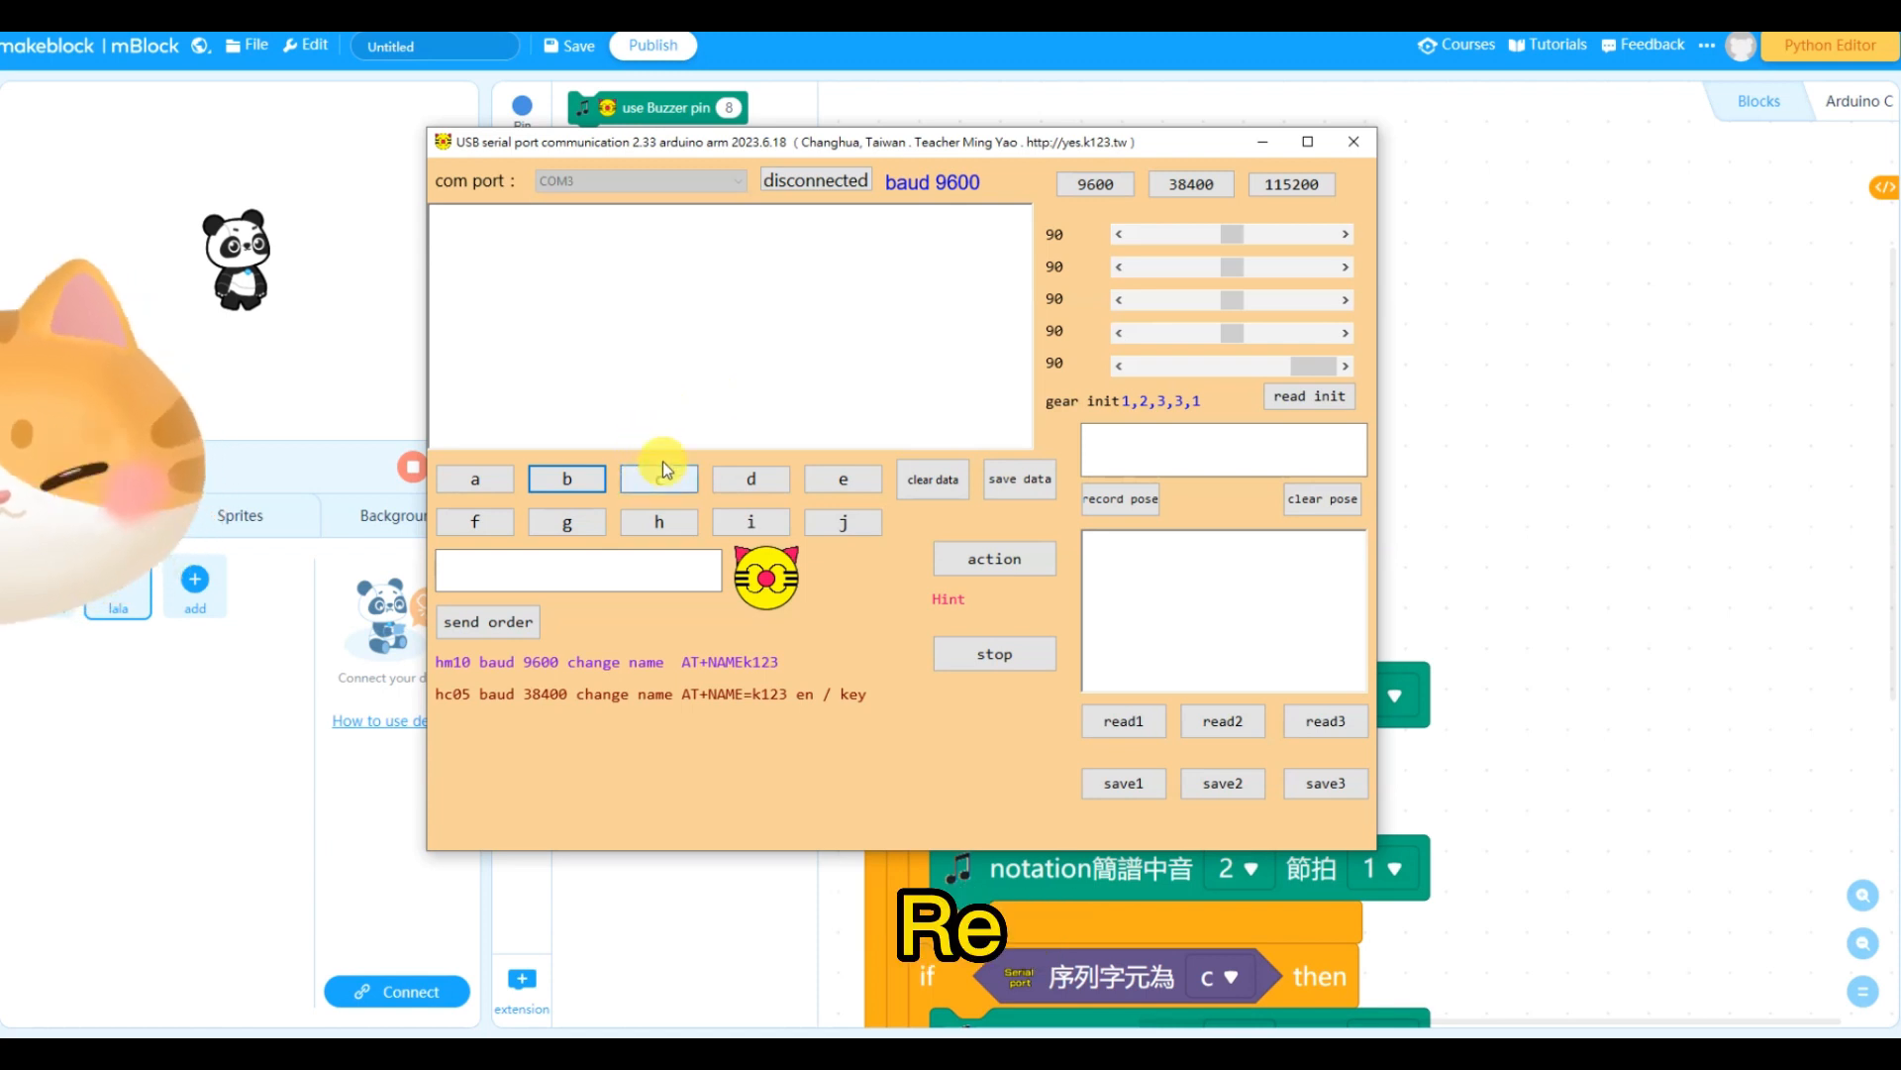
click(657, 477)
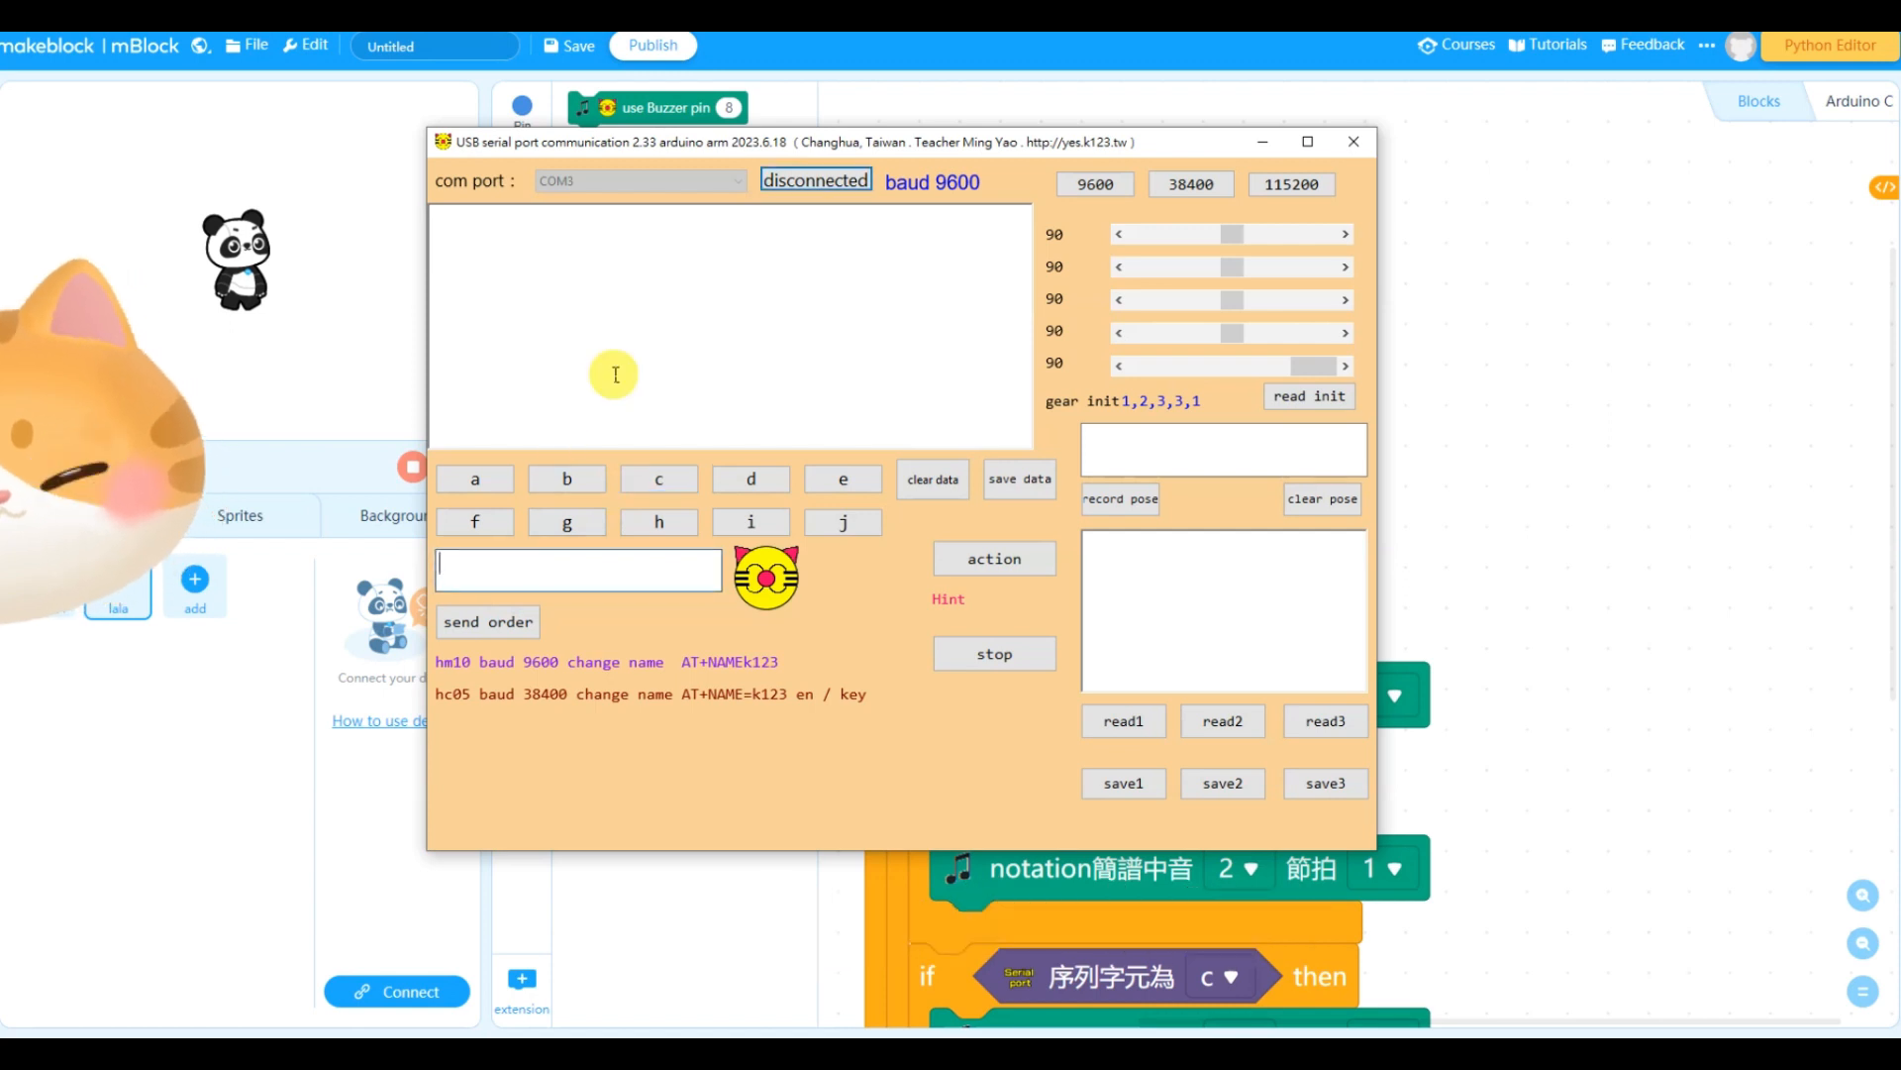
Send typed letters as orders, close the COM3 connection and return to the mBlock editor
text(n)
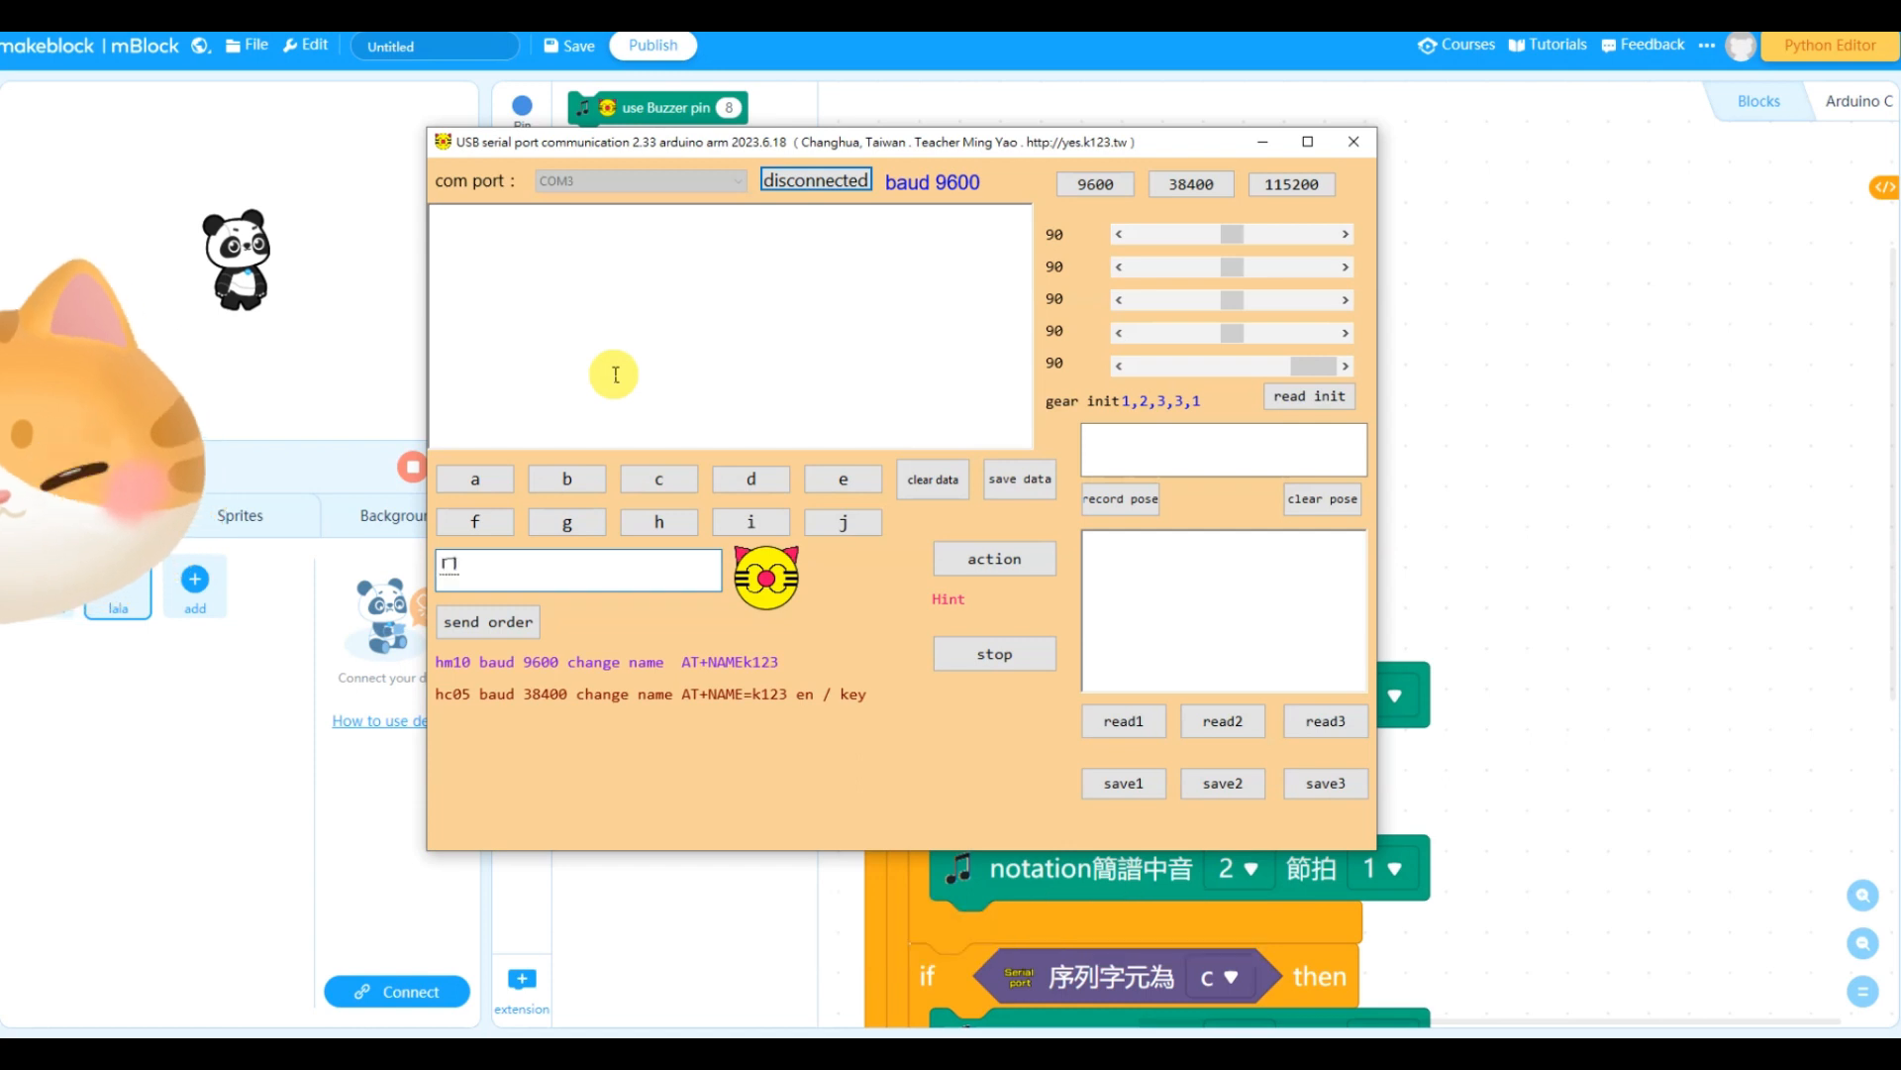
text(a)
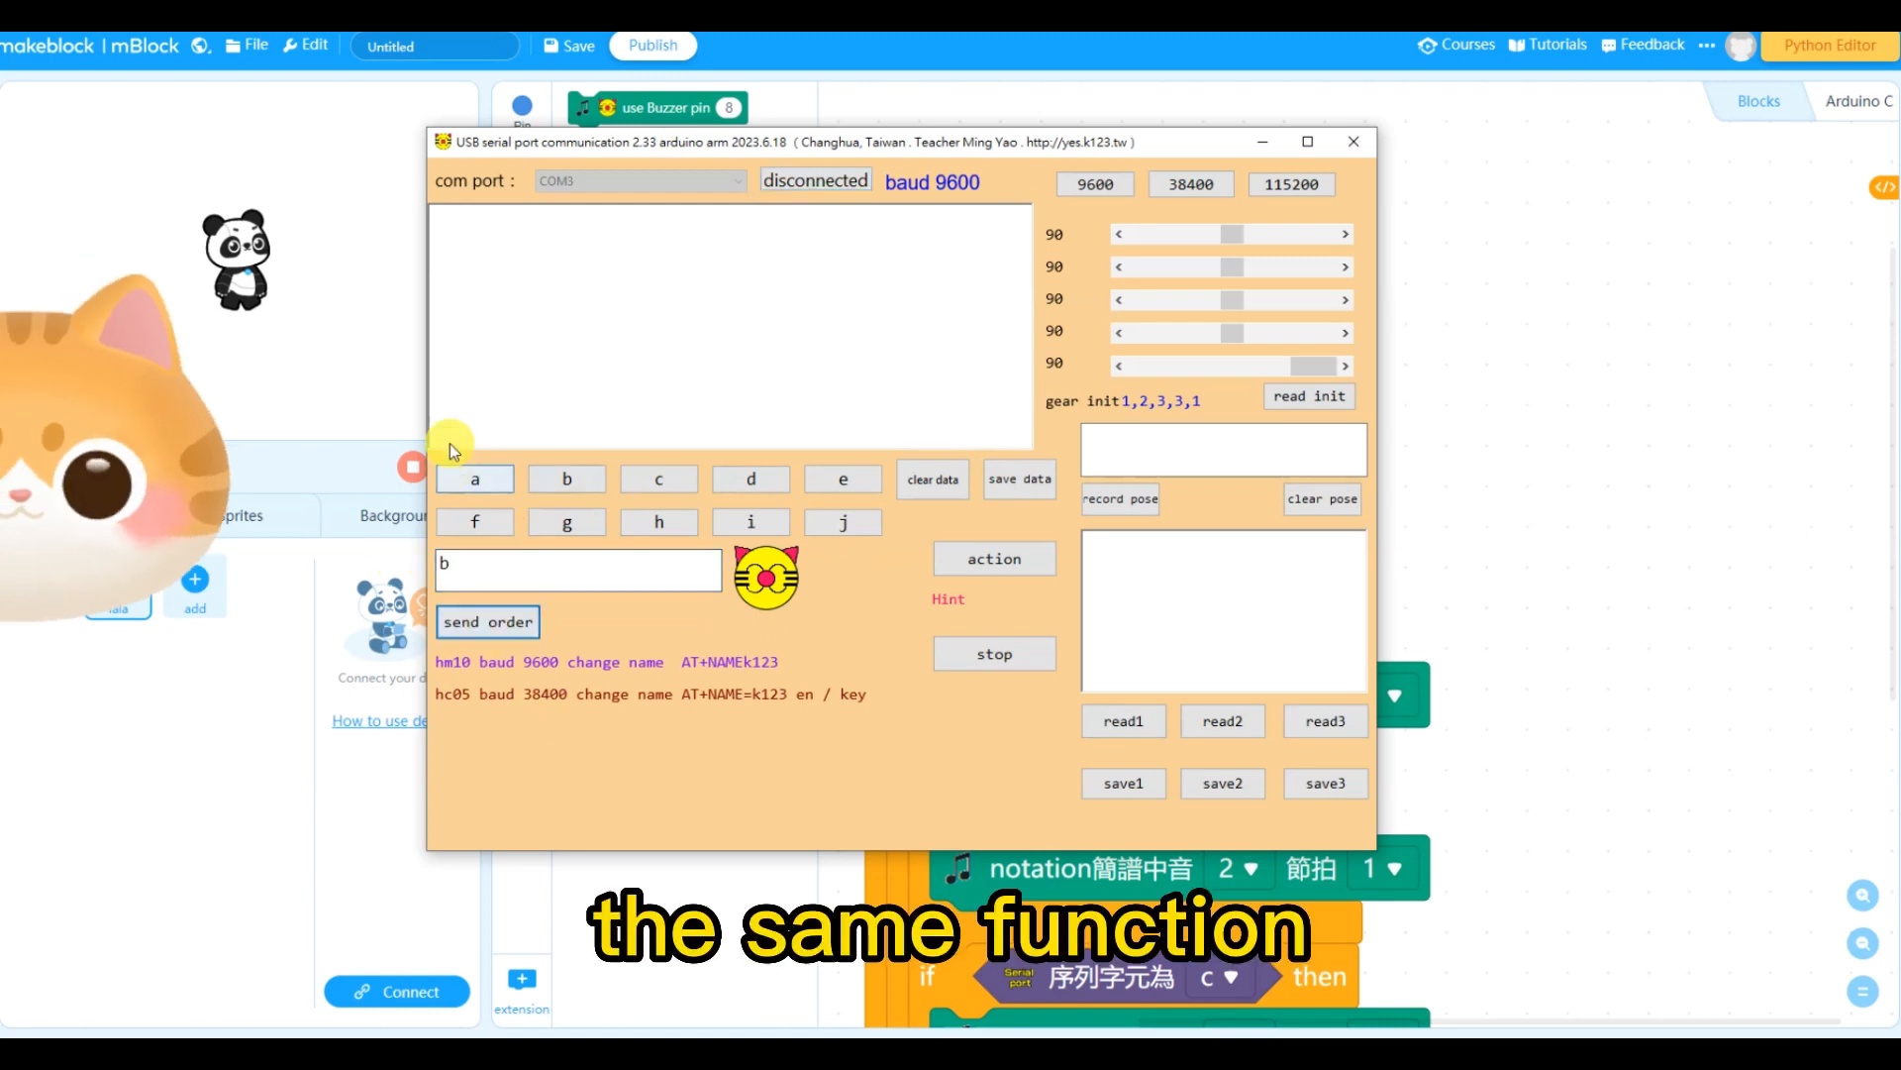
text(c)
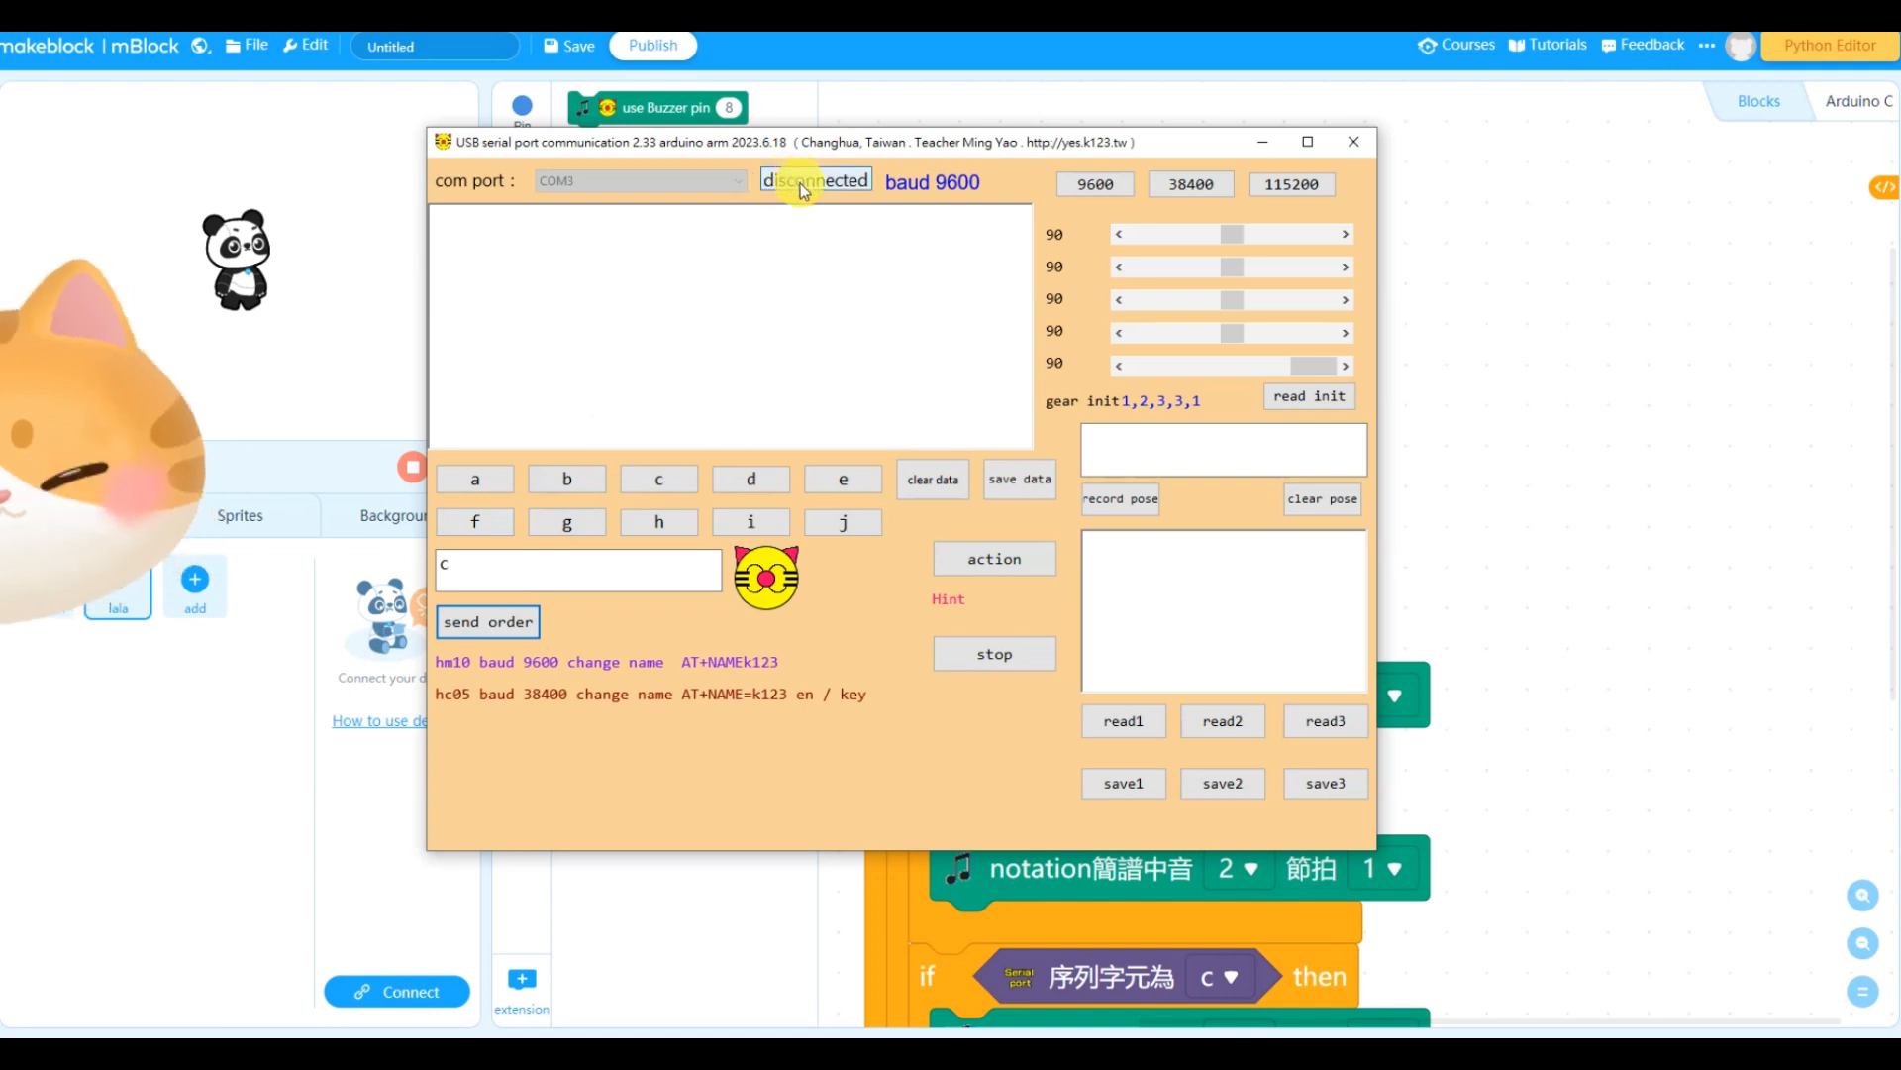
click(816, 180)
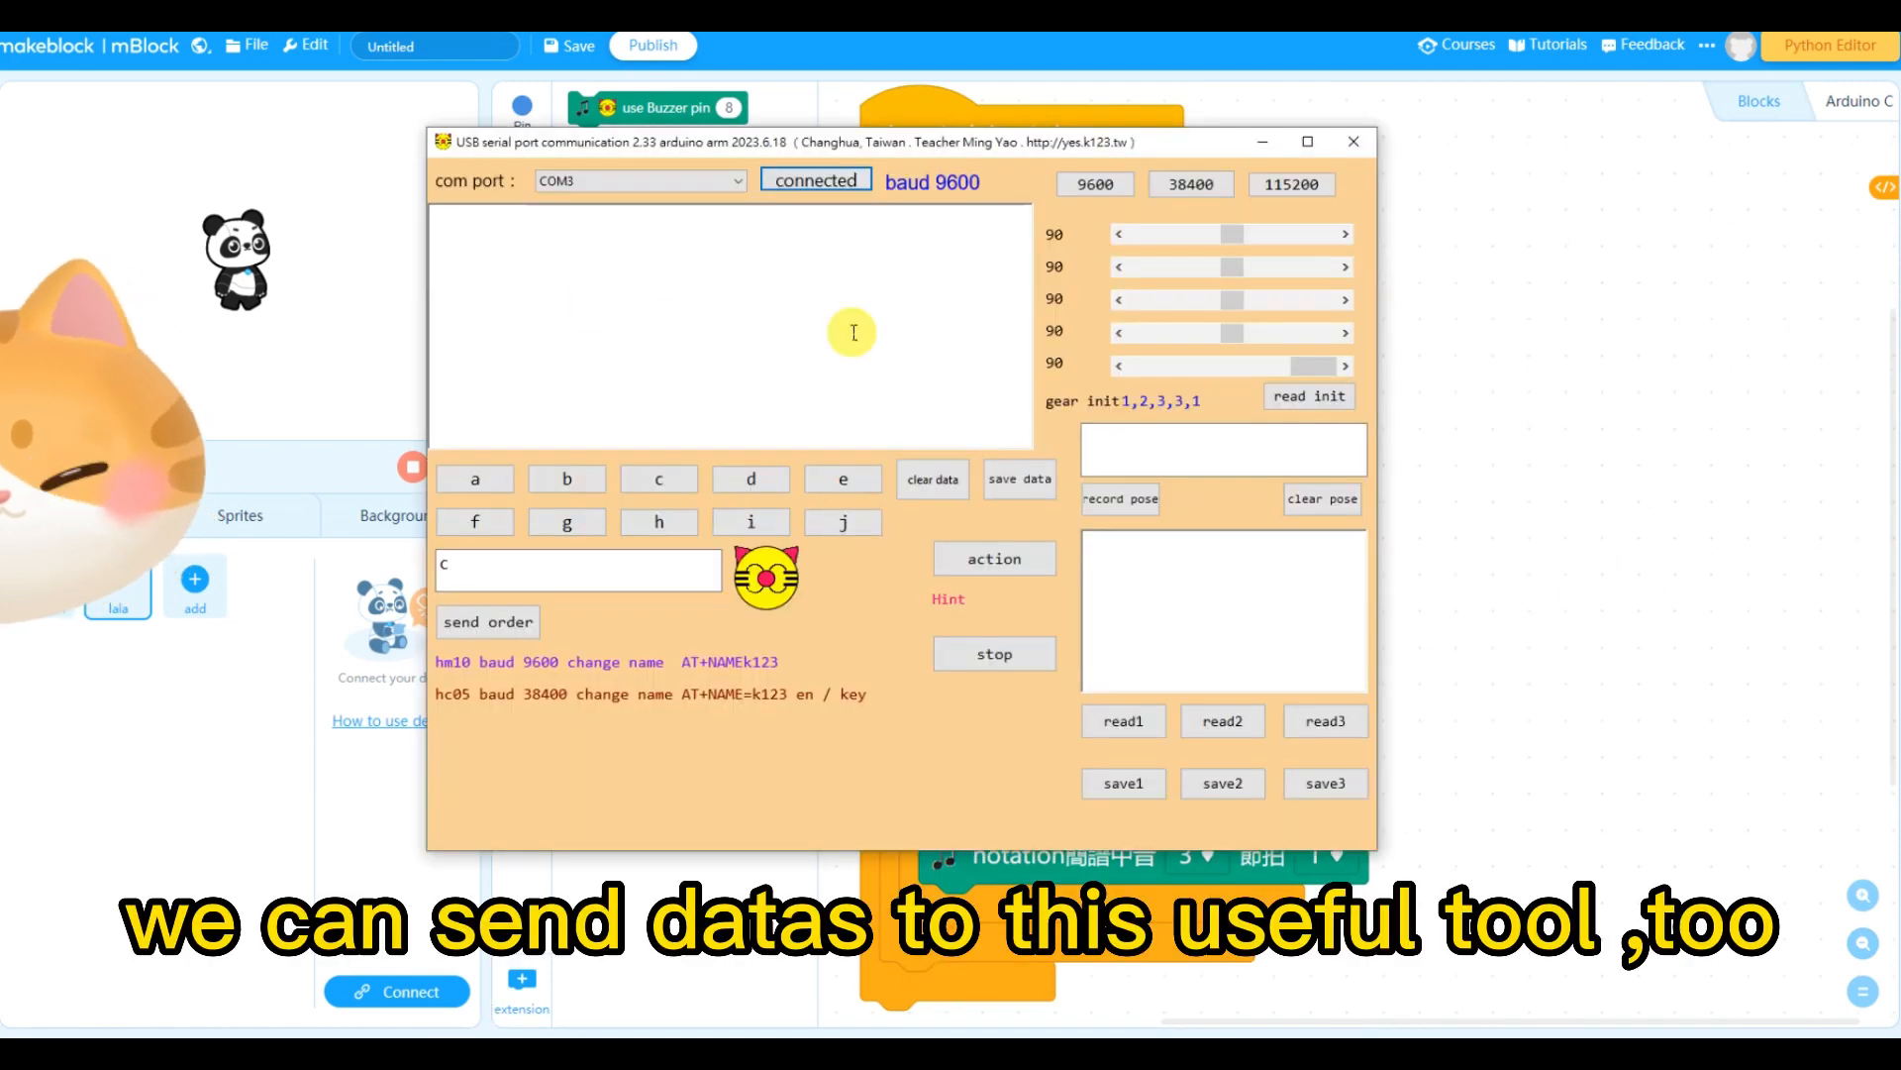
click(1351, 143)
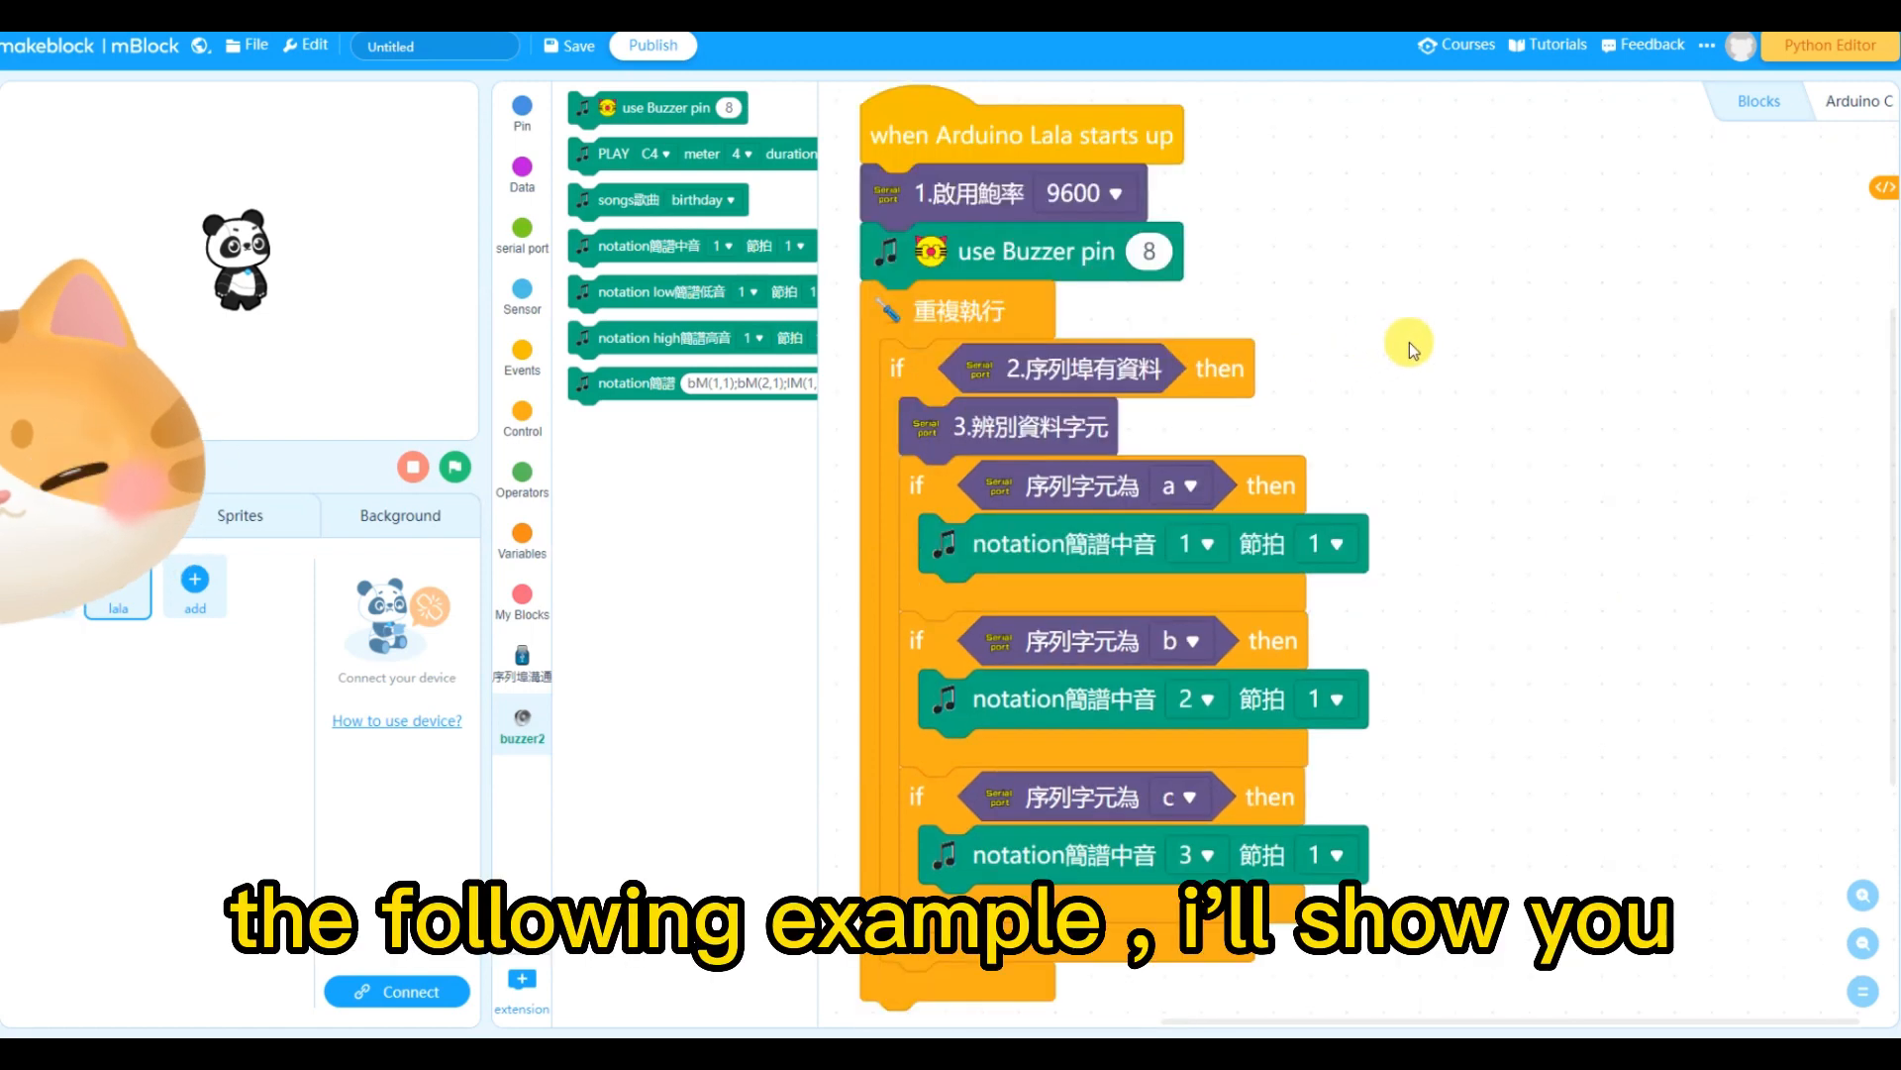
mouse_move(955, 388)
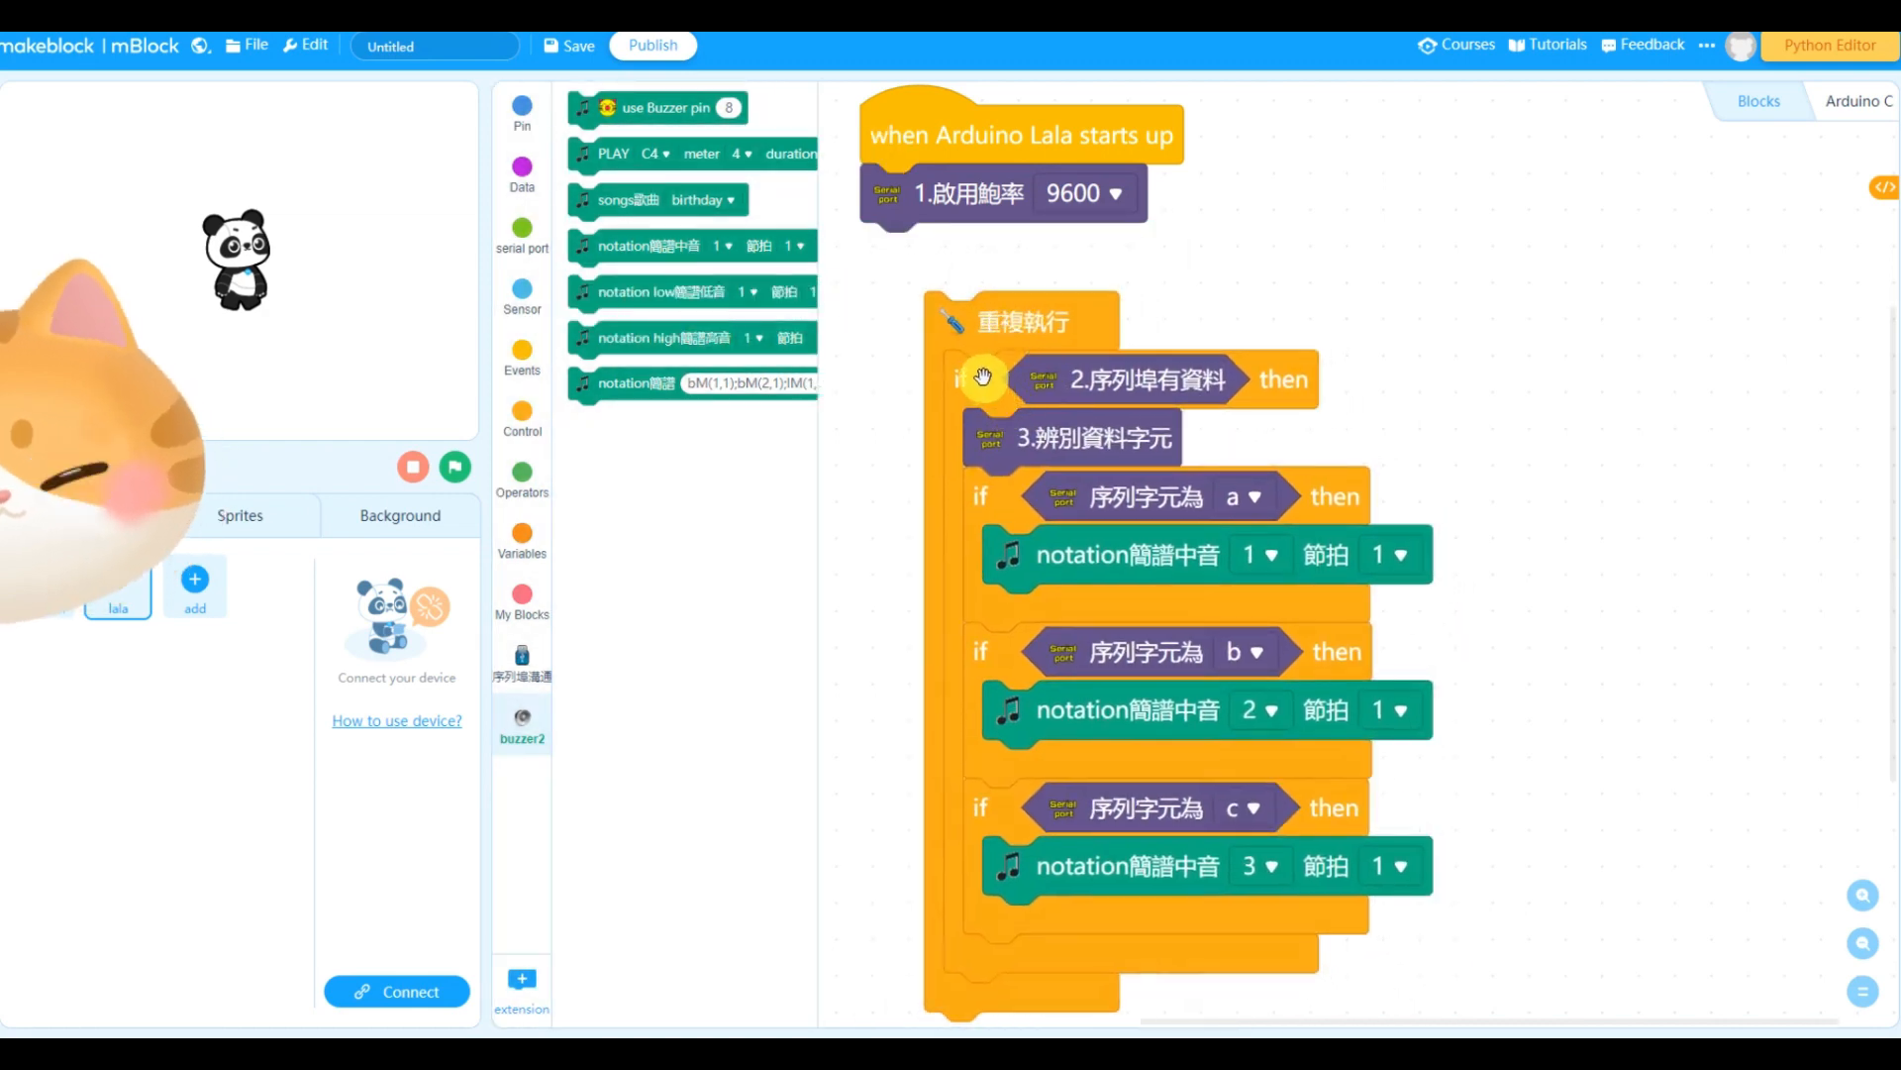
Detach the if blocks and put the send-with-semicolon block and a wait inside the forever loop
drag(982, 379, 1230, 455)
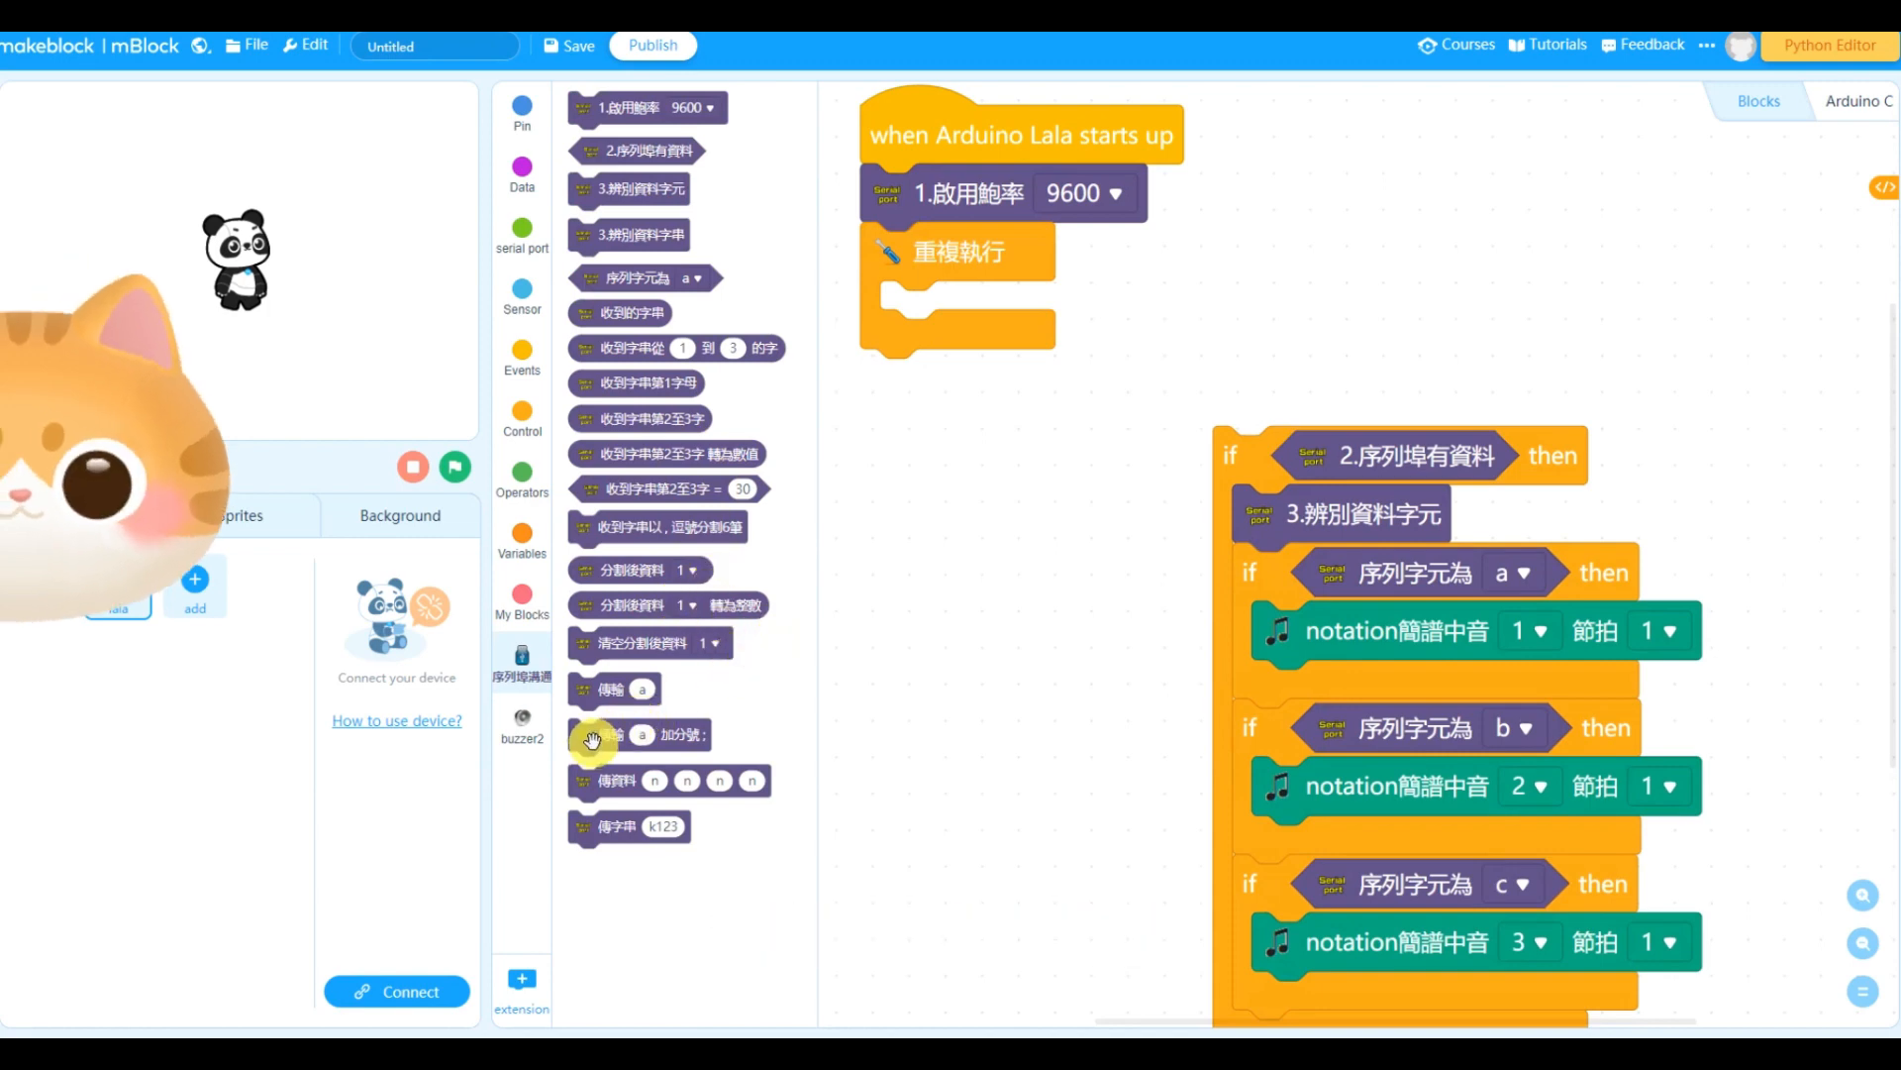
drag(622, 734, 968, 309)
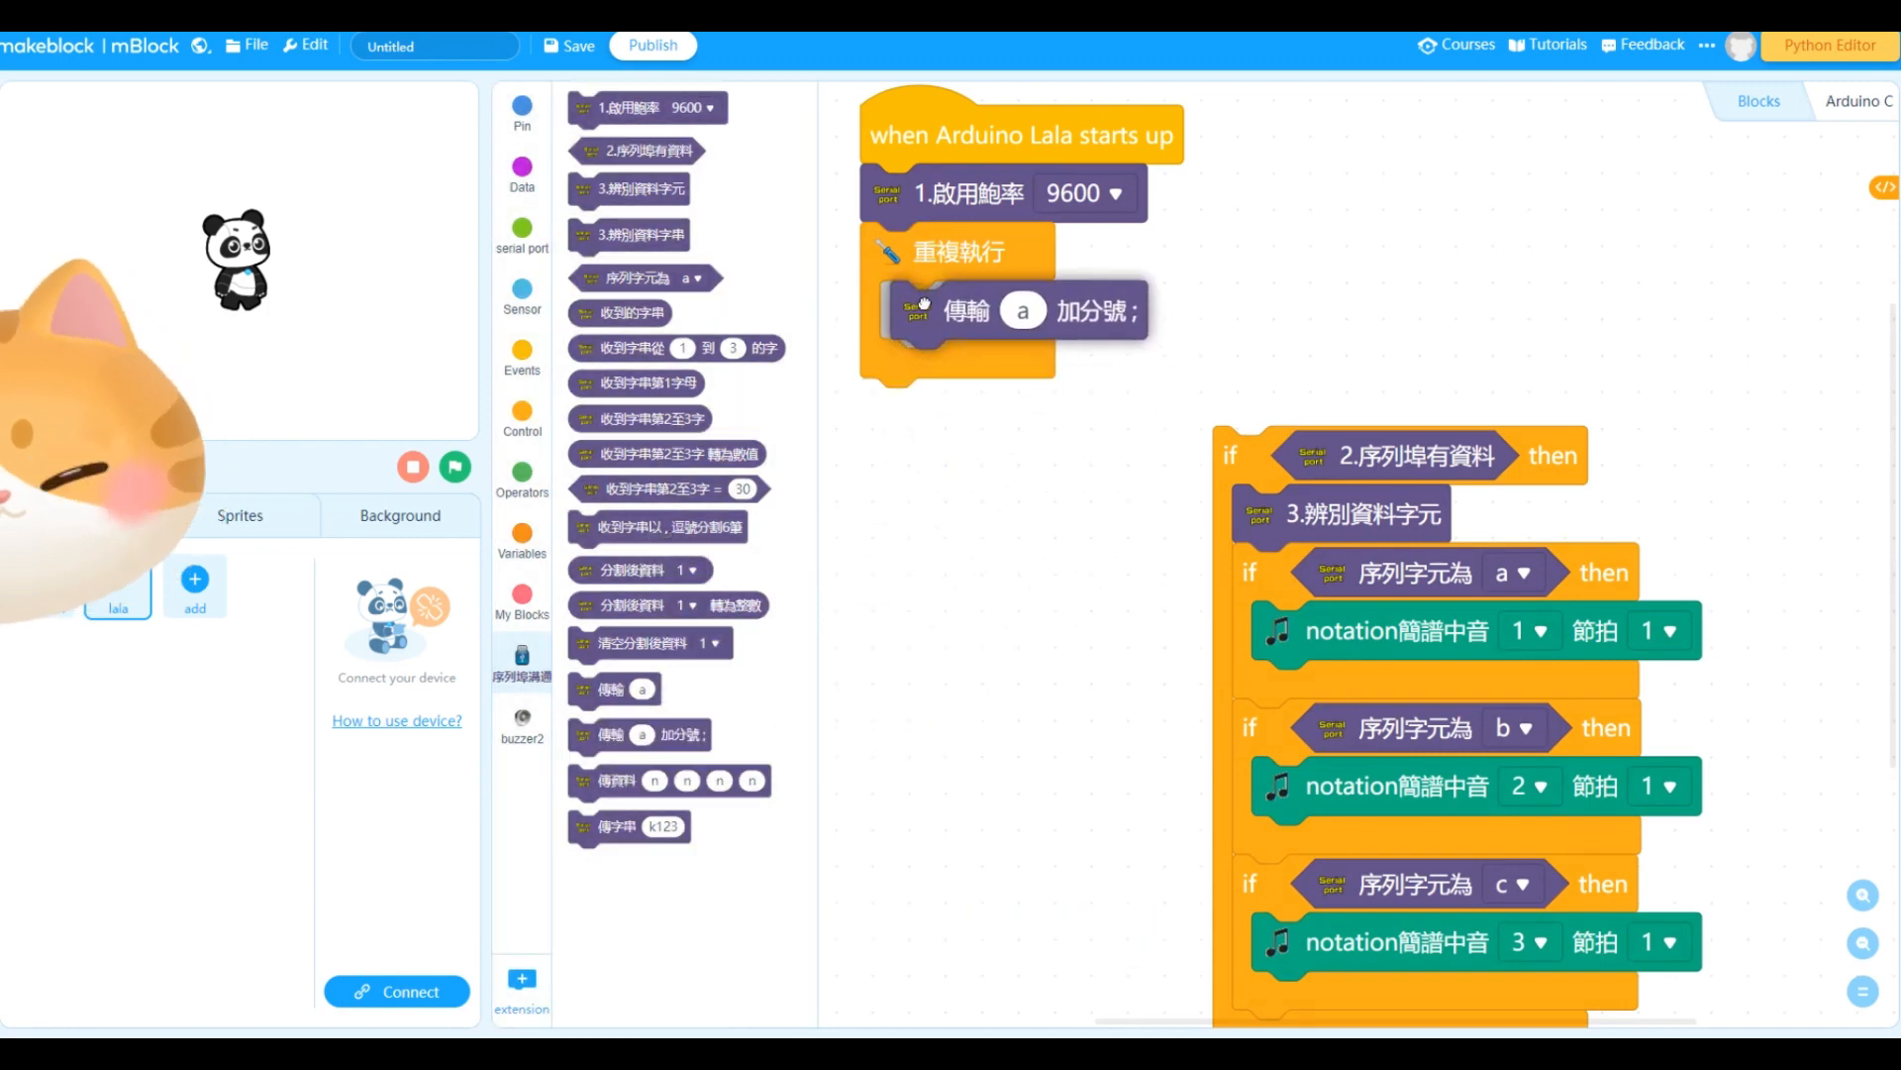
click(521, 352)
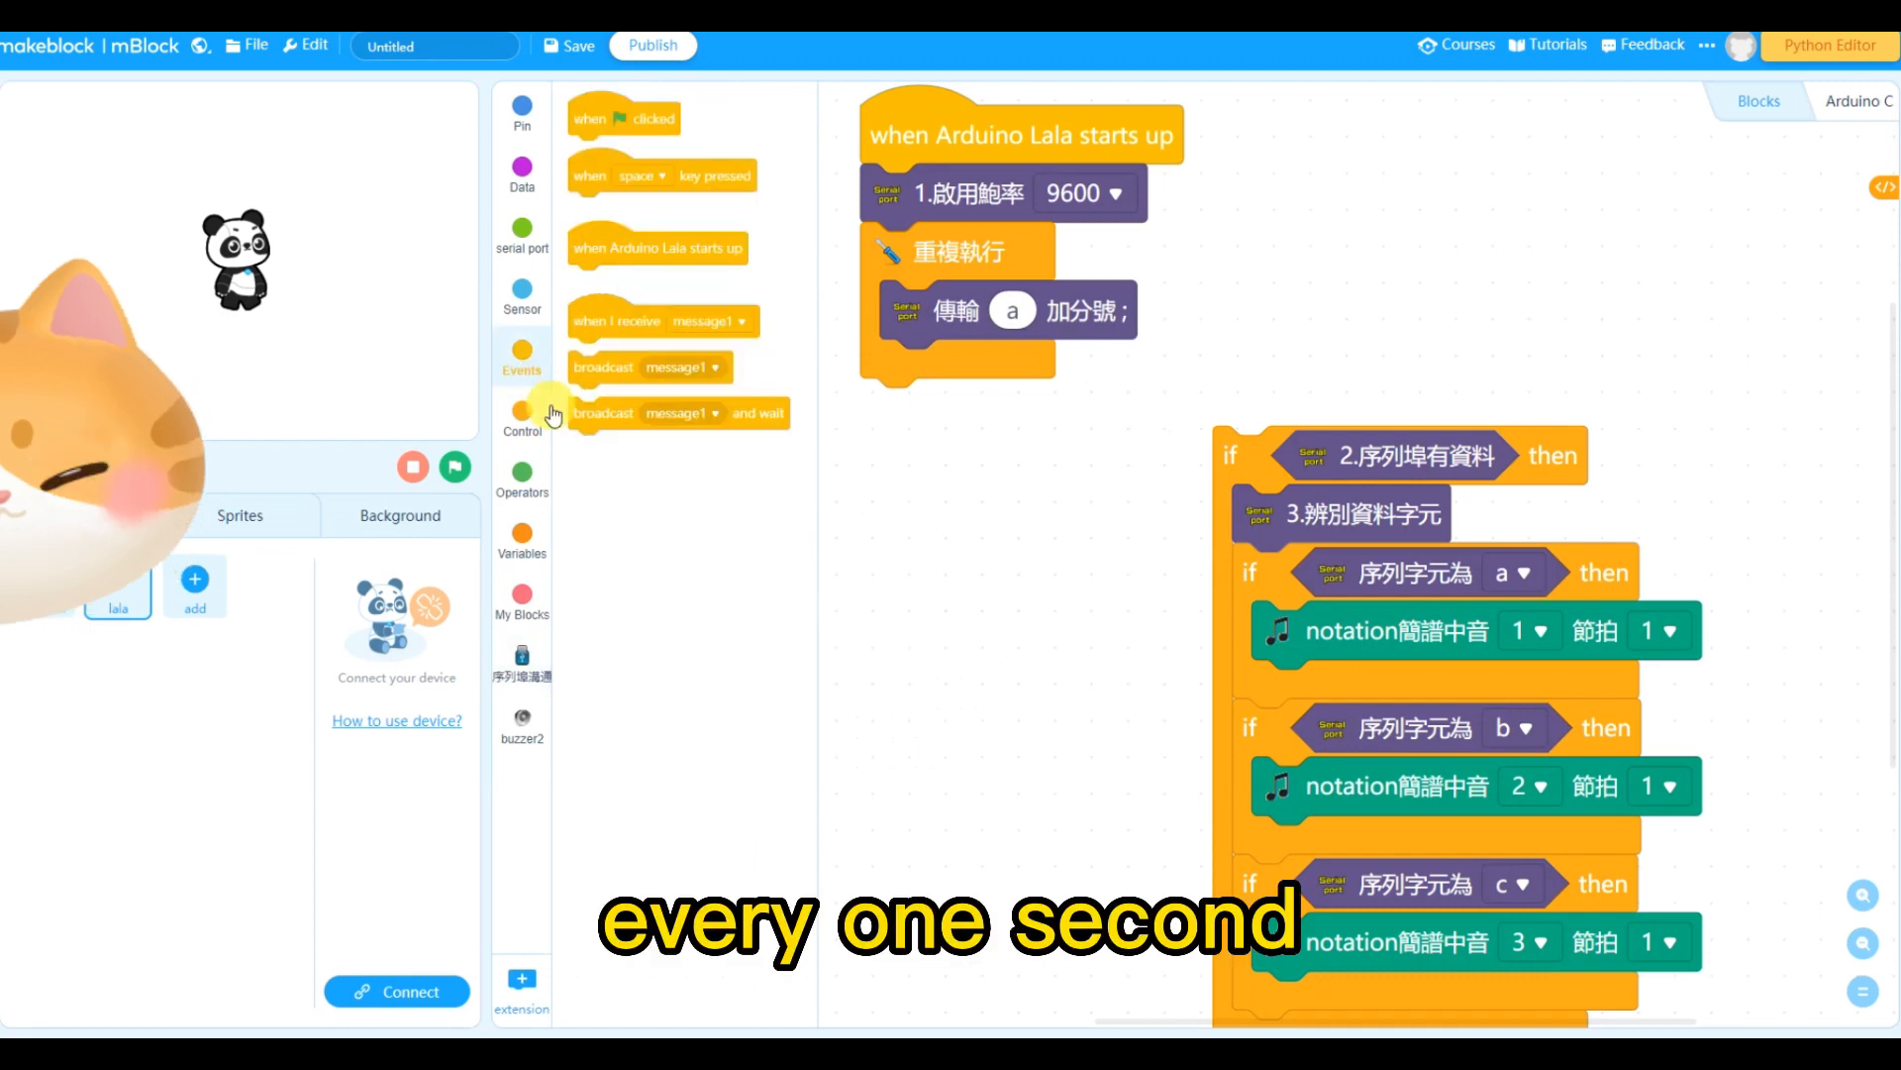
click(521, 418)
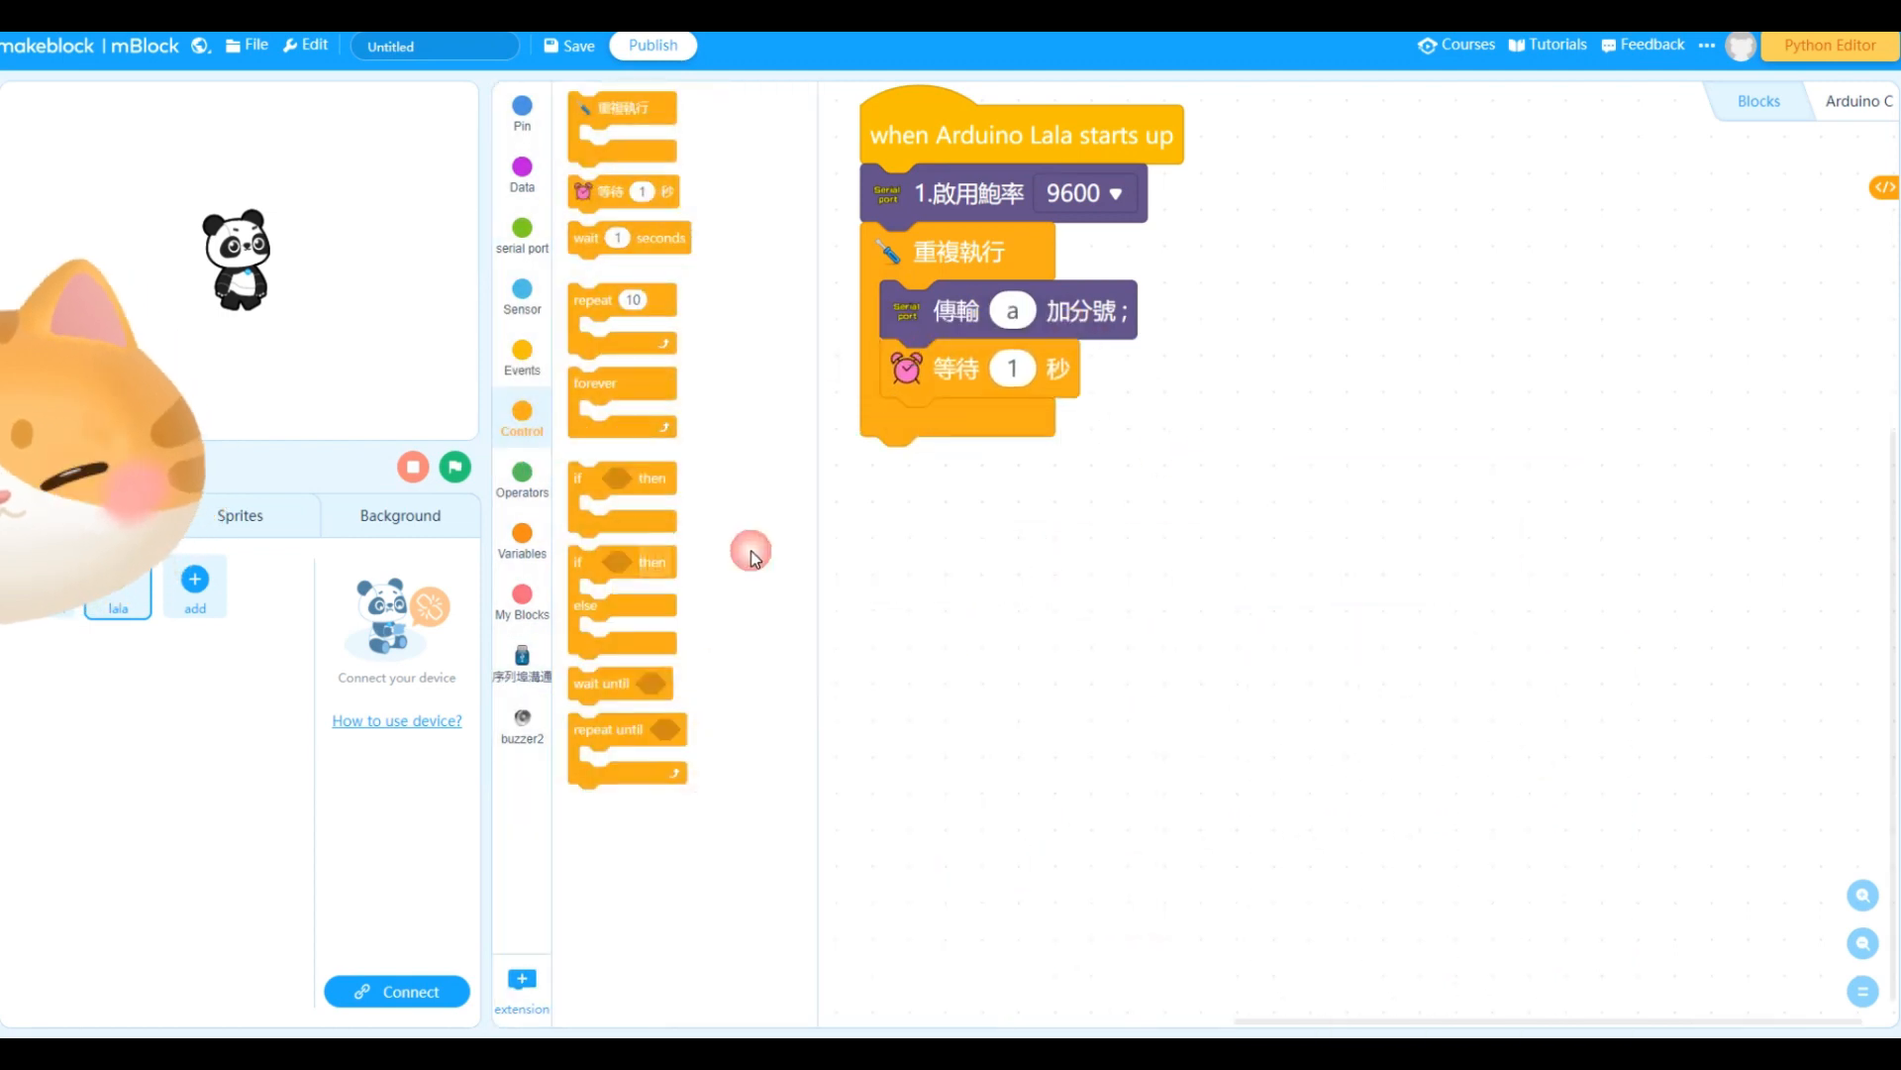
Make the wait a pick-random value from 11 to 55
click(520, 479)
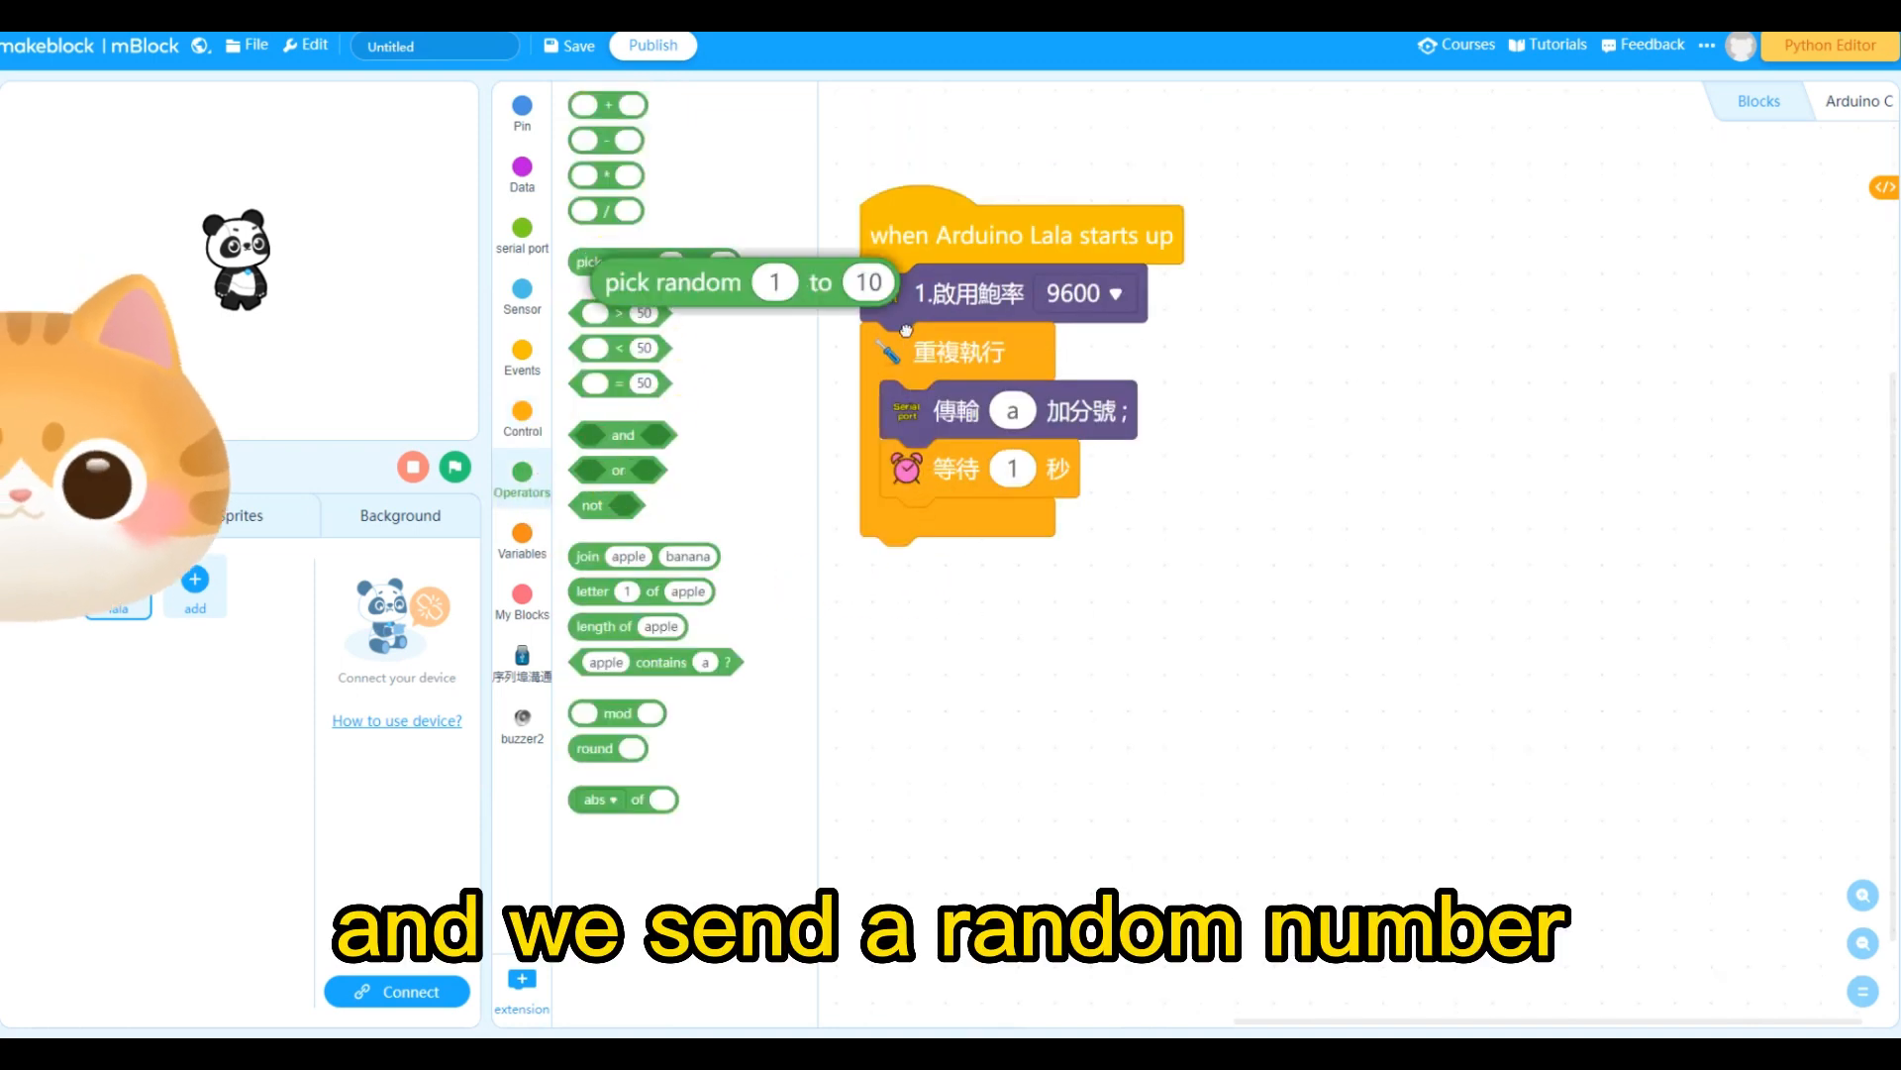
drag(671, 283, 1133, 467)
text(1)
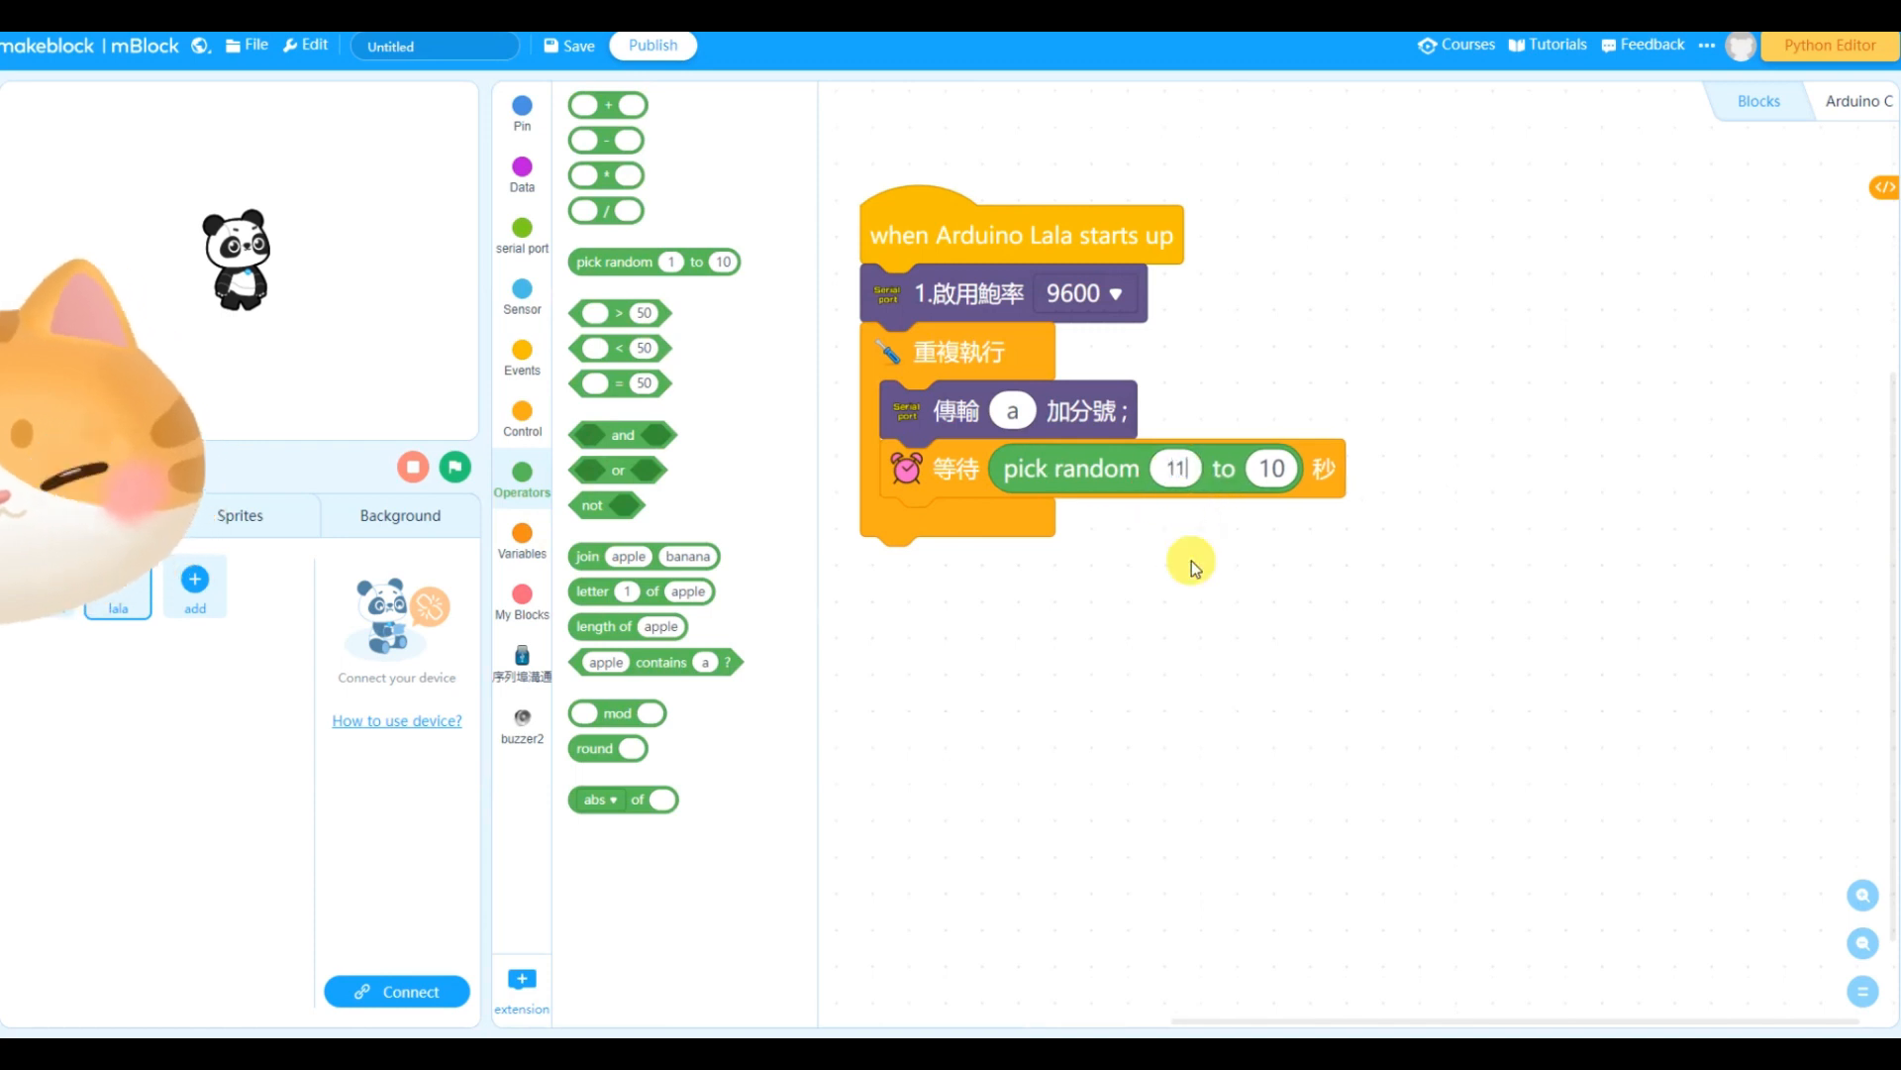
click(1272, 467)
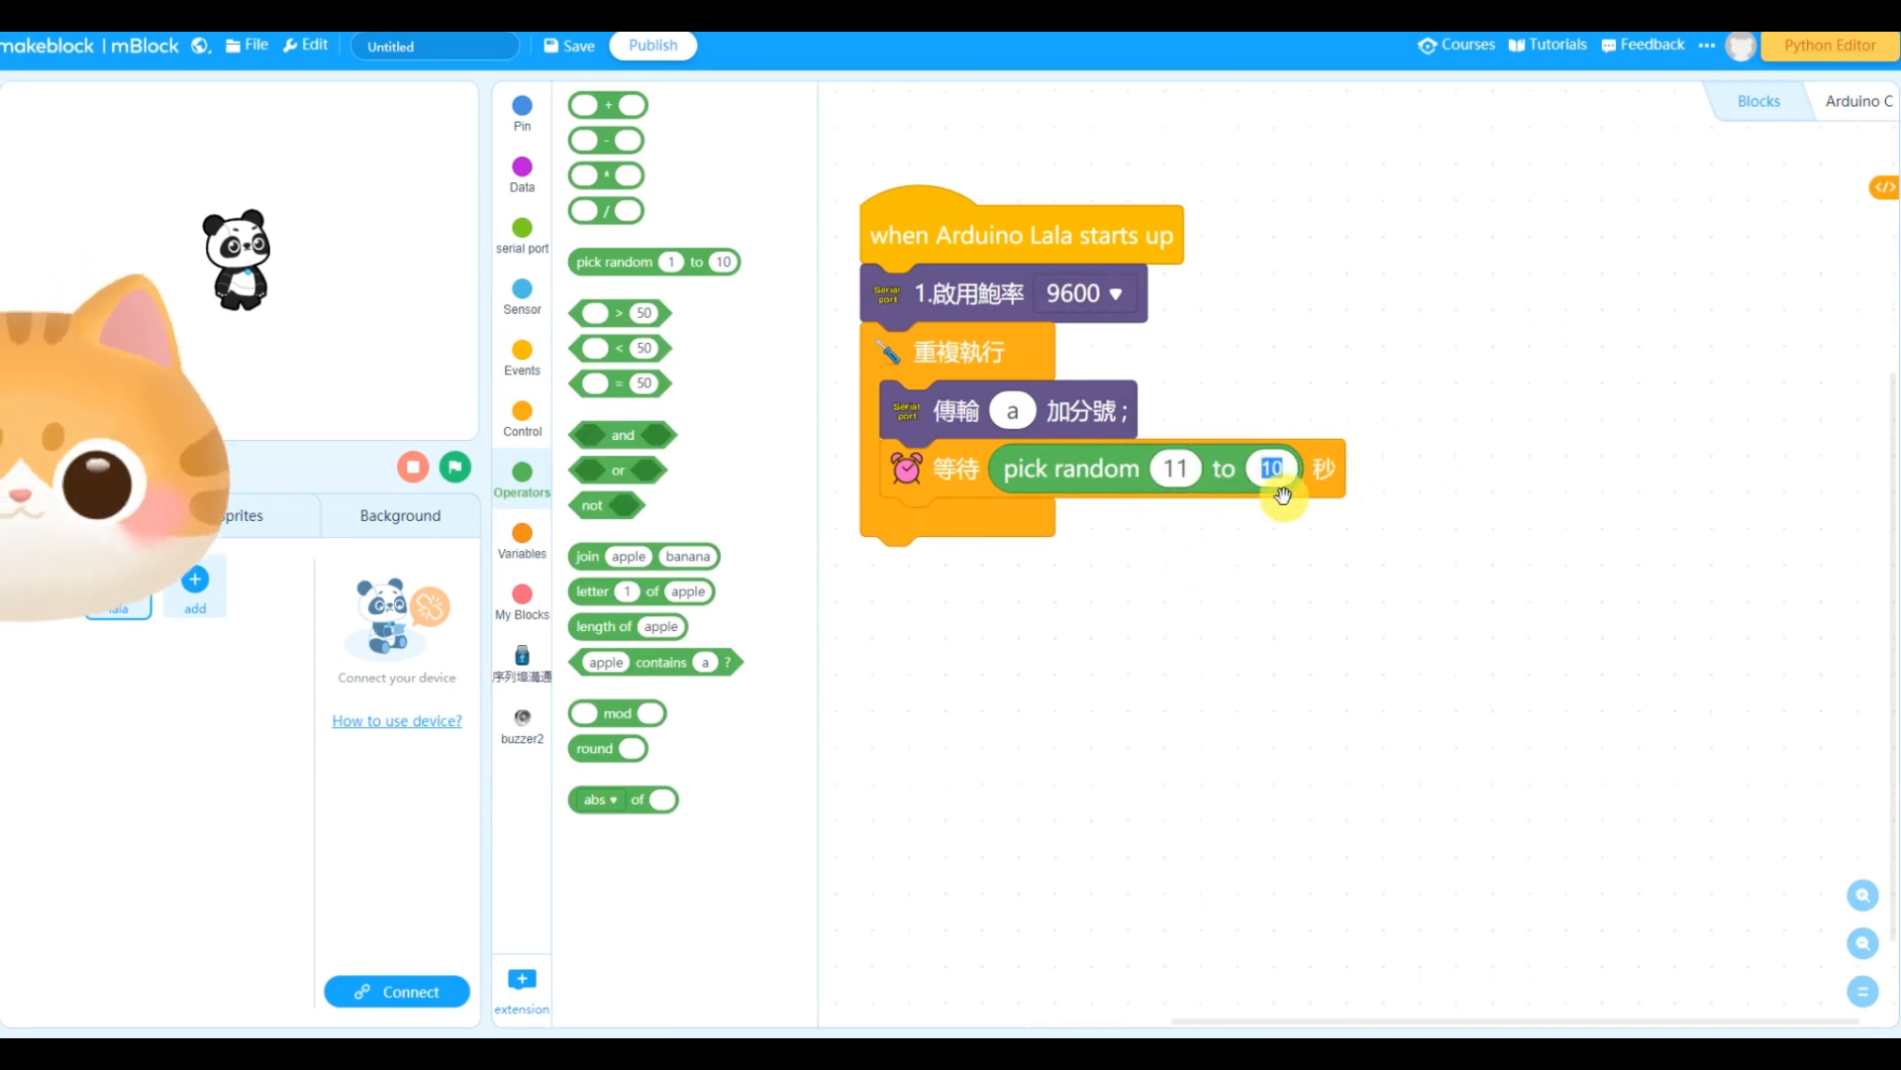
text(55)
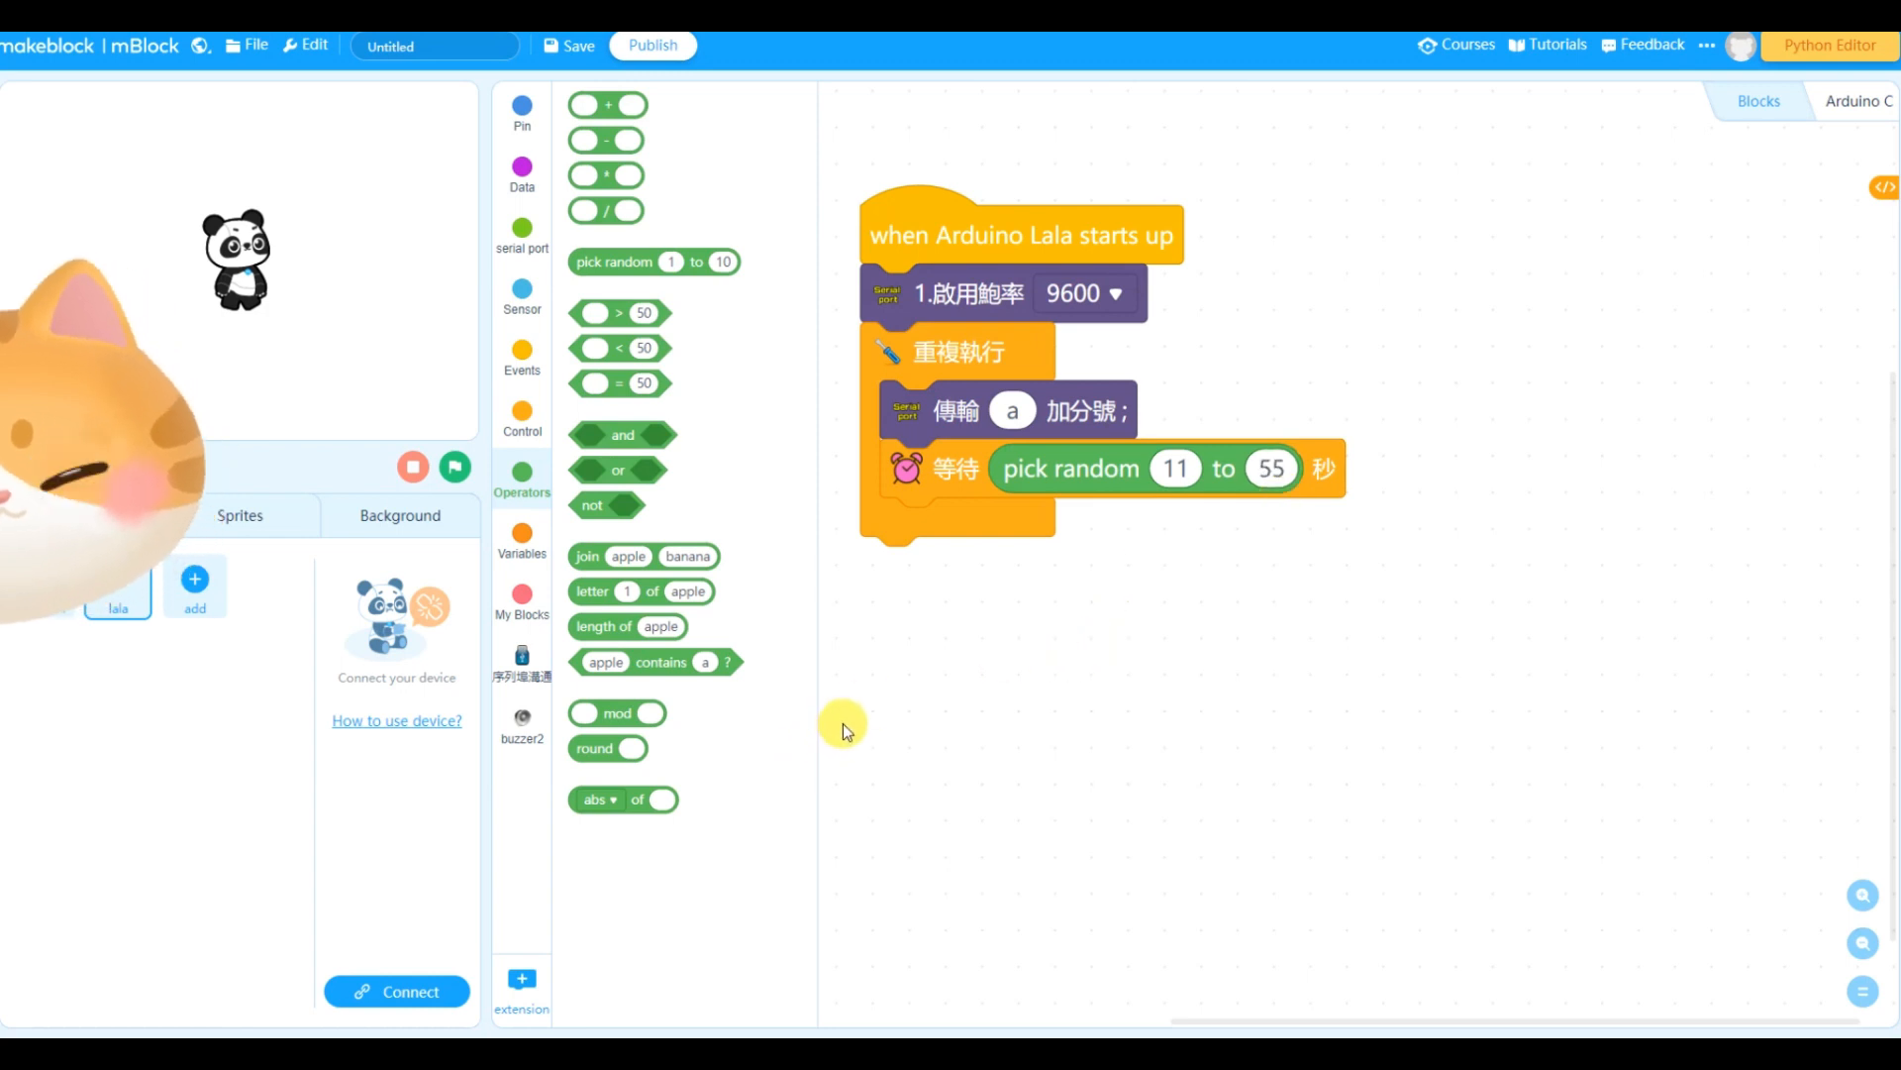
mouse_move(992, 590)
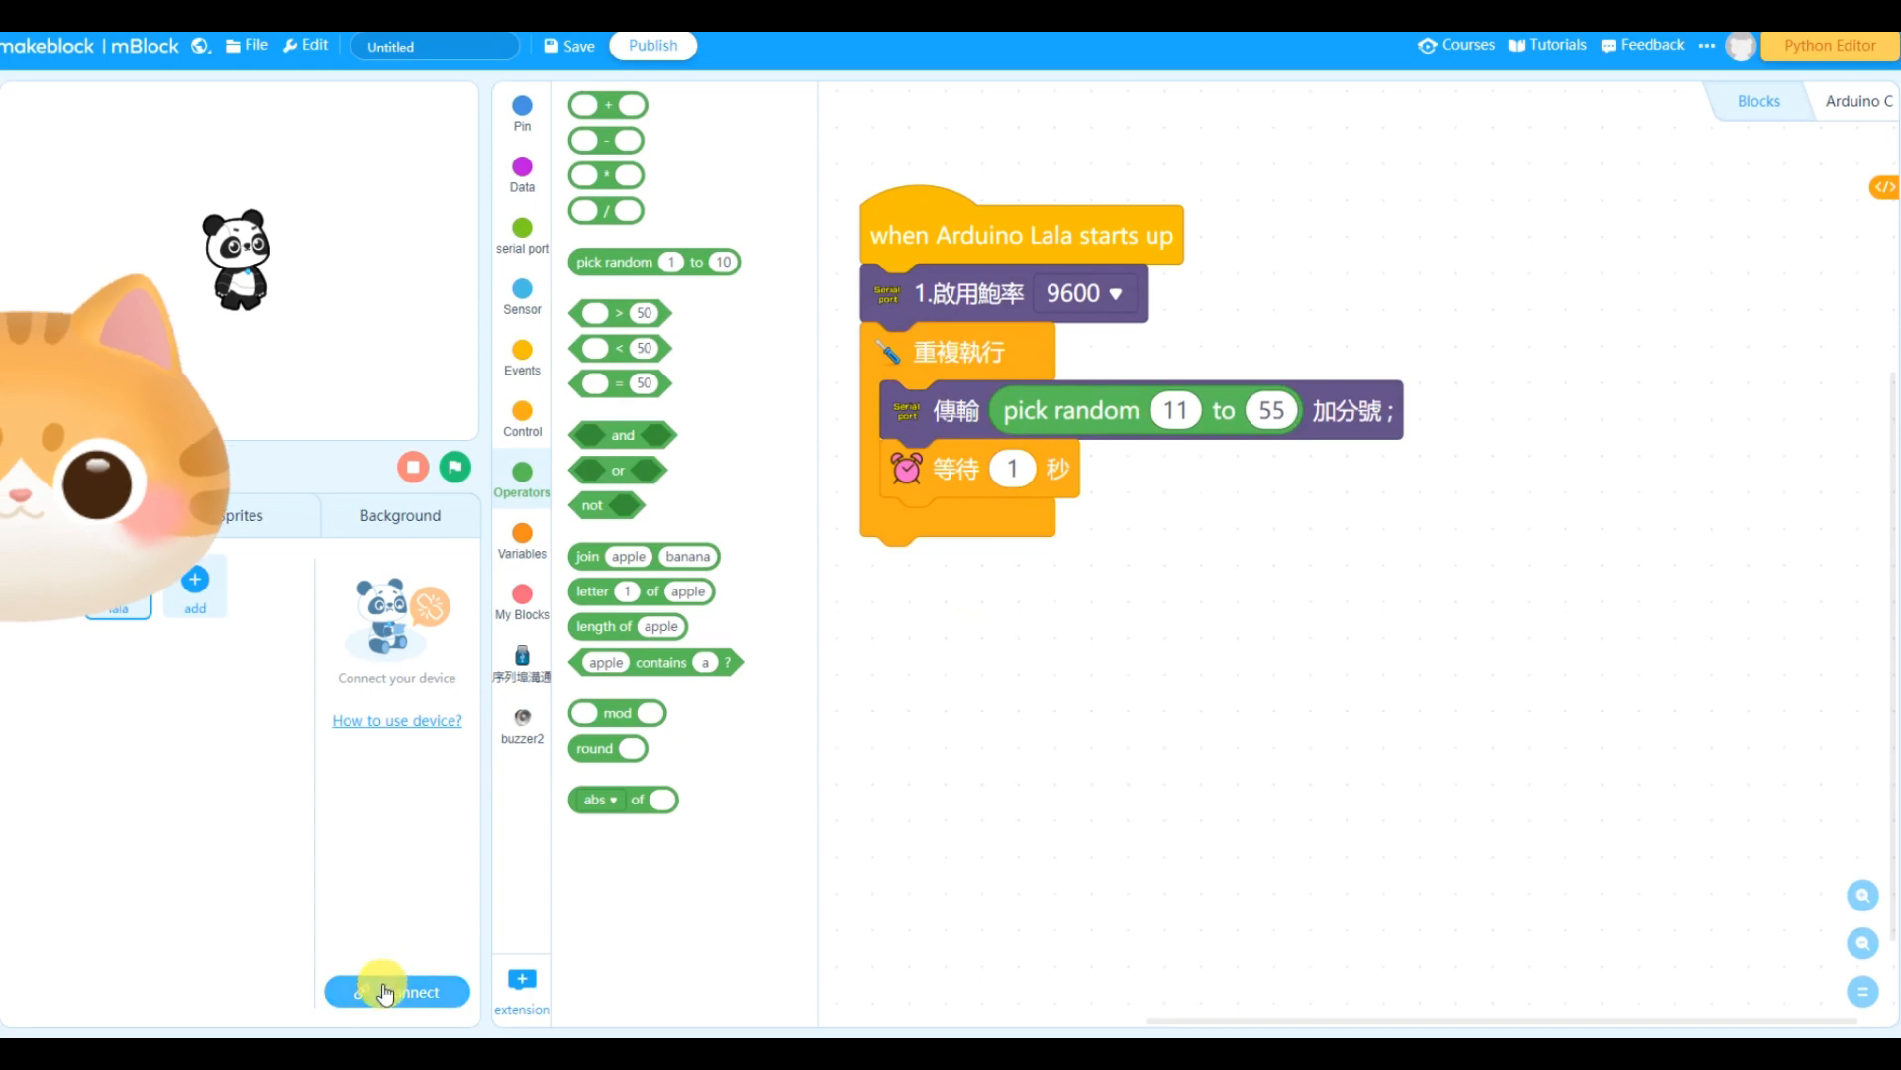
Connect to the Arduino on COM3 and upload the random-number program
click(396, 991)
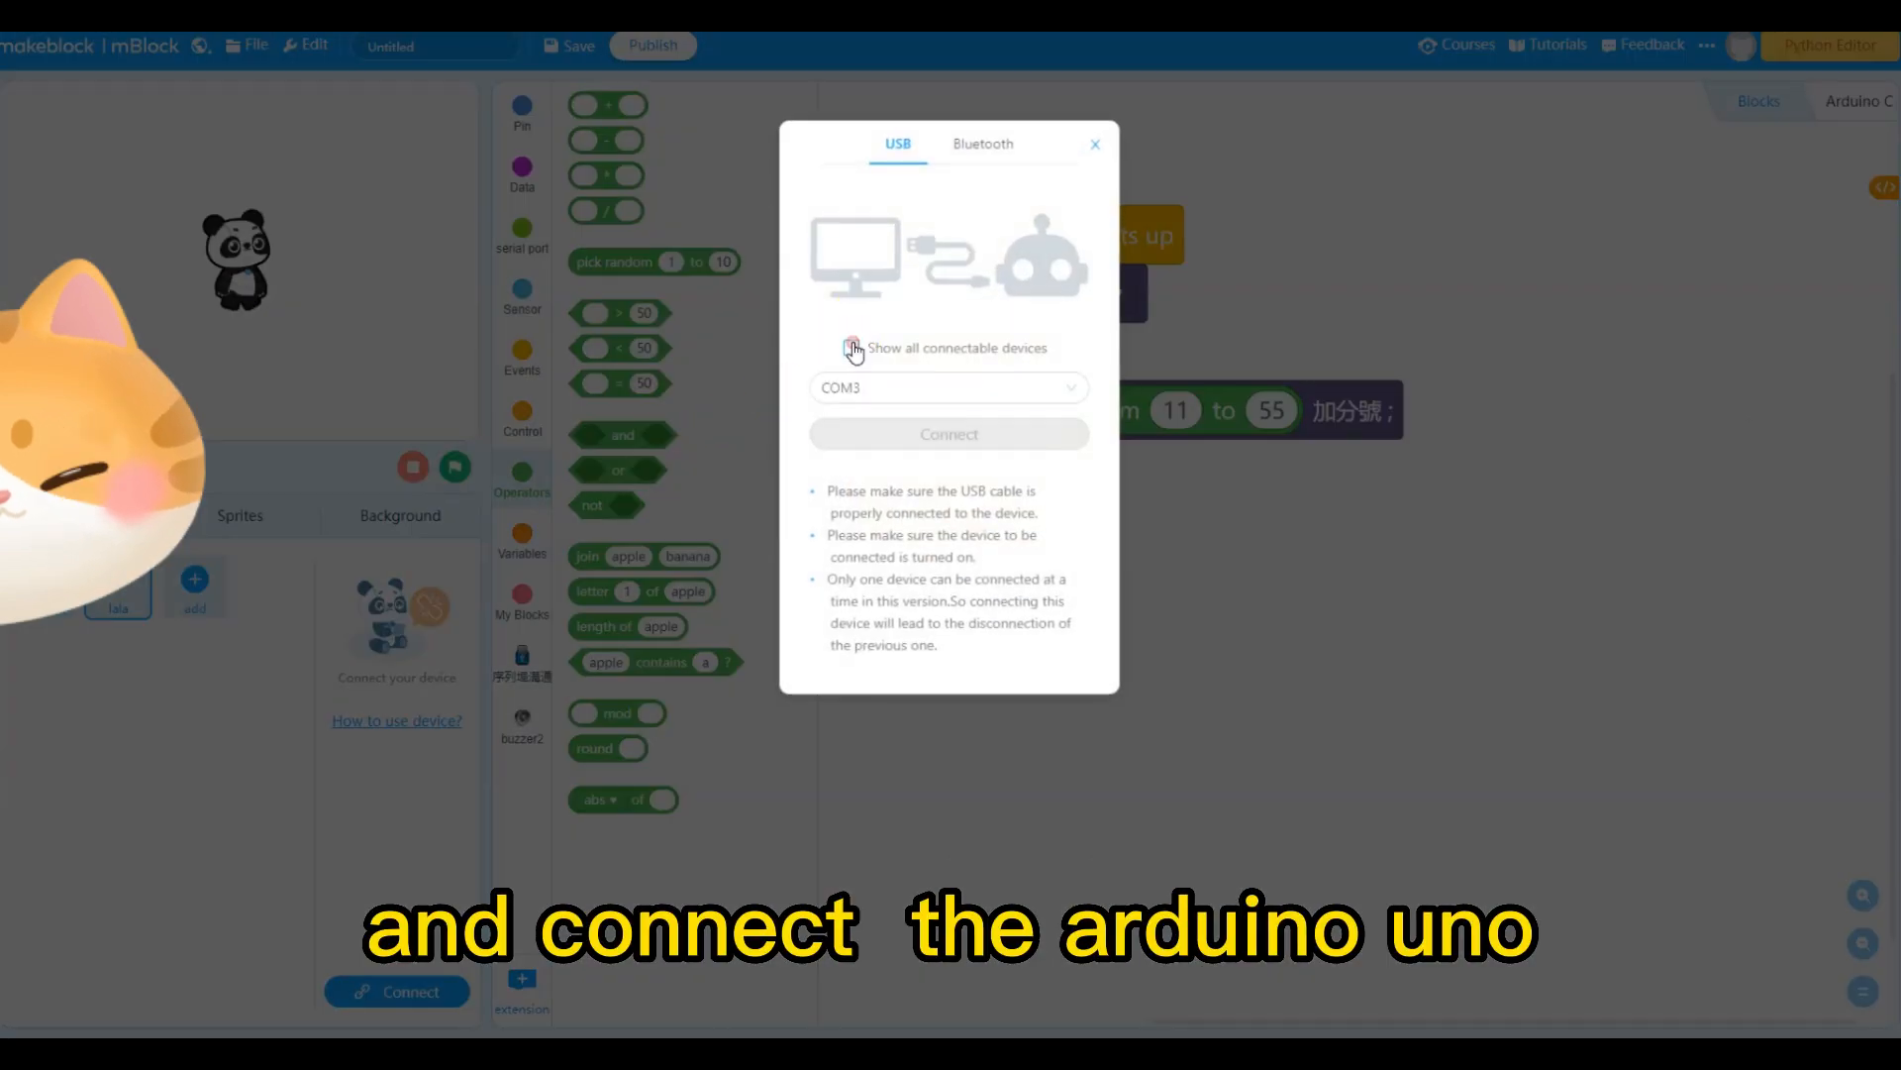
click(948, 433)
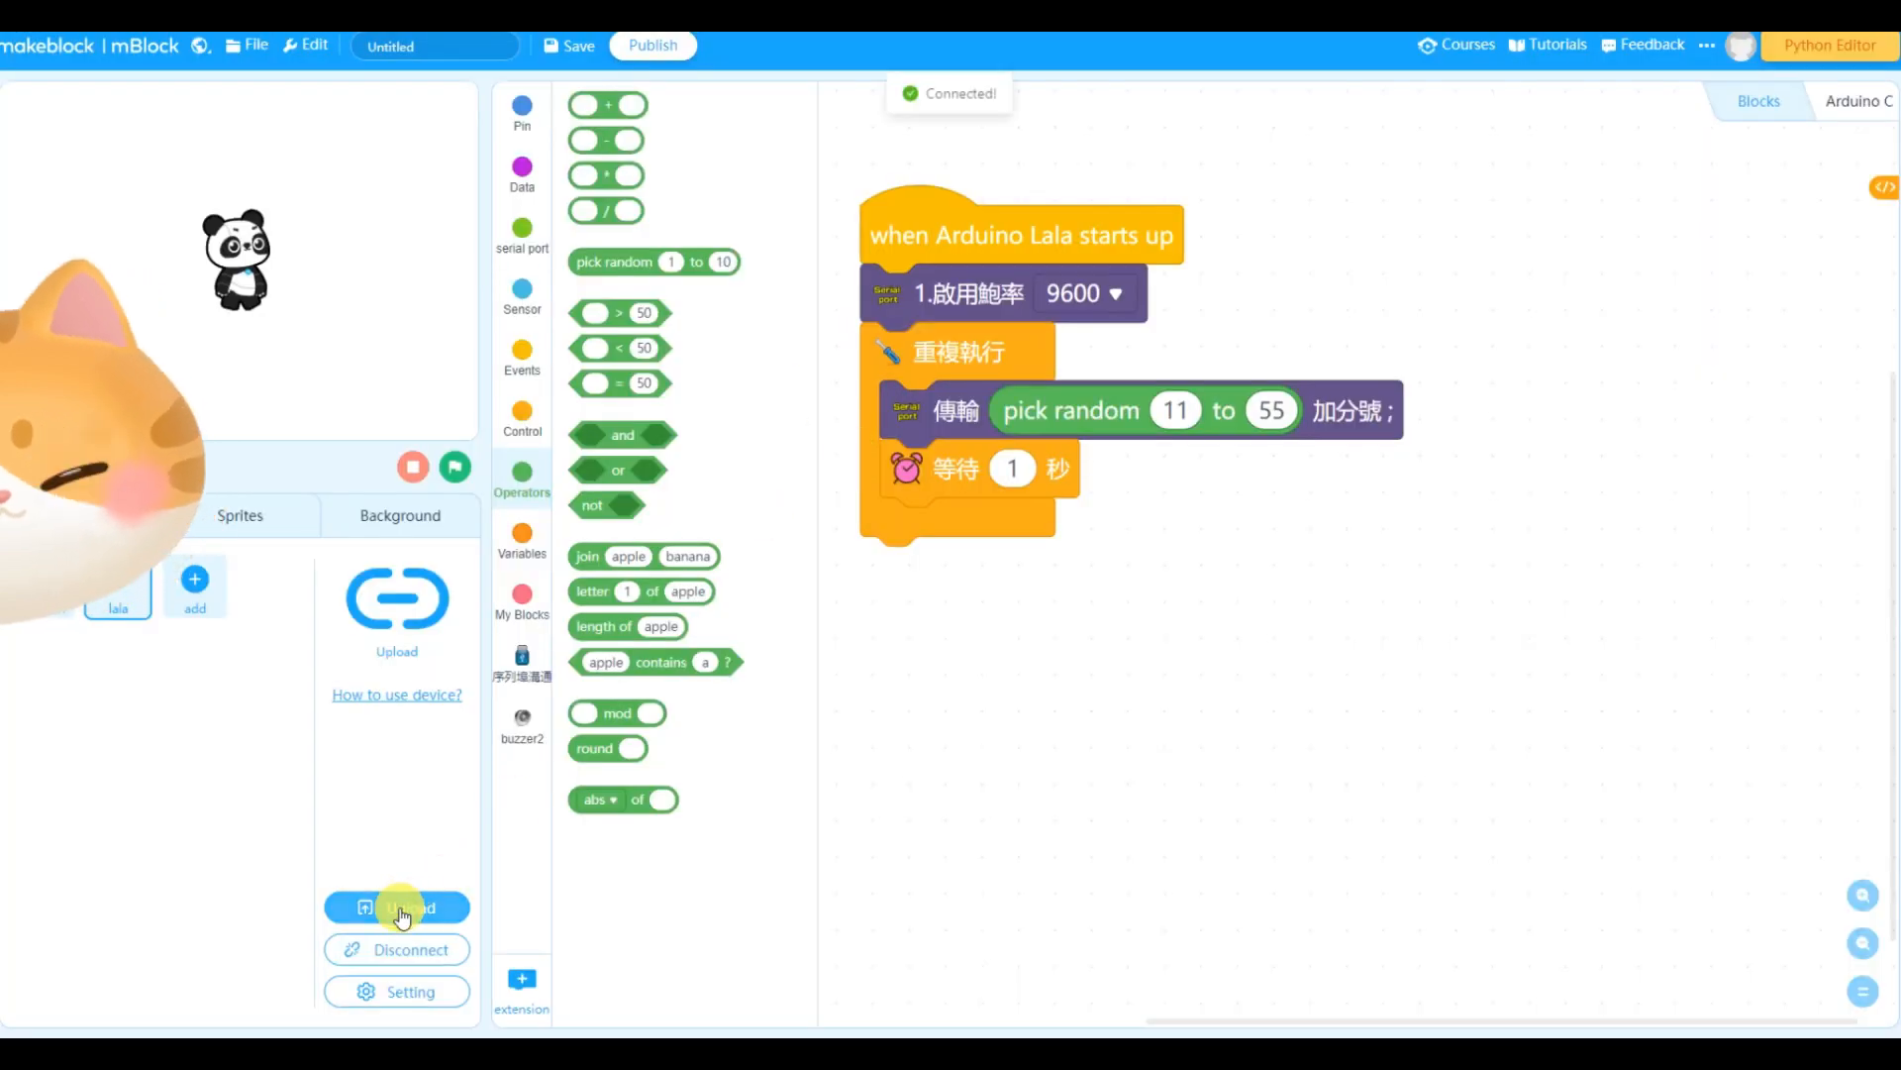
click(396, 907)
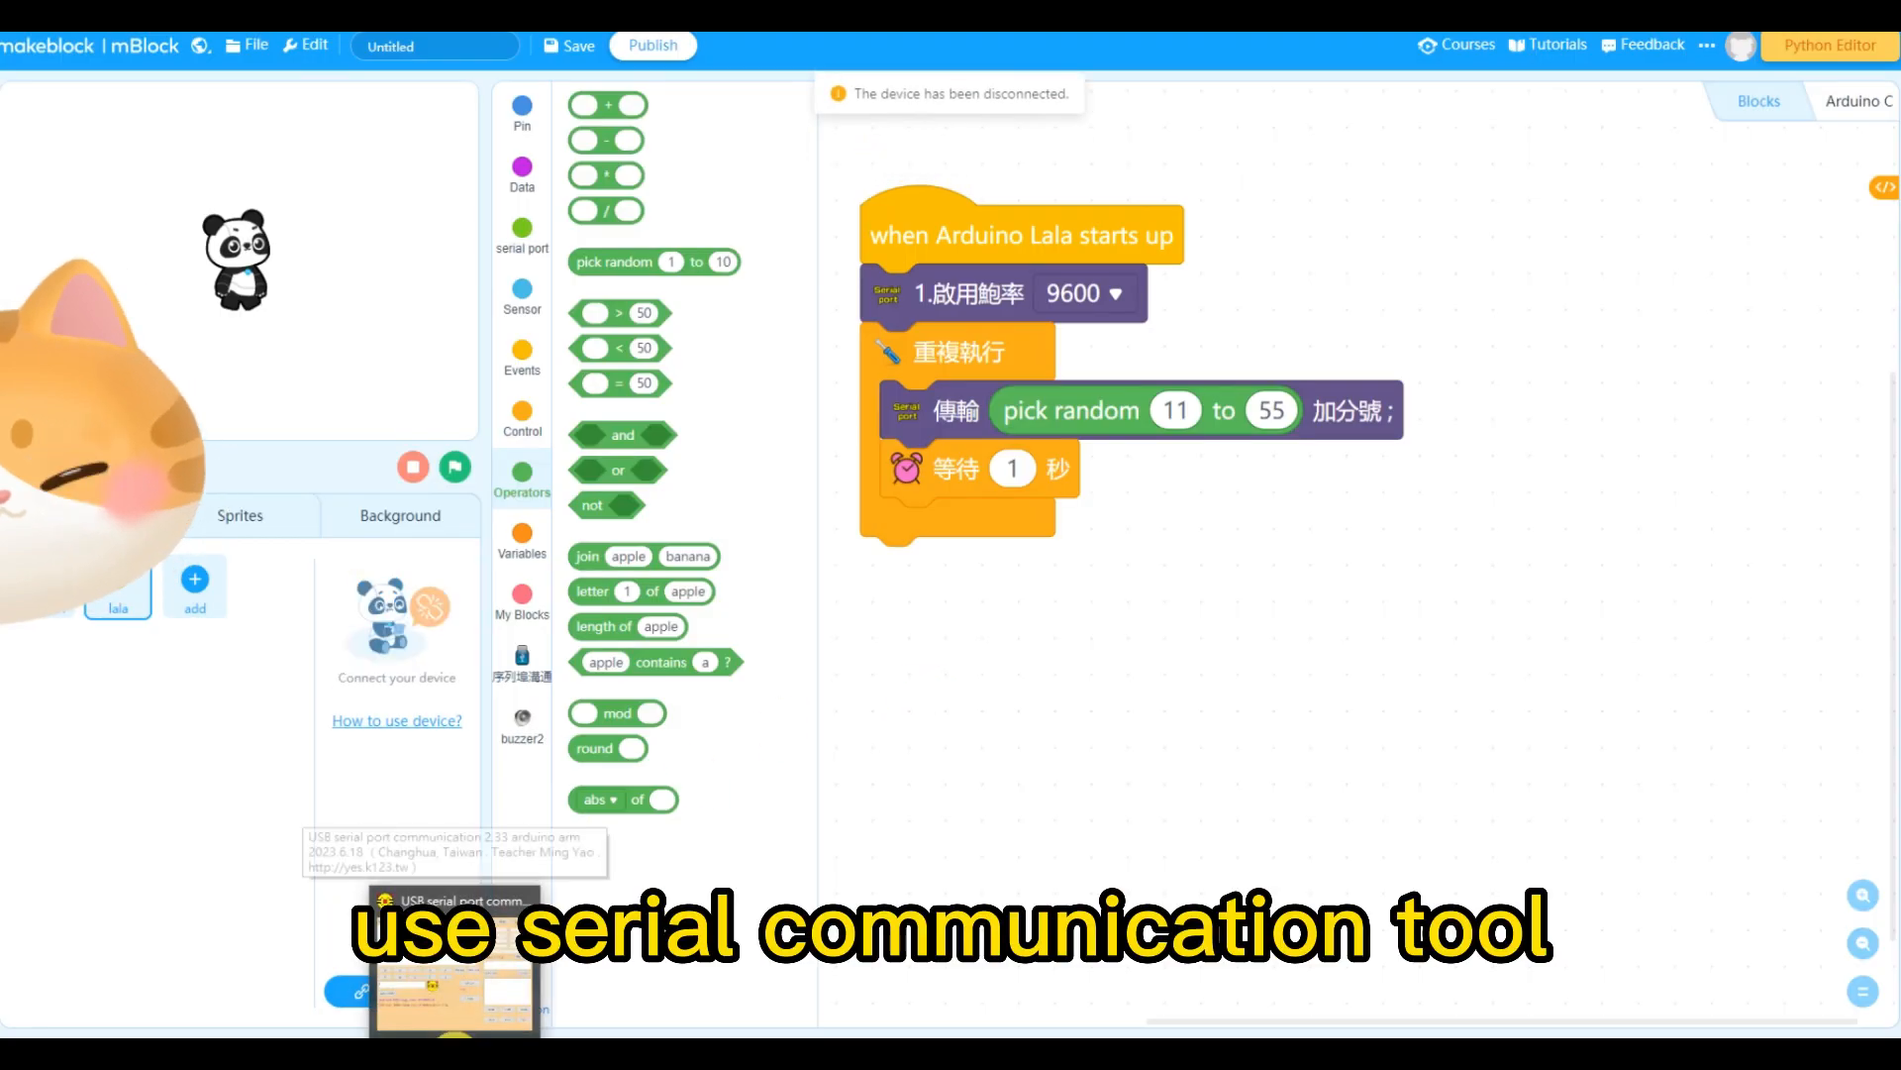
Connect the serial tool on COM3 to receive the random numbers, then clear the received data
click(455, 982)
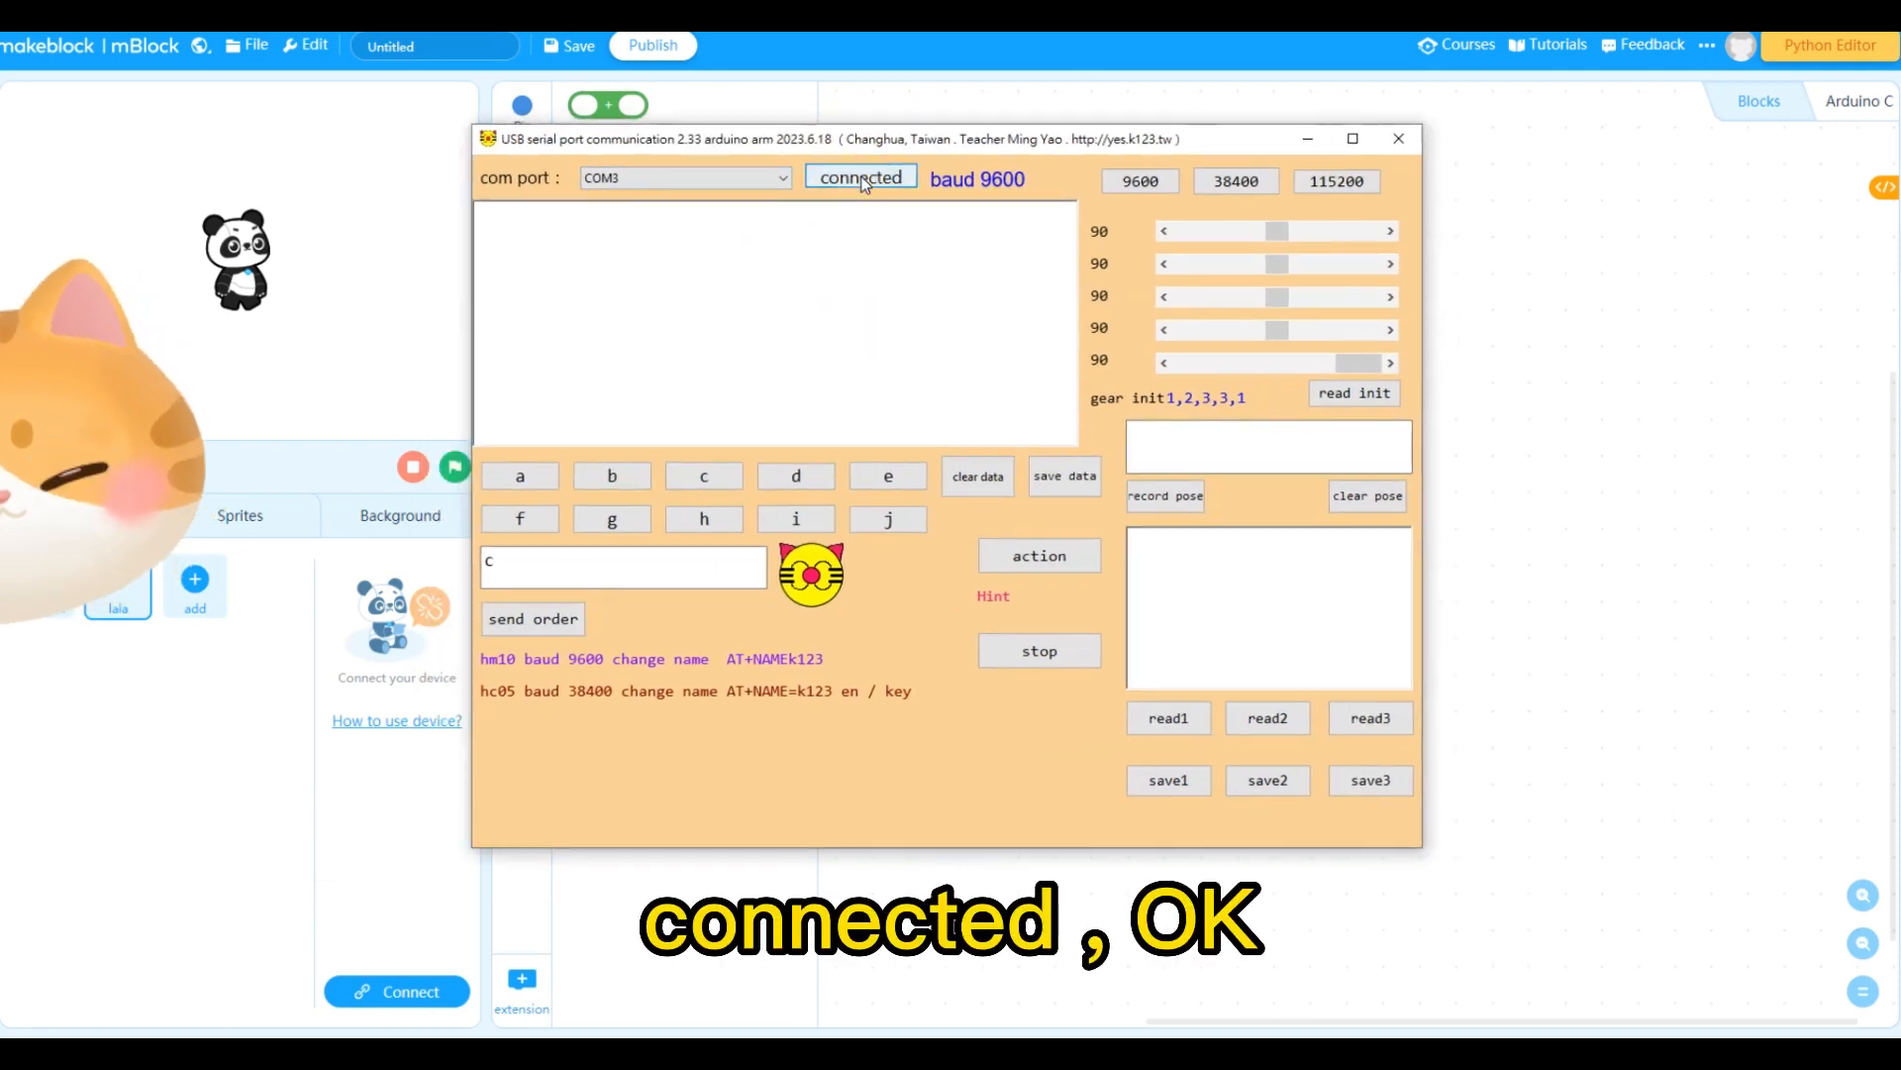
click(859, 178)
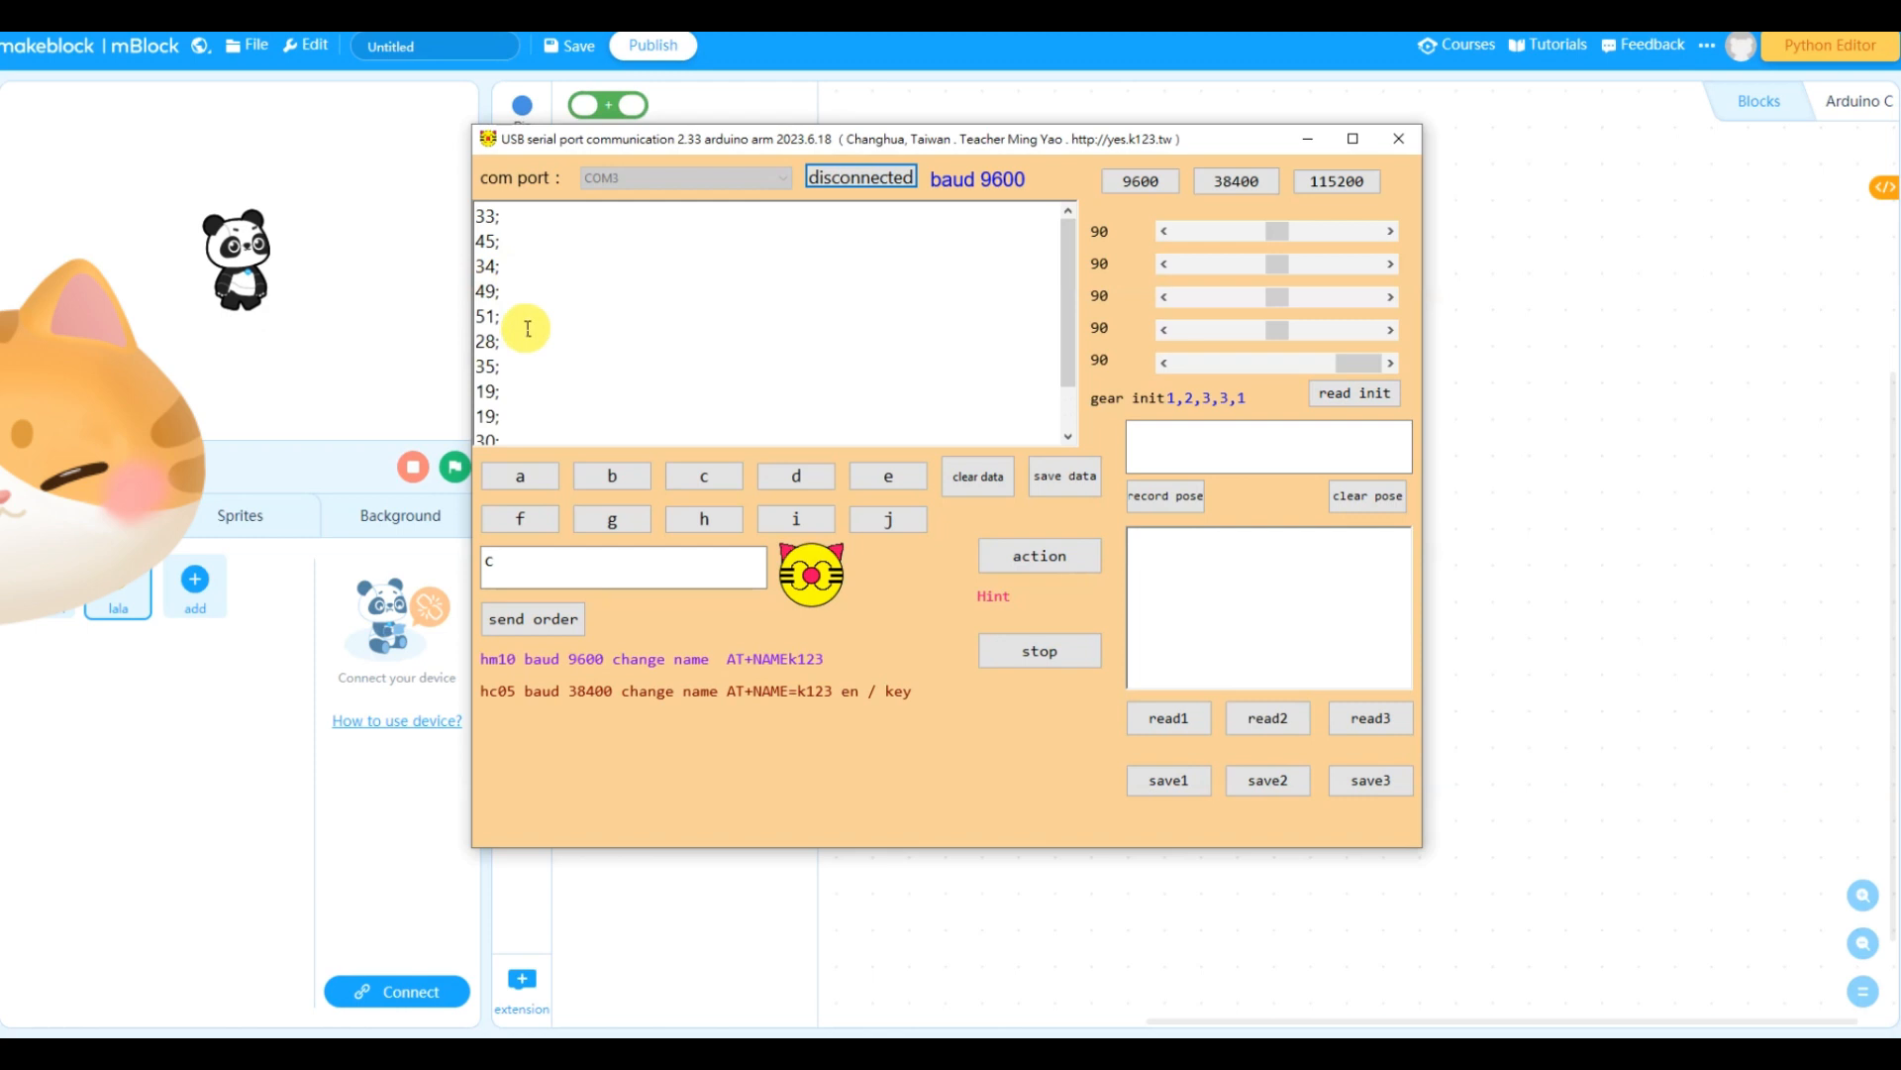
mouse_move(949, 322)
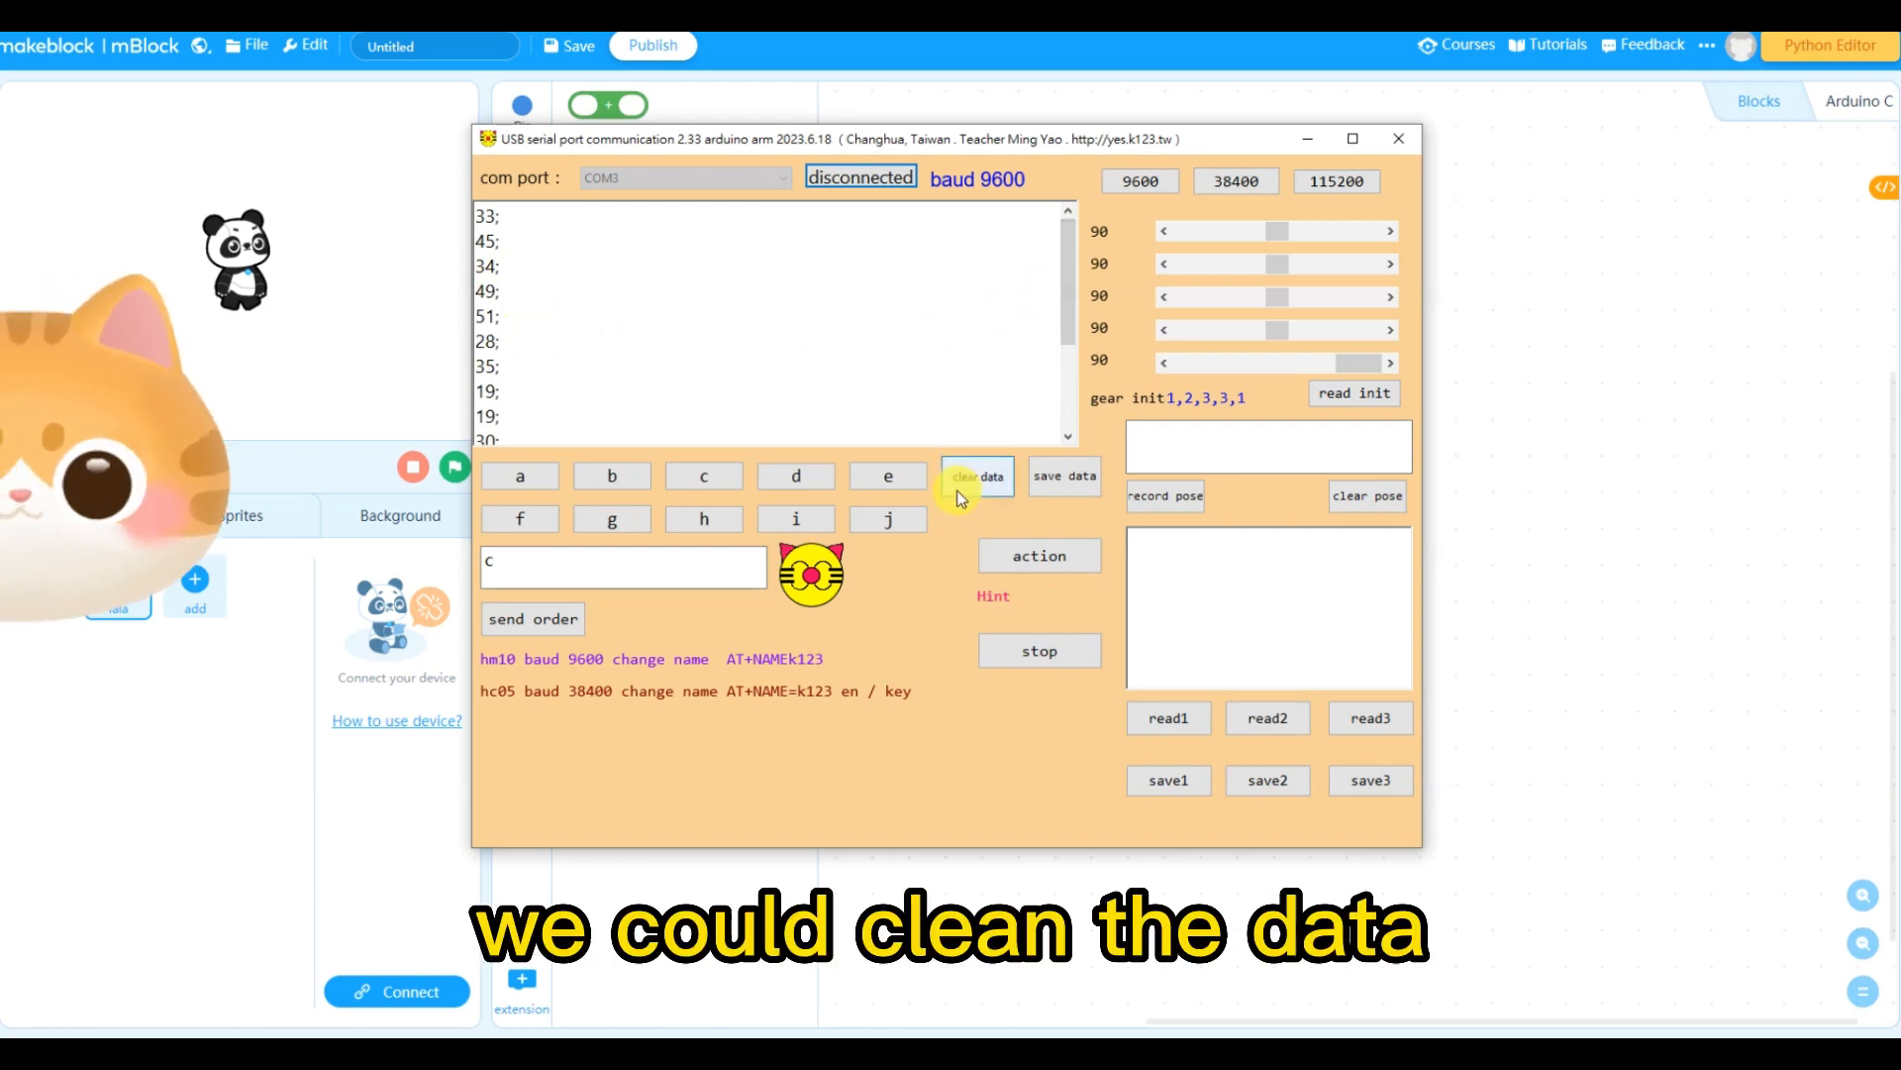
click(977, 473)
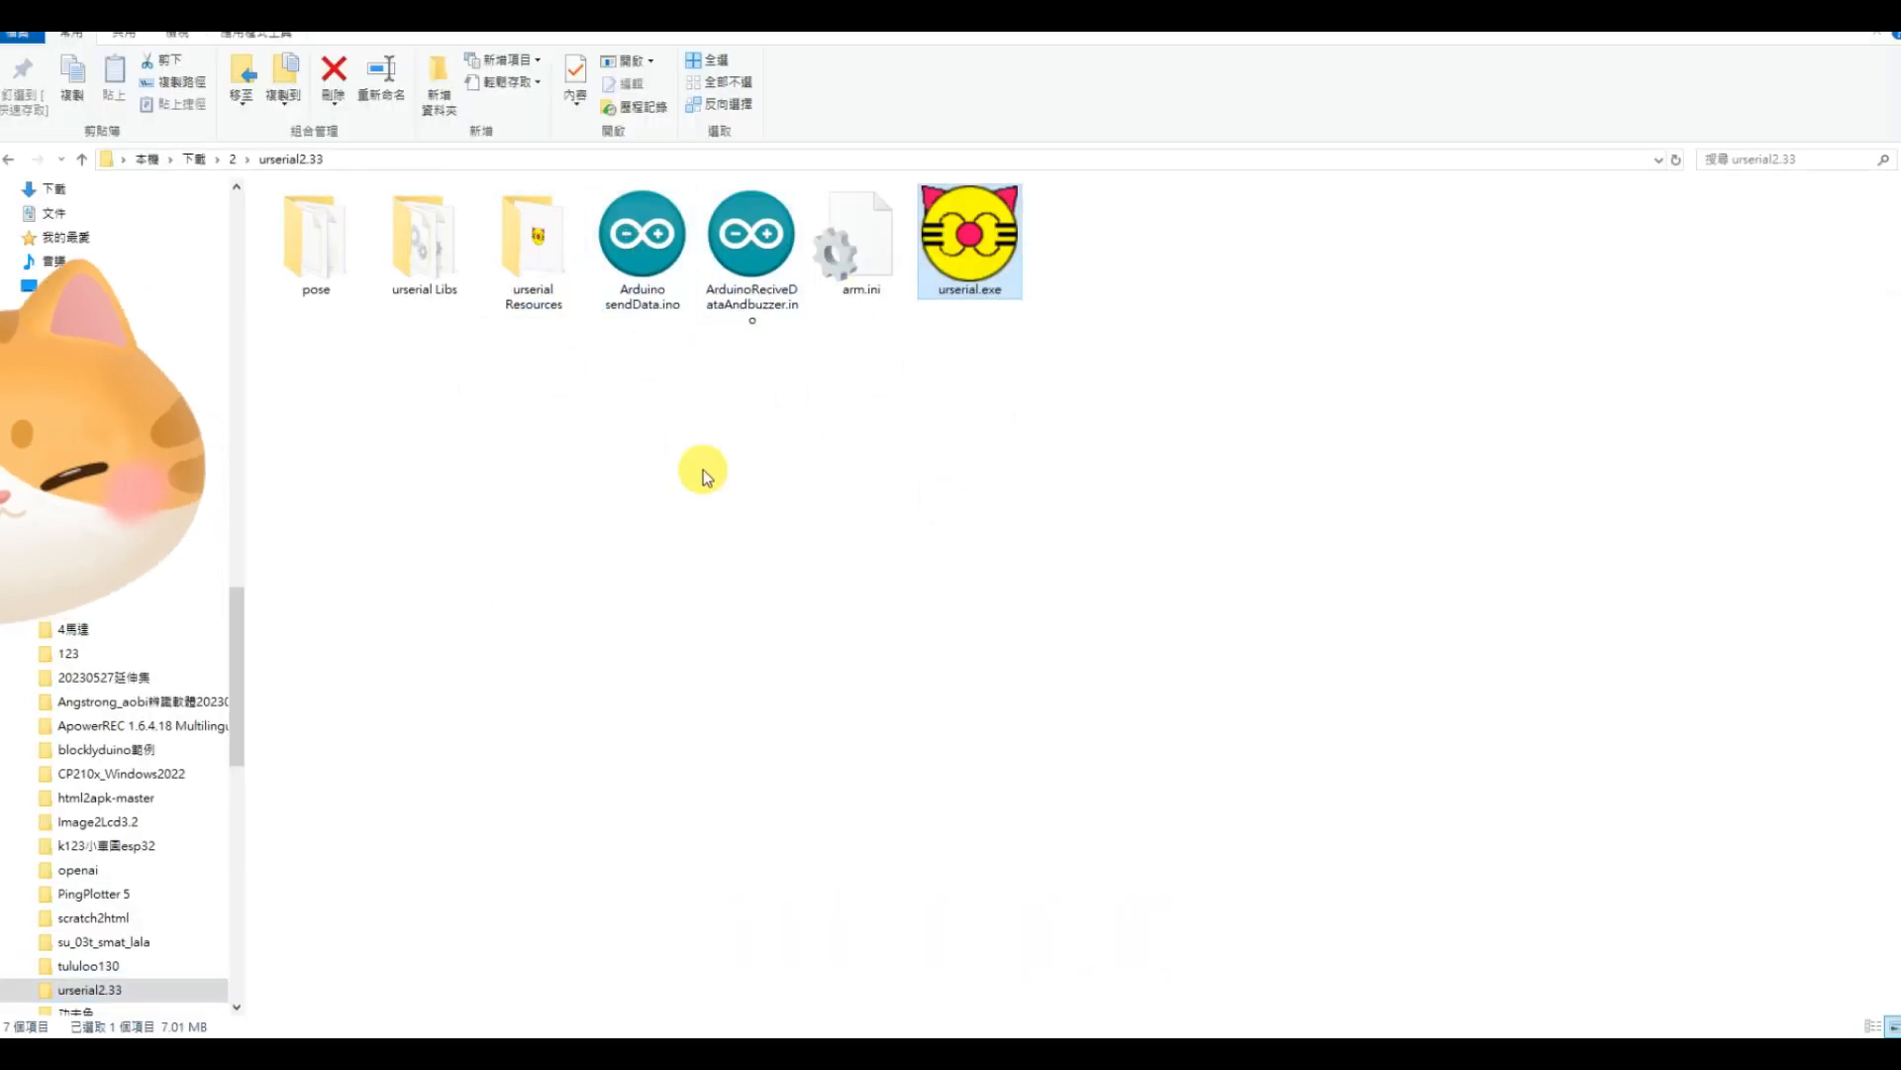
Save the received numbers to a mydata CSV file and open it from the urserial2.33 folder
double_click(969, 234)
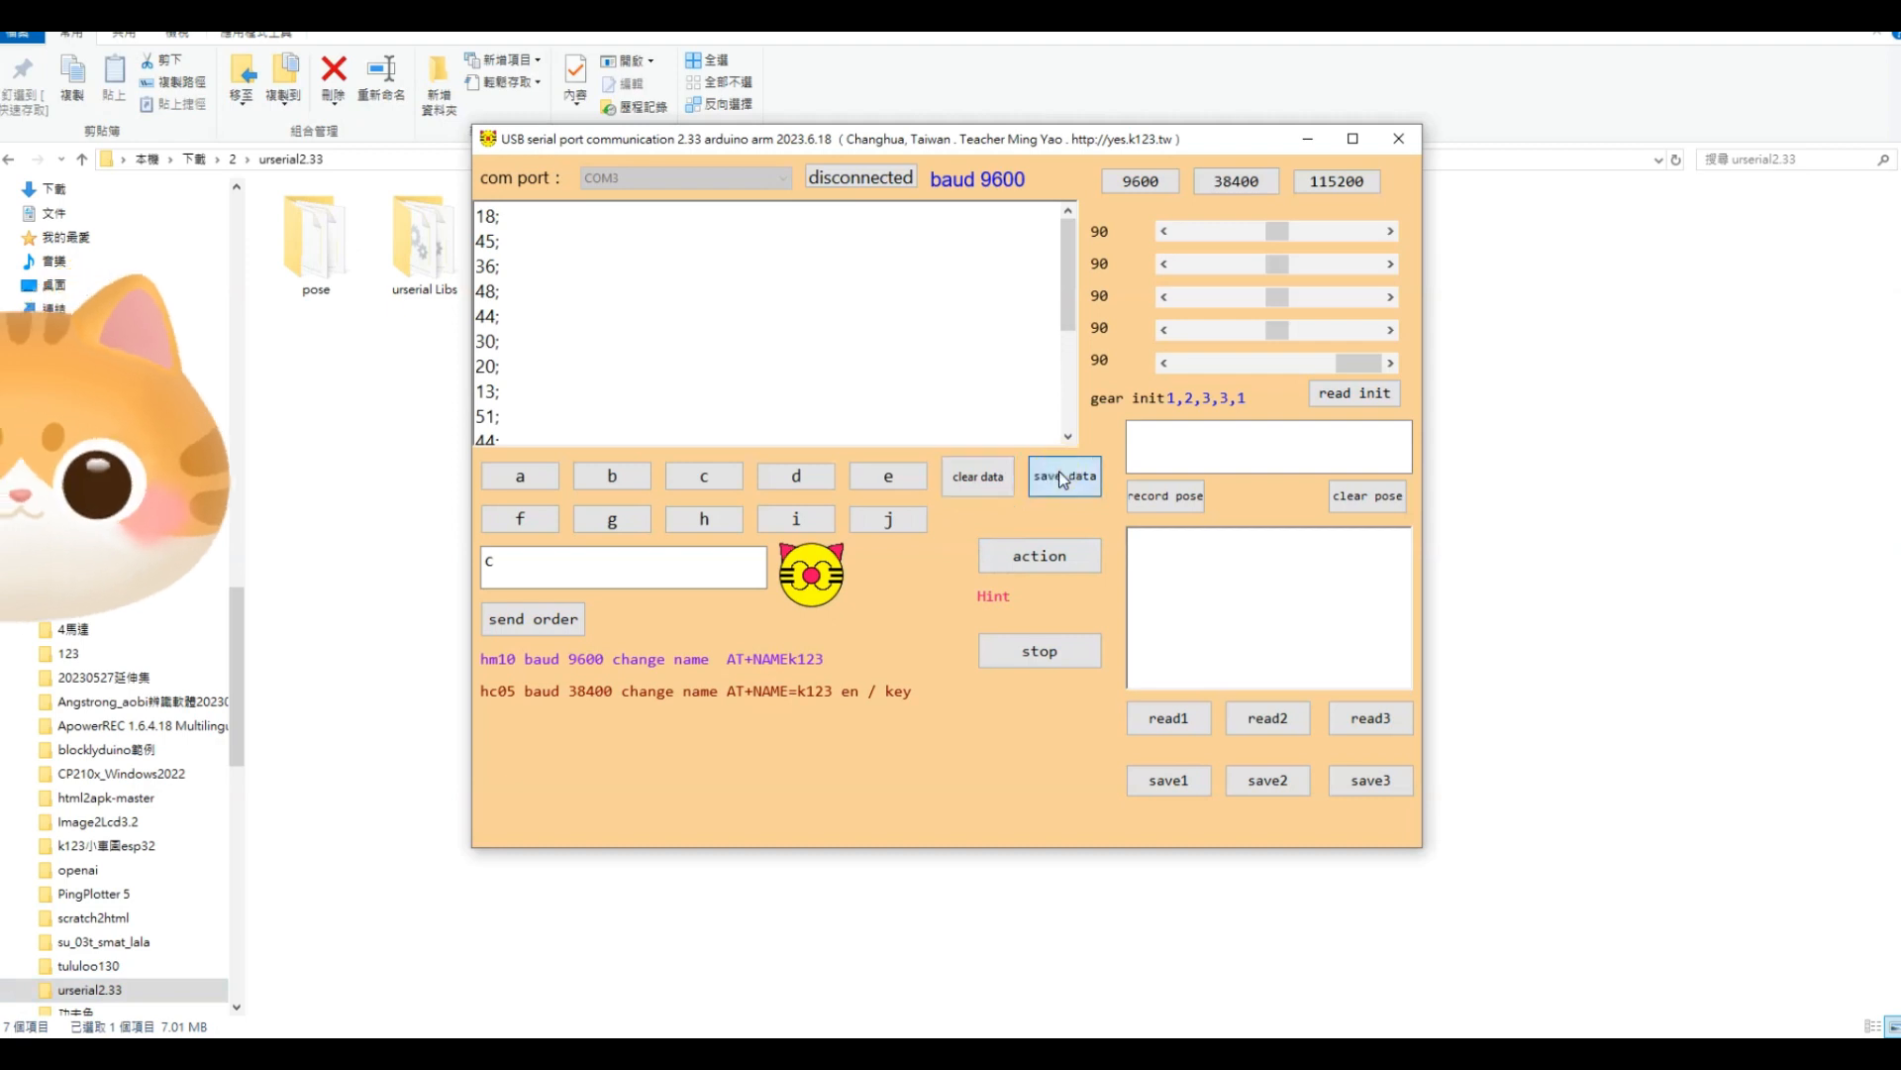
click(1062, 474)
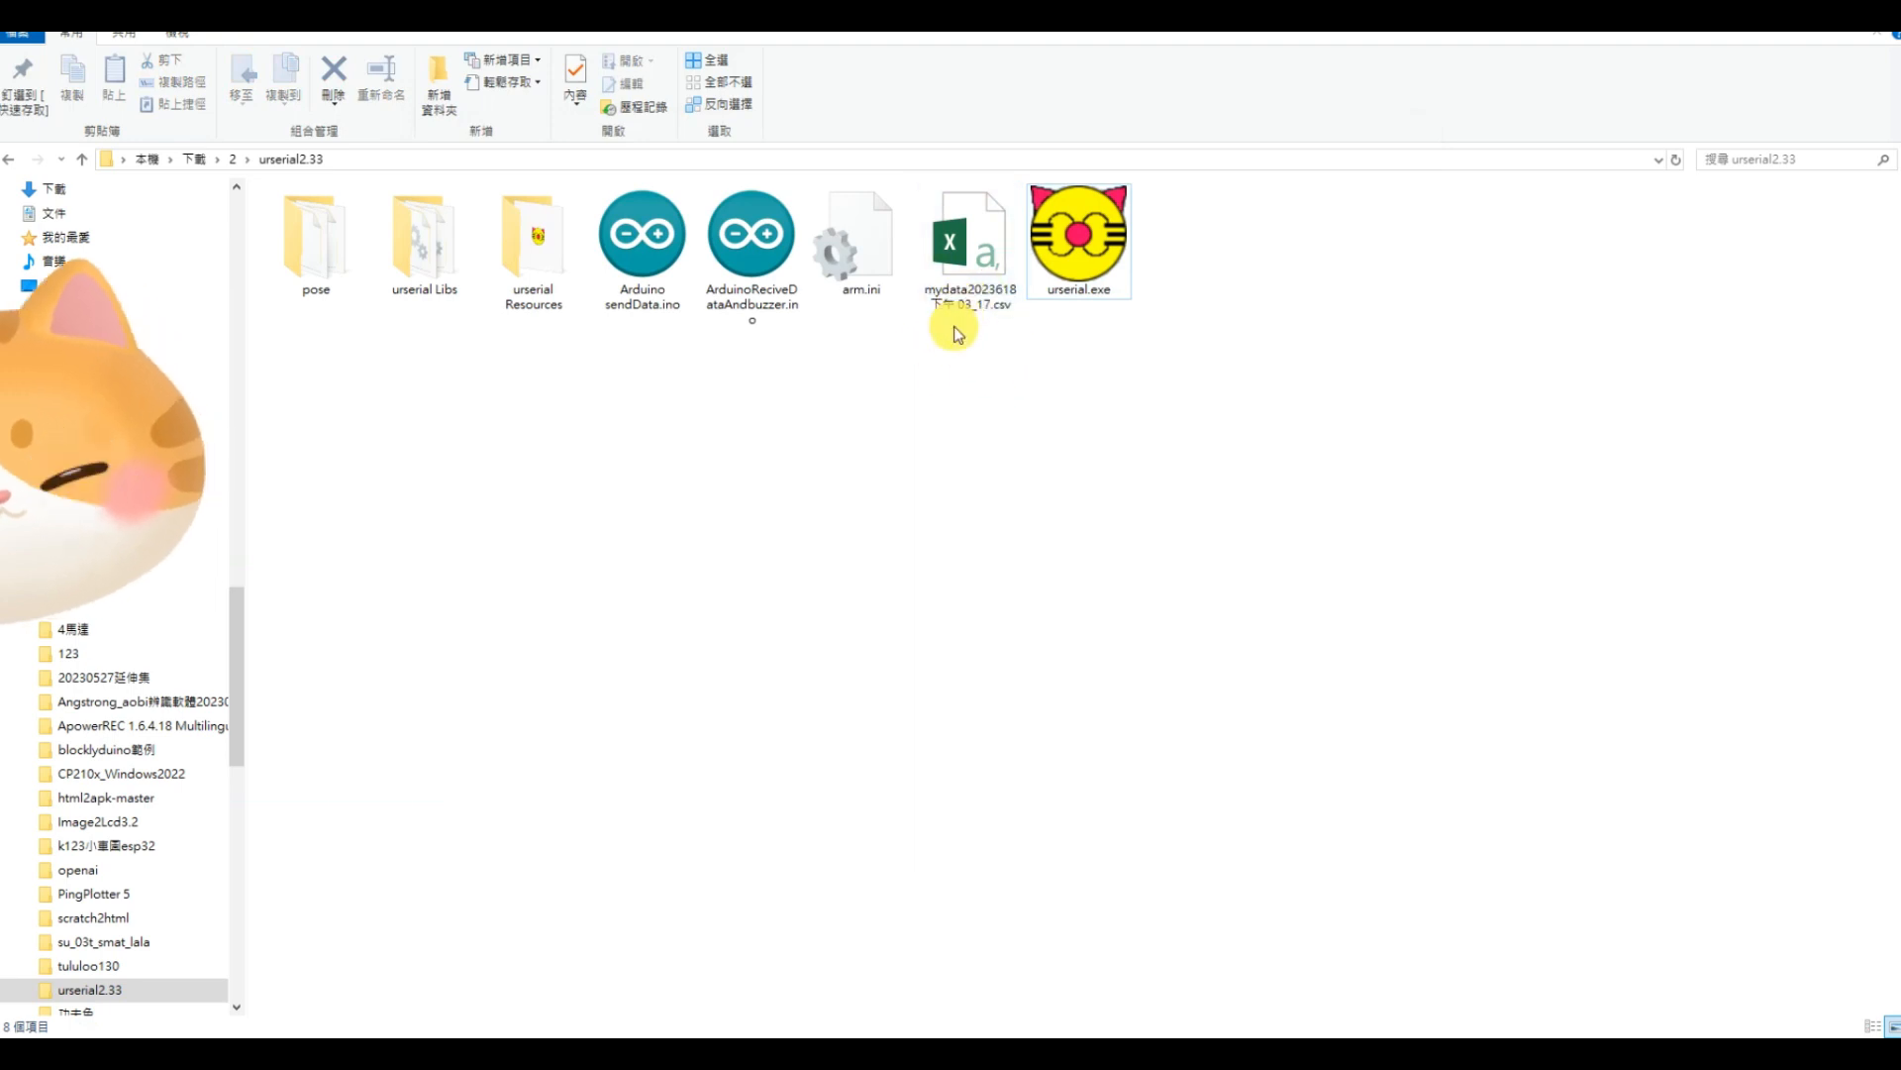
click(969, 239)
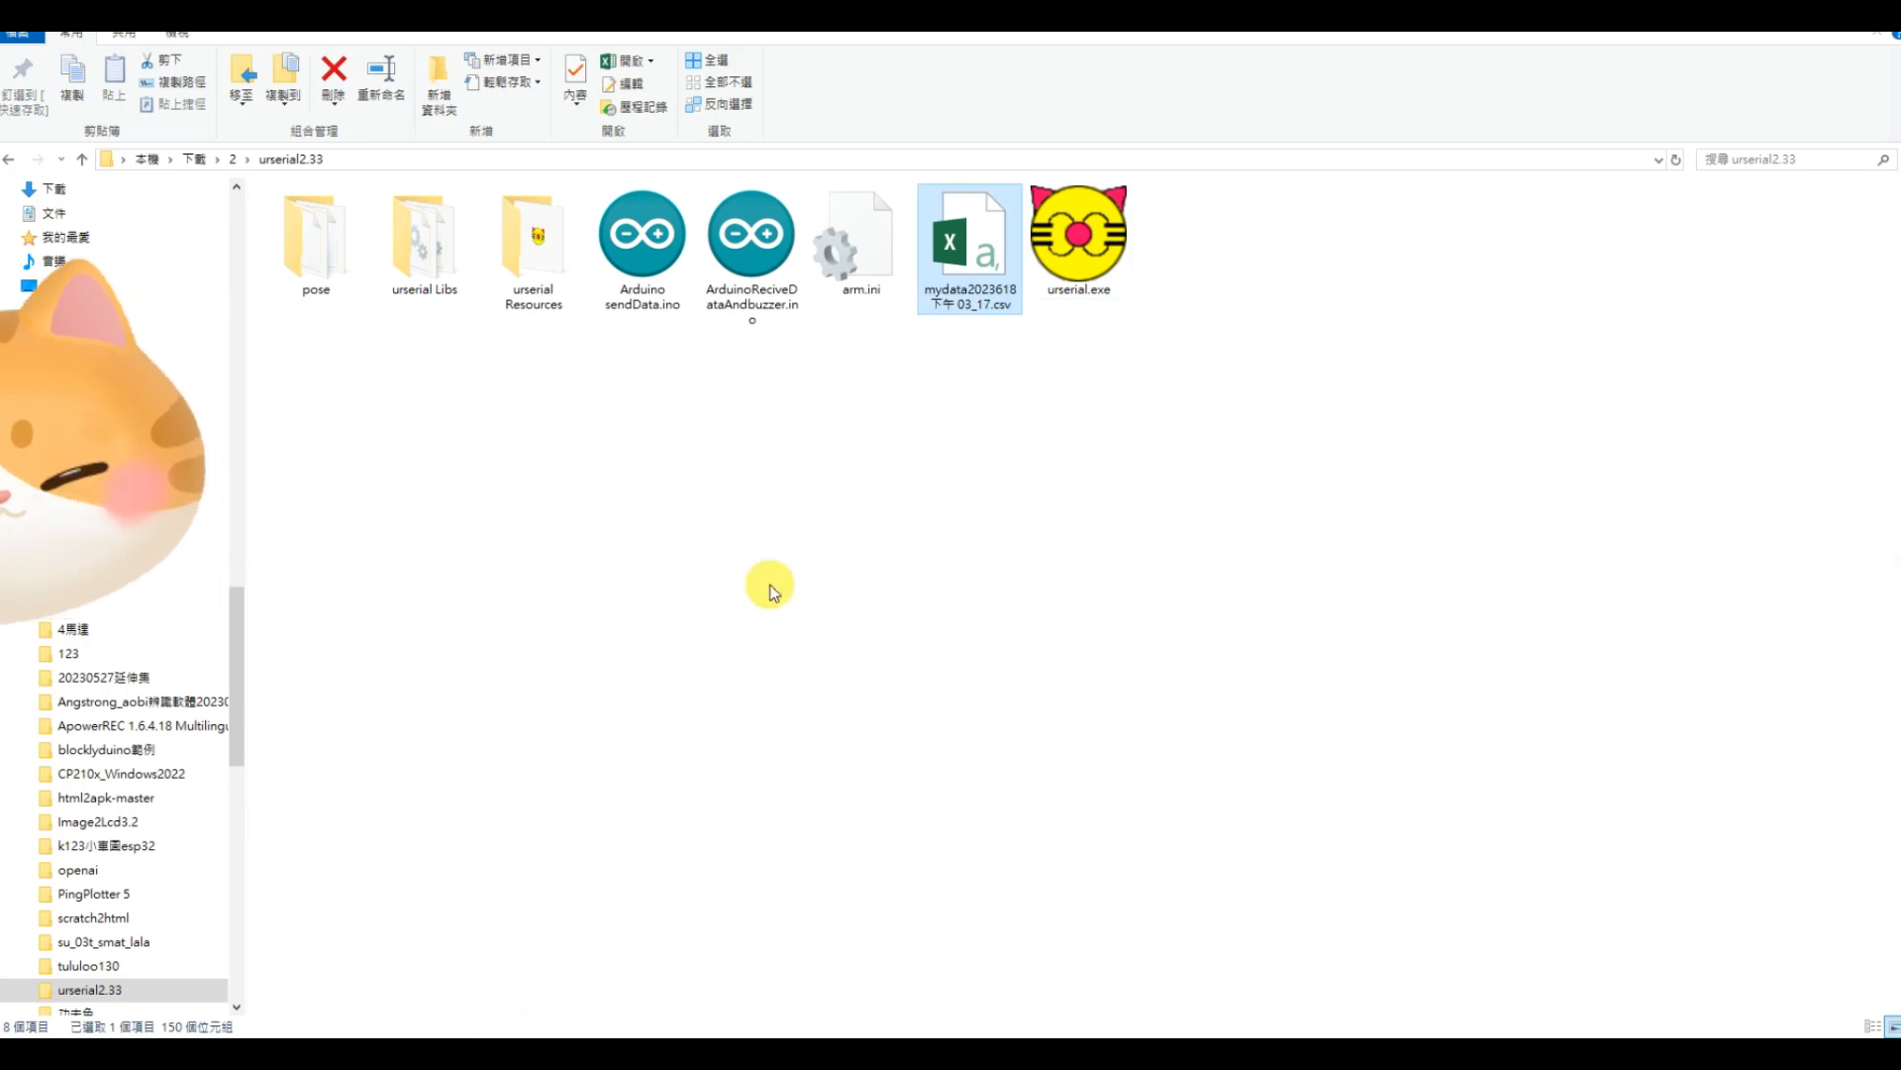
double_click(1077, 230)
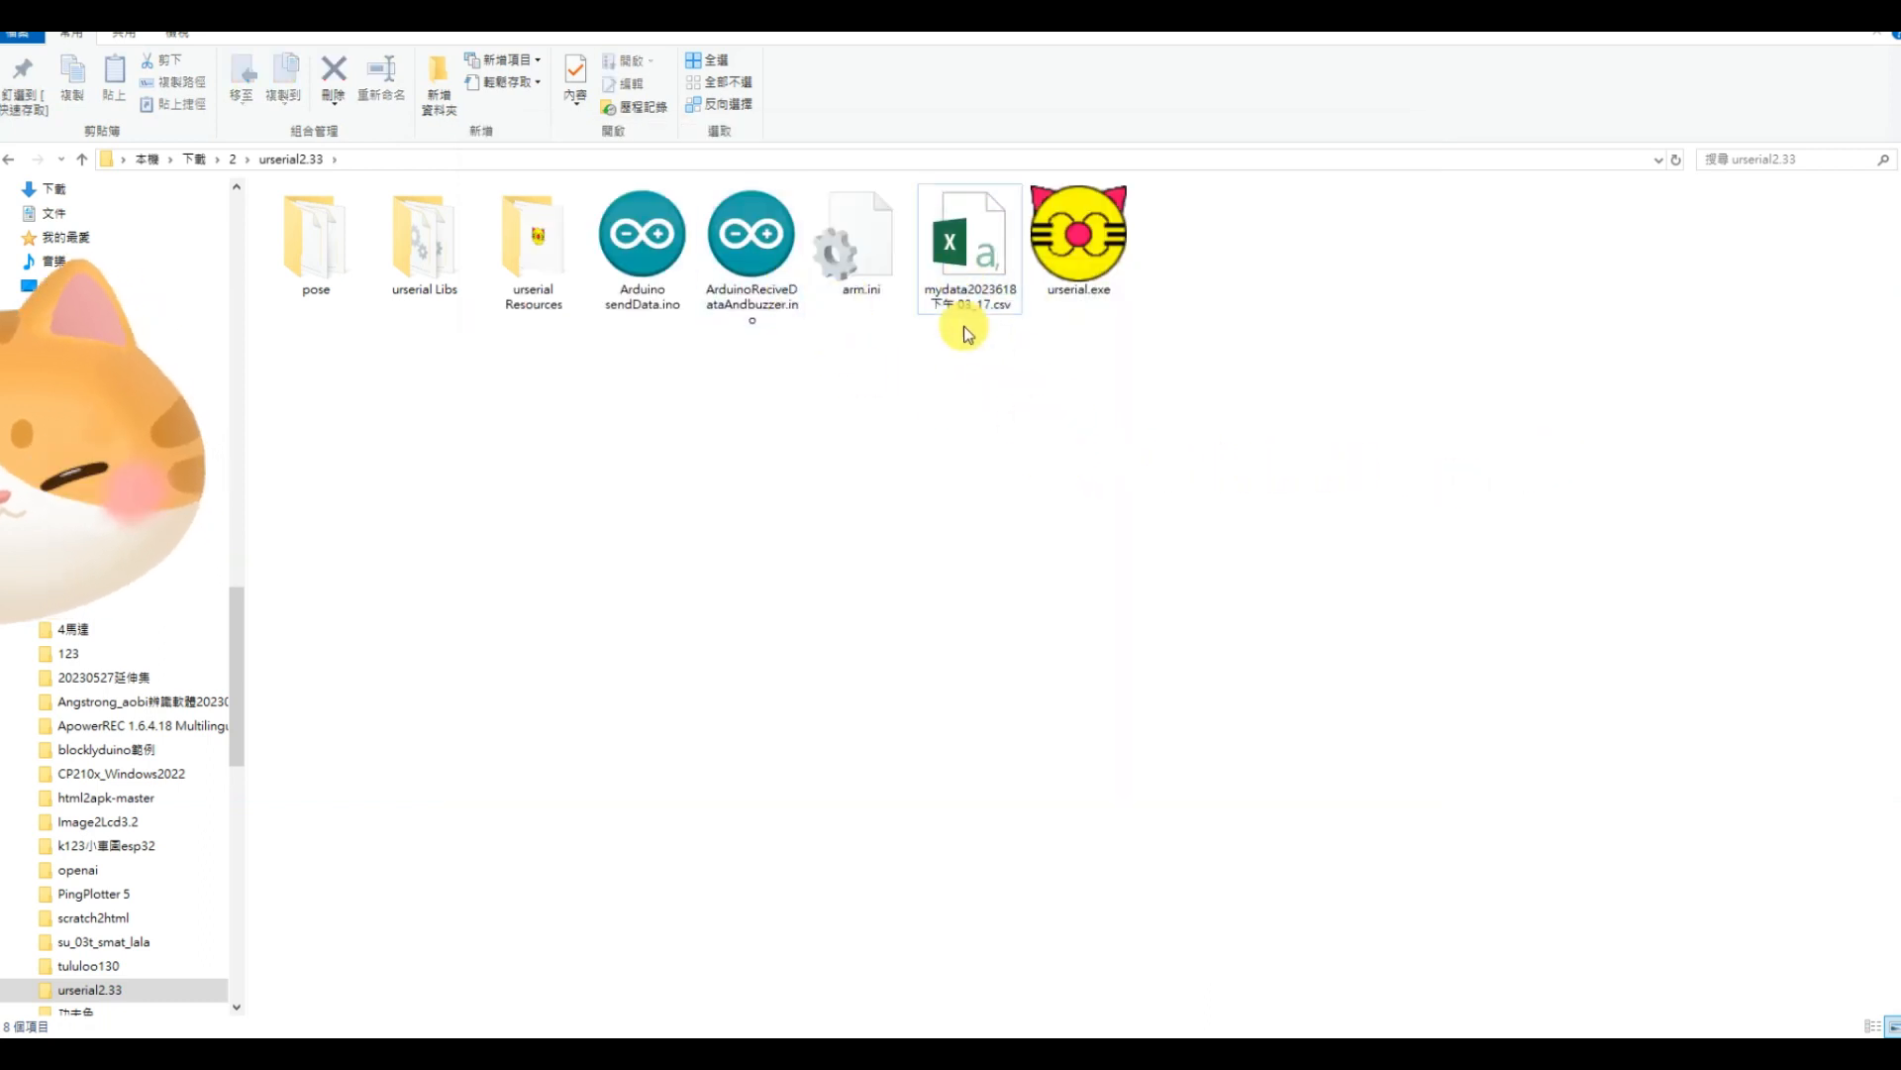
Open the mydata CSV in Excel and dismiss the Office activation notice
double_click(968, 236)
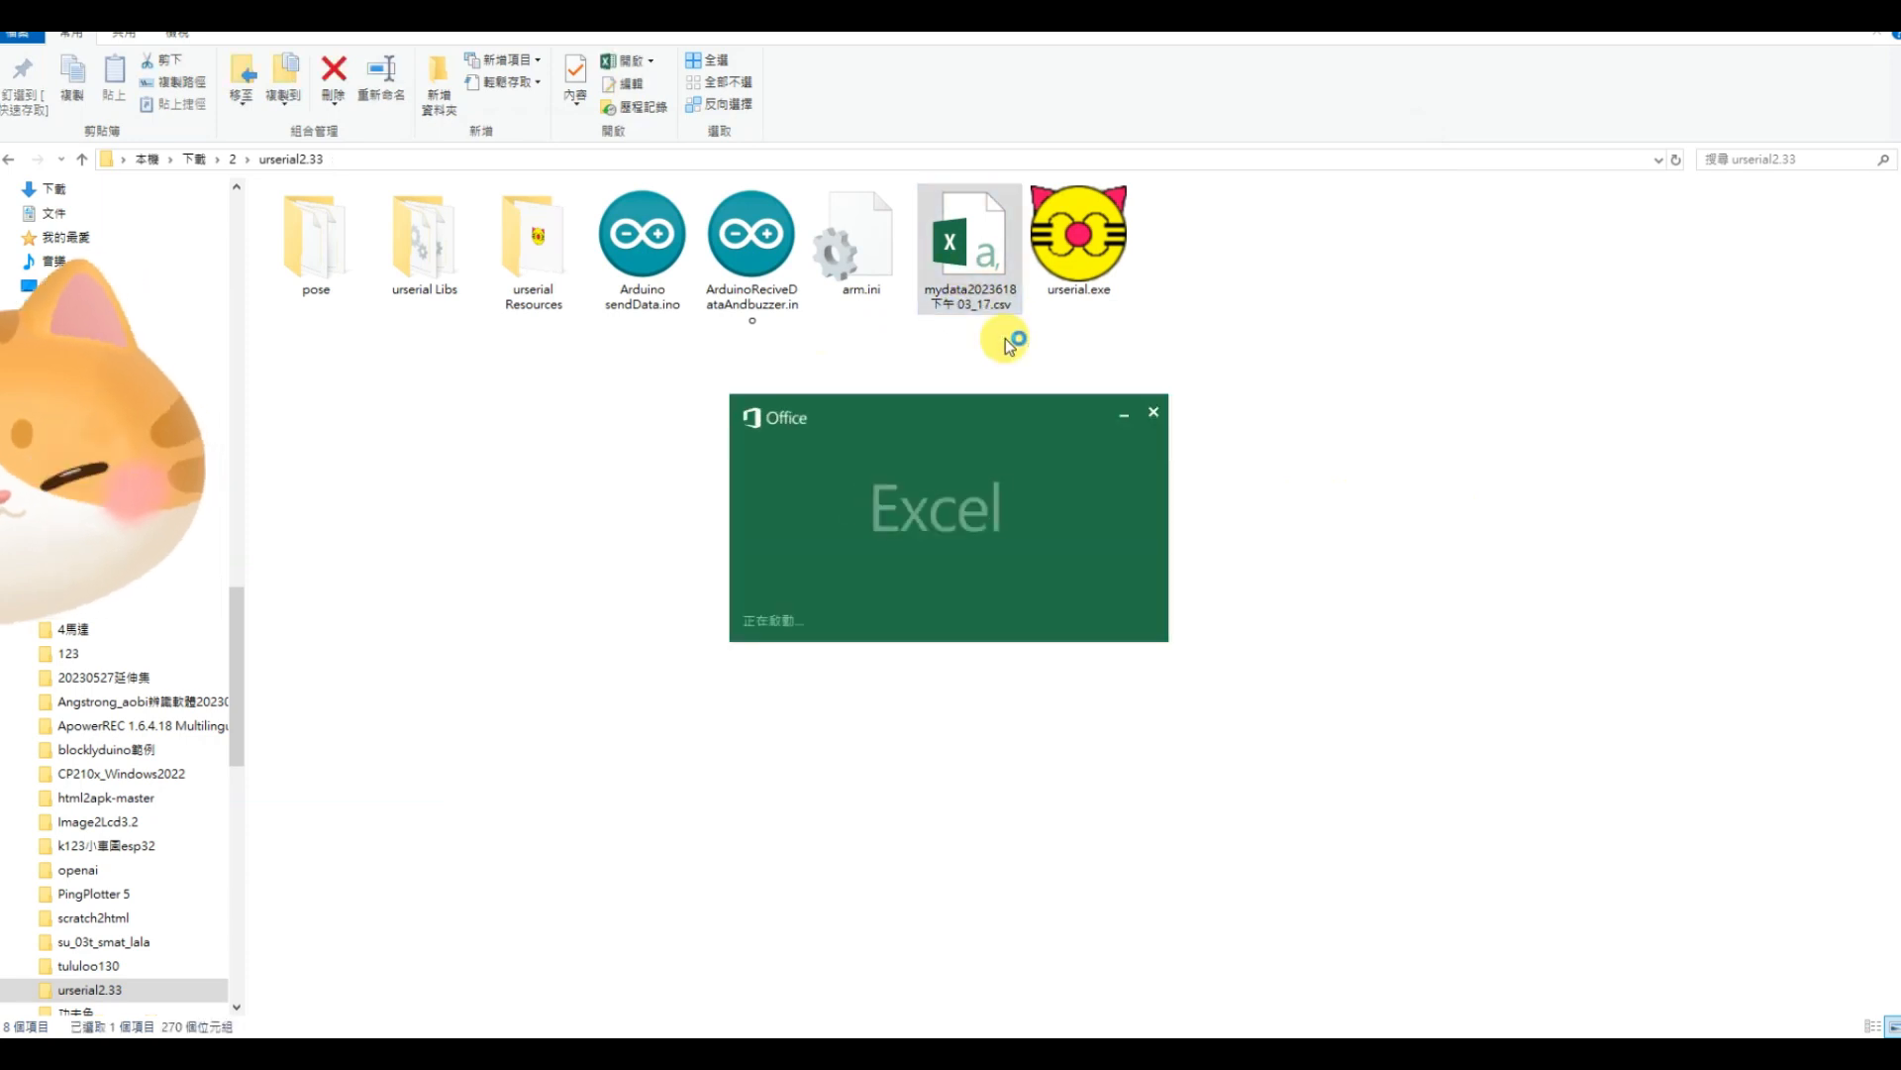
double_click(969, 239)
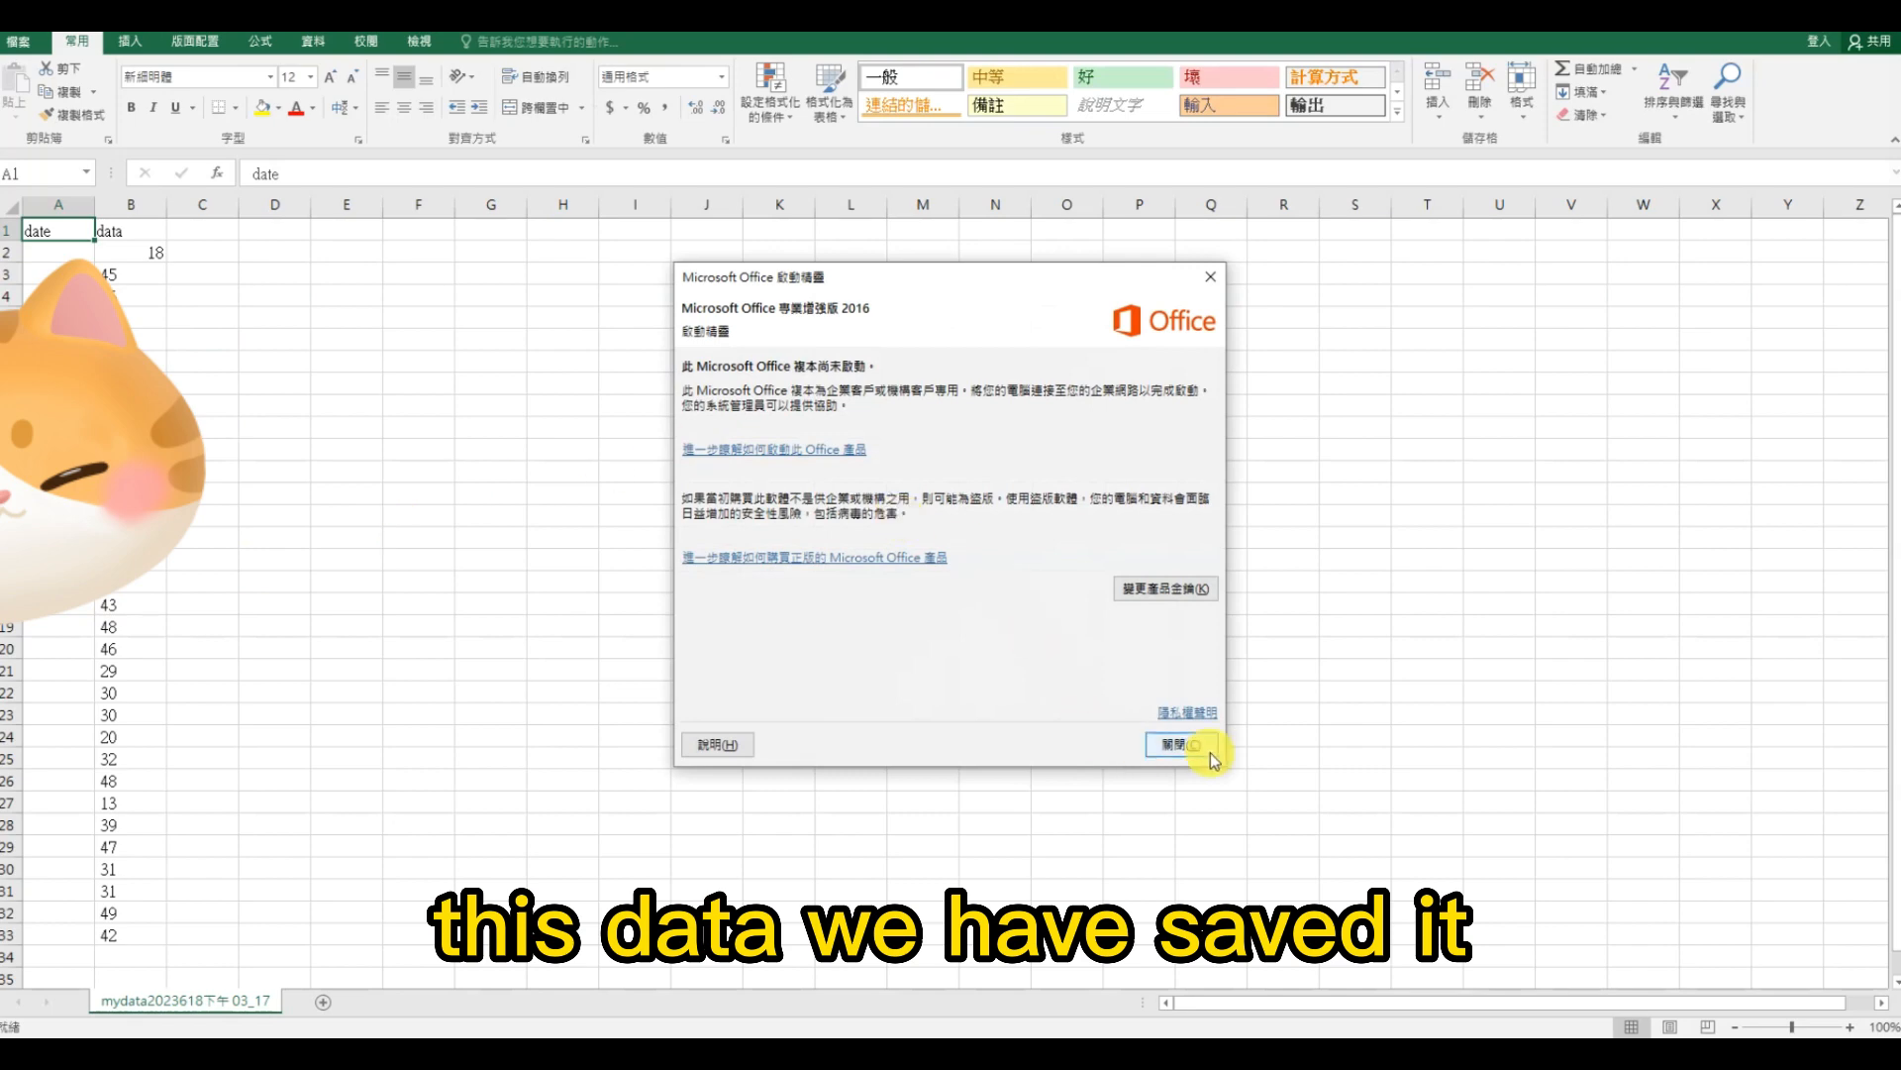
click(1173, 745)
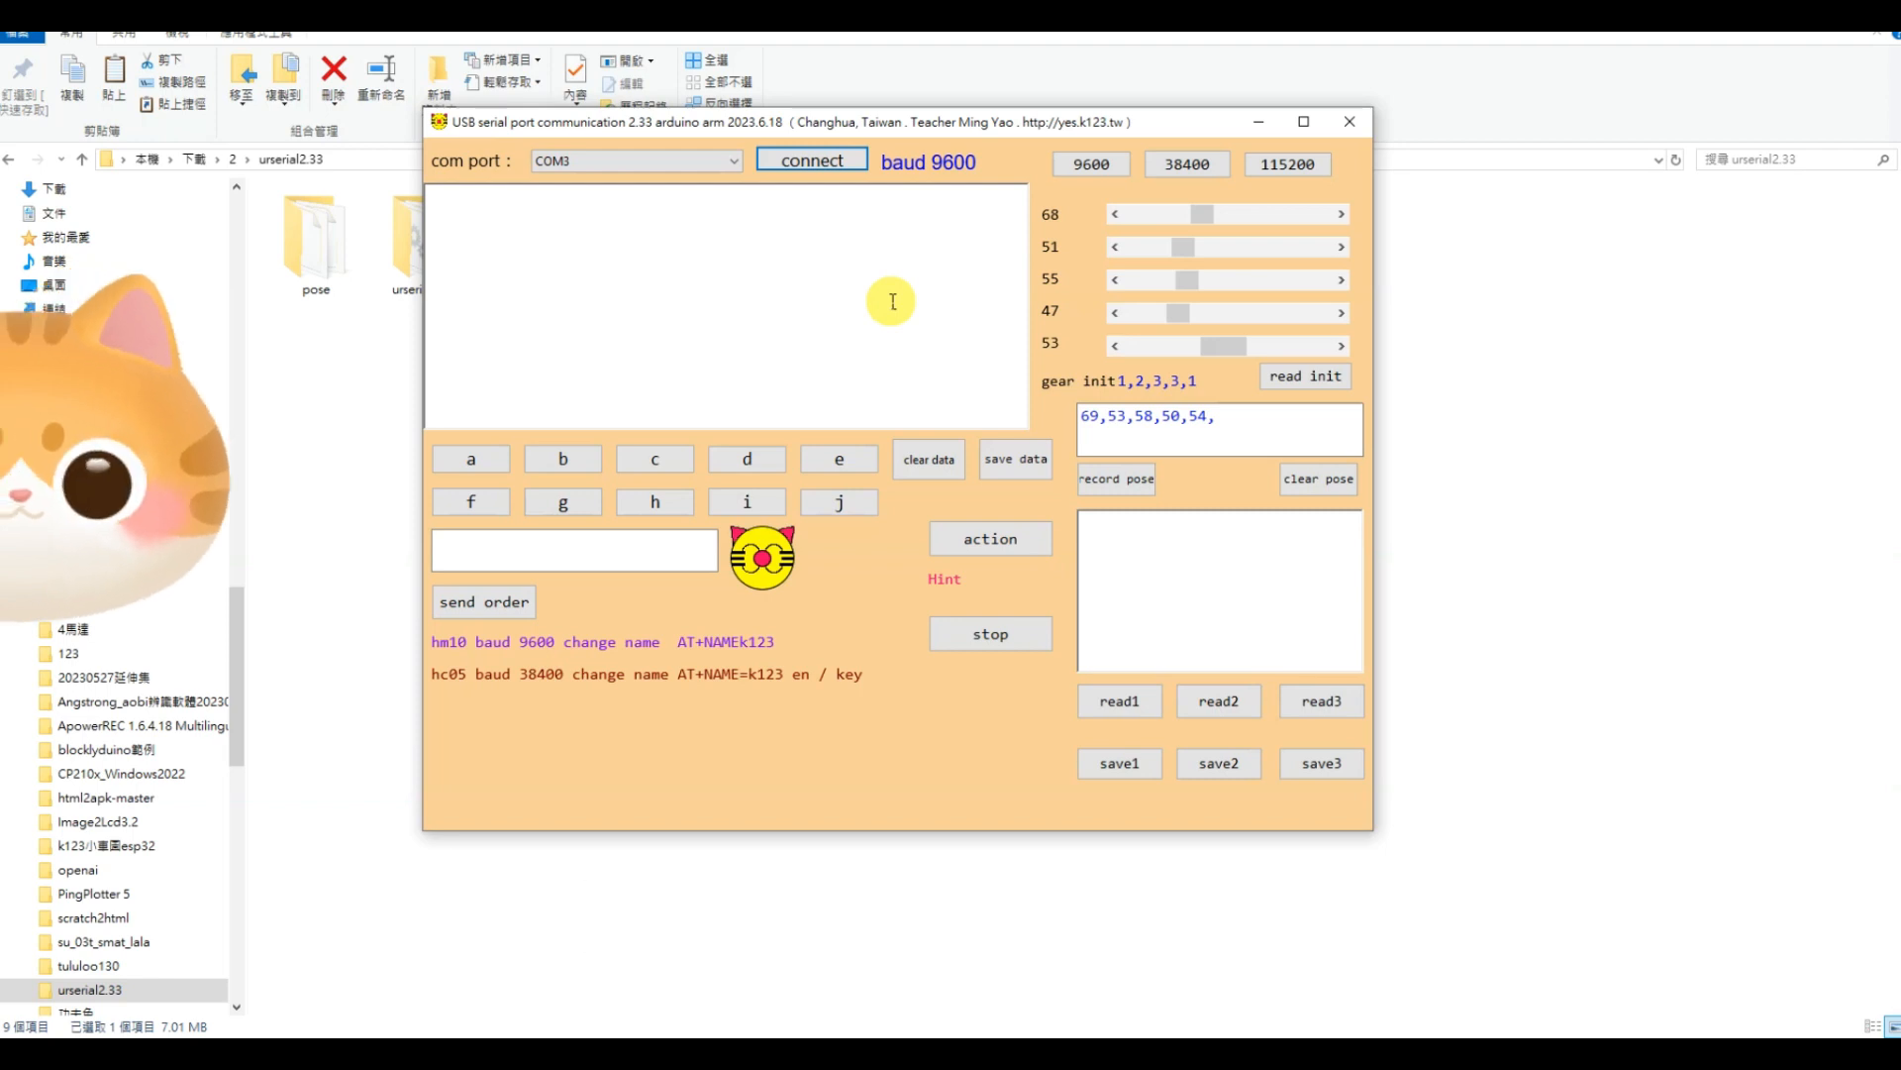
mouse_move(1212, 242)
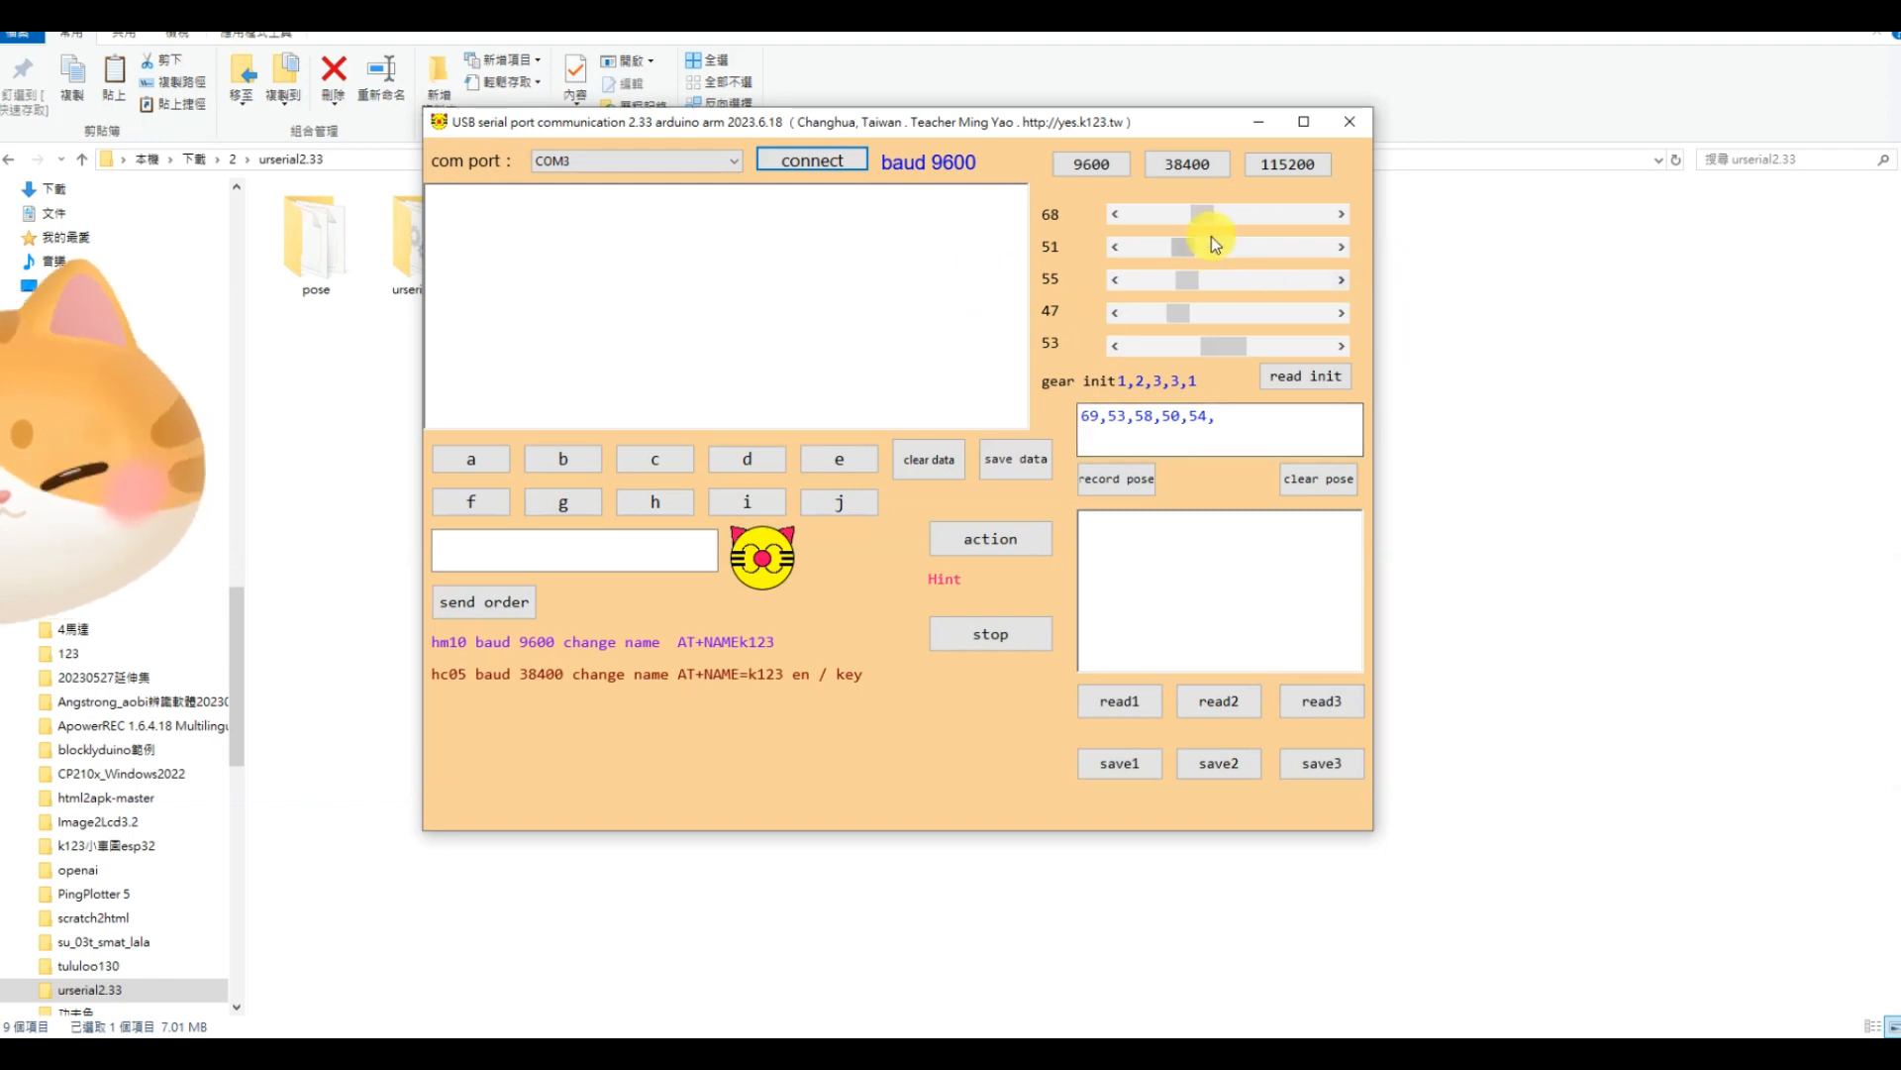
Drag the servo sliders to a new arm pose of about 76, 41, 96, 89, 38
drag(1212, 214, 1206, 214)
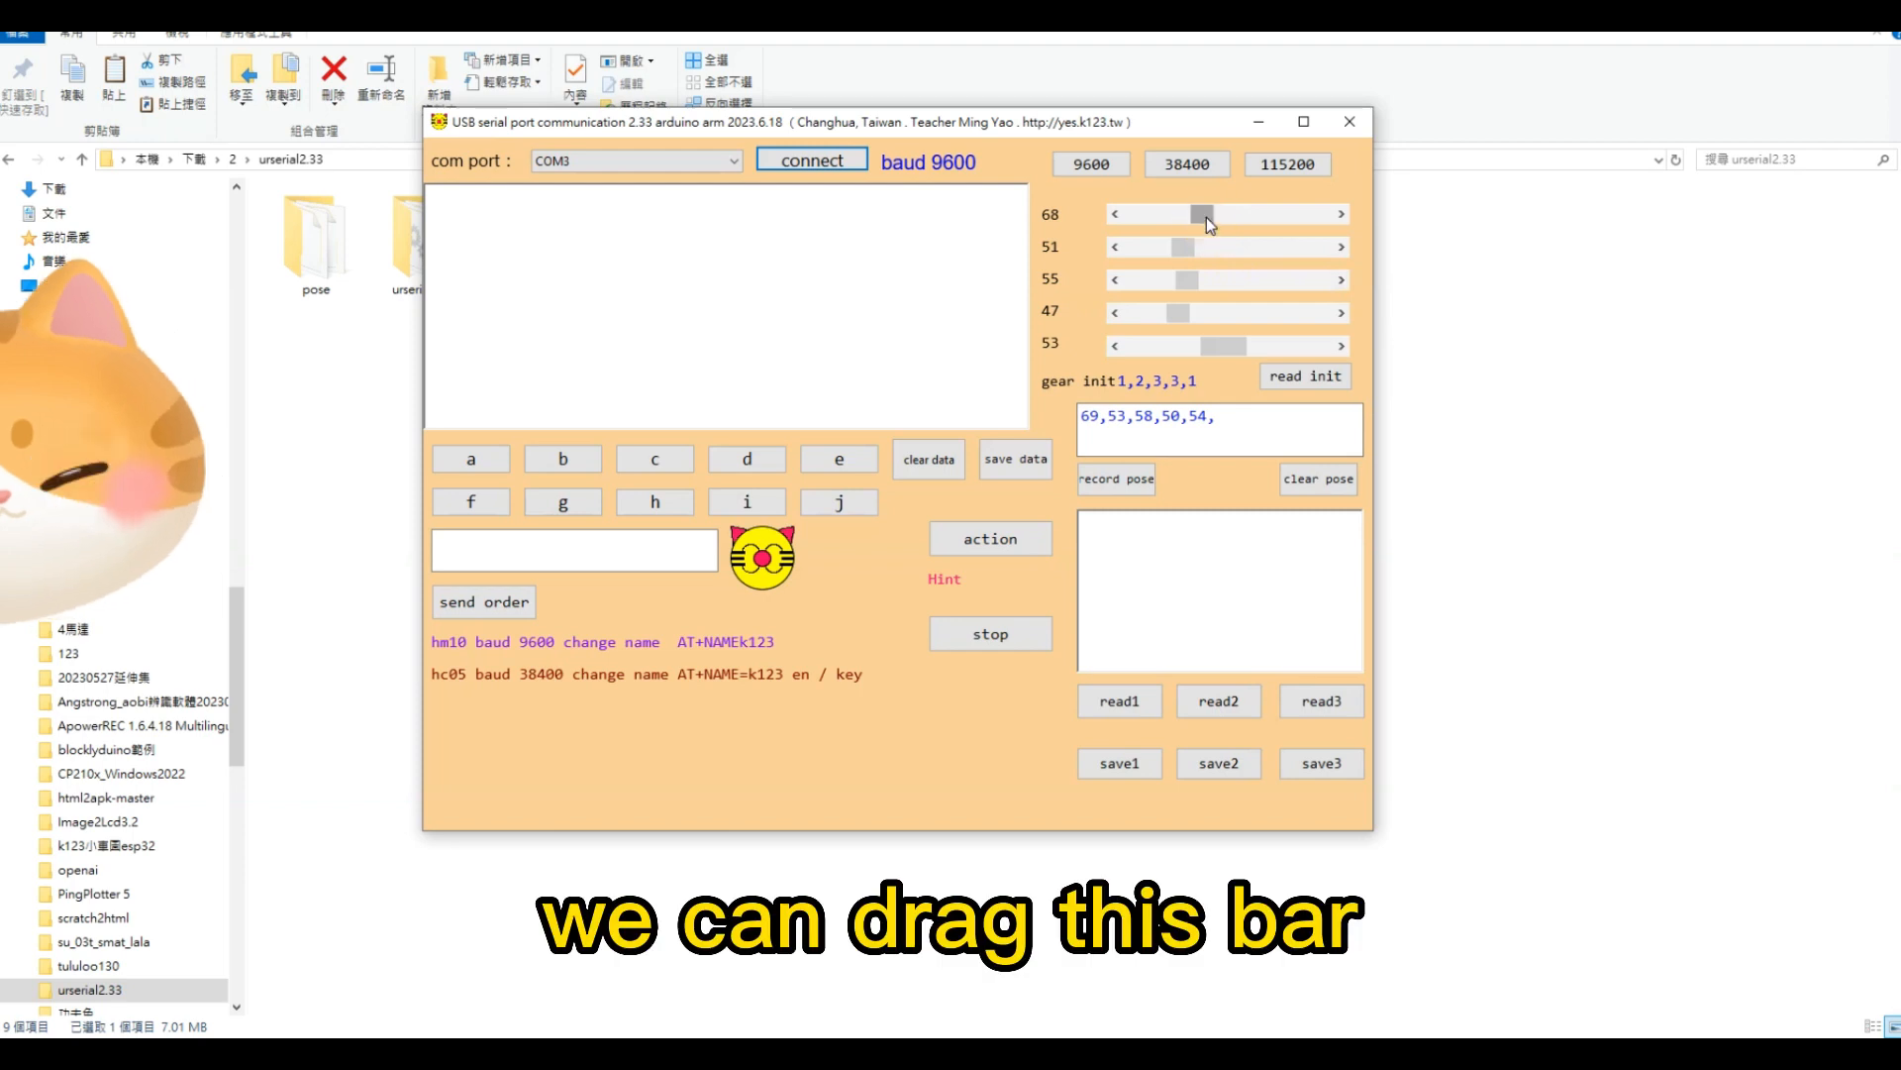
drag(1206, 214, 1210, 214)
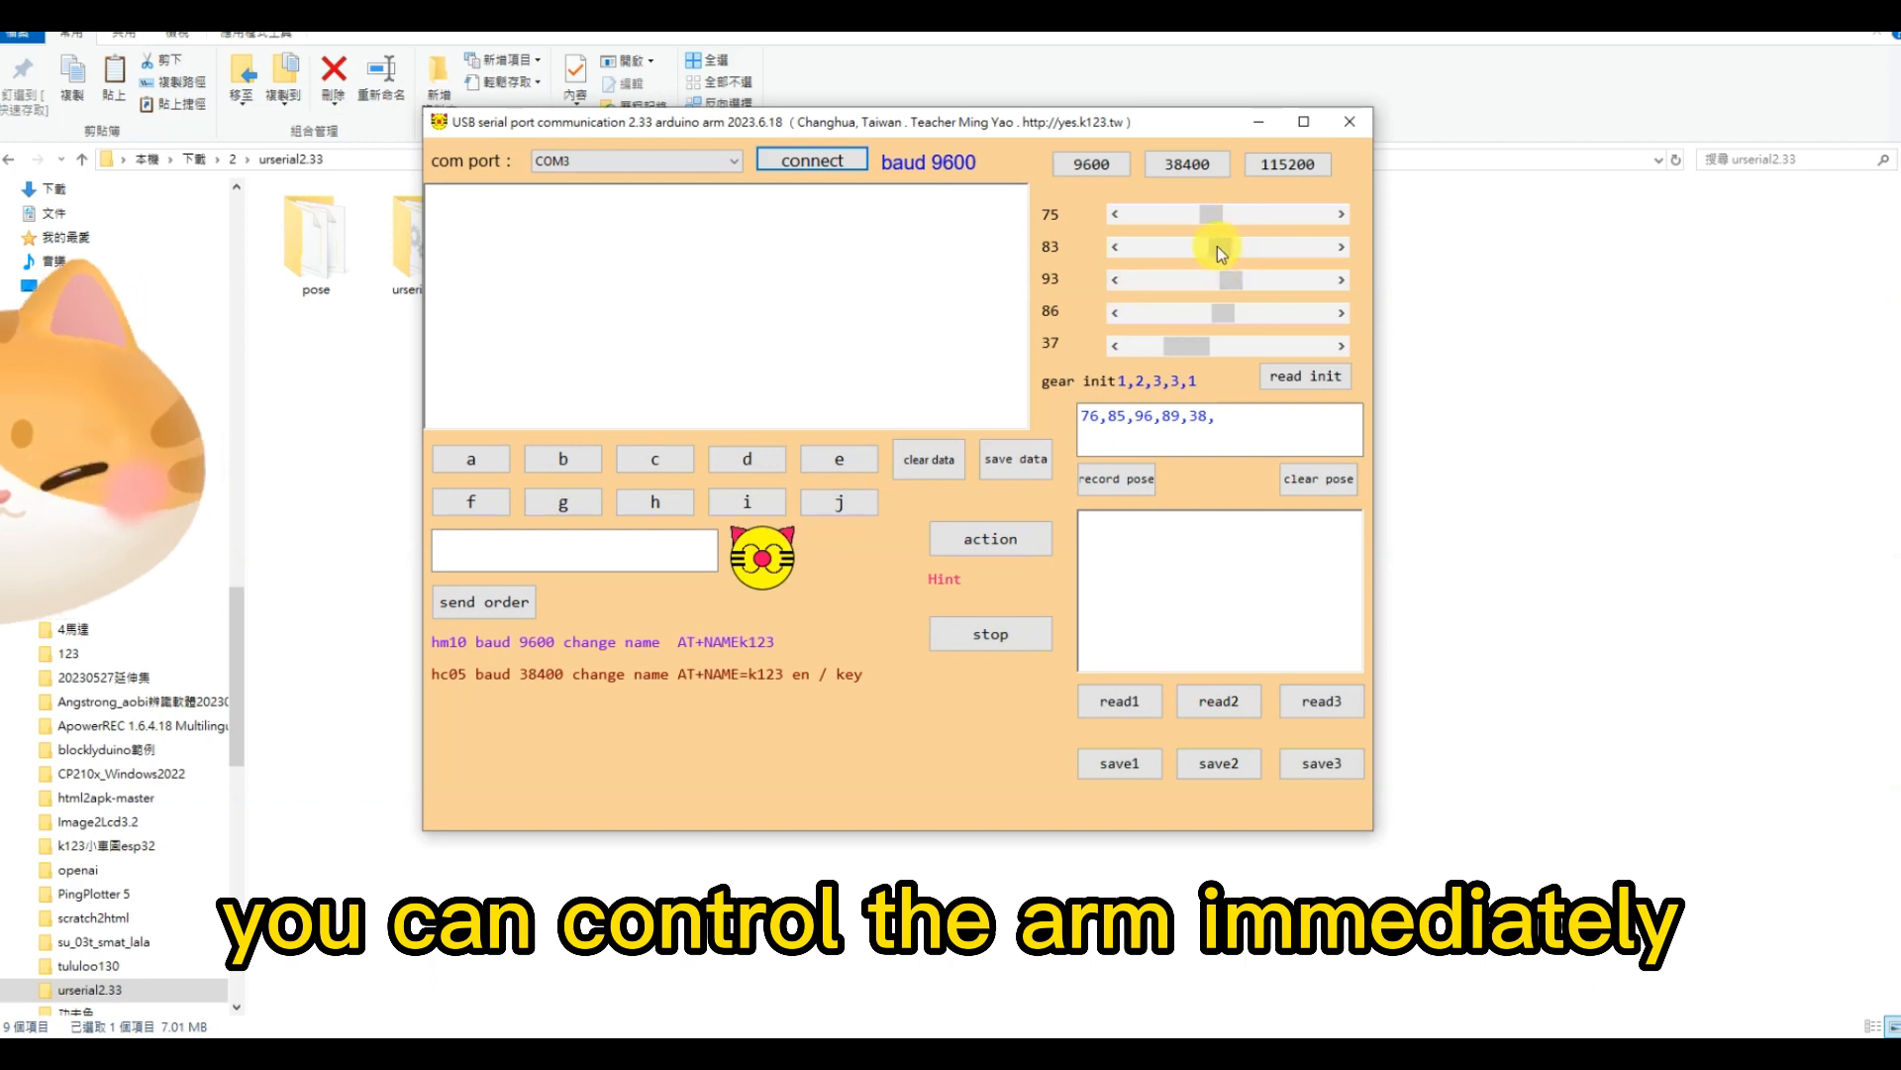
drag(1218, 246, 1168, 246)
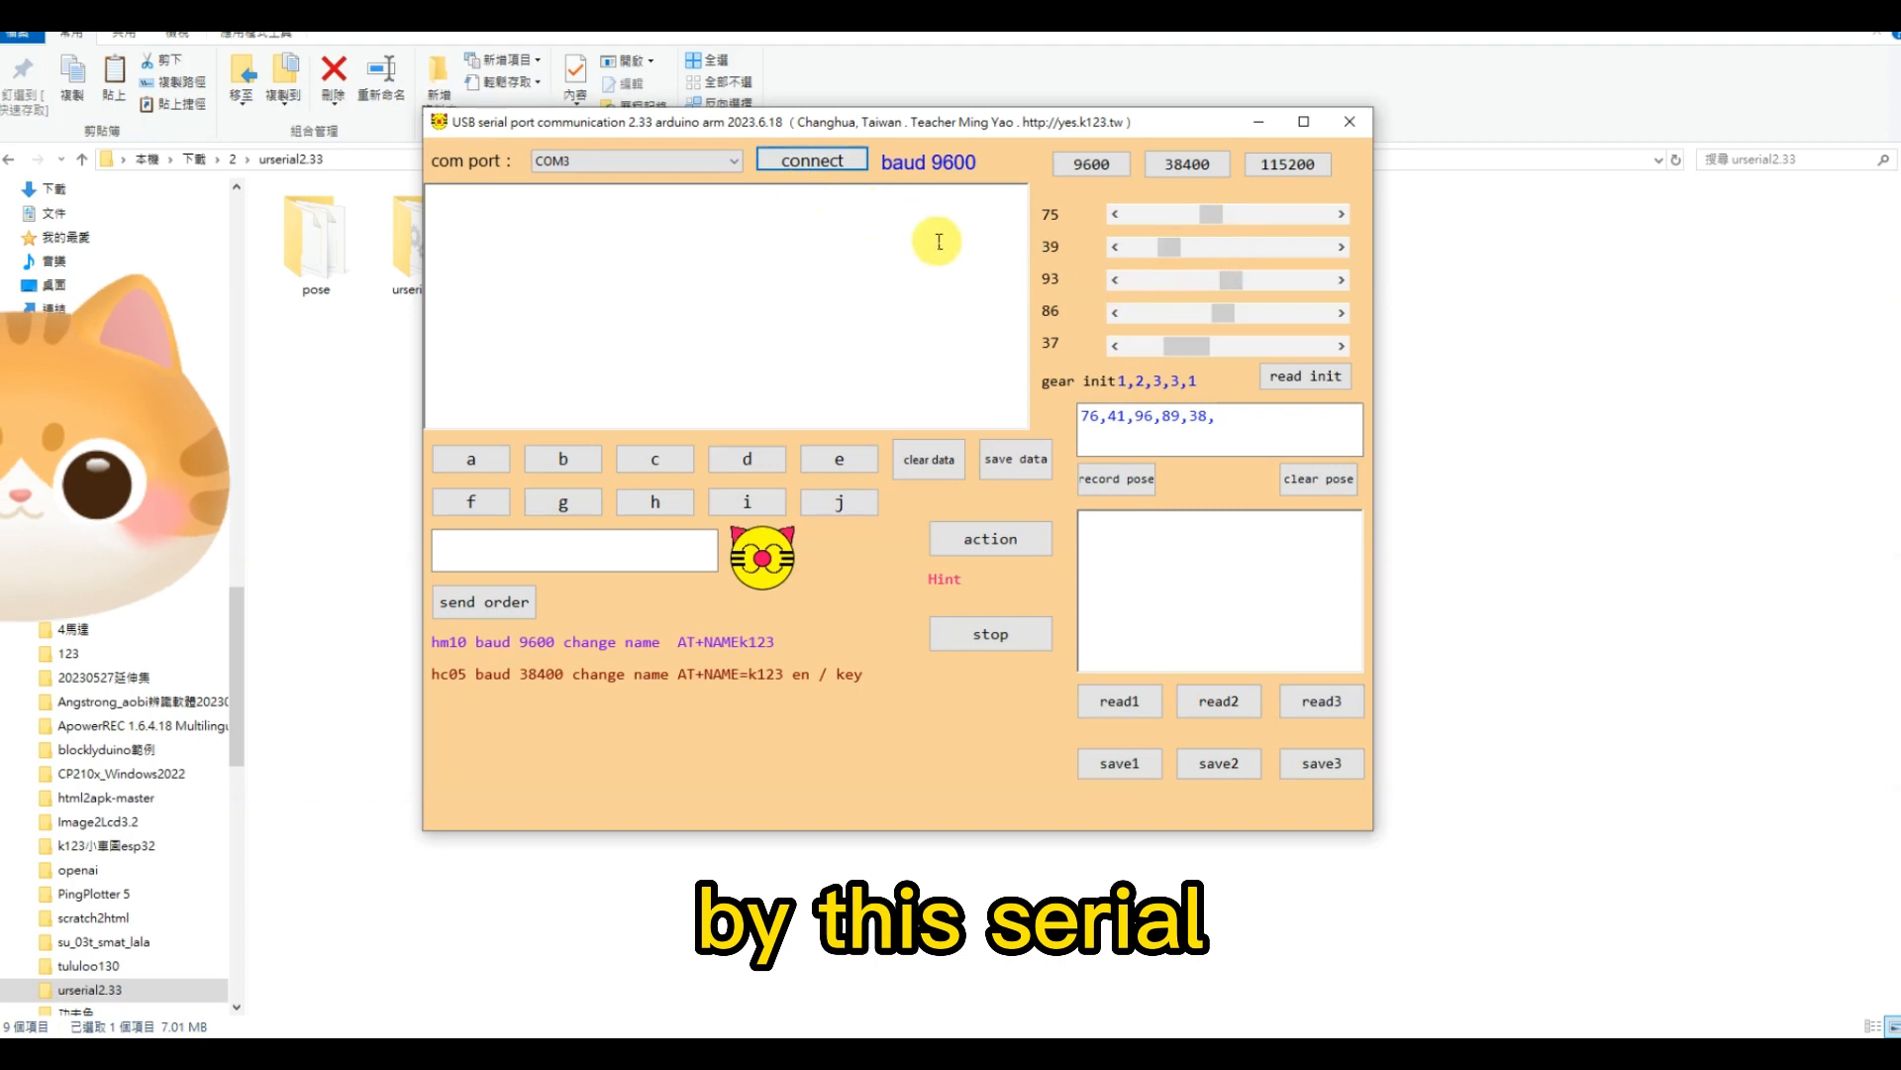
mouse_move(958, 208)
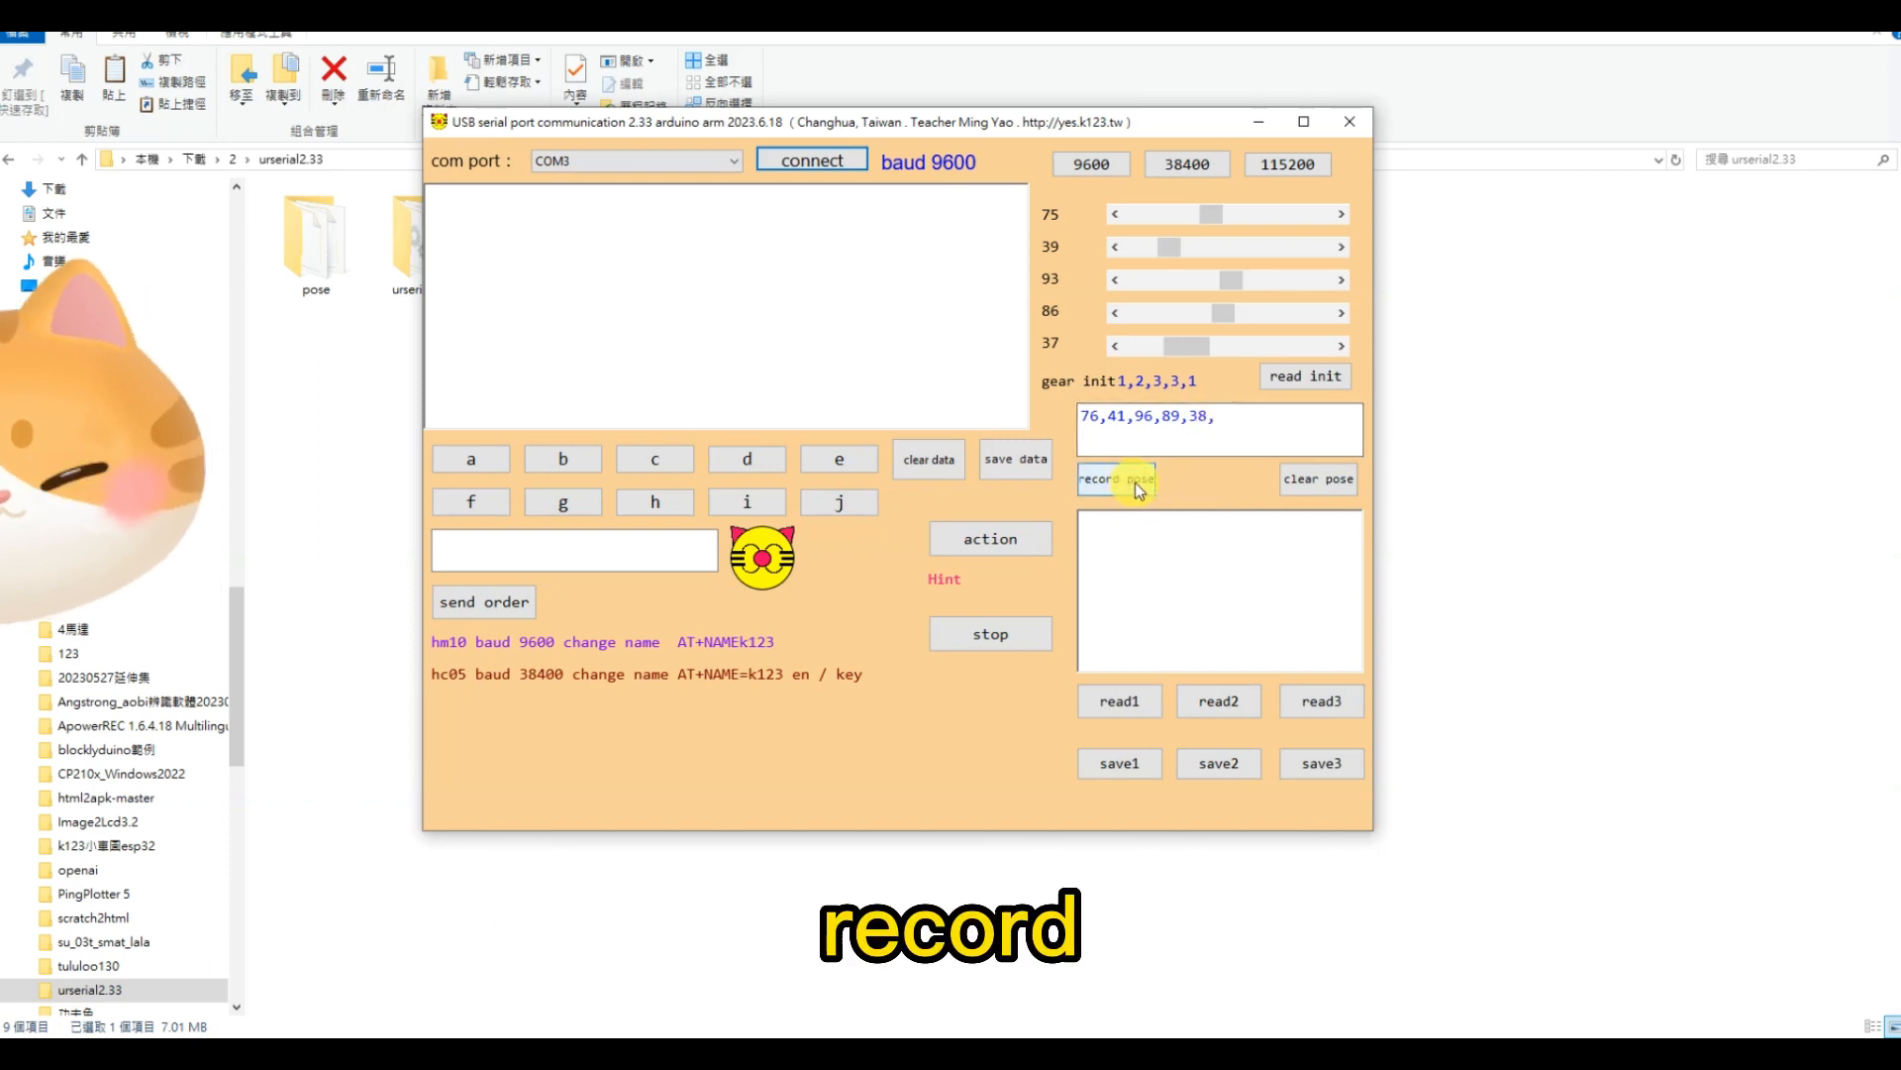
Record three arm poses, save them to slot 1, then clear the pose list
click(1114, 478)
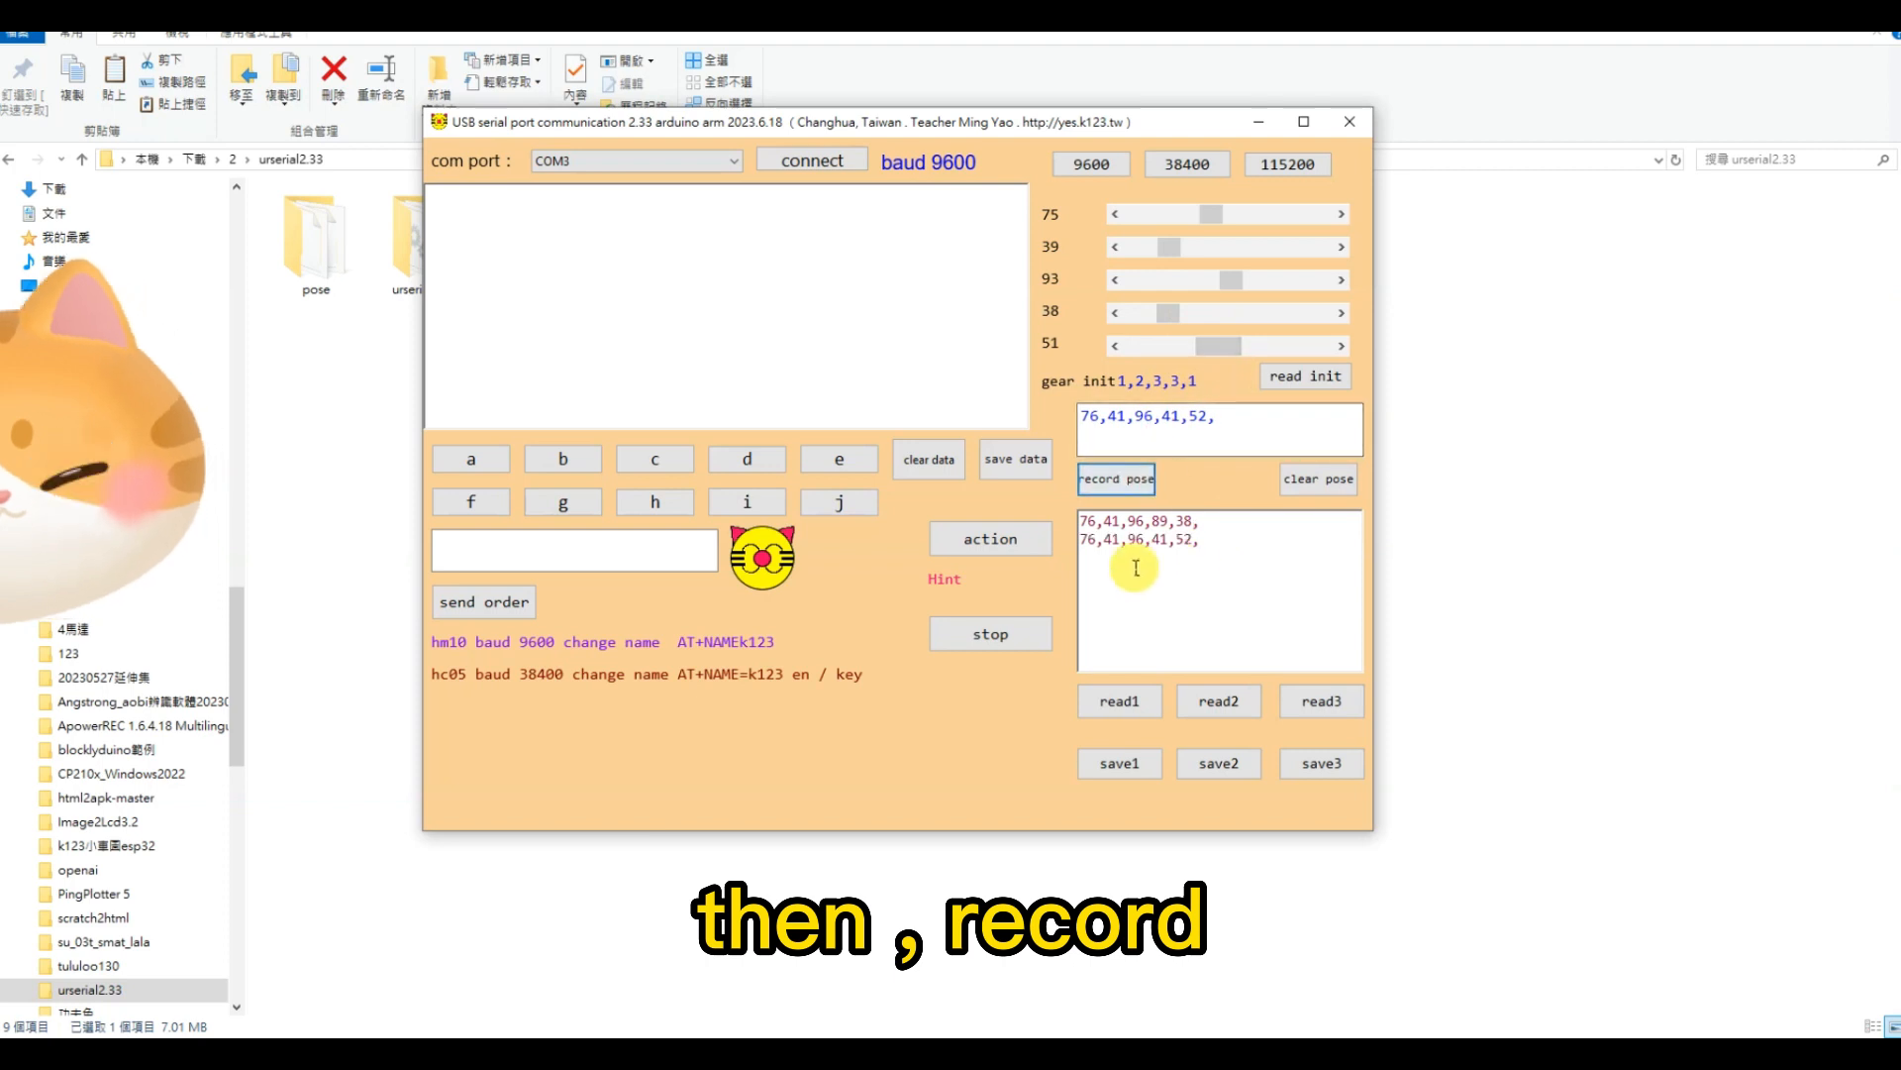
mouse_move(1165, 246)
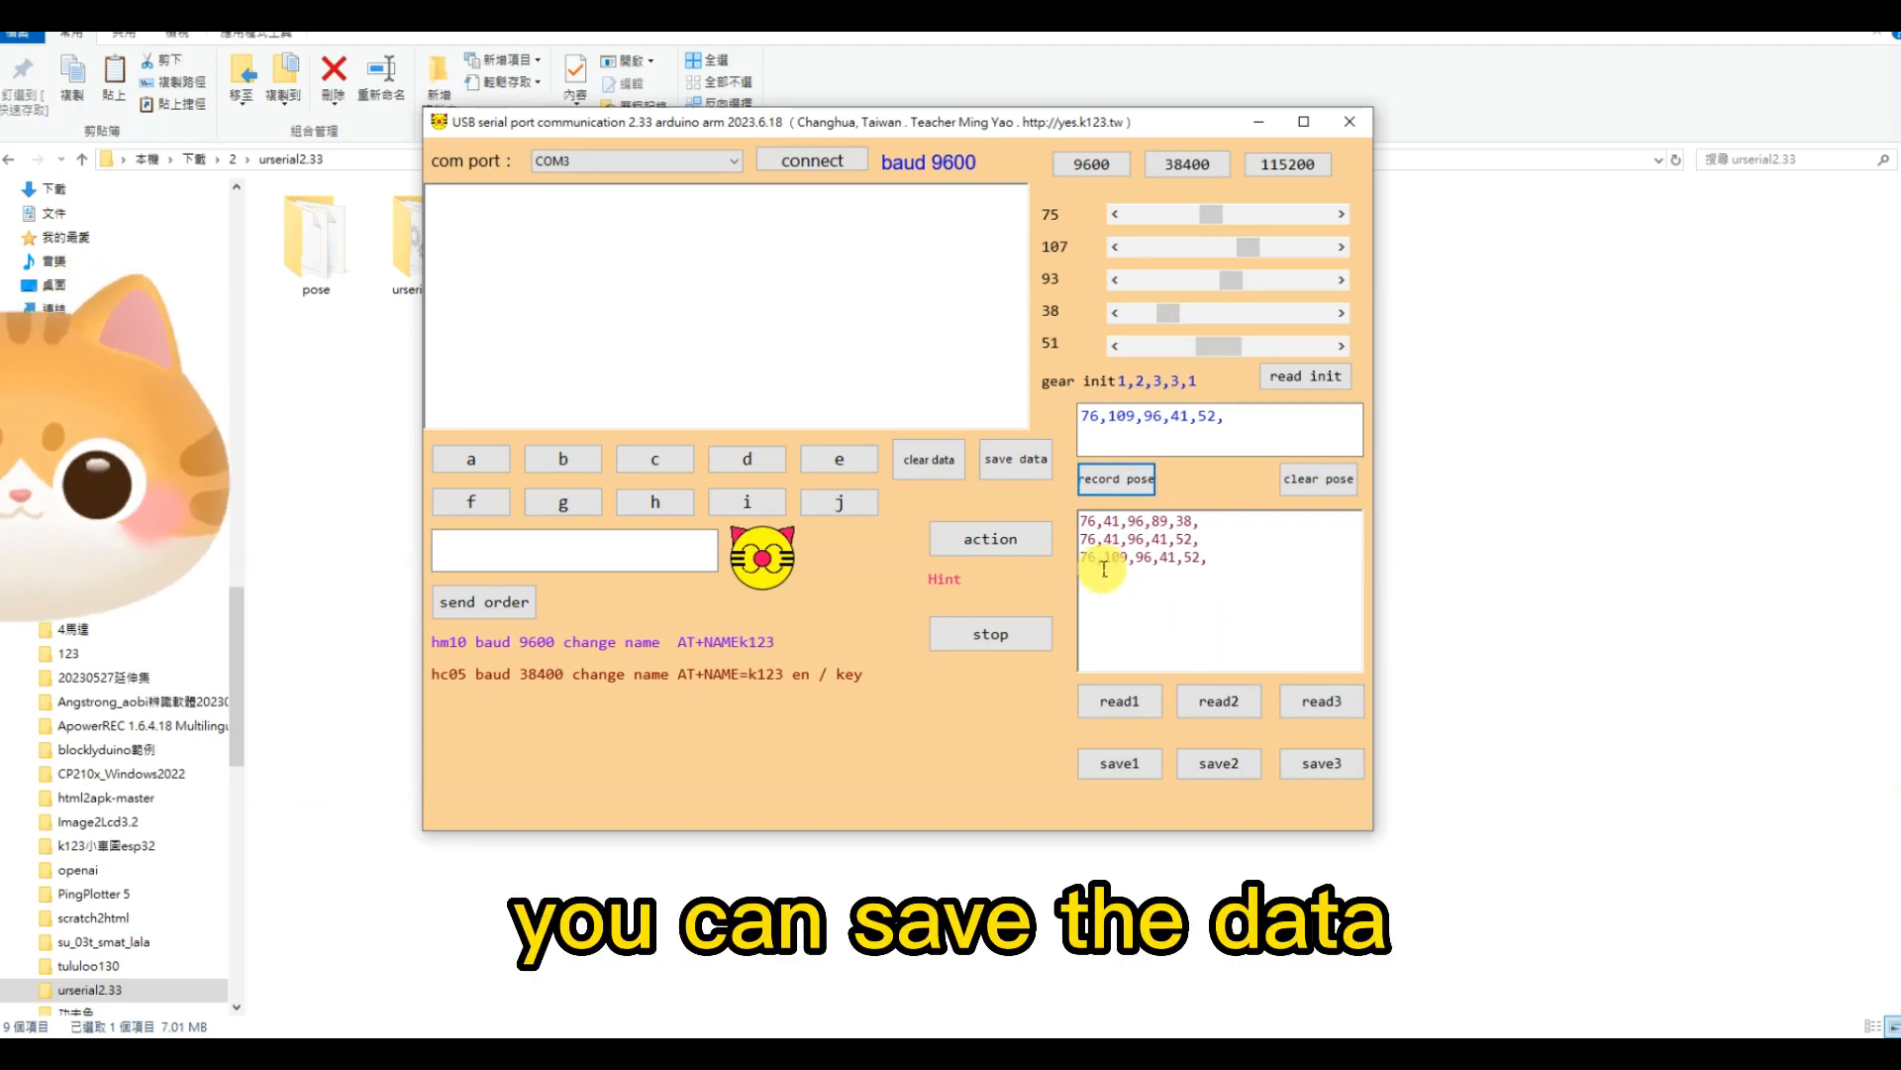
click(1117, 762)
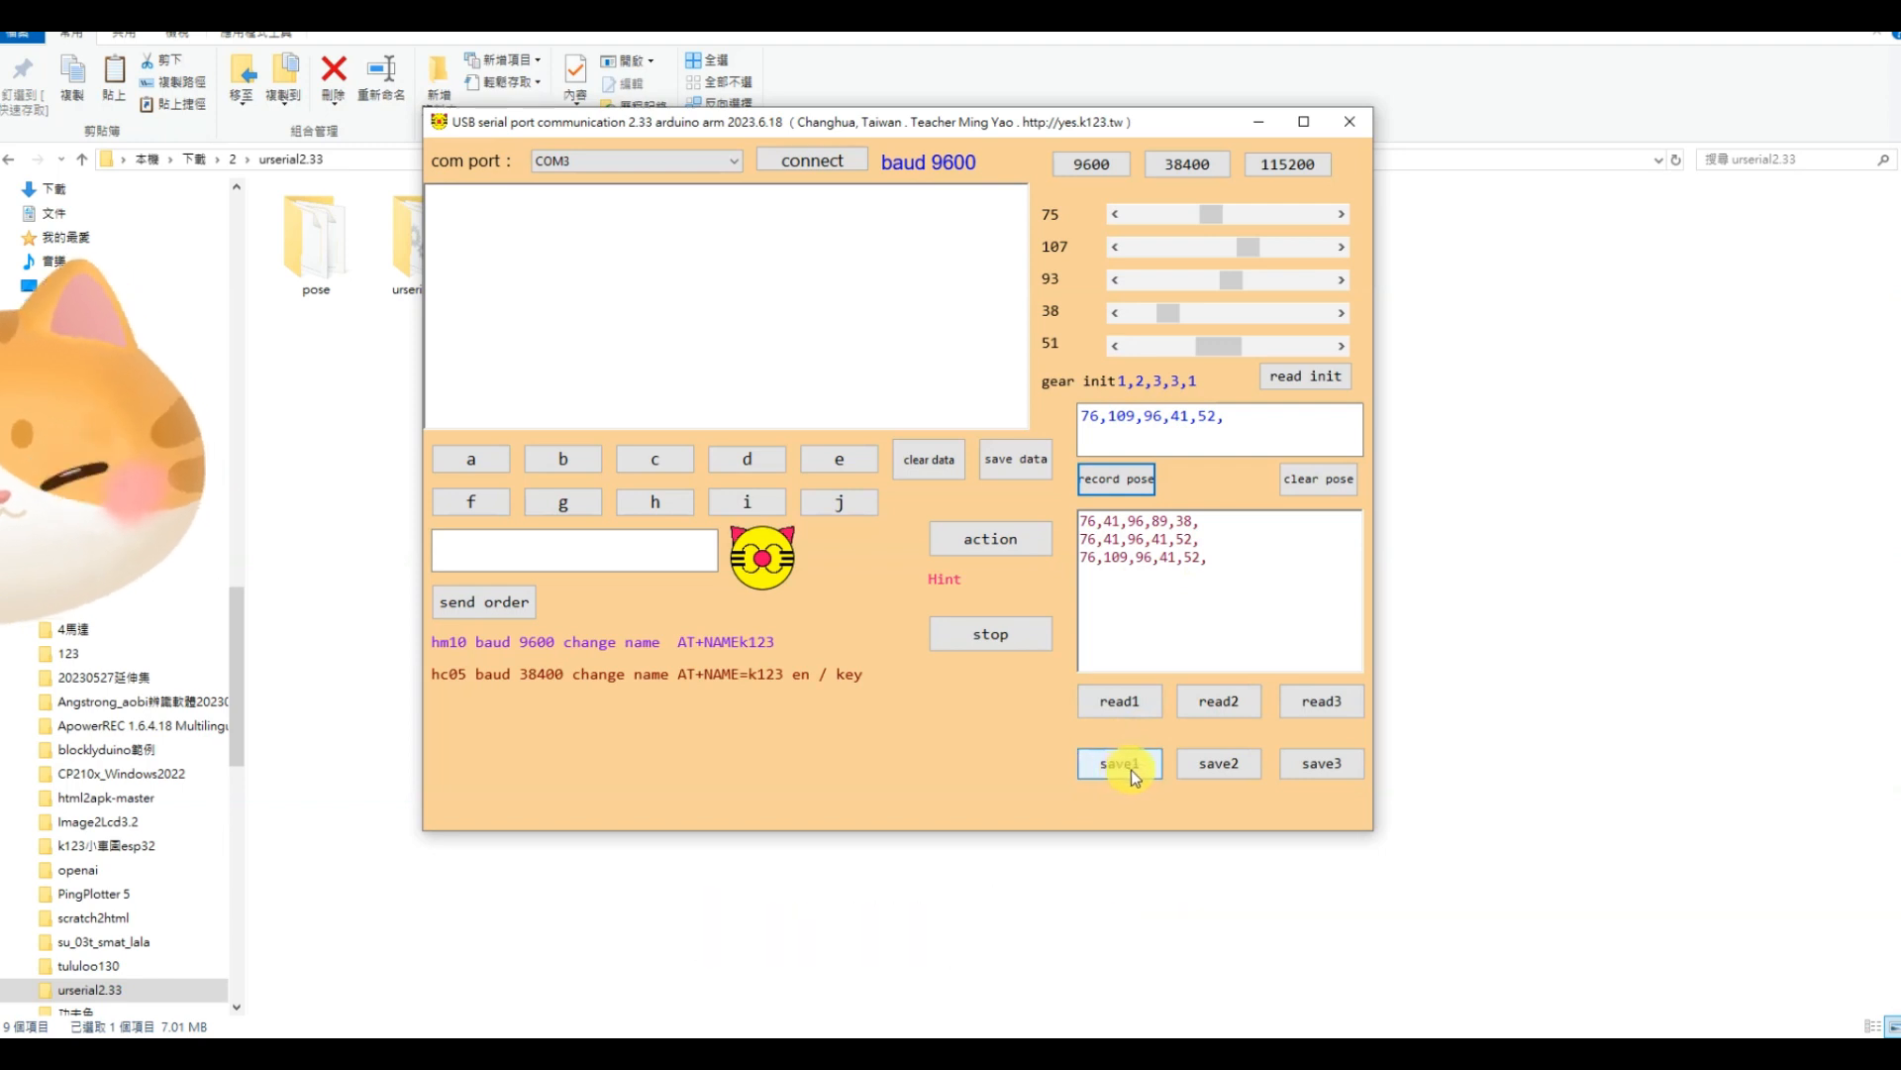
click(1117, 763)
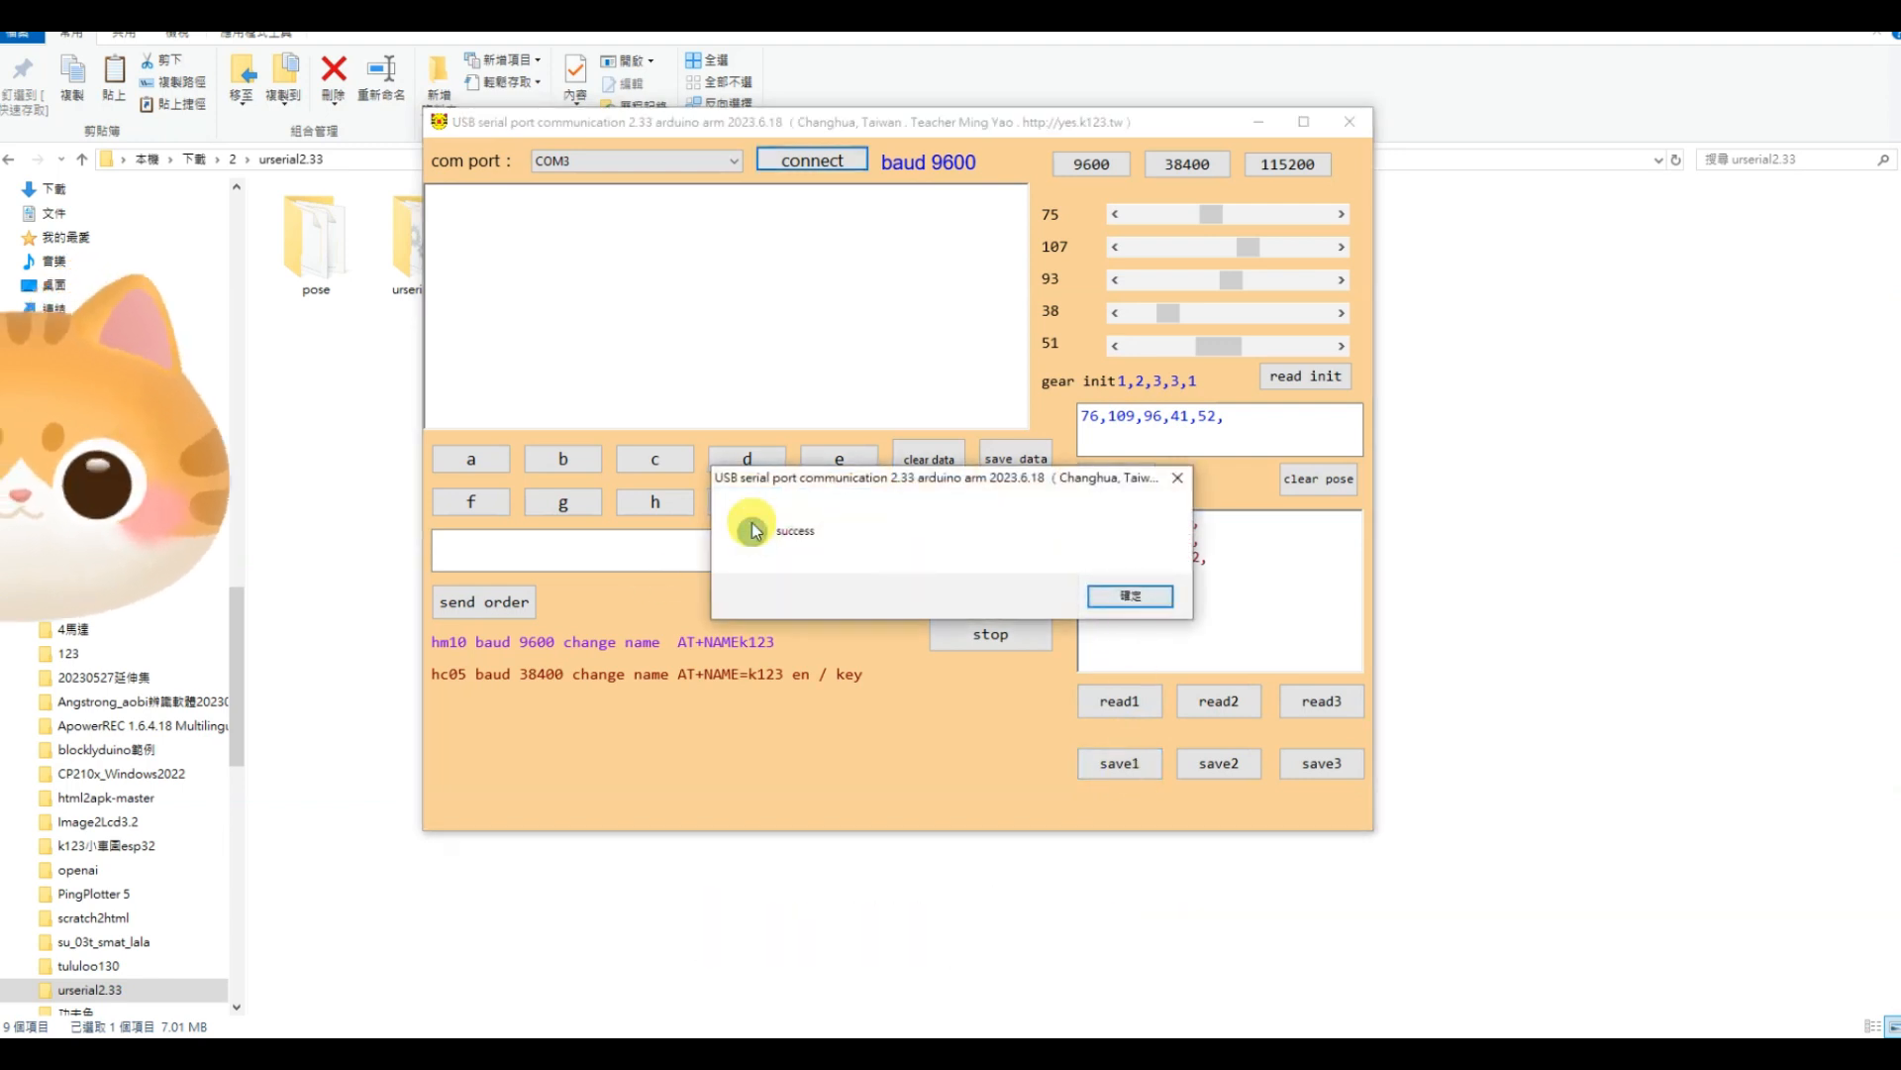
click(1127, 596)
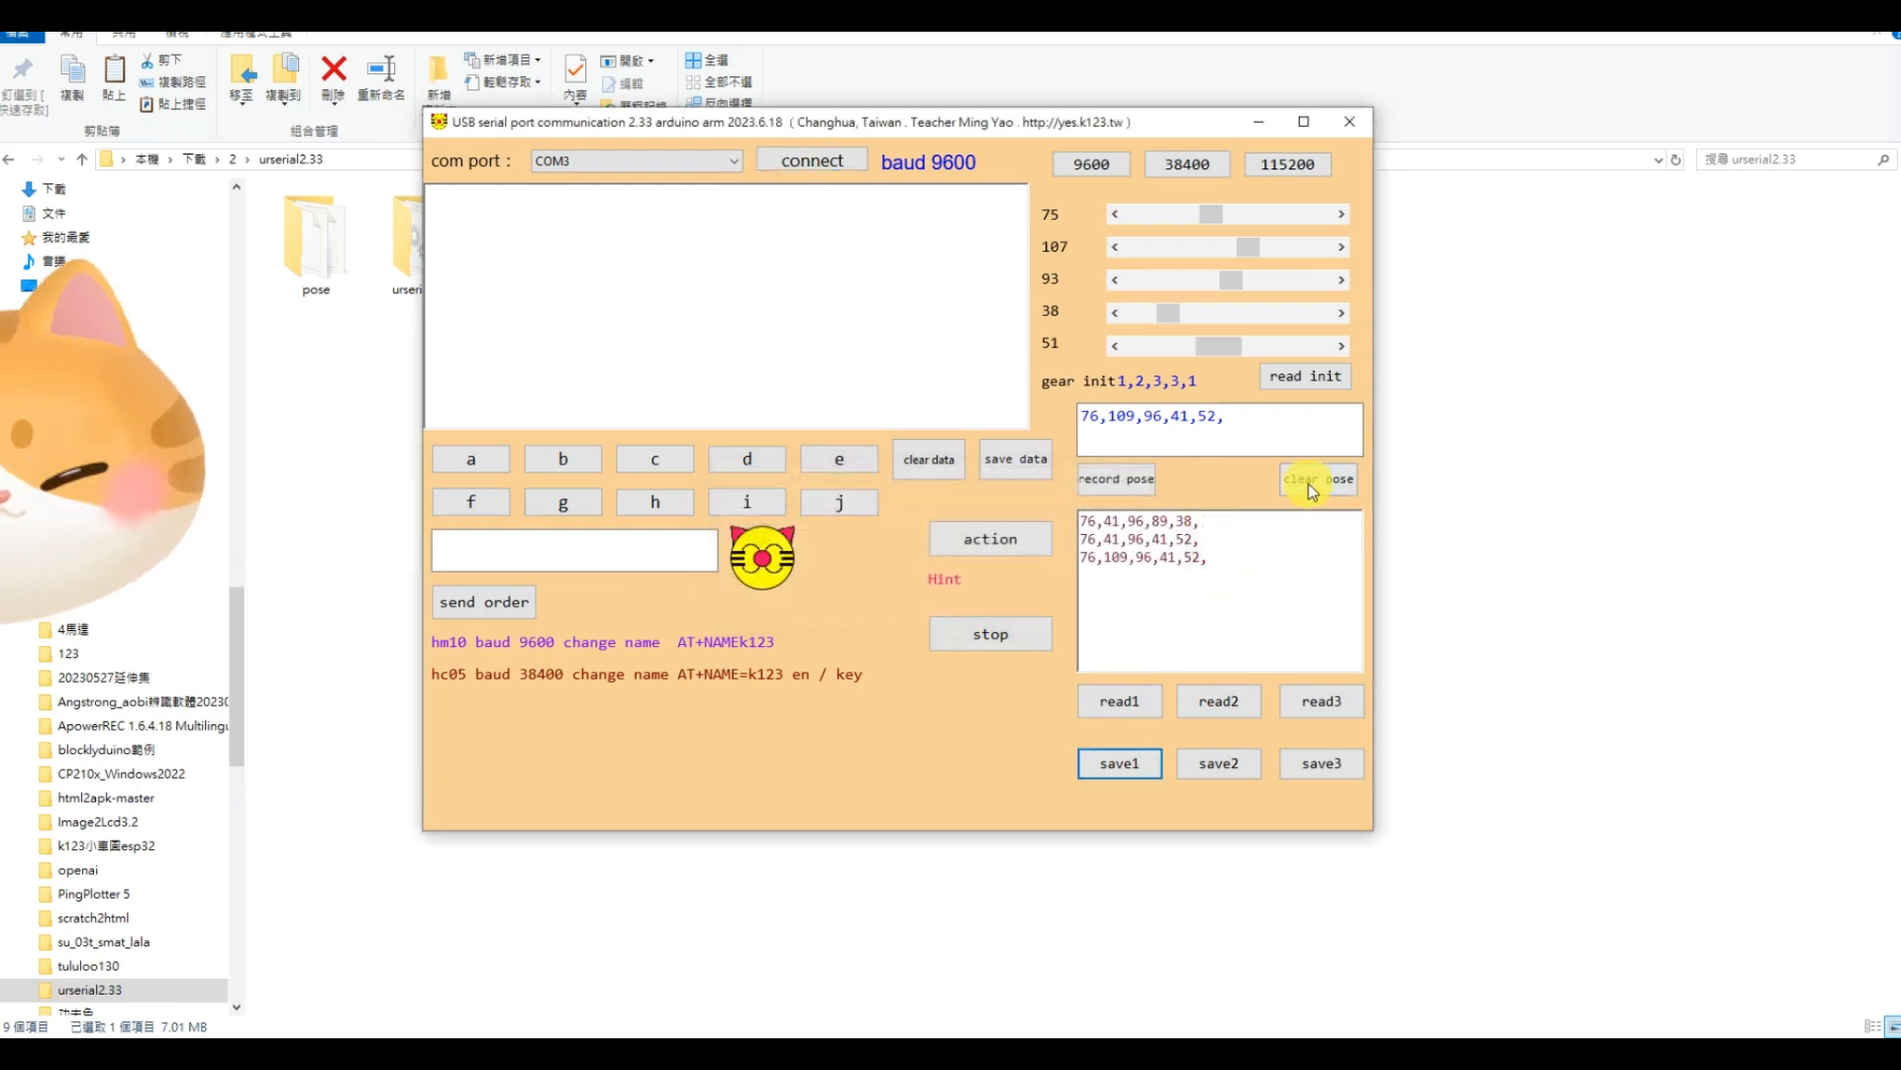
click(1317, 477)
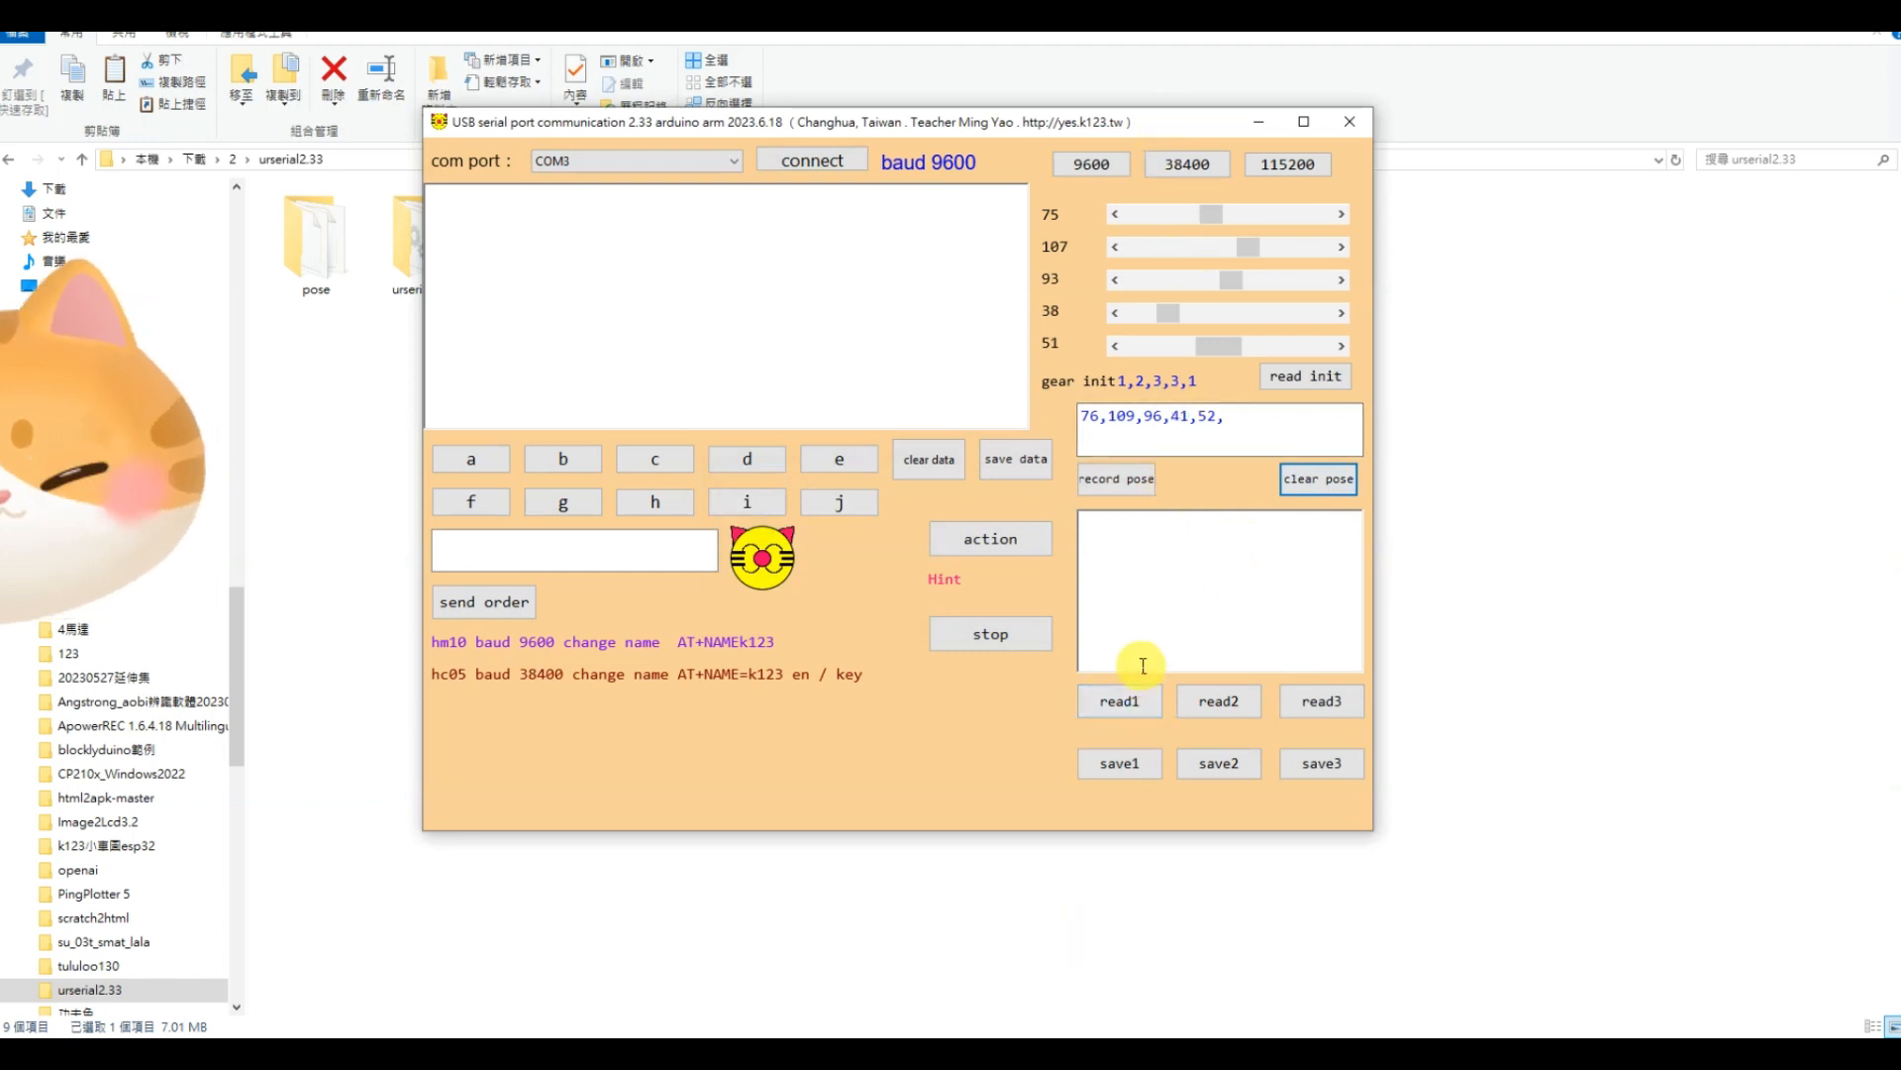
Load the poses from slot 1 with read1, play them on the arm, then stop playback
click(1117, 699)
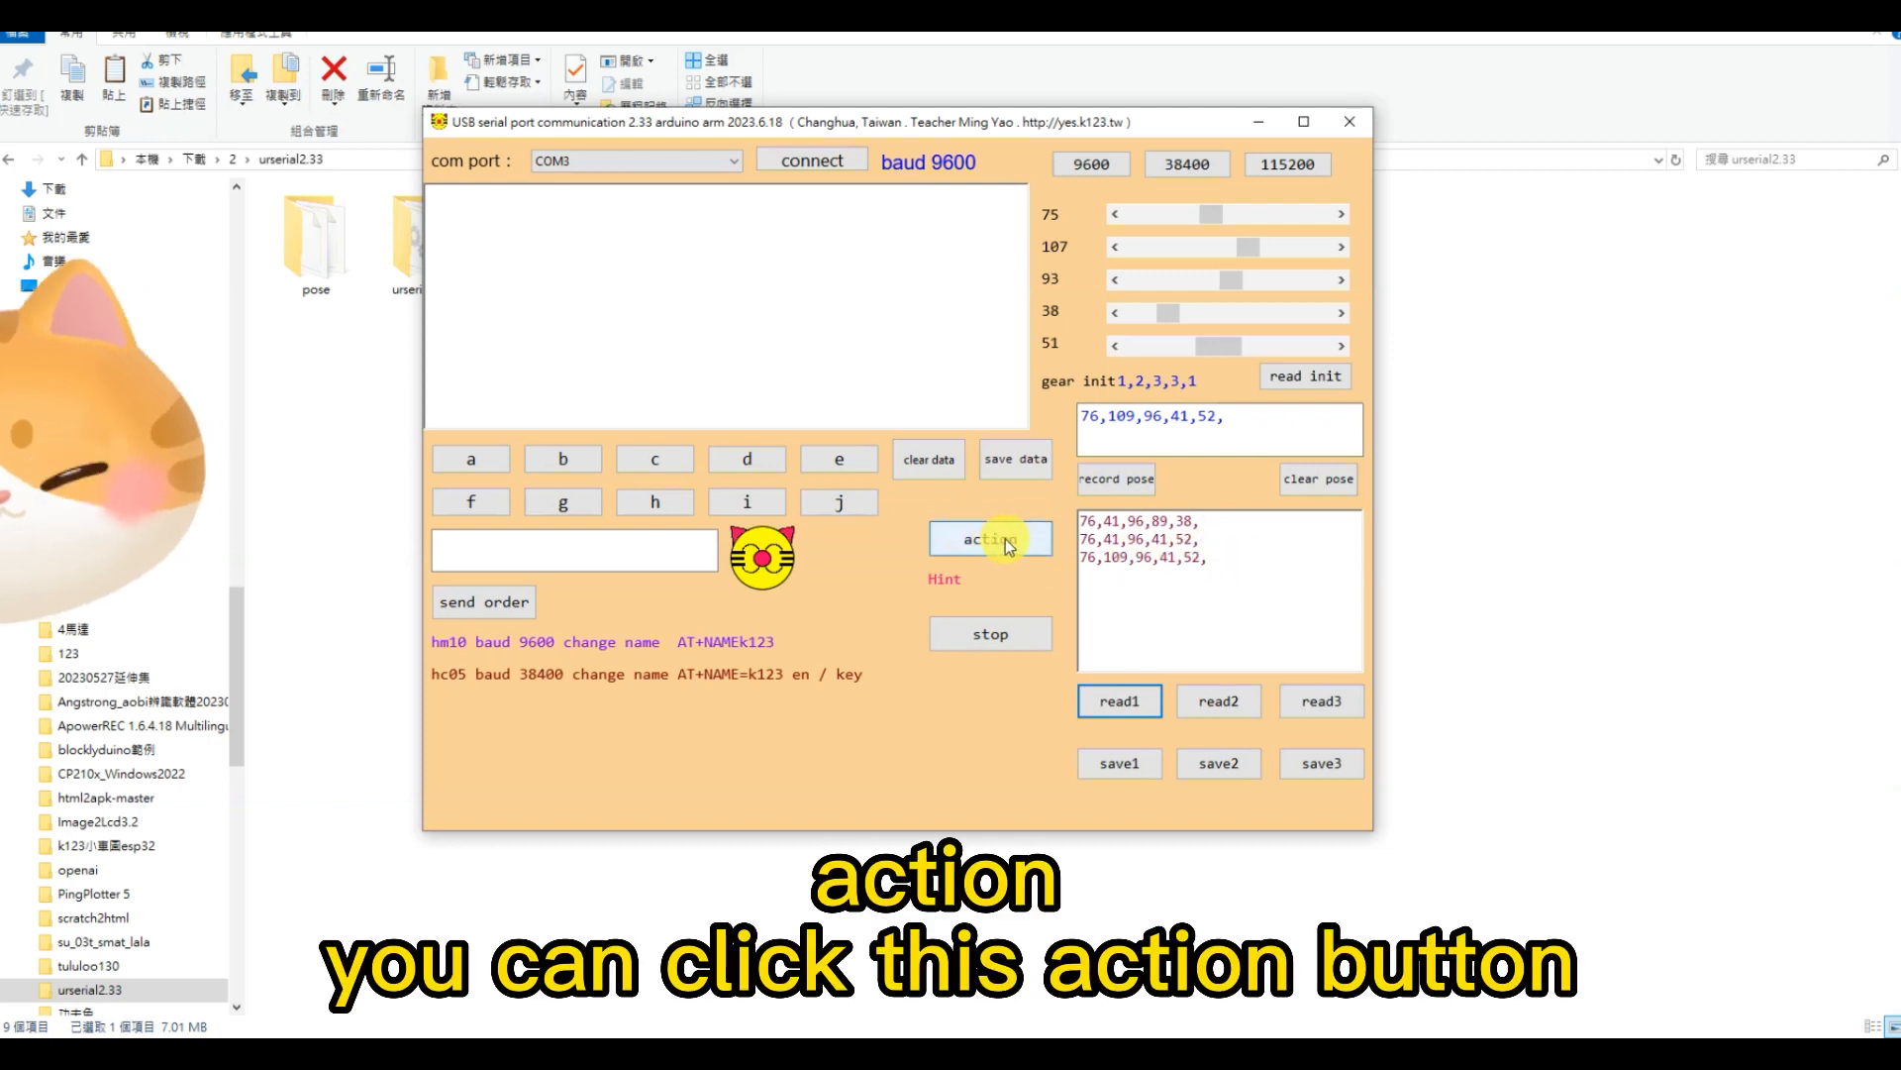
click(991, 537)
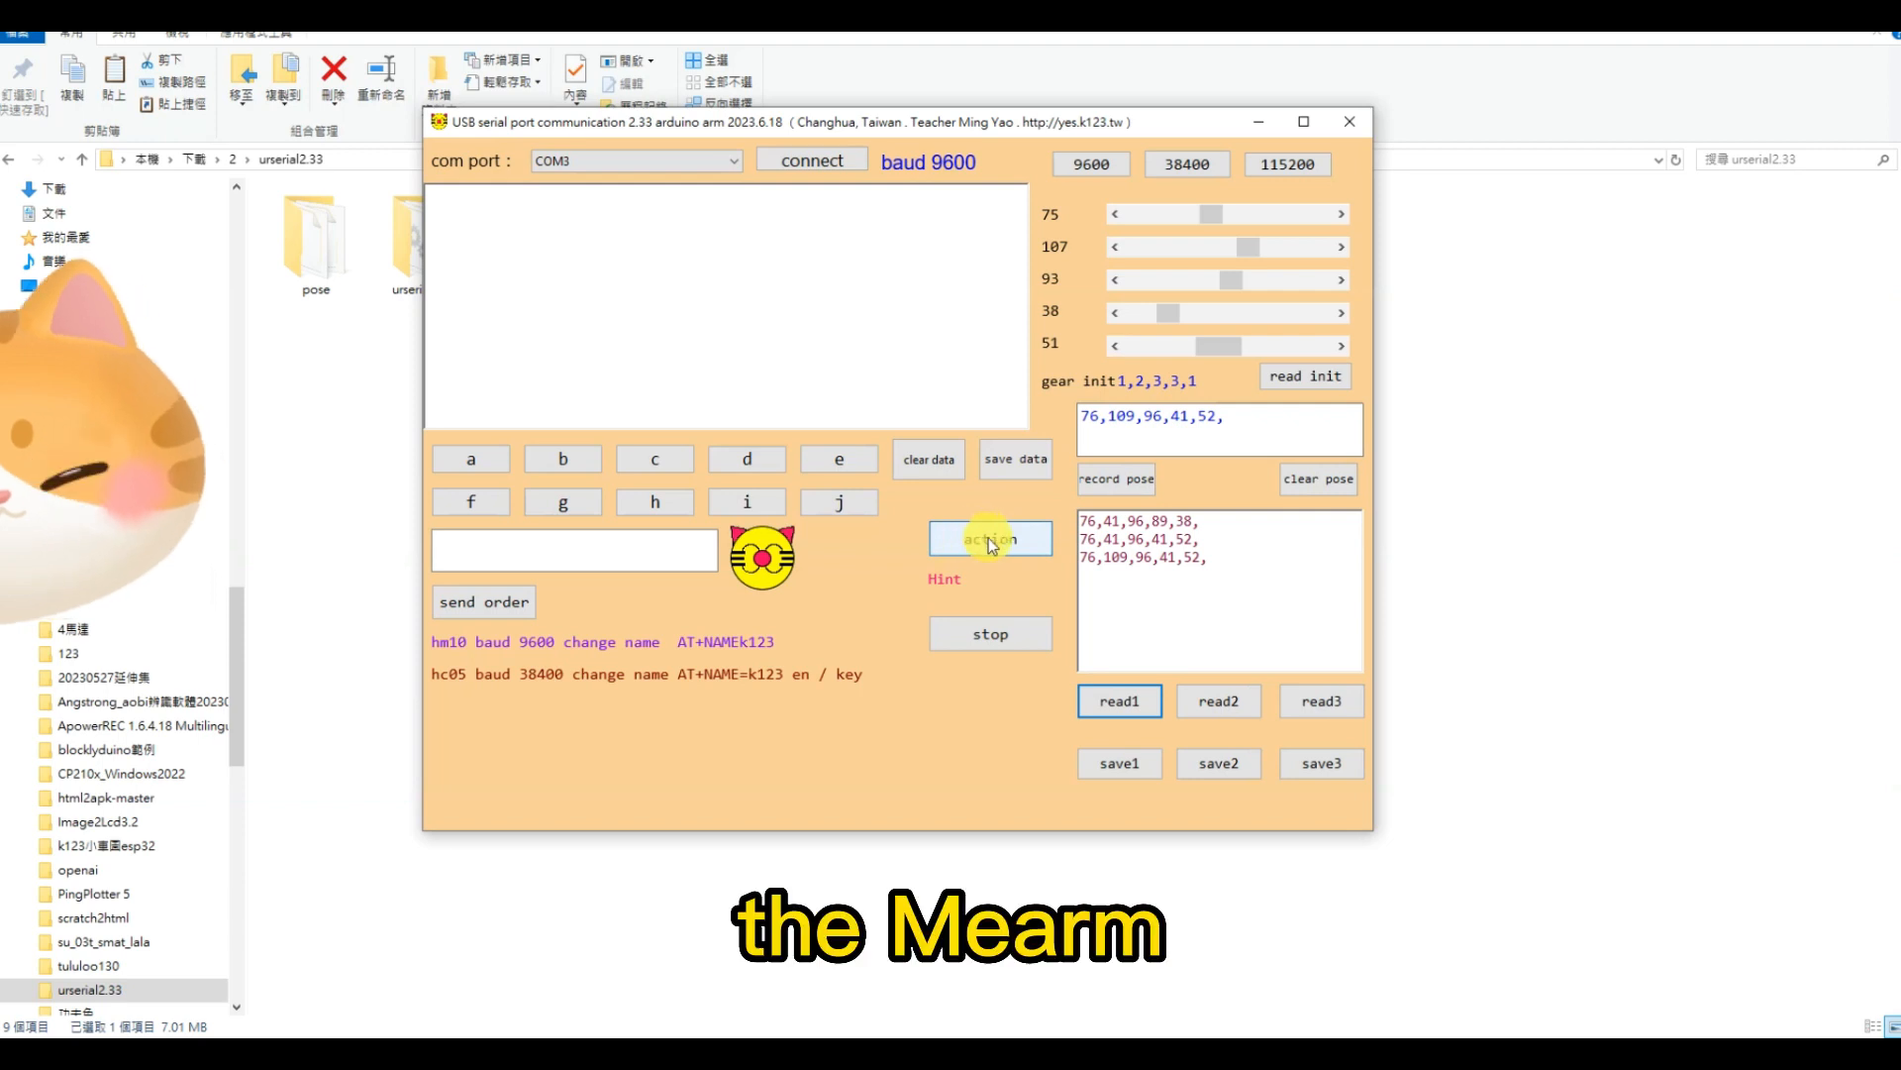
mouse_move(1052, 549)
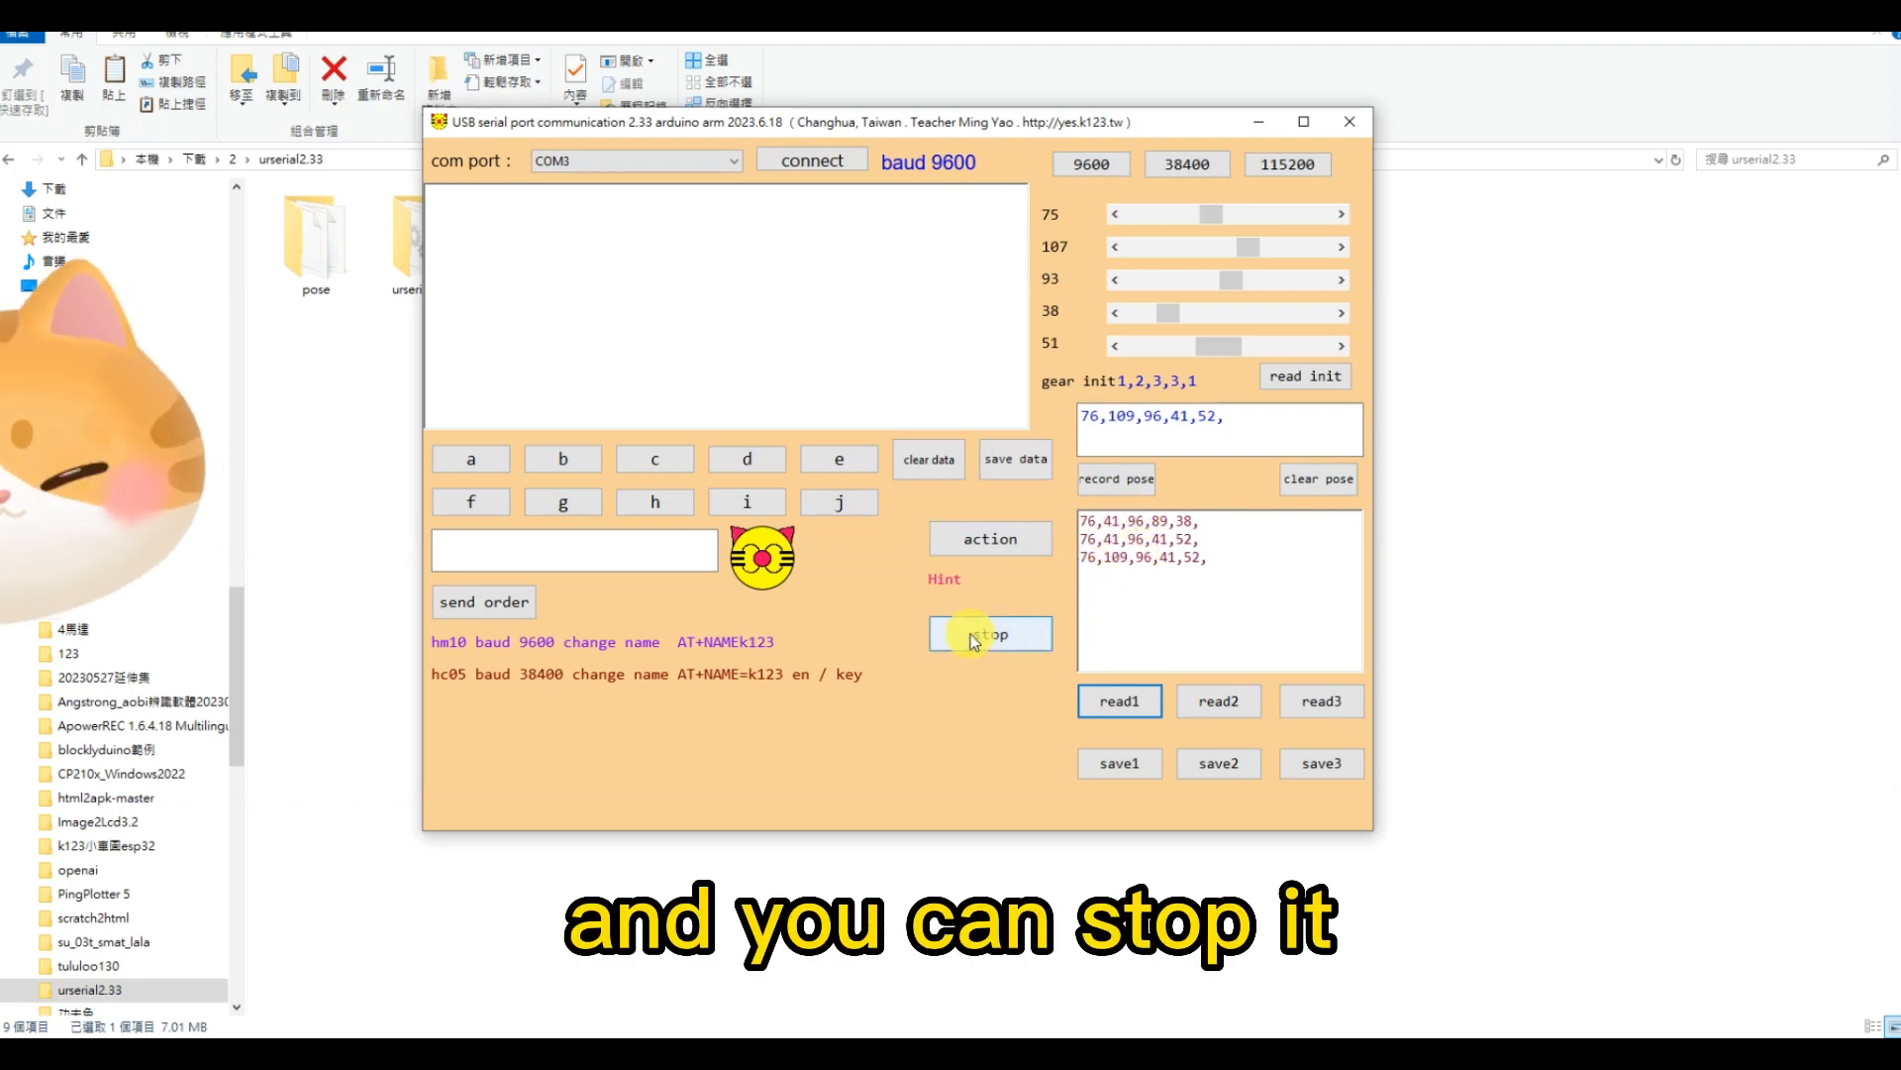
click(990, 634)
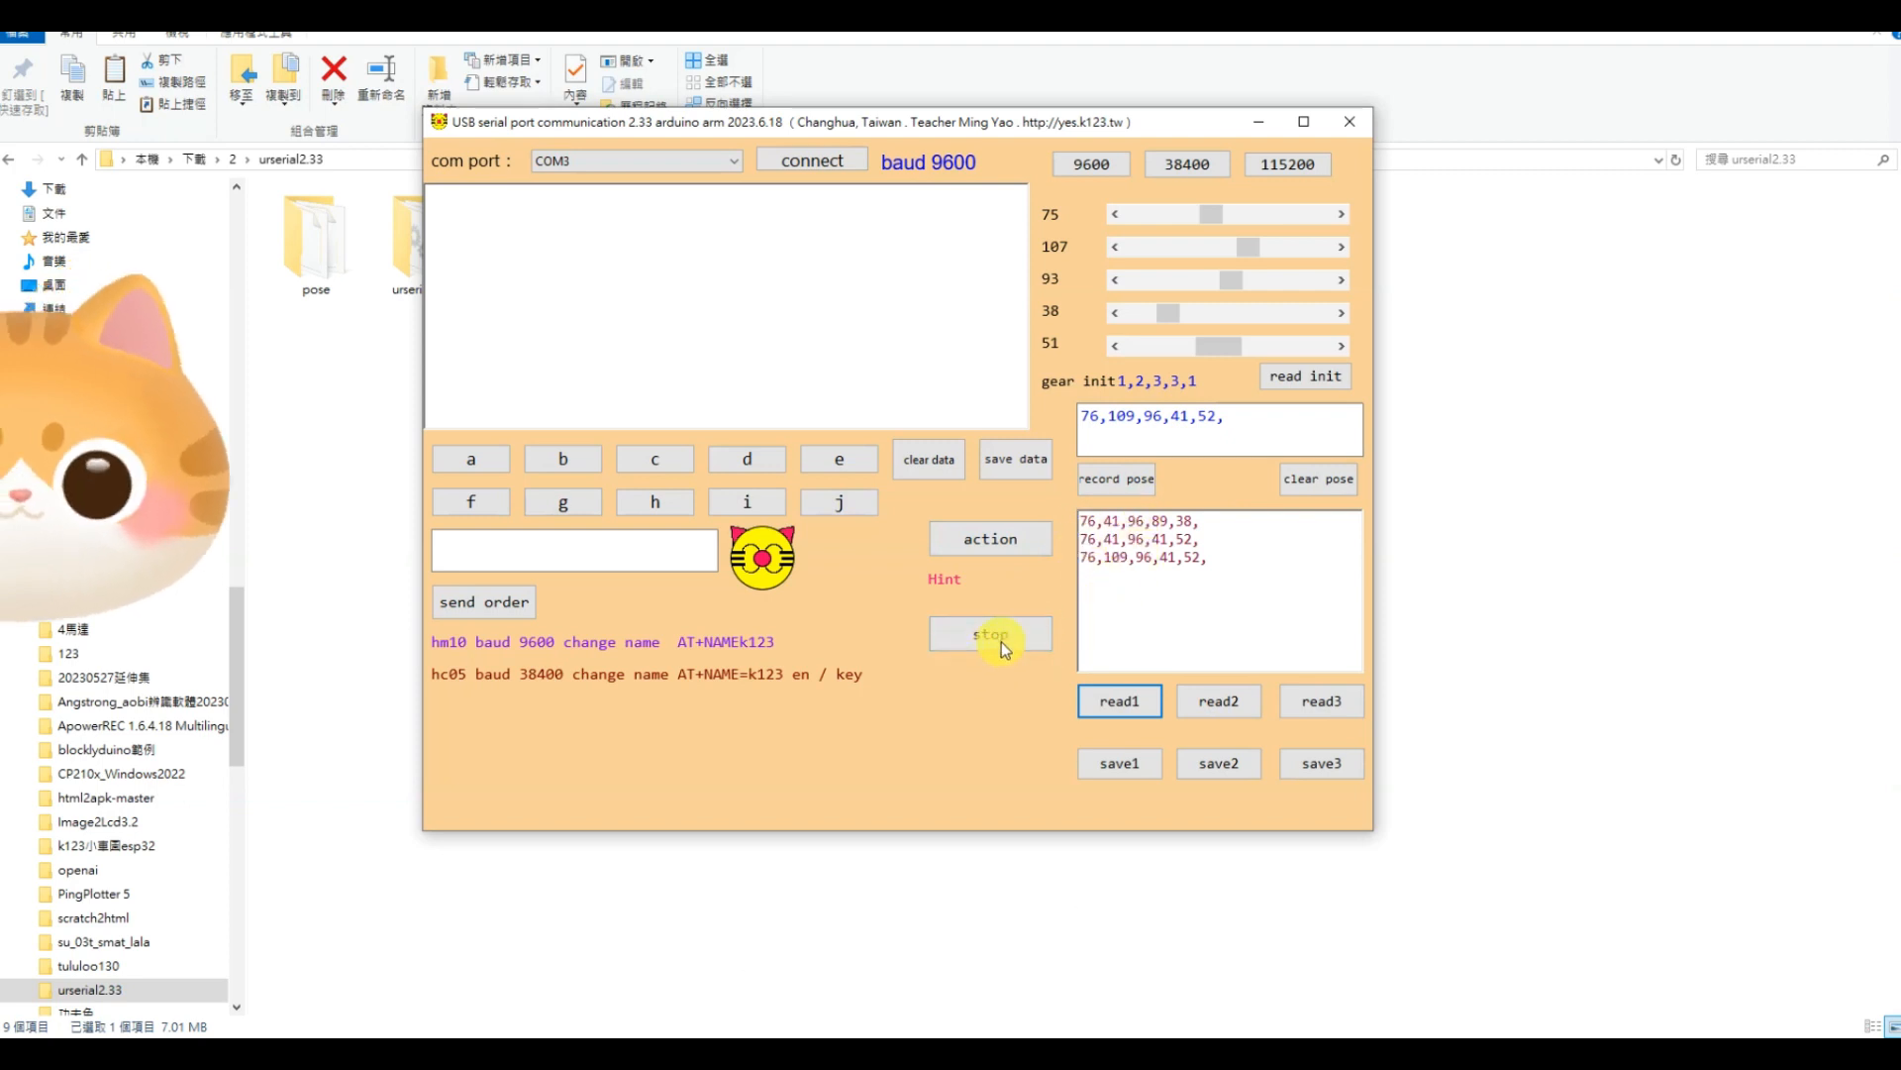
click(990, 634)
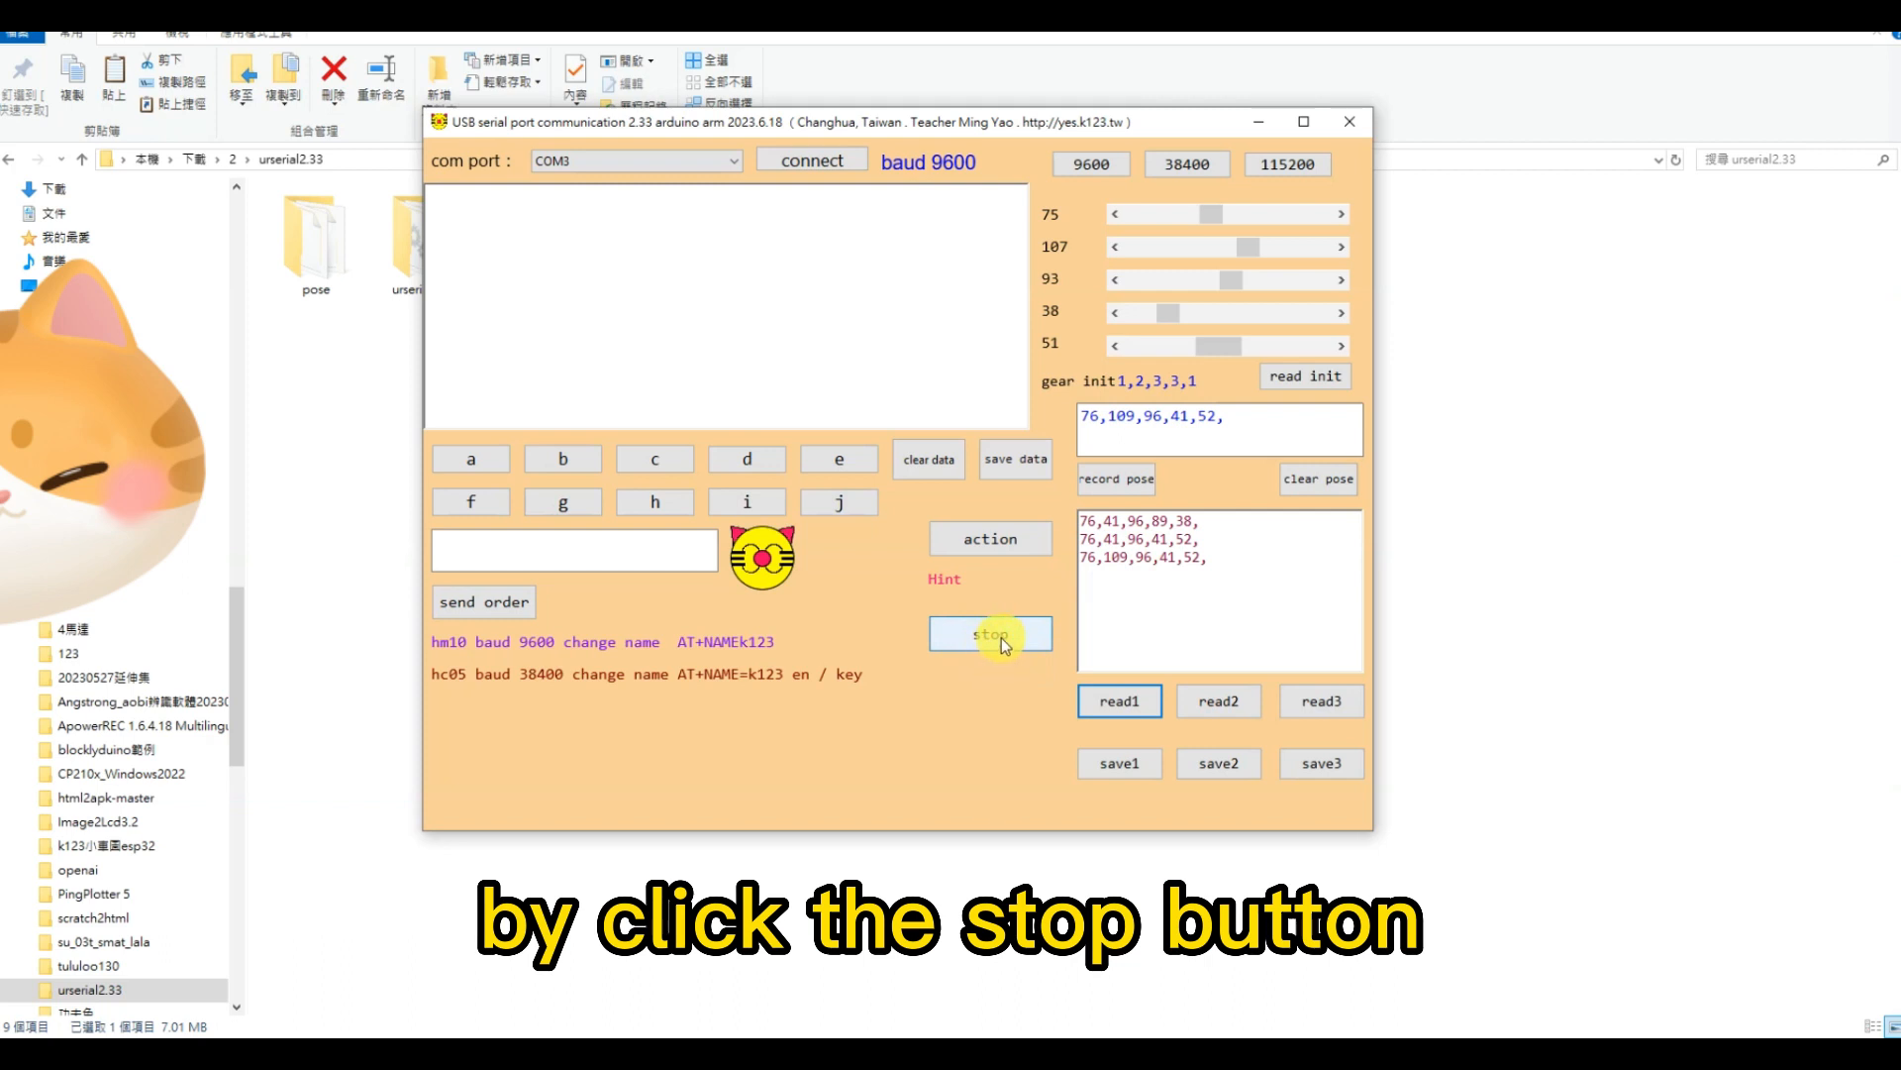
click(990, 632)
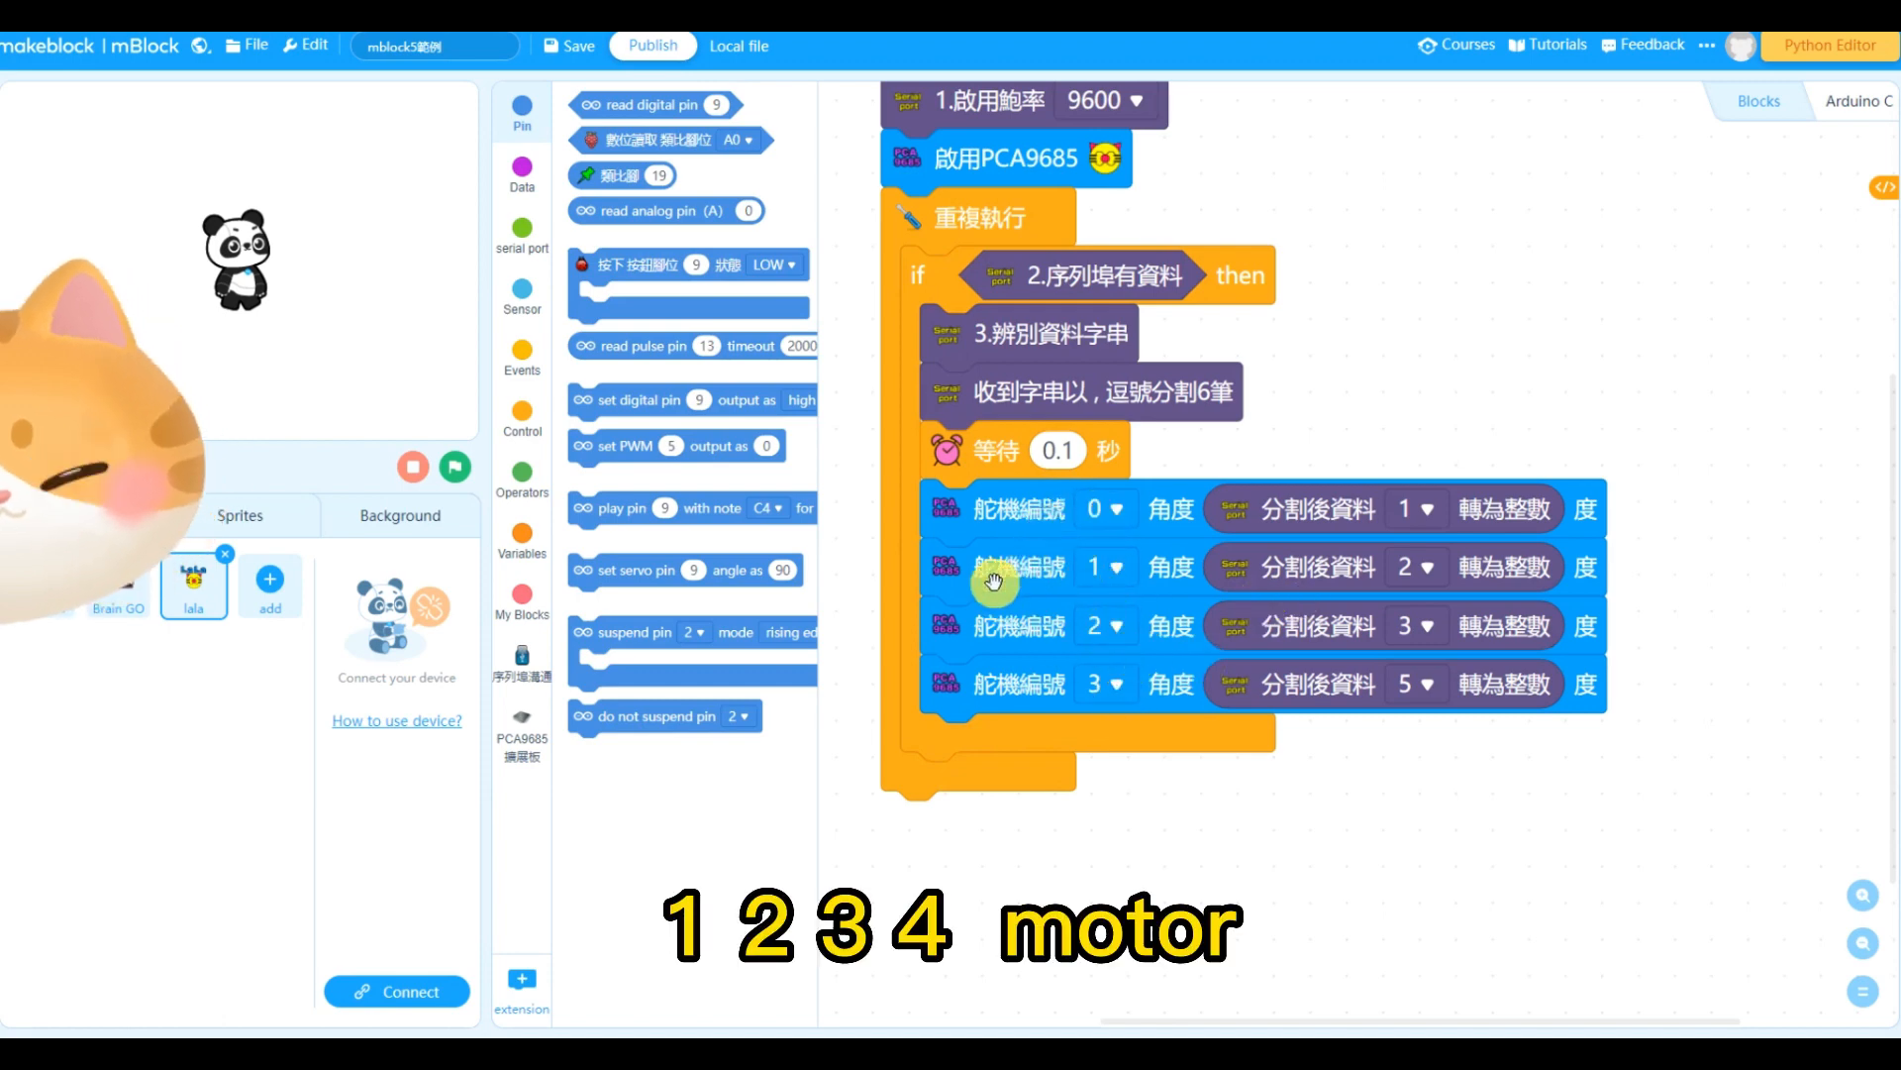
mouse_move(1283, 439)
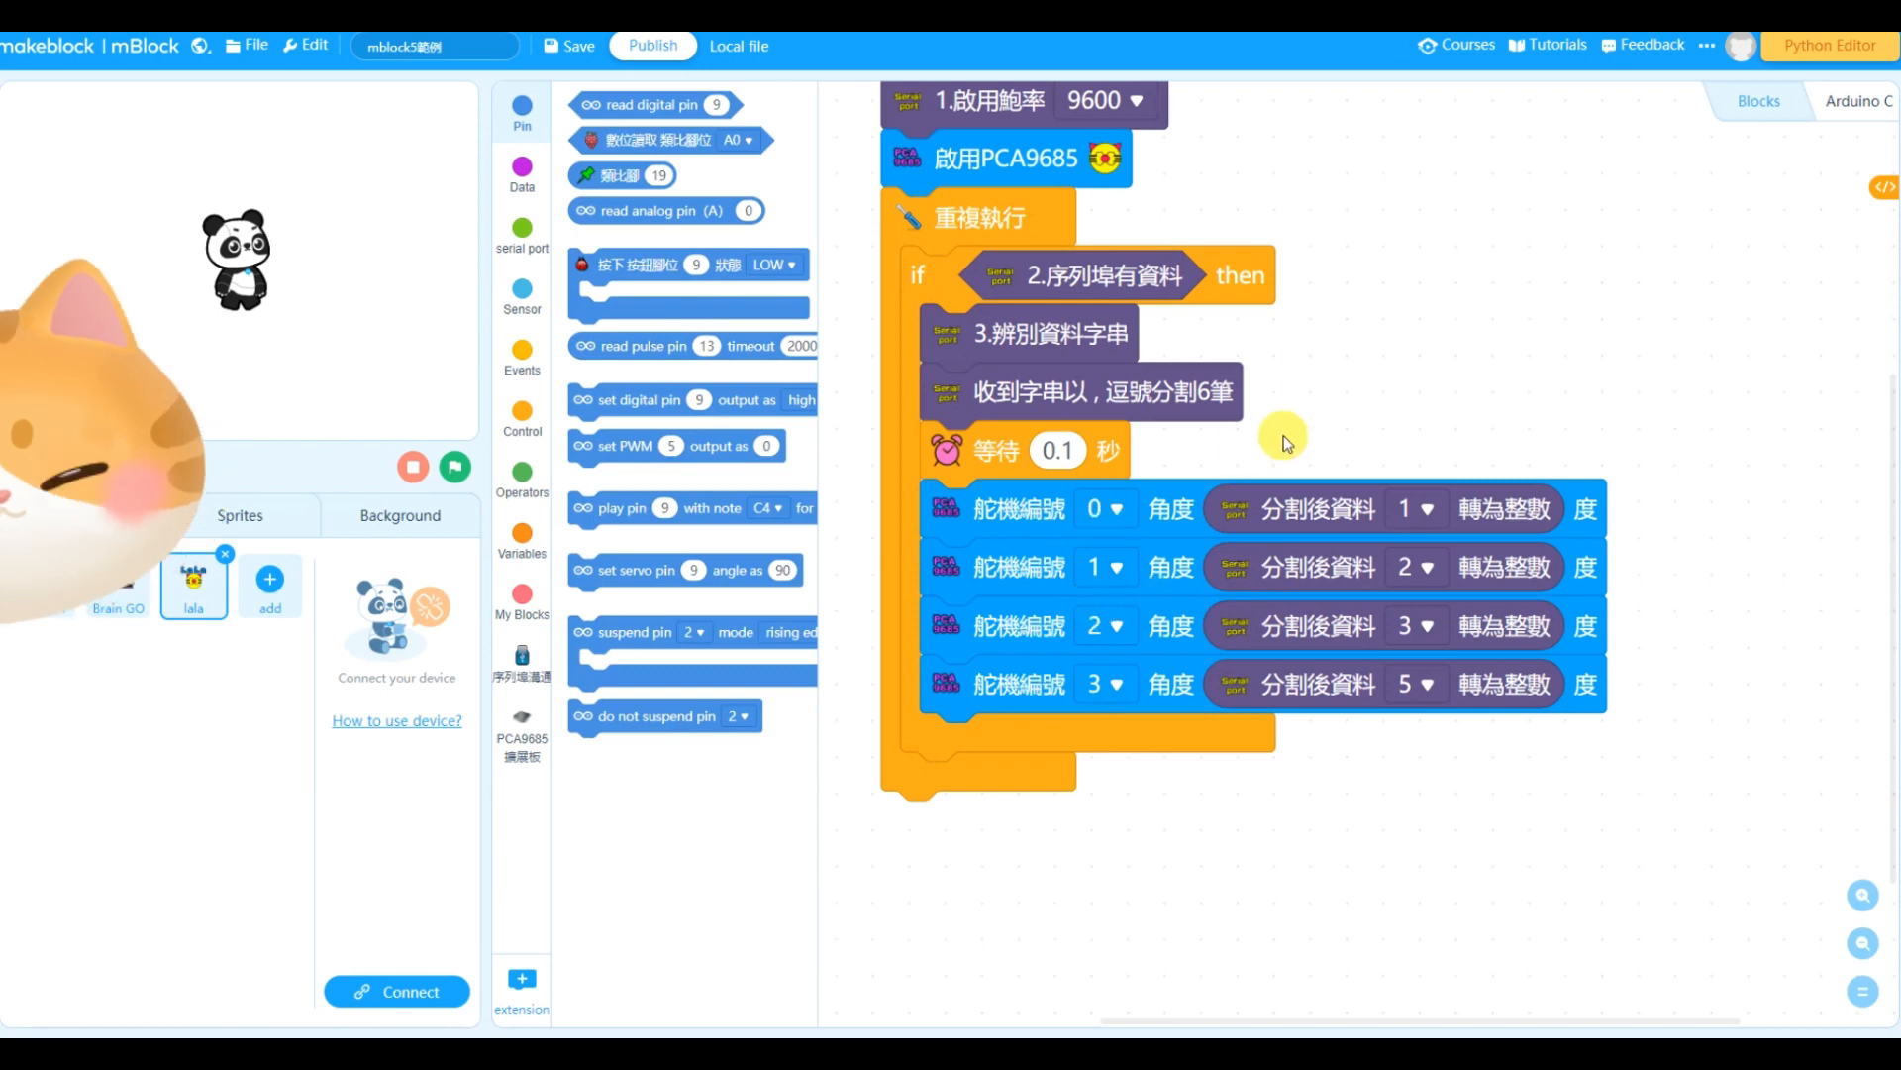
mouse_move(1331, 474)
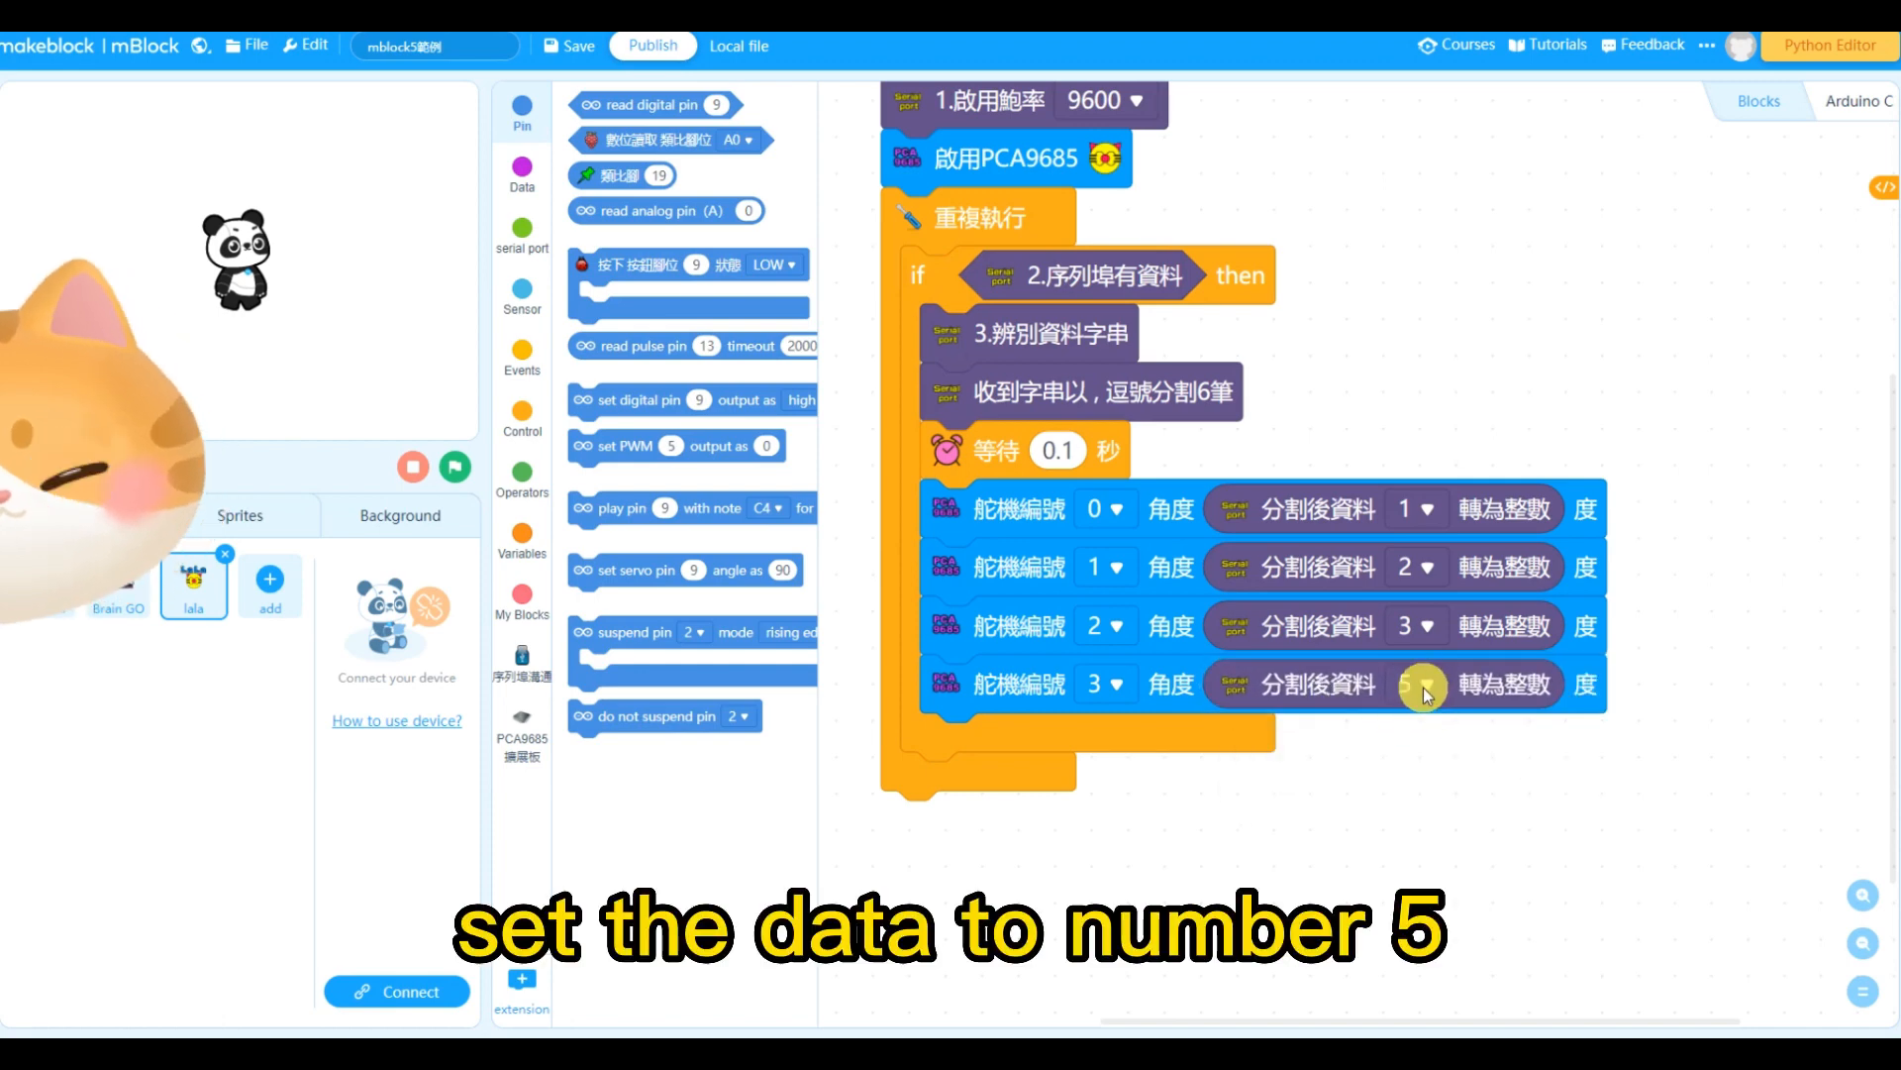
Set the servo 3 block to use split data item 5 as its angle
click(1422, 683)
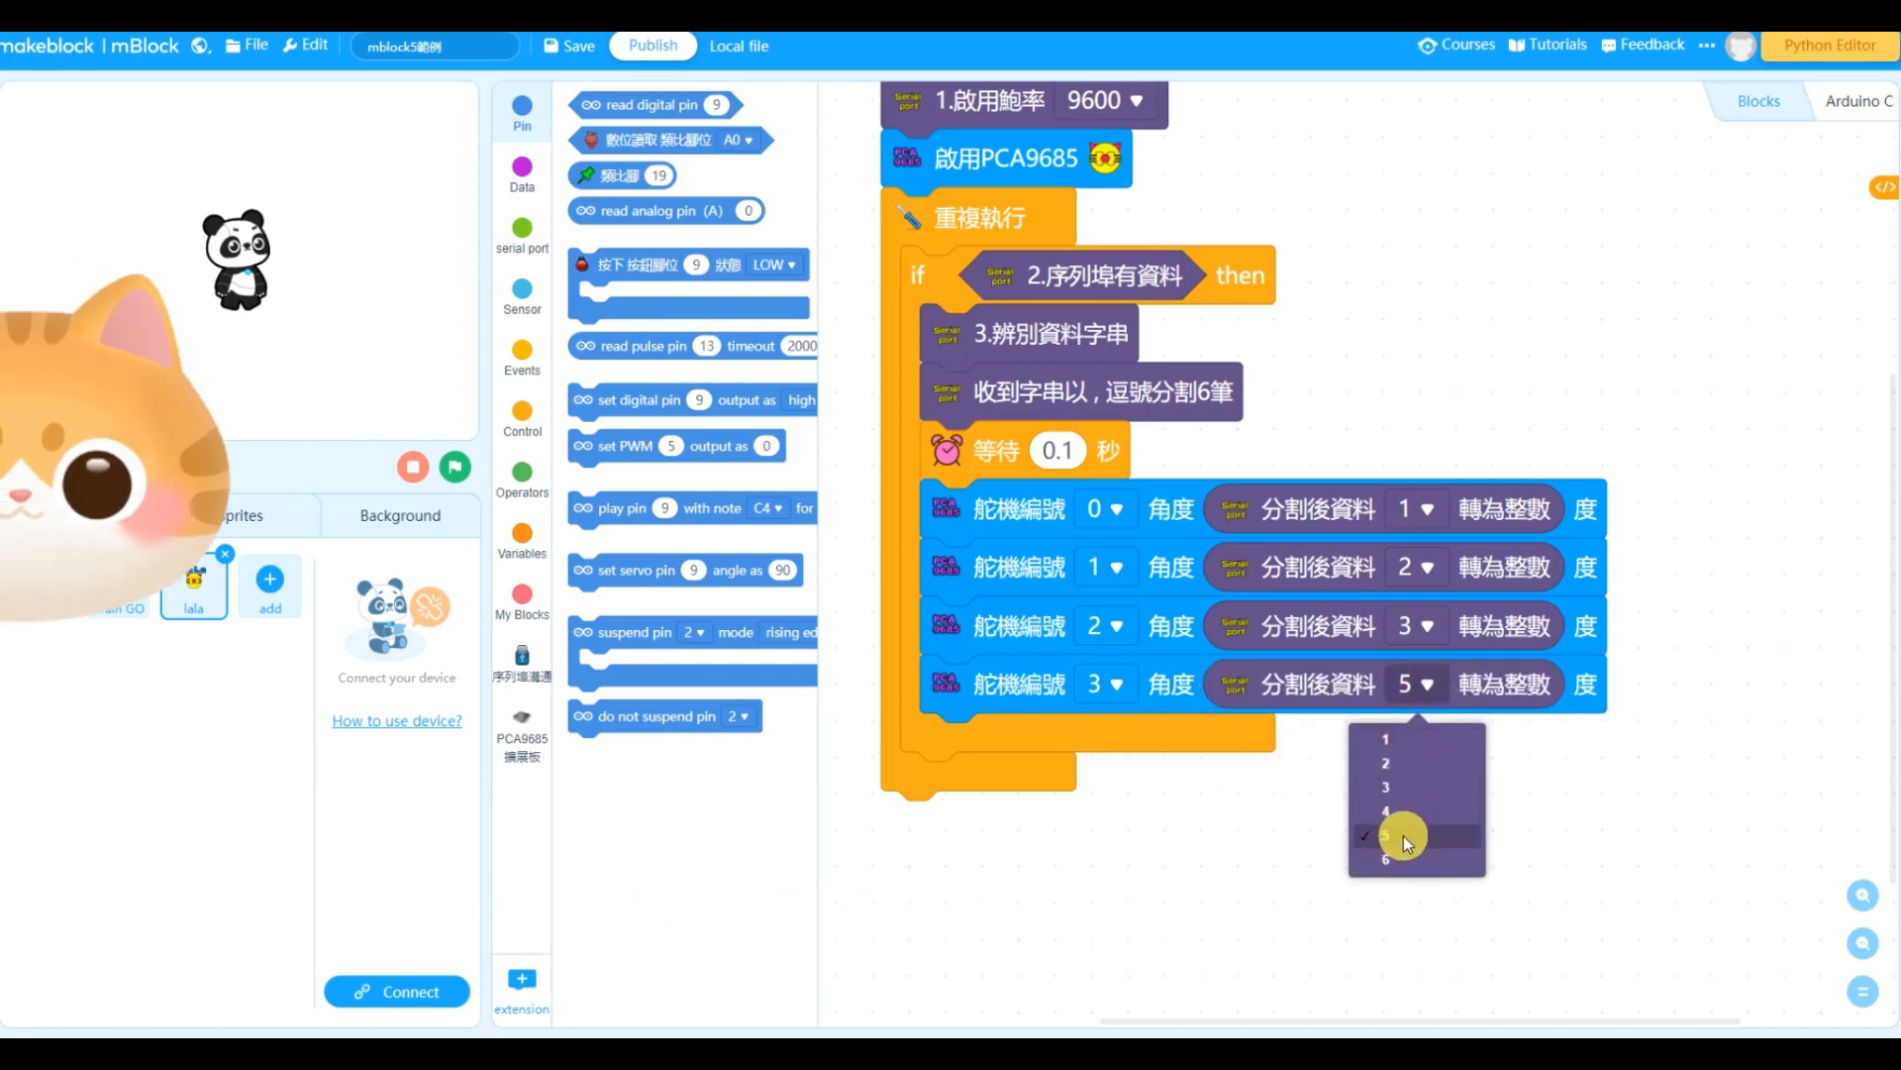
click(1384, 836)
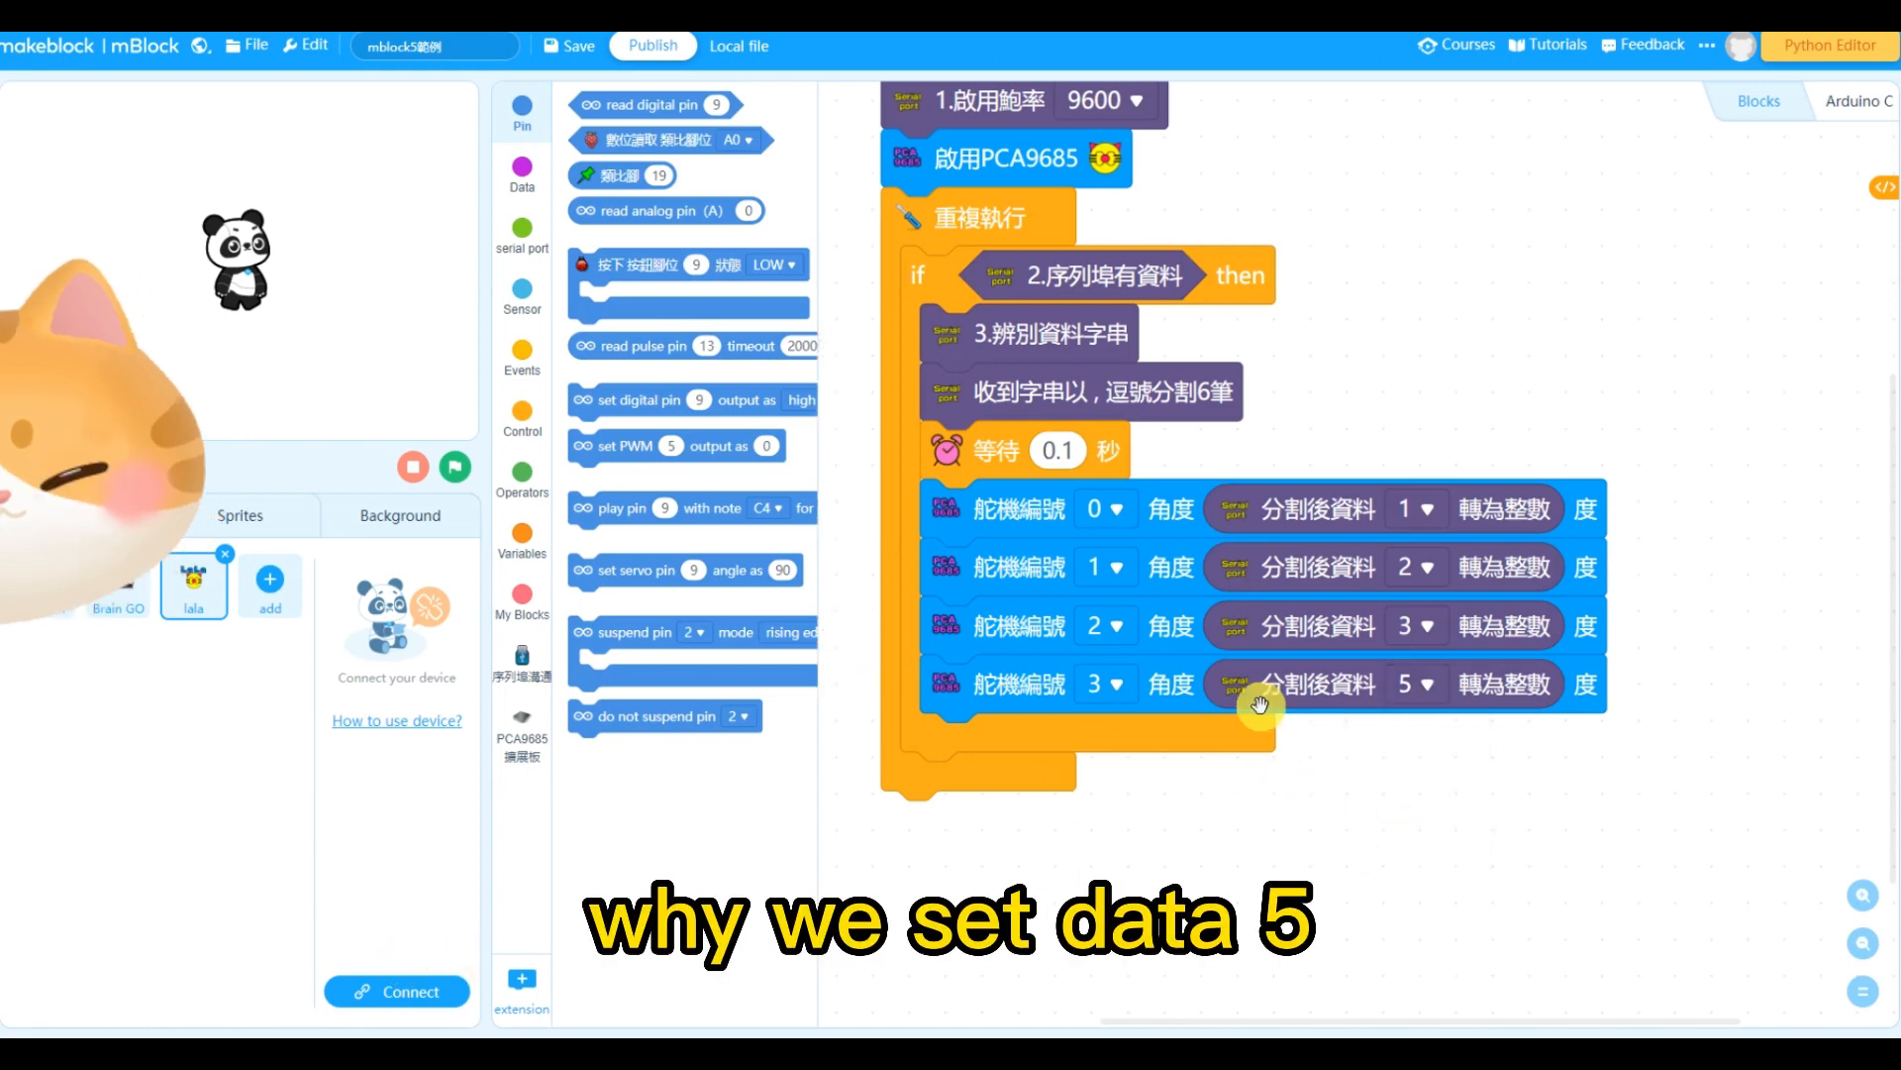
mouse_move(1024, 818)
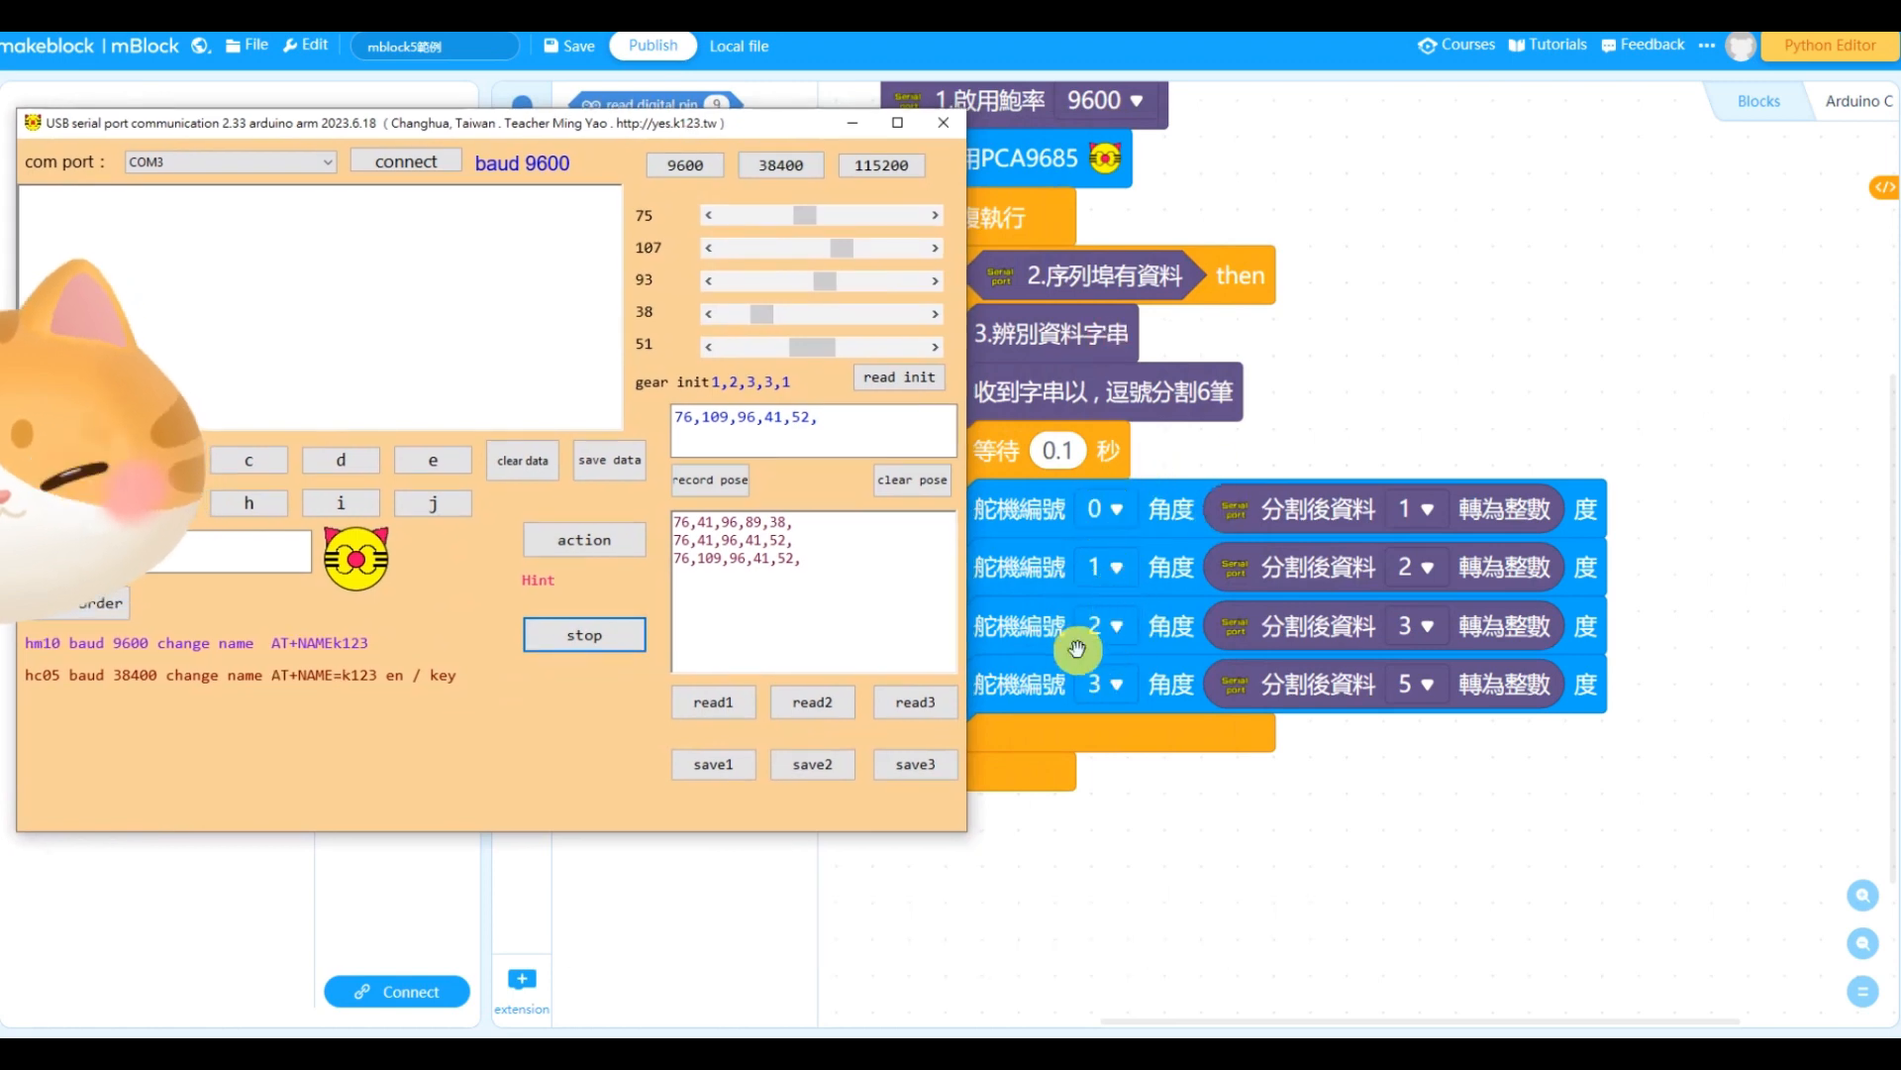
mouse_move(1063, 675)
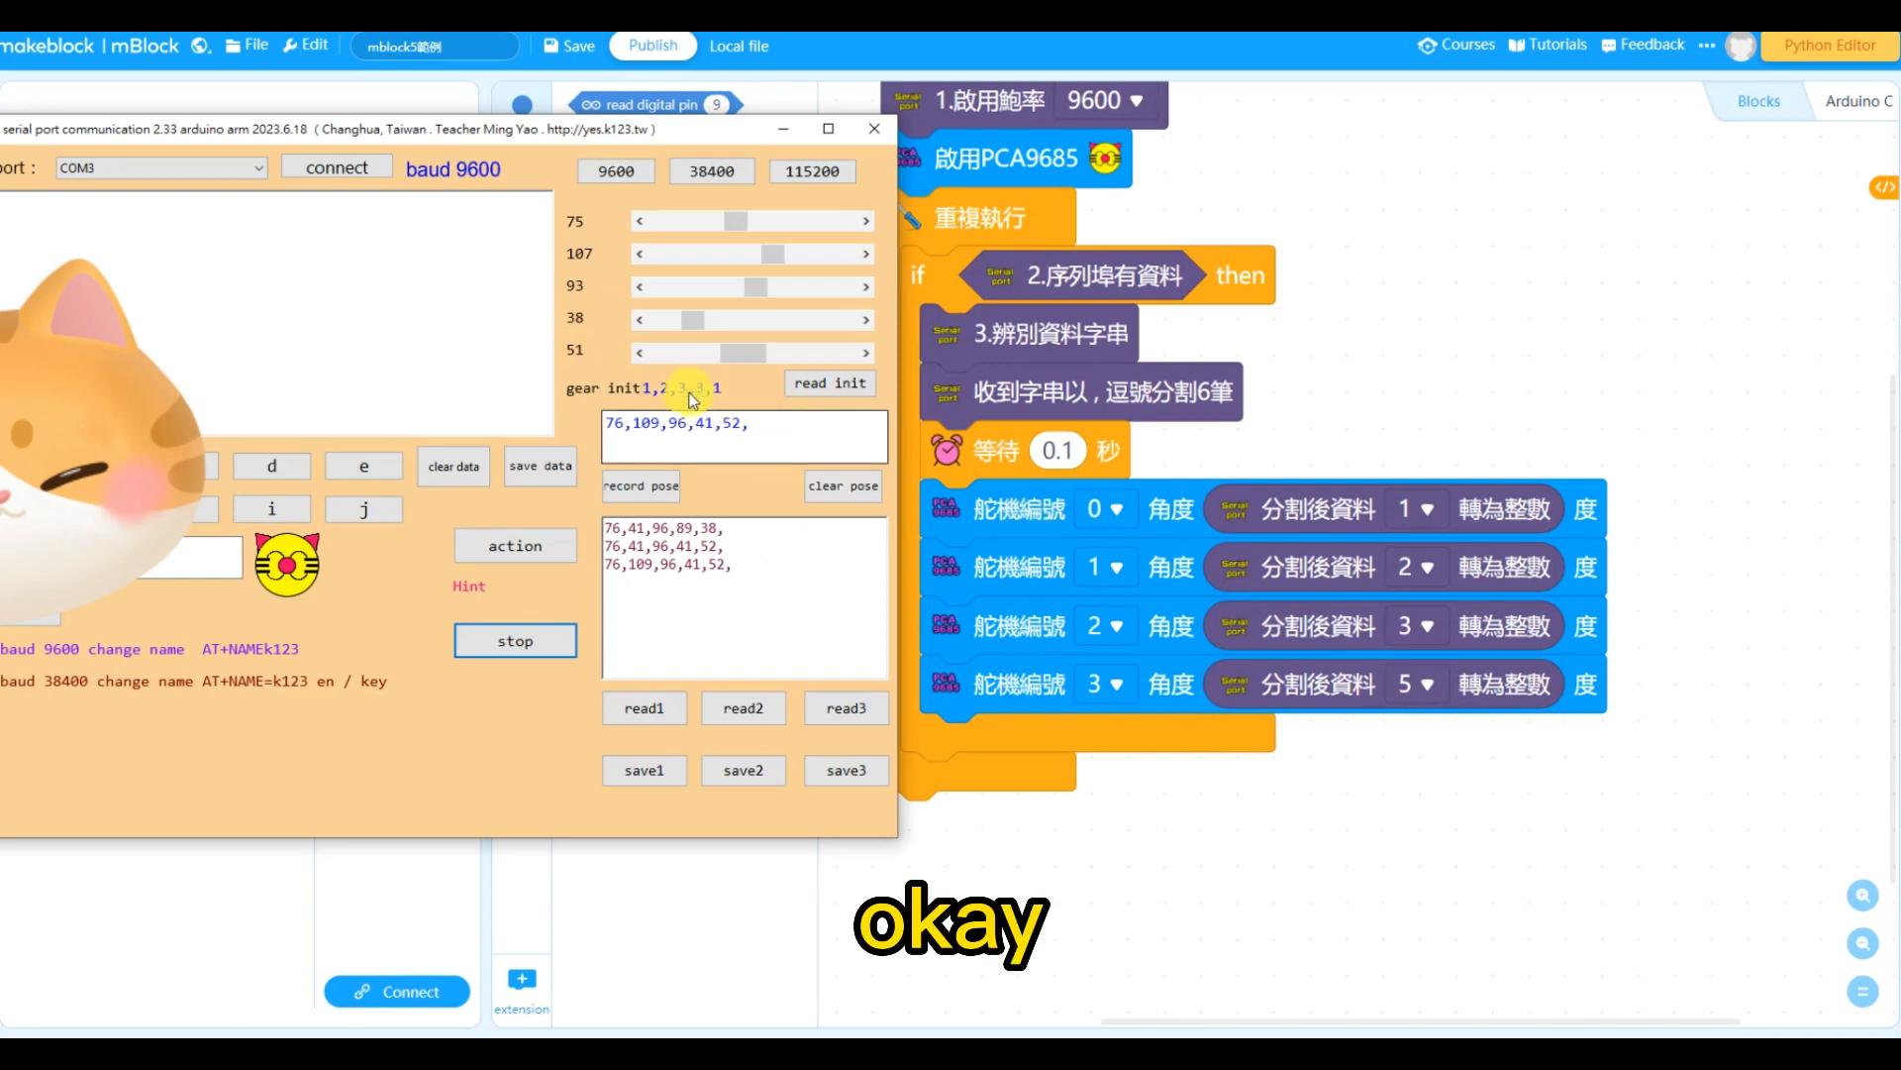
Drag the fifth servo slider down to about 20, then back up to about 54
drag(752, 352, 641, 353)
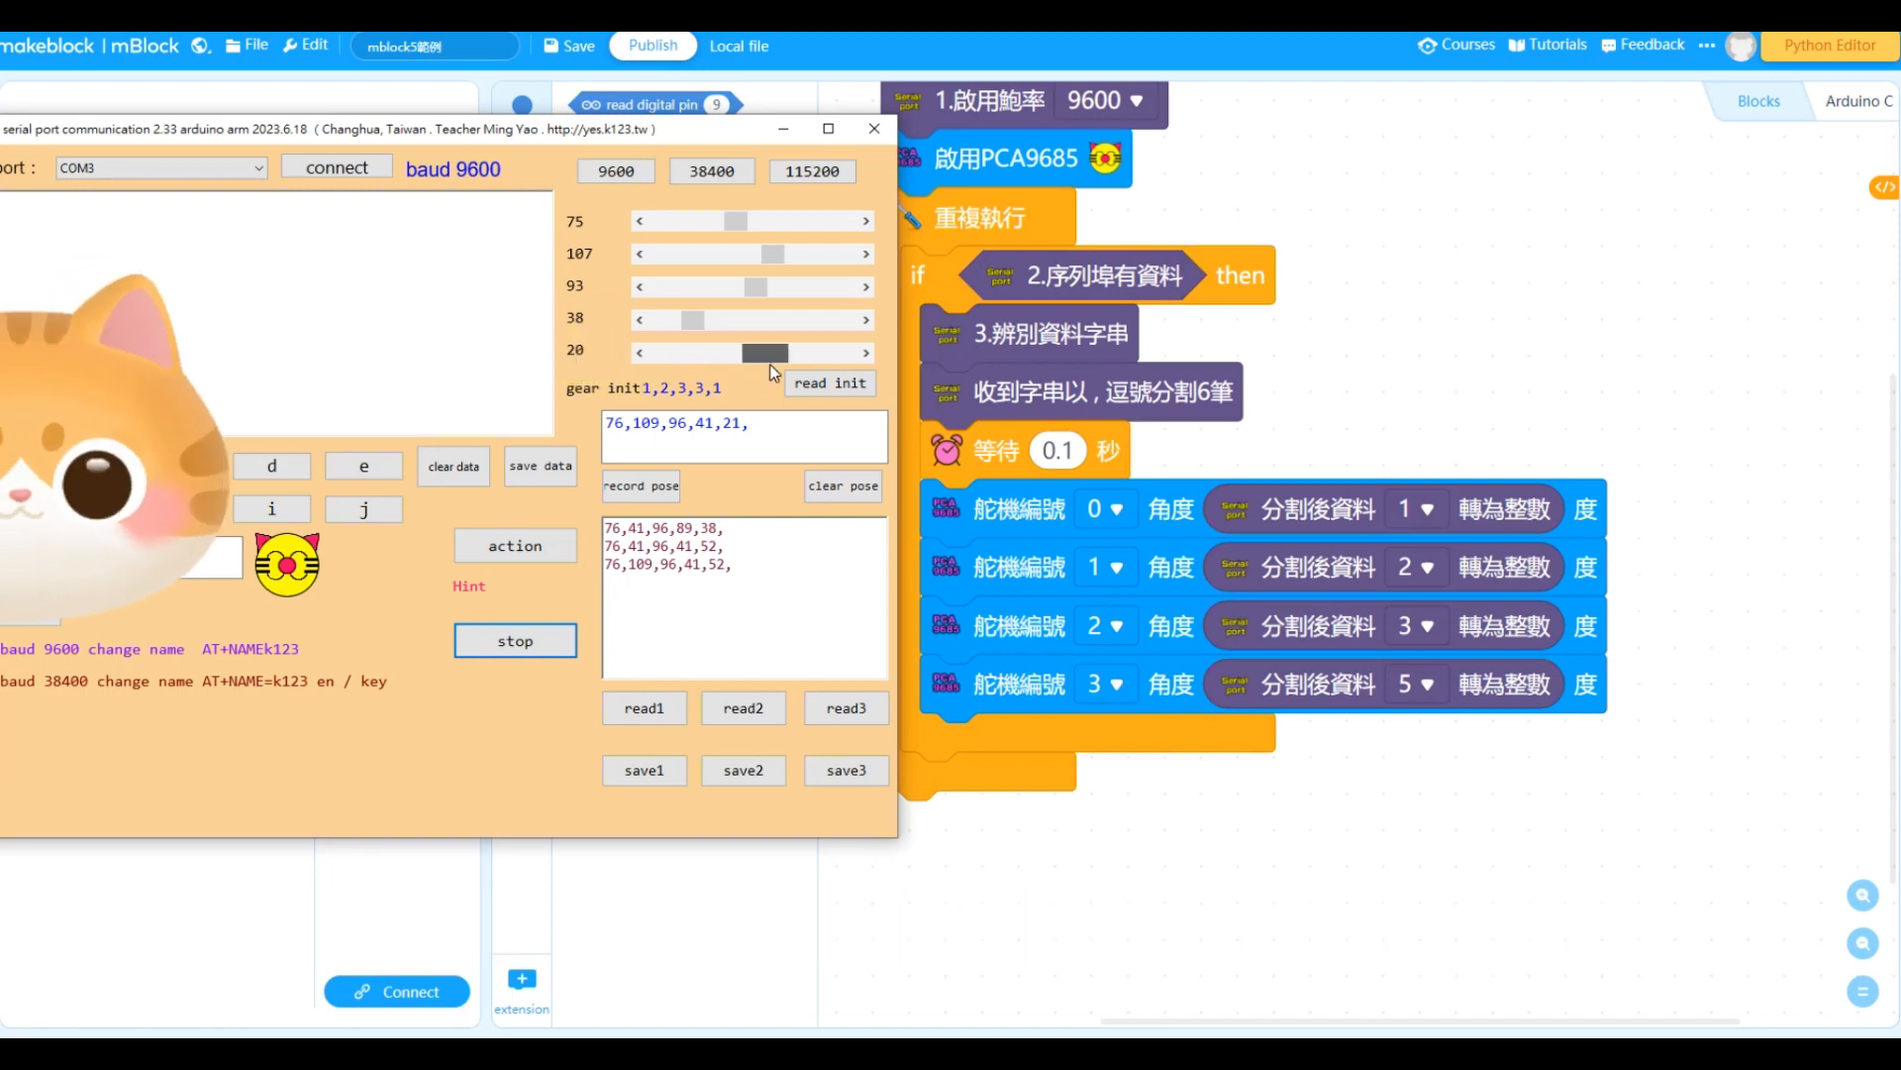
drag(789, 353, 866, 353)
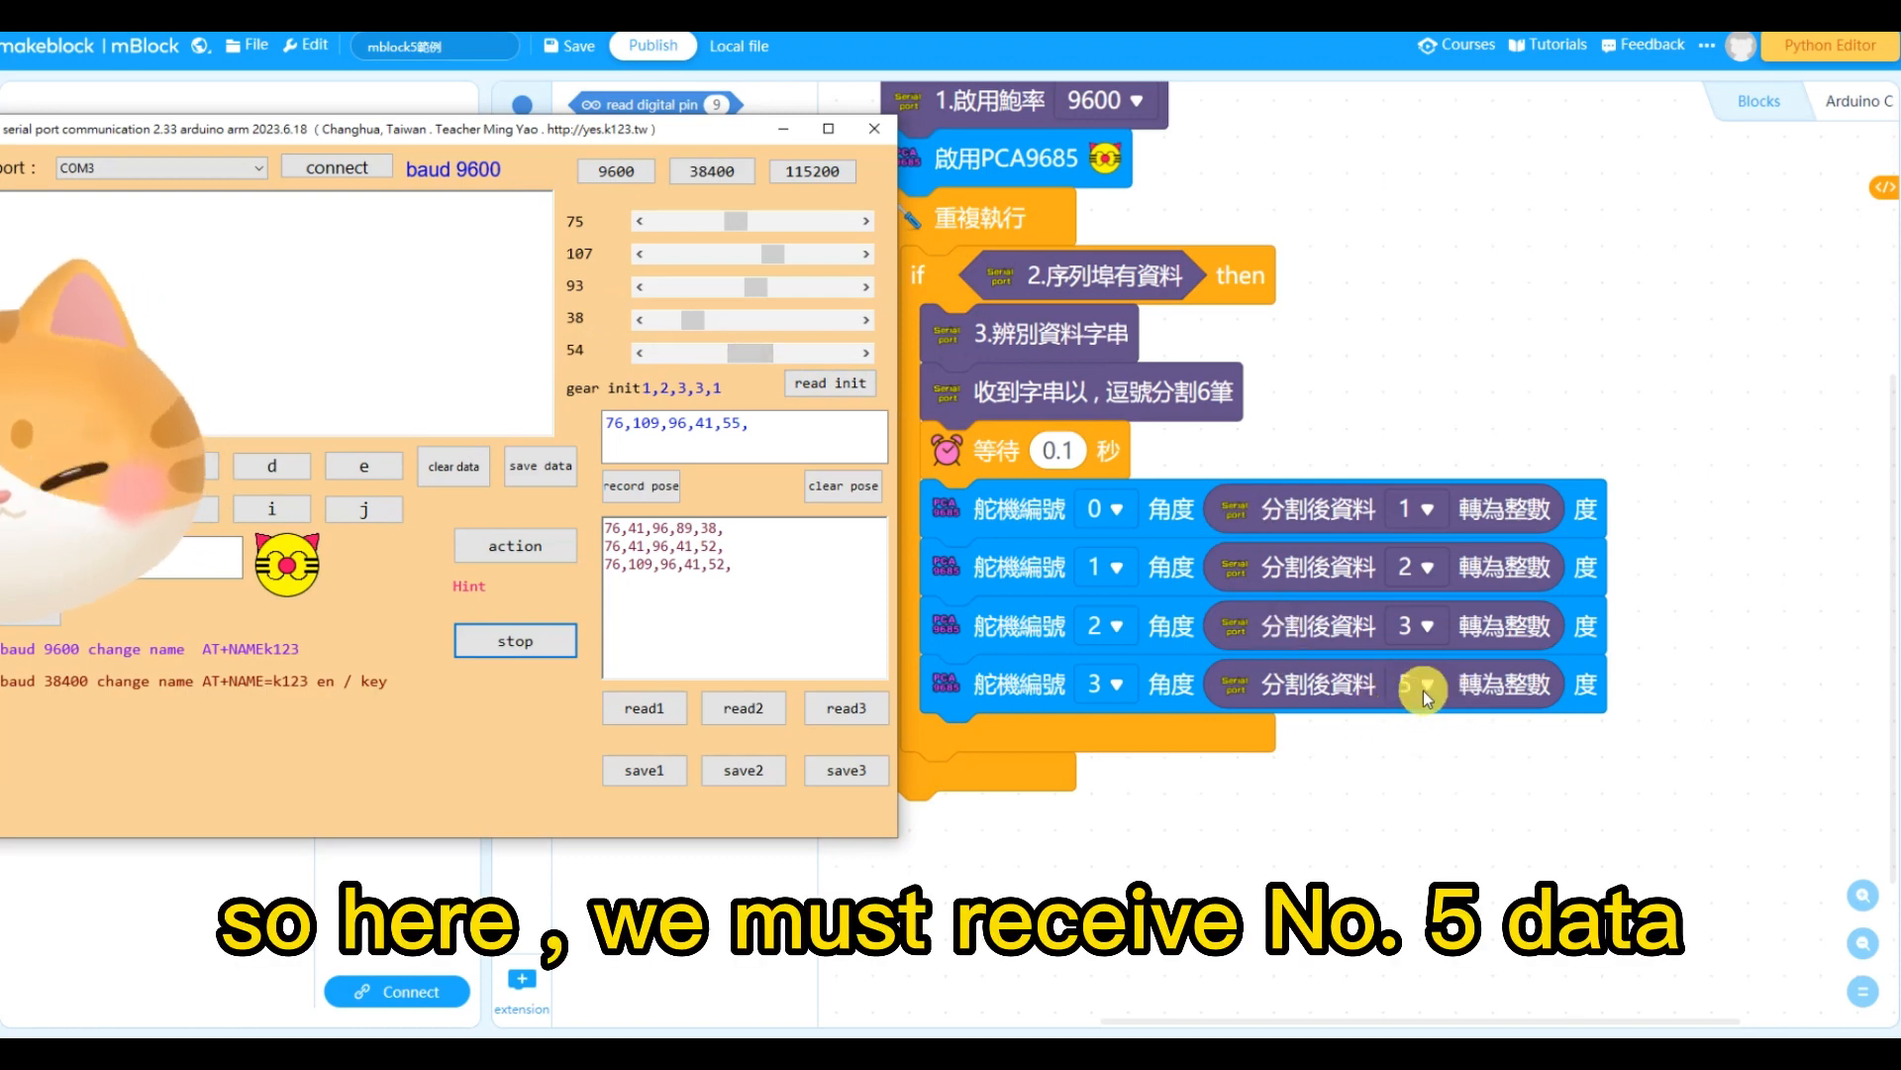
click(1412, 683)
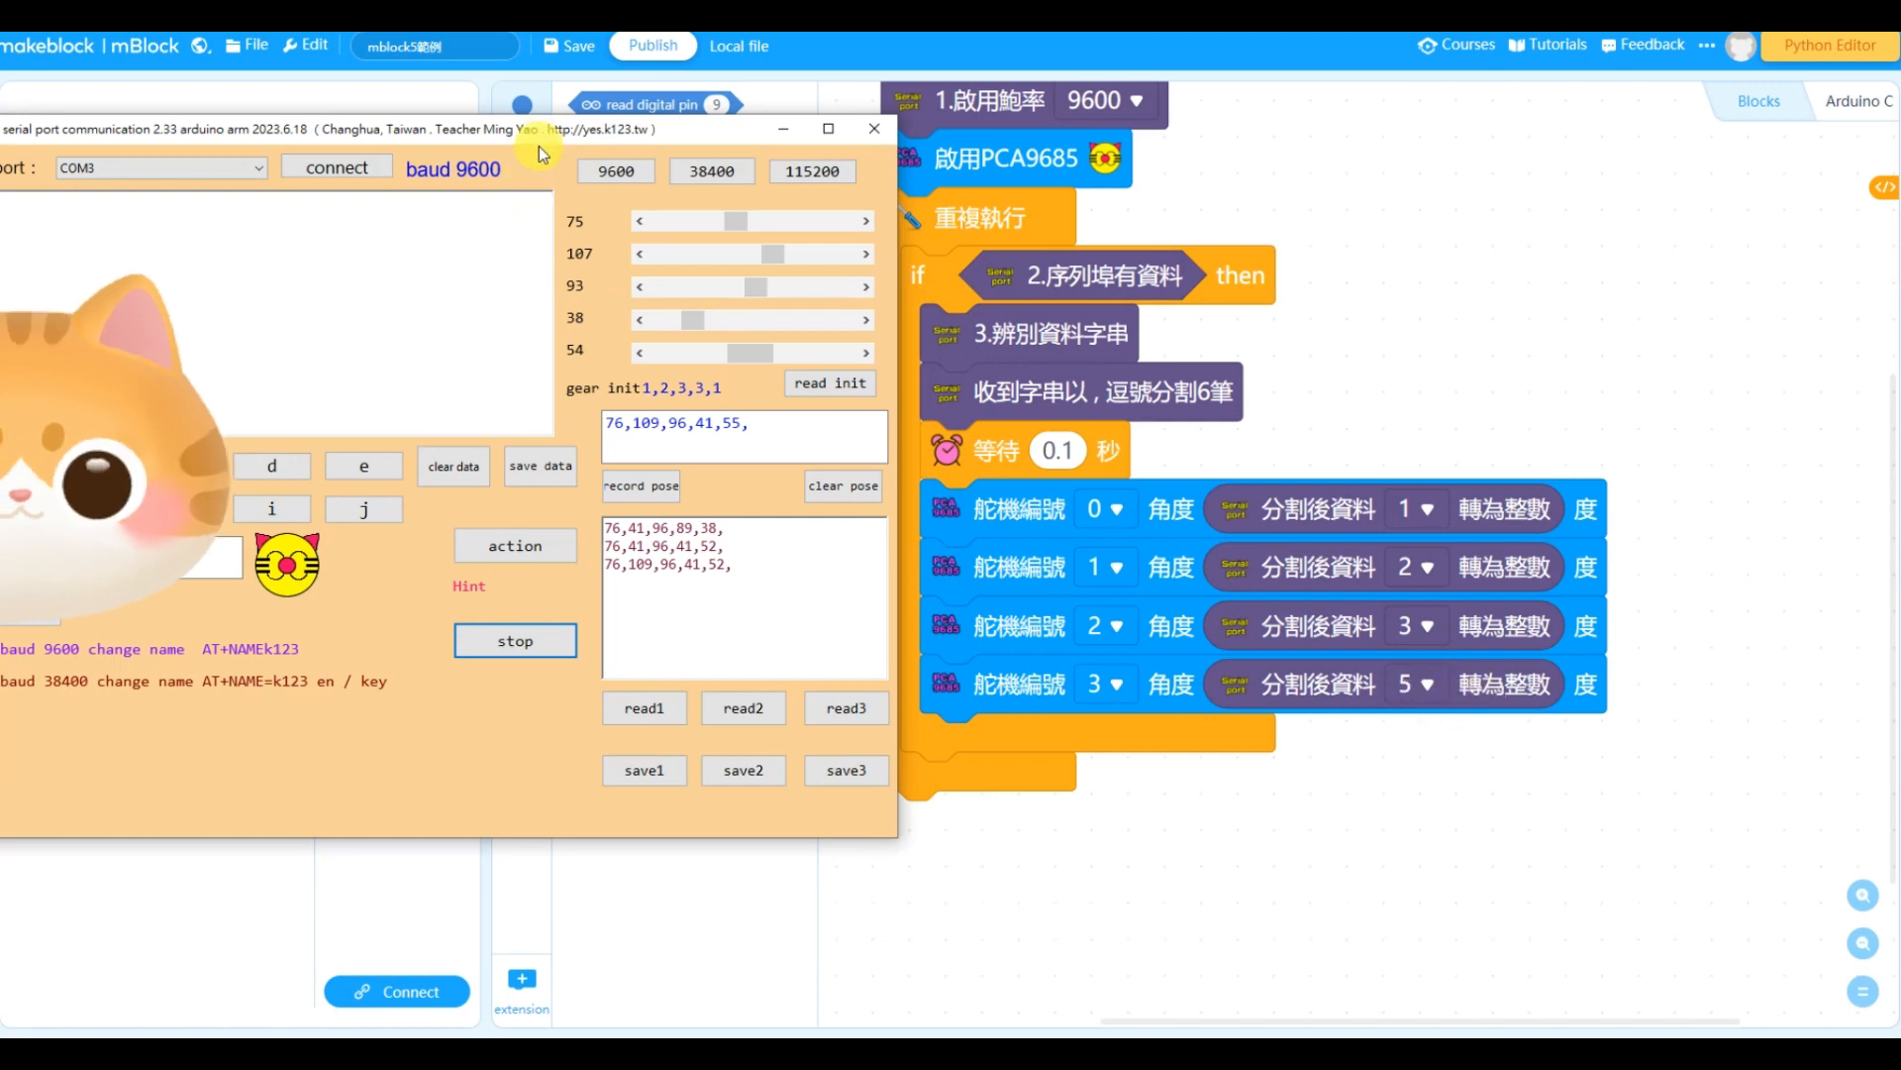